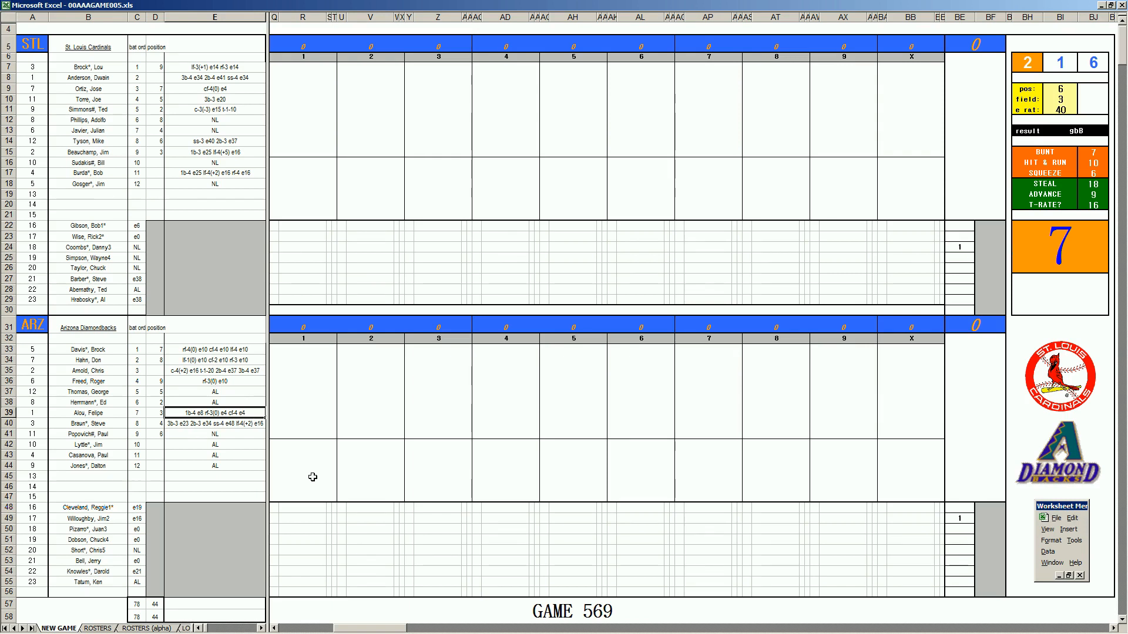
mouse_move(287, 555)
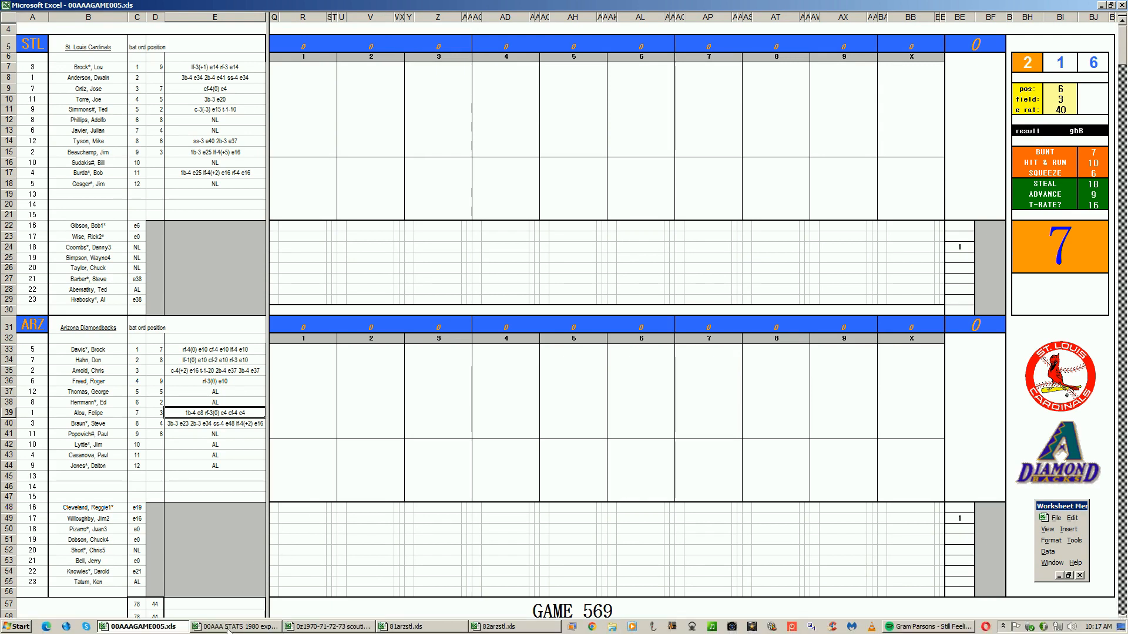
Review the STATS workbook's 2022 postseason elimination tables, then bring up the Game 567 scoresheet
click(239, 627)
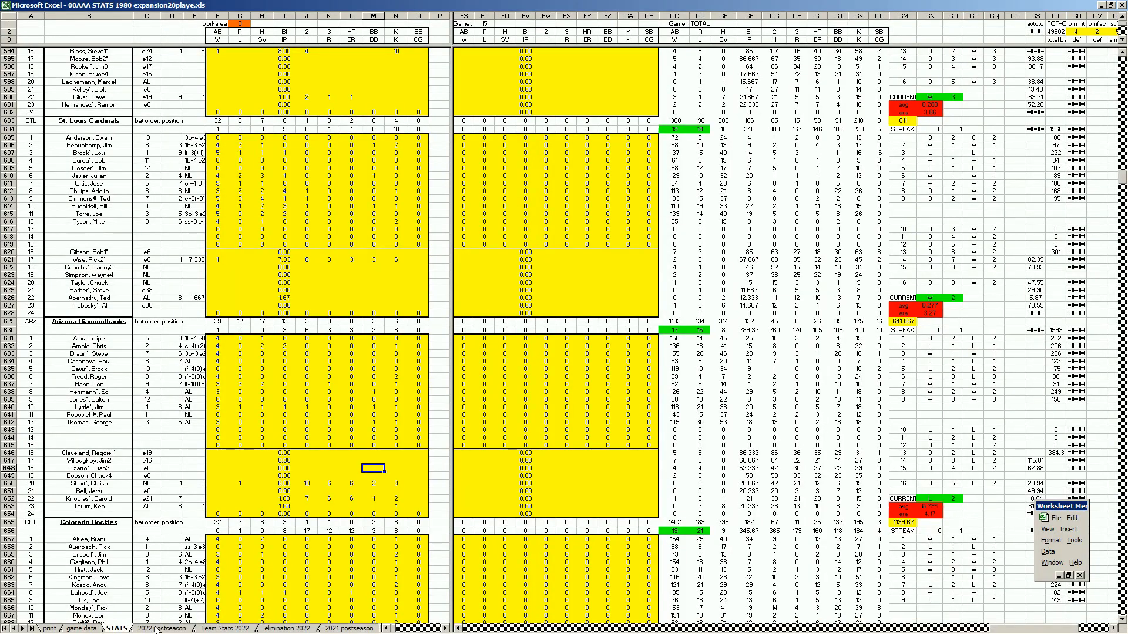
click(160, 628)
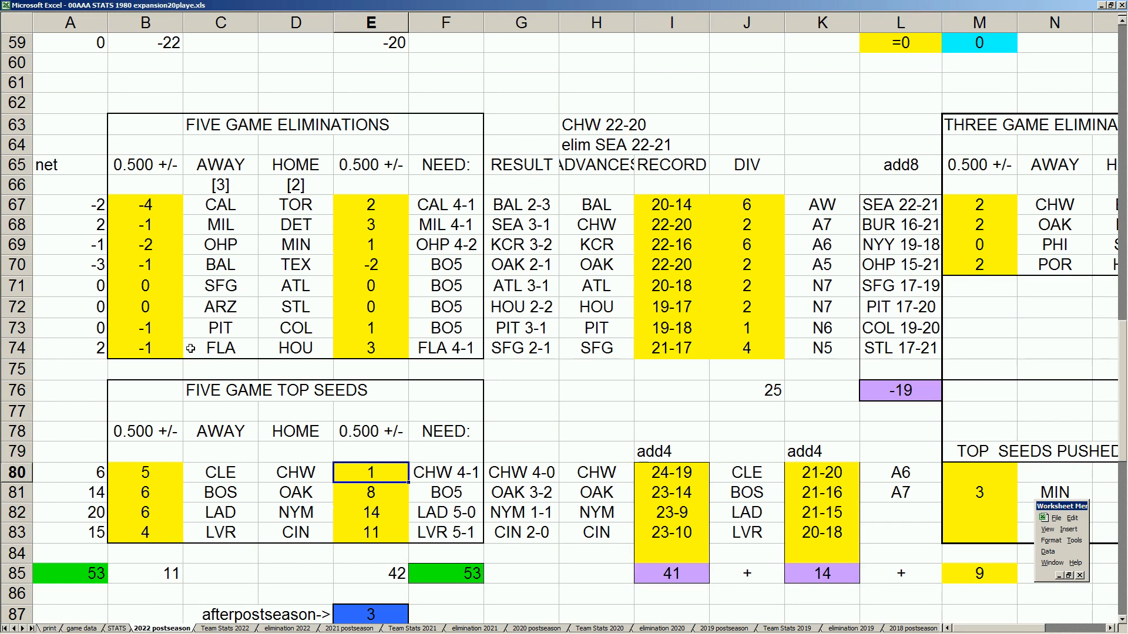
mouse_move(227, 328)
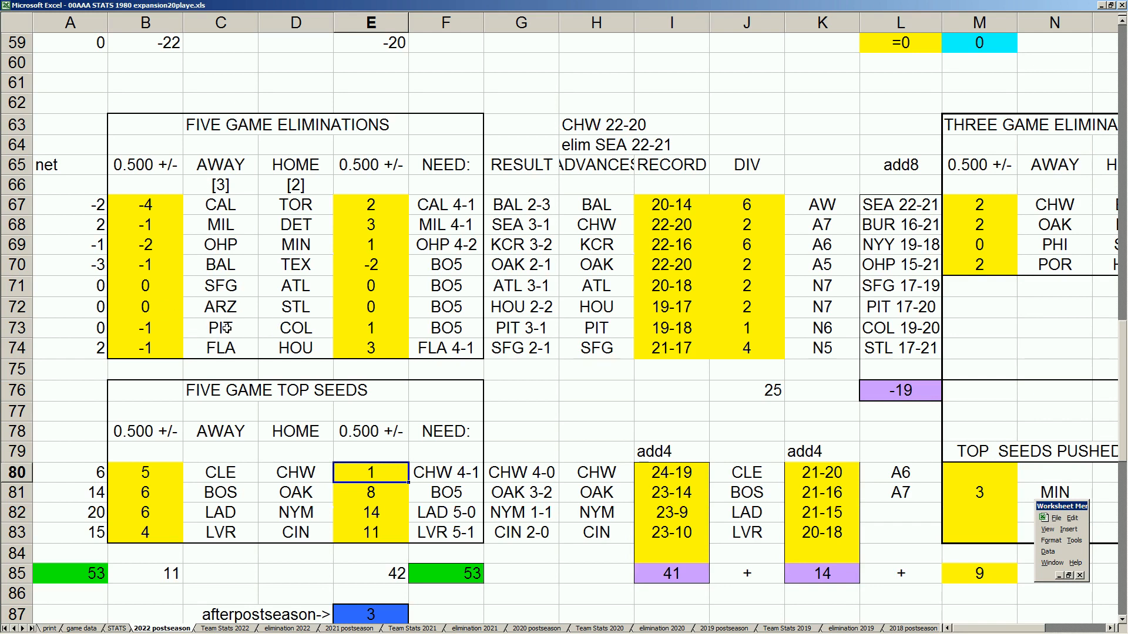
click(221, 327)
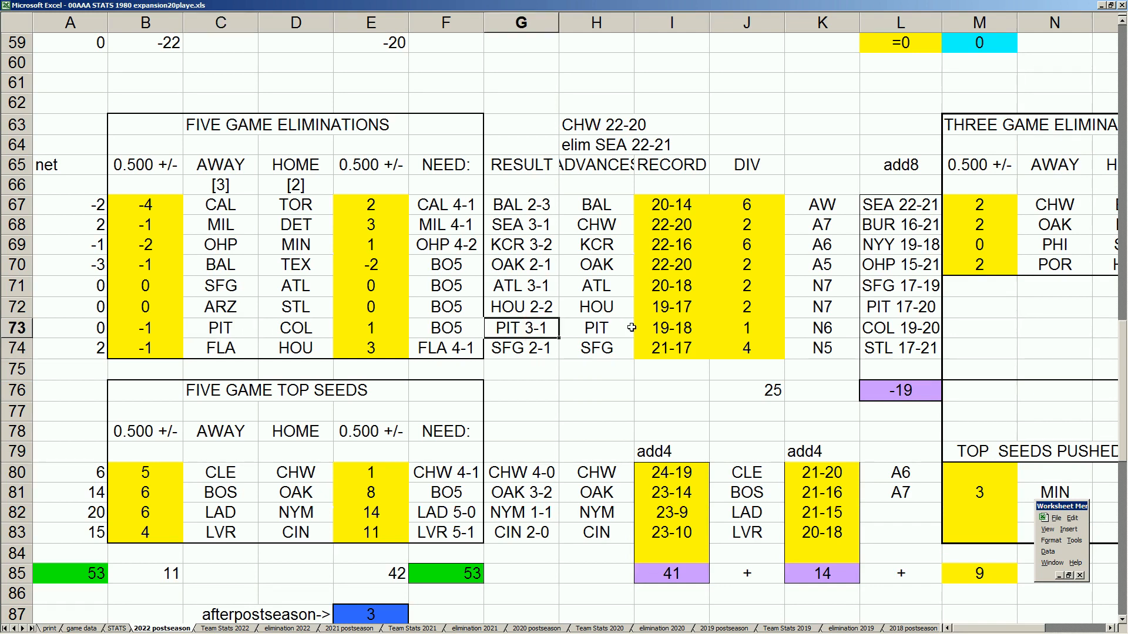
mouse_move(228, 307)
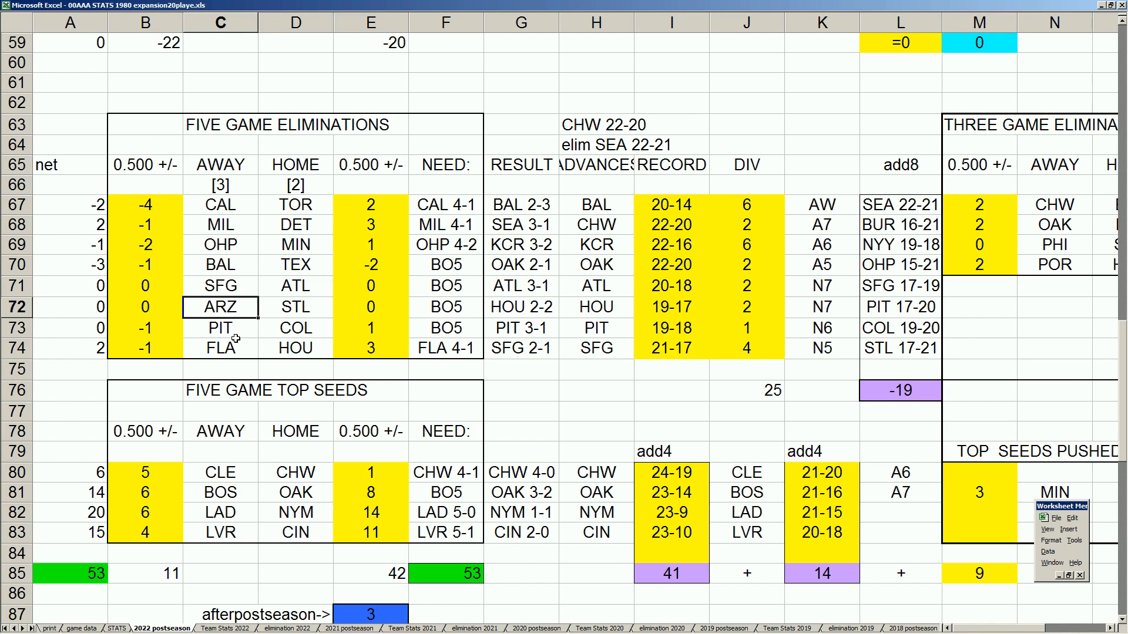
mouse_move(263, 293)
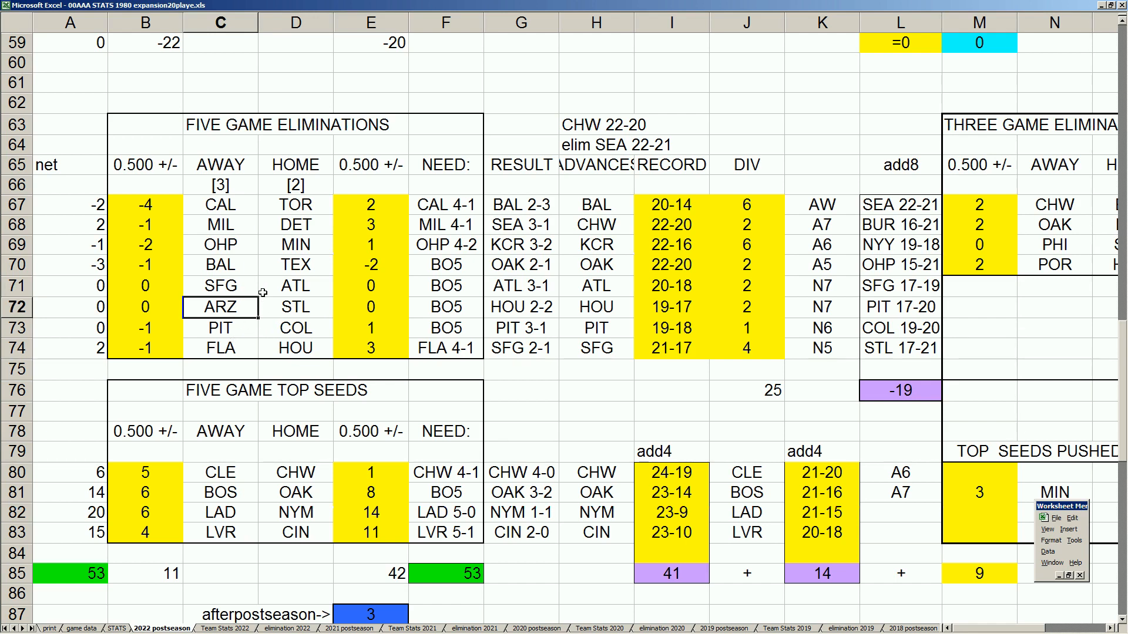
mouse_move(243, 308)
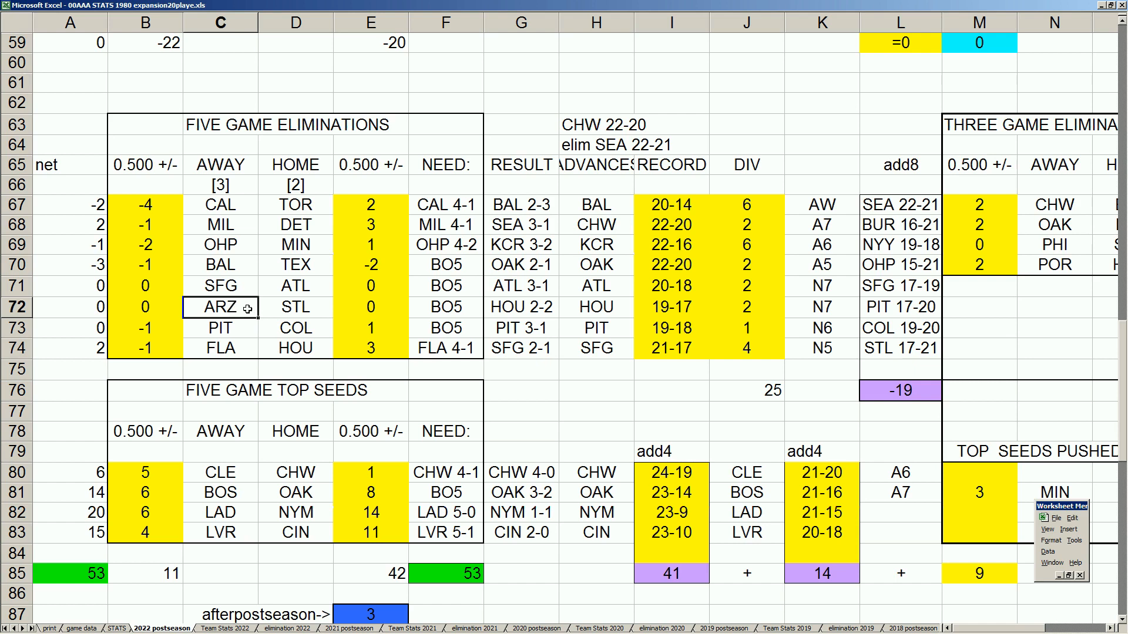
mouse_move(246, 319)
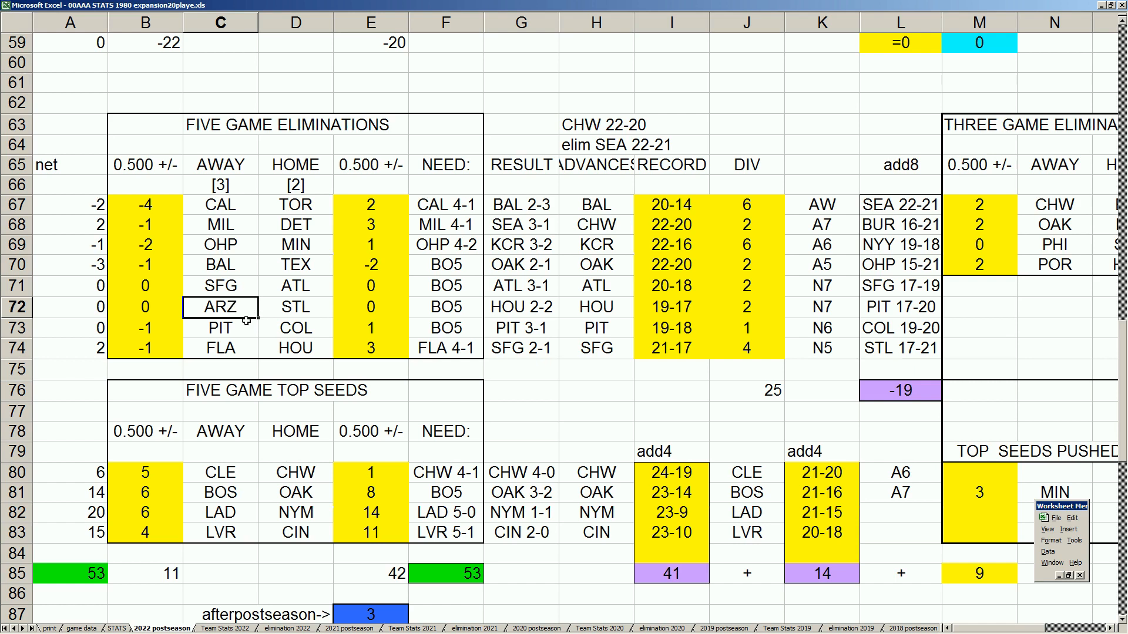
mouse_move(244, 325)
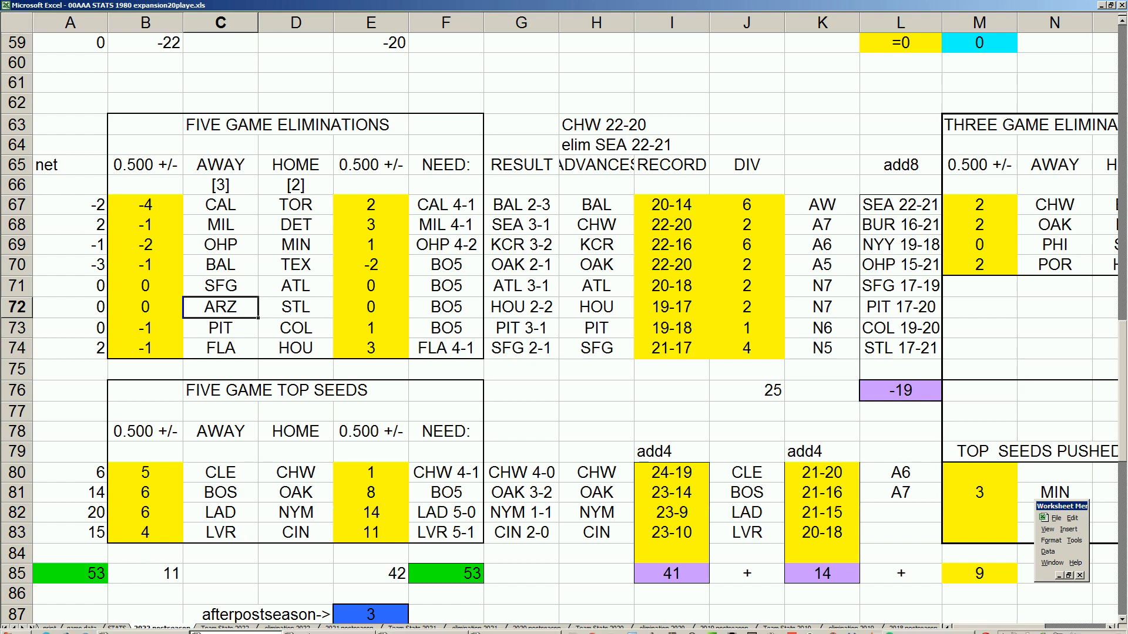
click(398, 627)
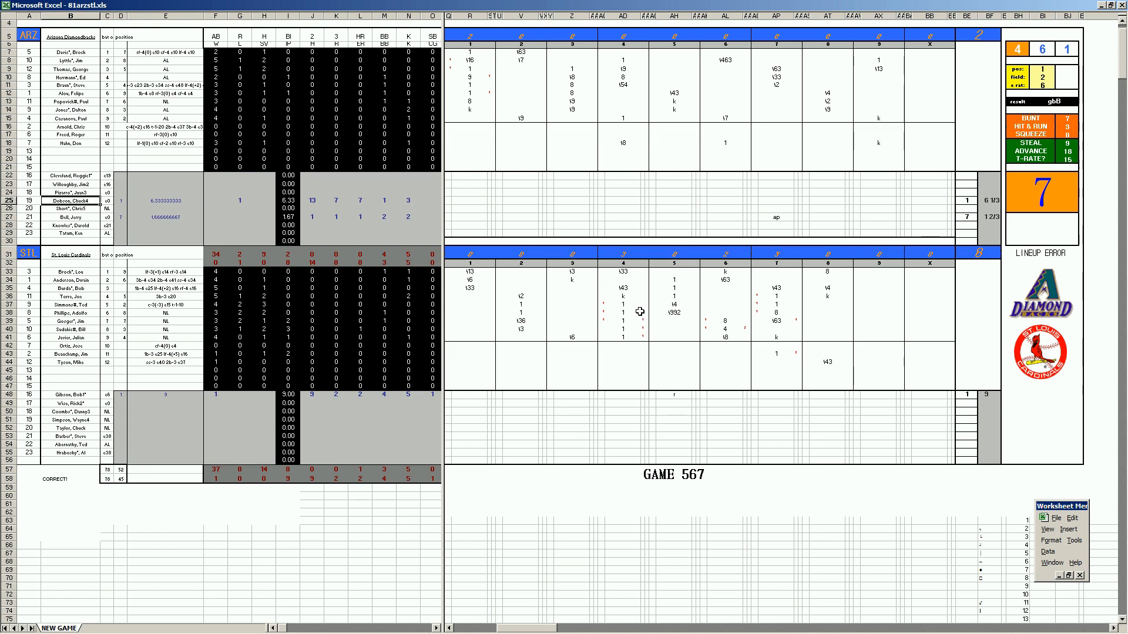
mouse_move(625, 349)
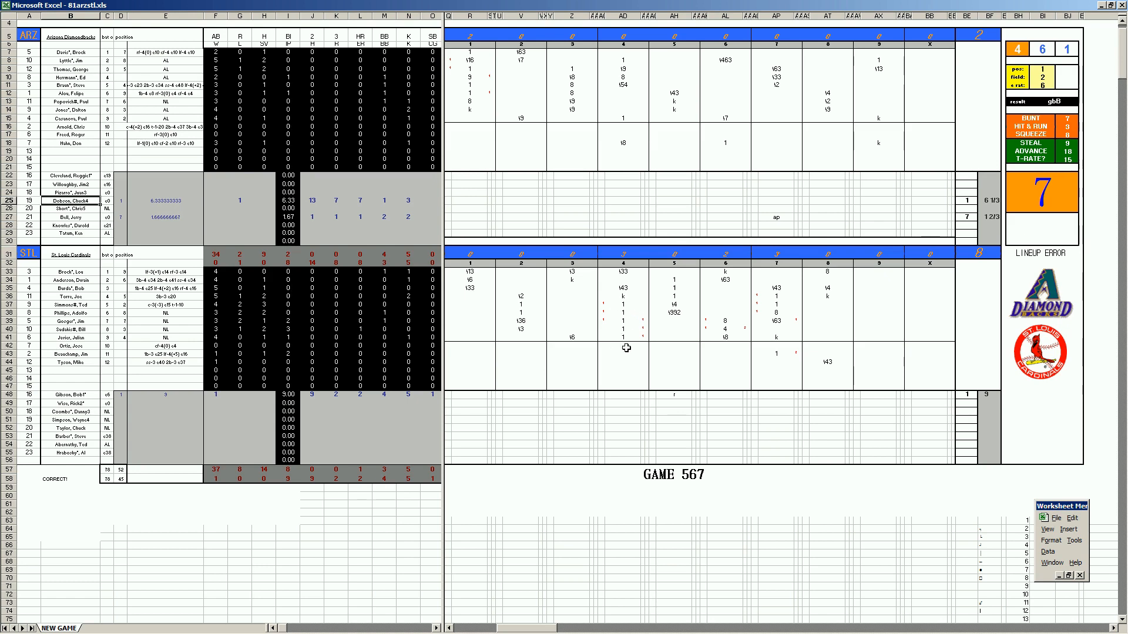
mouse_move(676, 291)
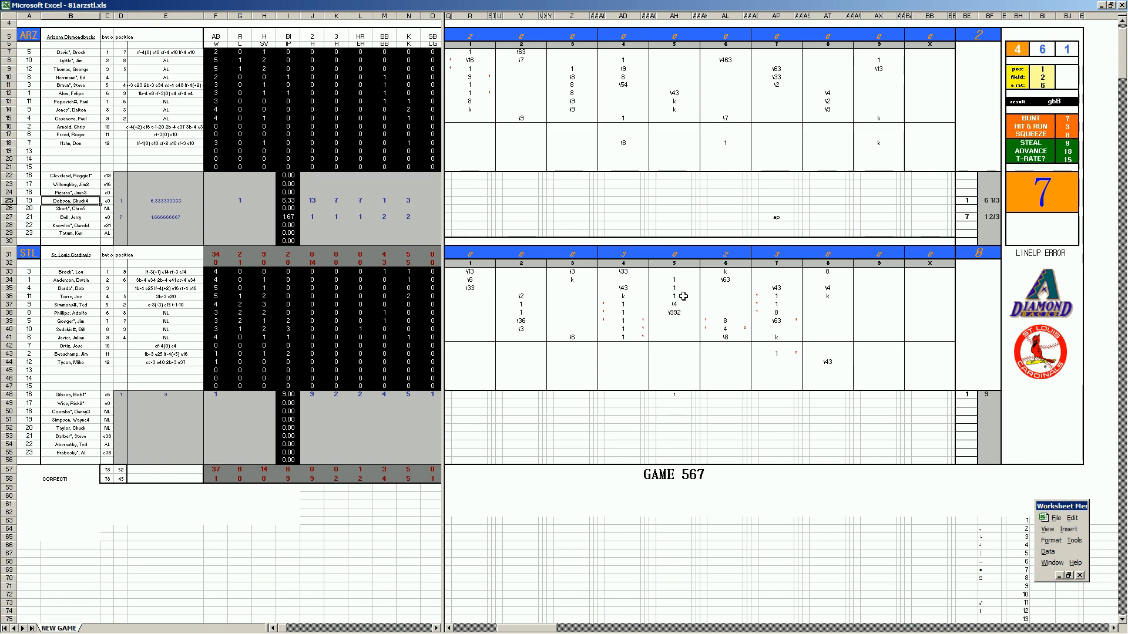
mouse_move(620, 314)
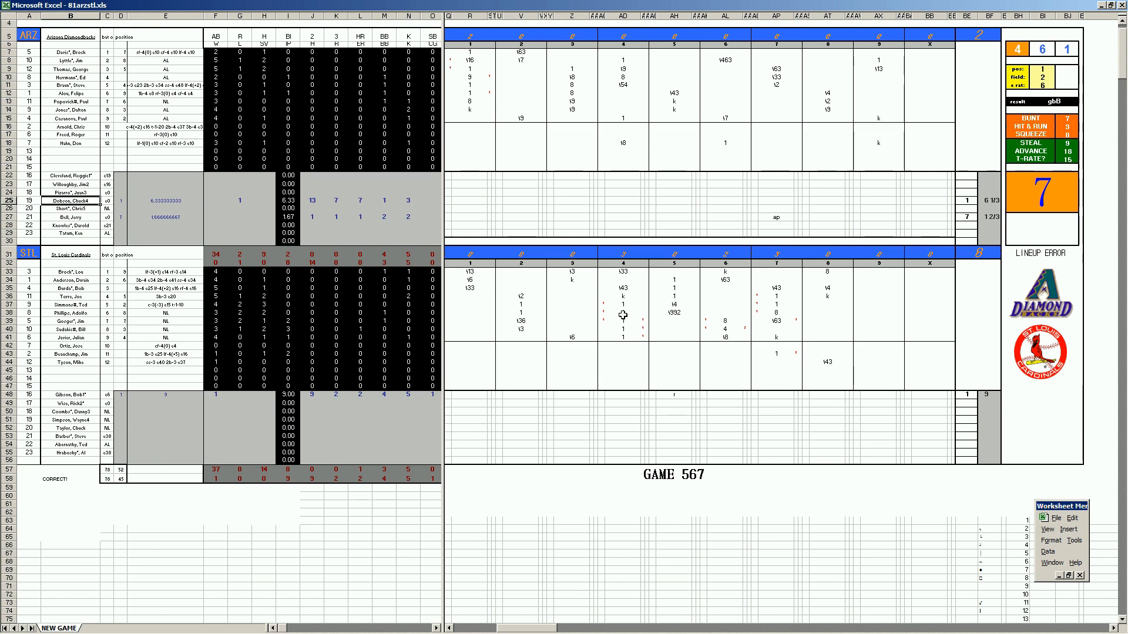
mouse_move(713, 329)
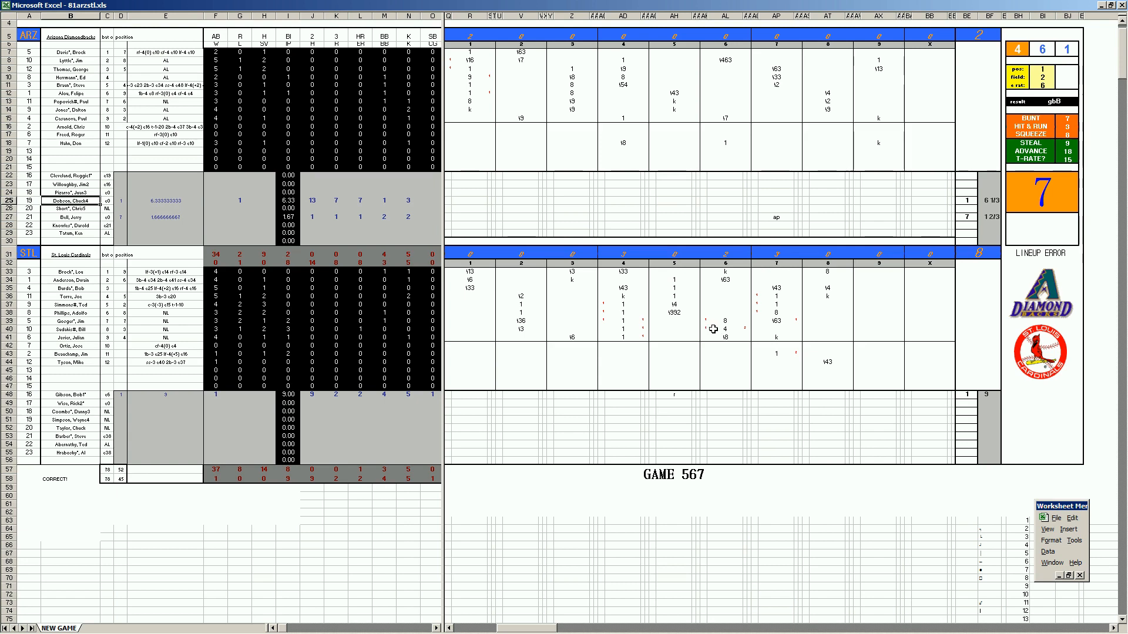
Inspect the Game 567 Diamondbacks–Cardinals scoresheet's inning-by-inning play entries
click(723, 330)
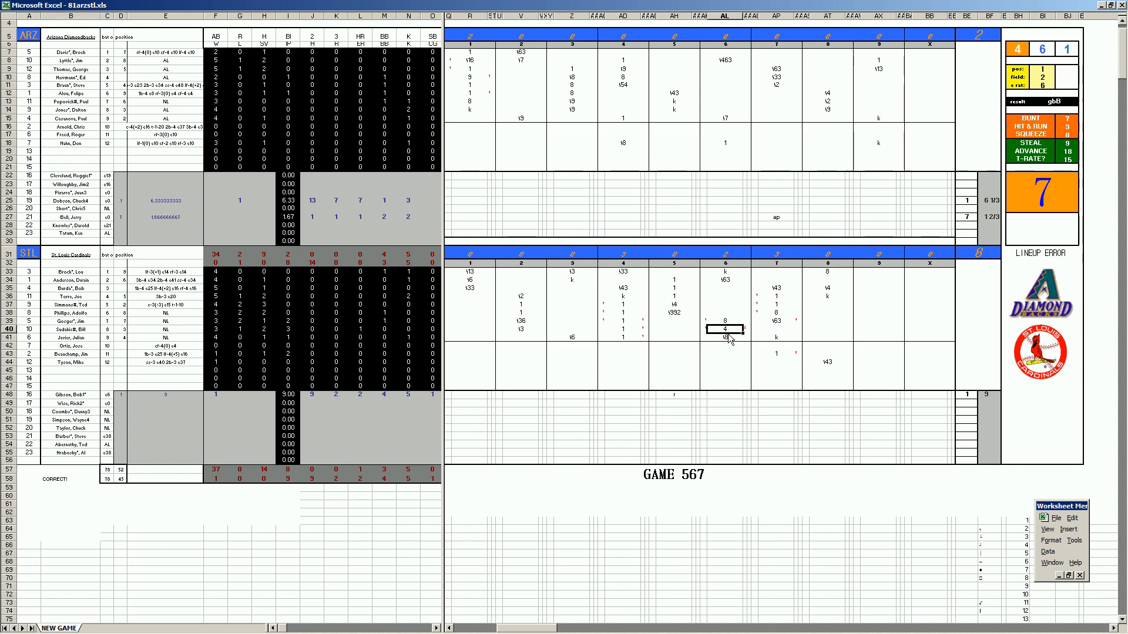
mouse_move(771, 329)
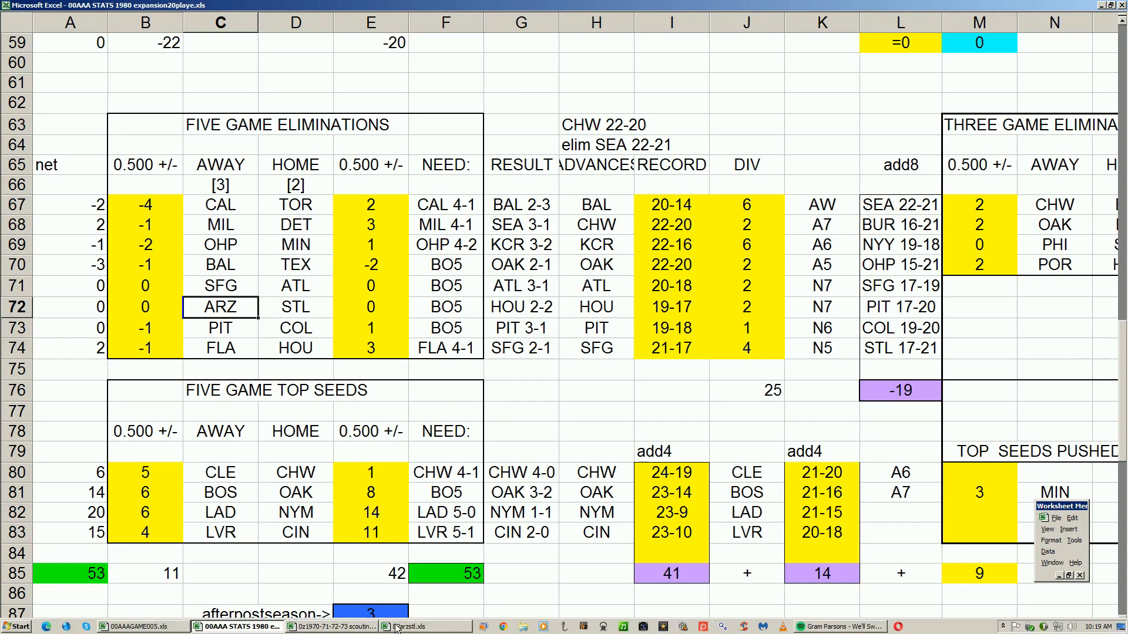
Bring up the Game 568 scoresheet in 82arzstl.xls, with St. Louis ahead 12–3
click(408, 627)
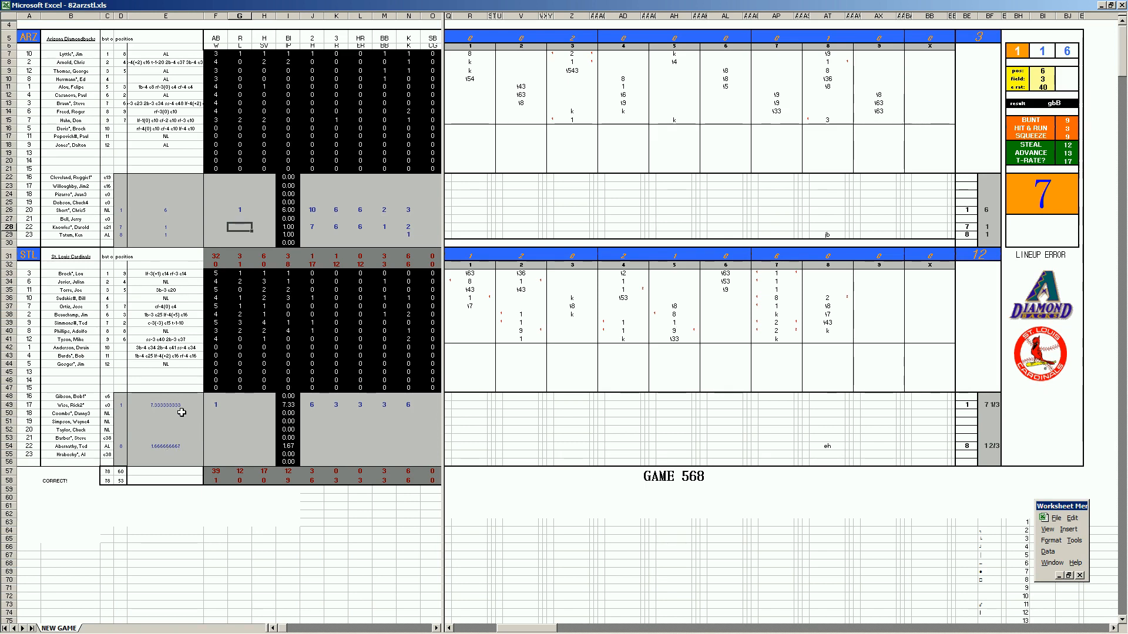
mouse_move(479, 351)
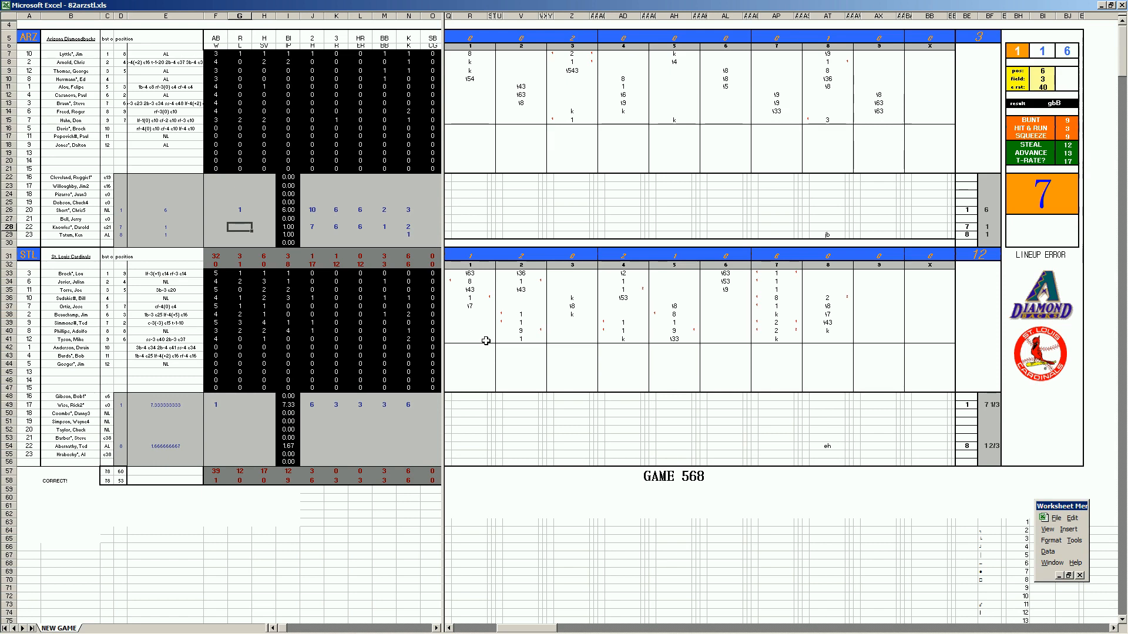
mouse_move(522, 331)
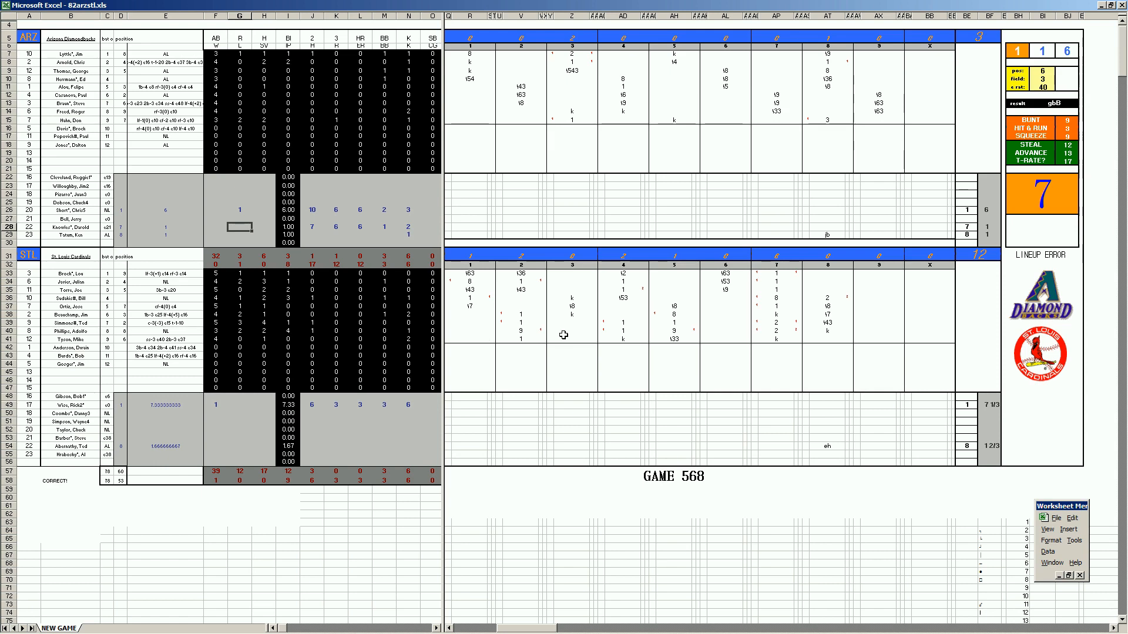
mouse_move(556, 336)
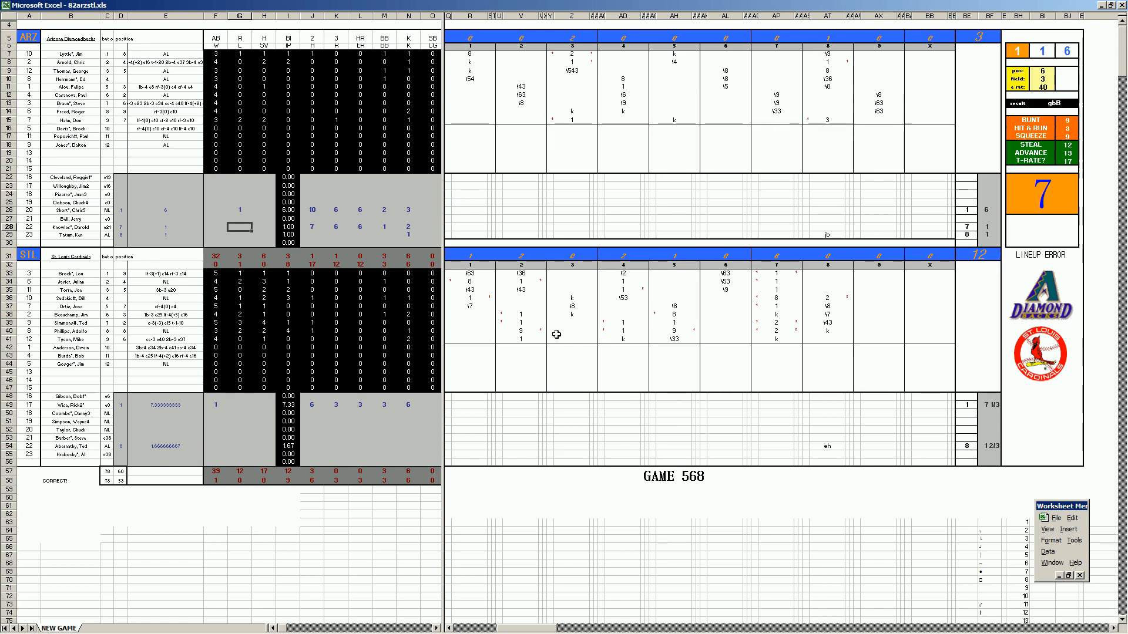
mouse_move(627, 349)
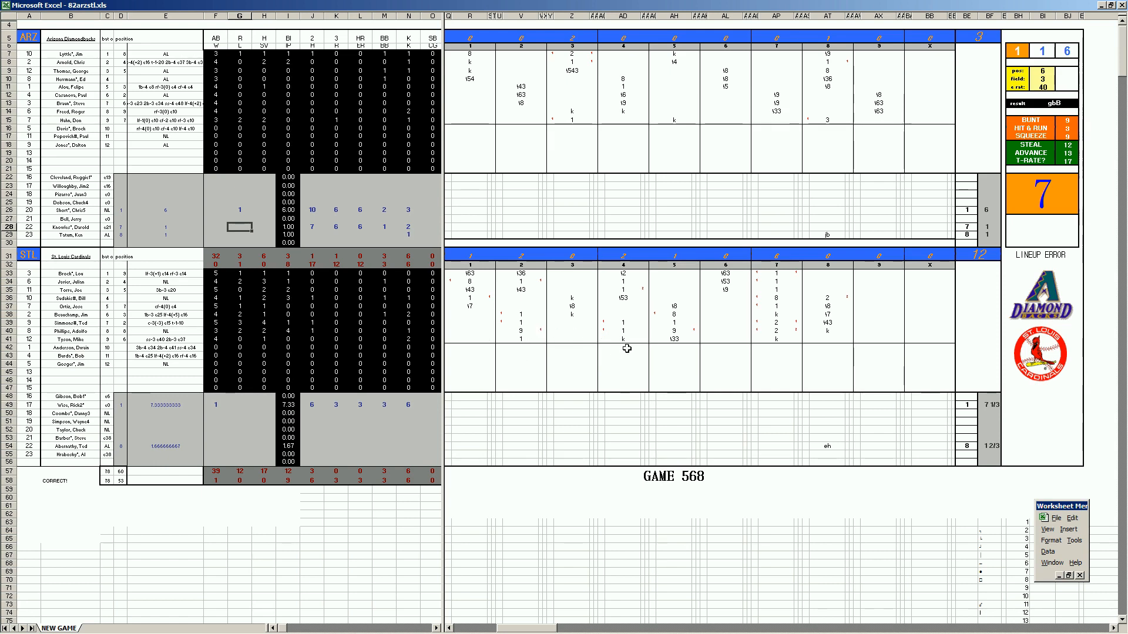
mouse_move(760, 327)
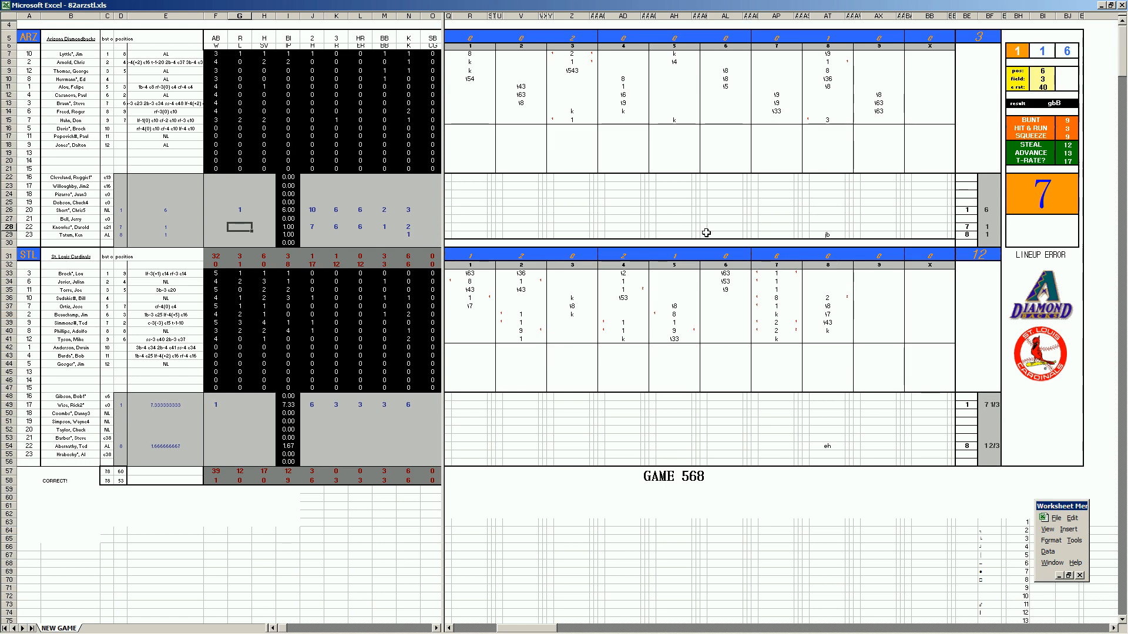
mouse_move(705, 231)
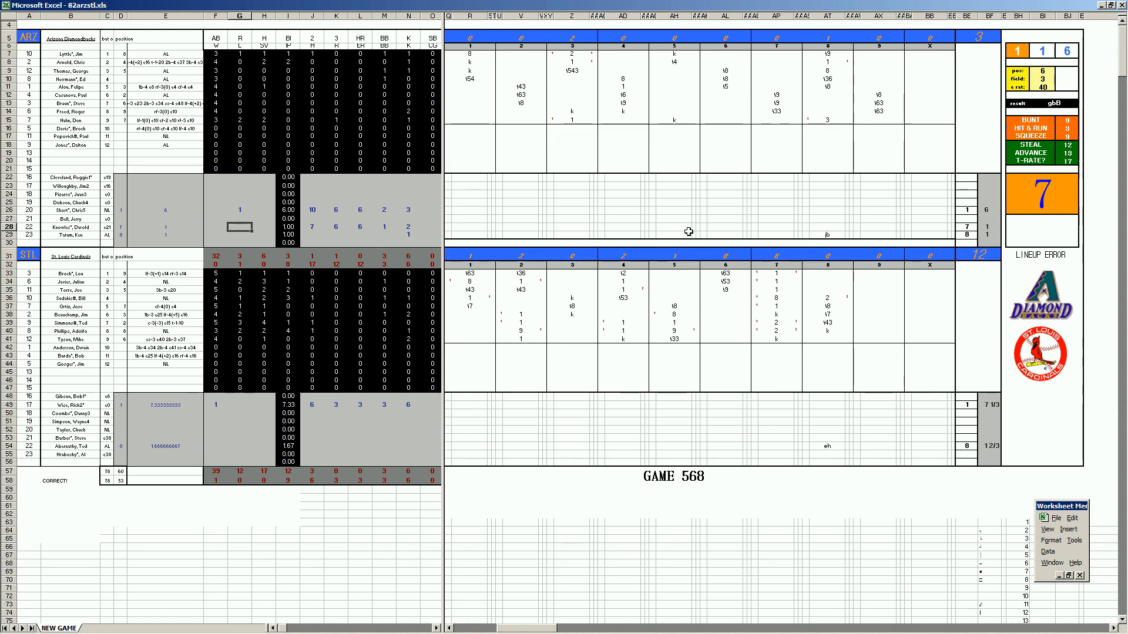
mouse_move(1051, 359)
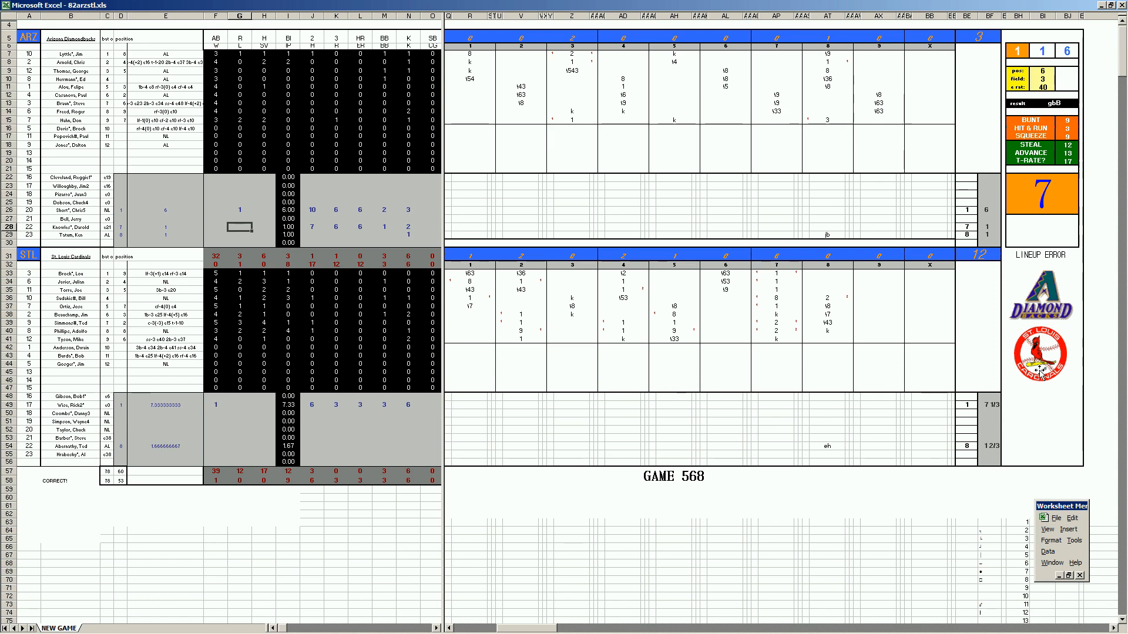
mouse_move(974, 339)
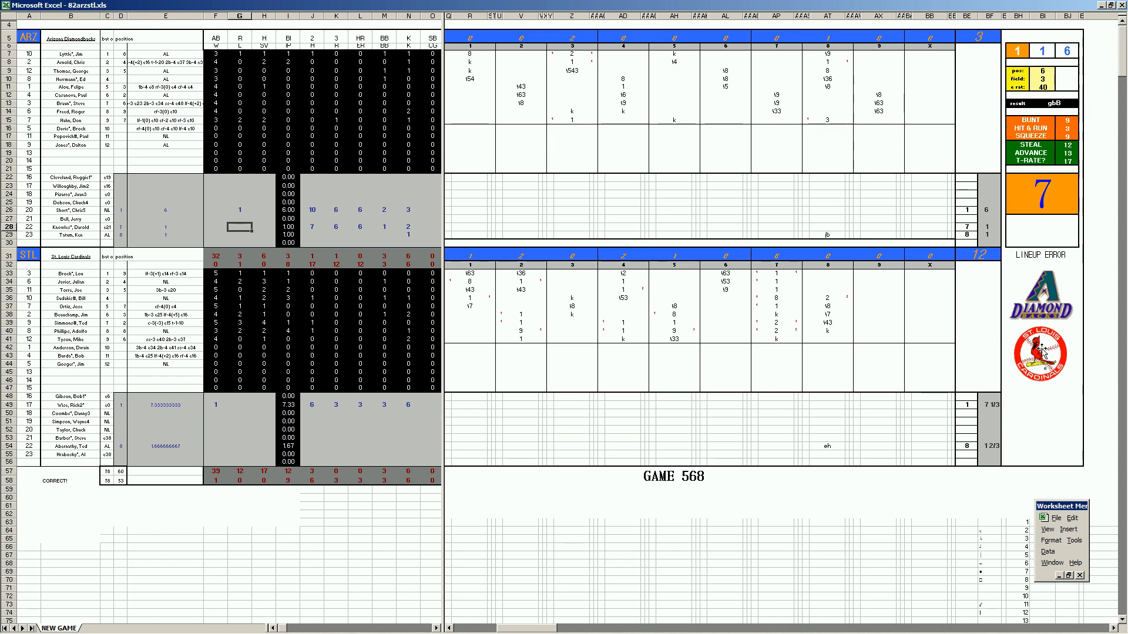
mouse_move(1053, 357)
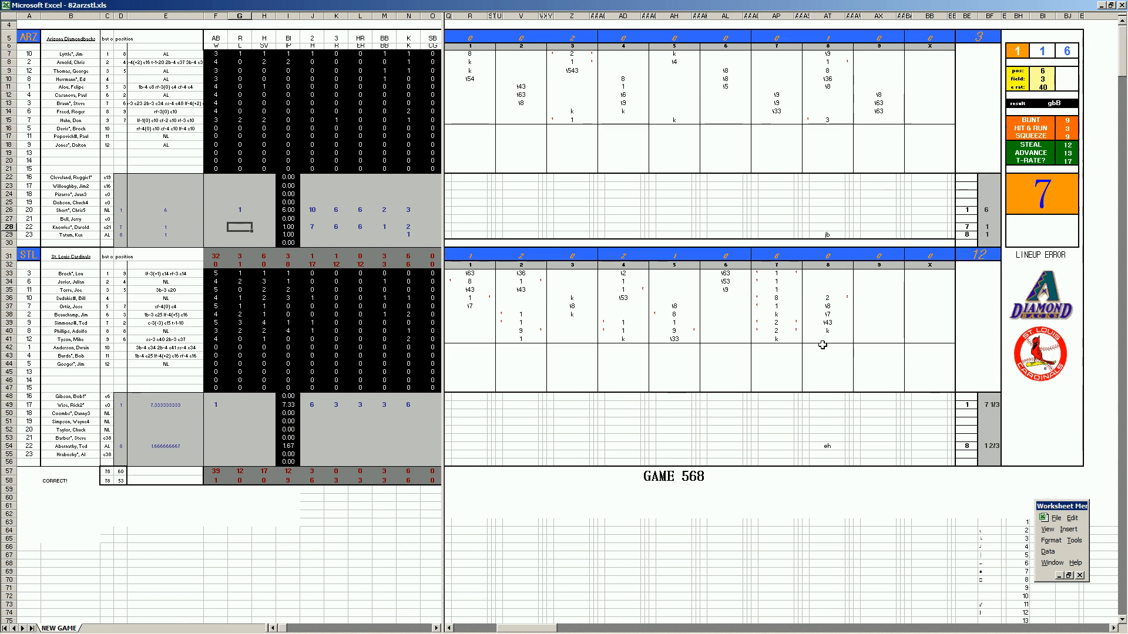
mouse_move(1036, 320)
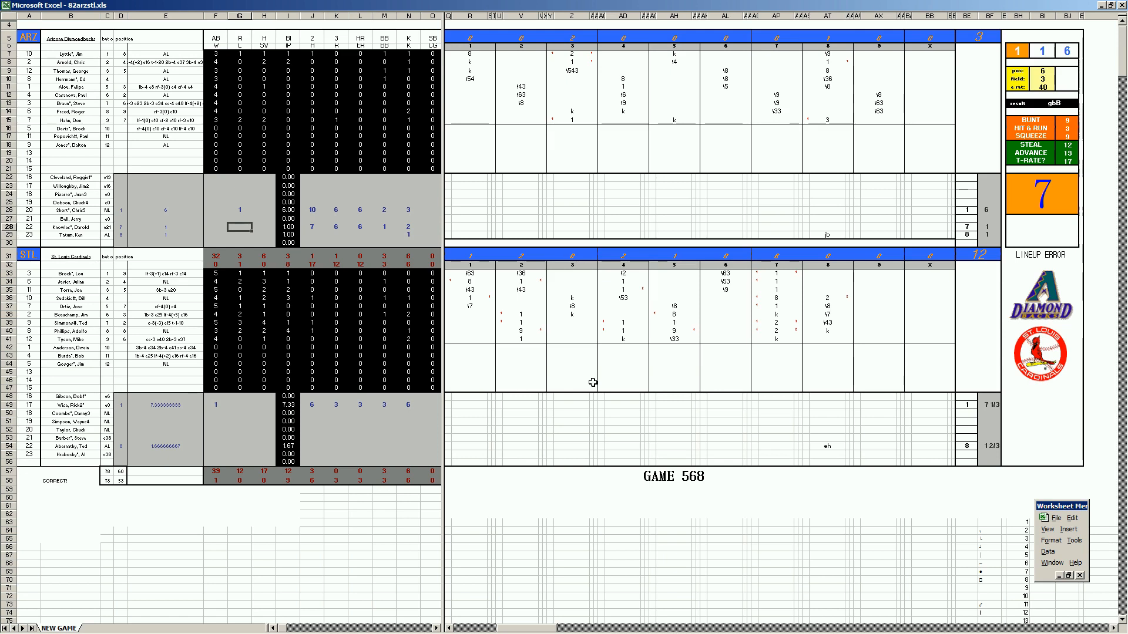
mouse_move(541, 388)
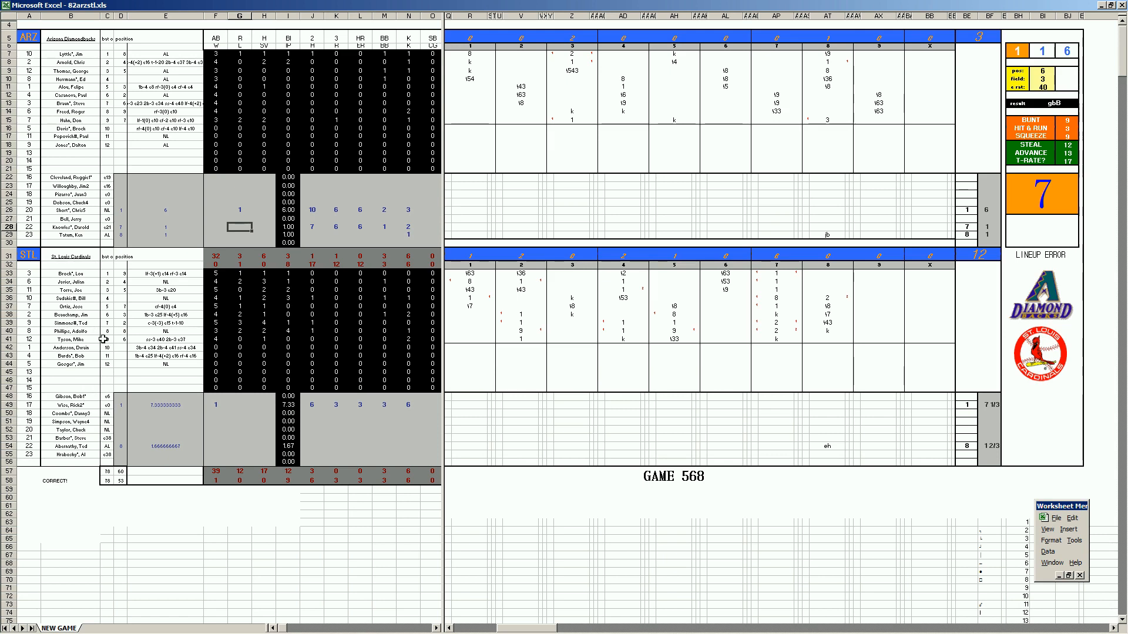
mouse_move(259, 367)
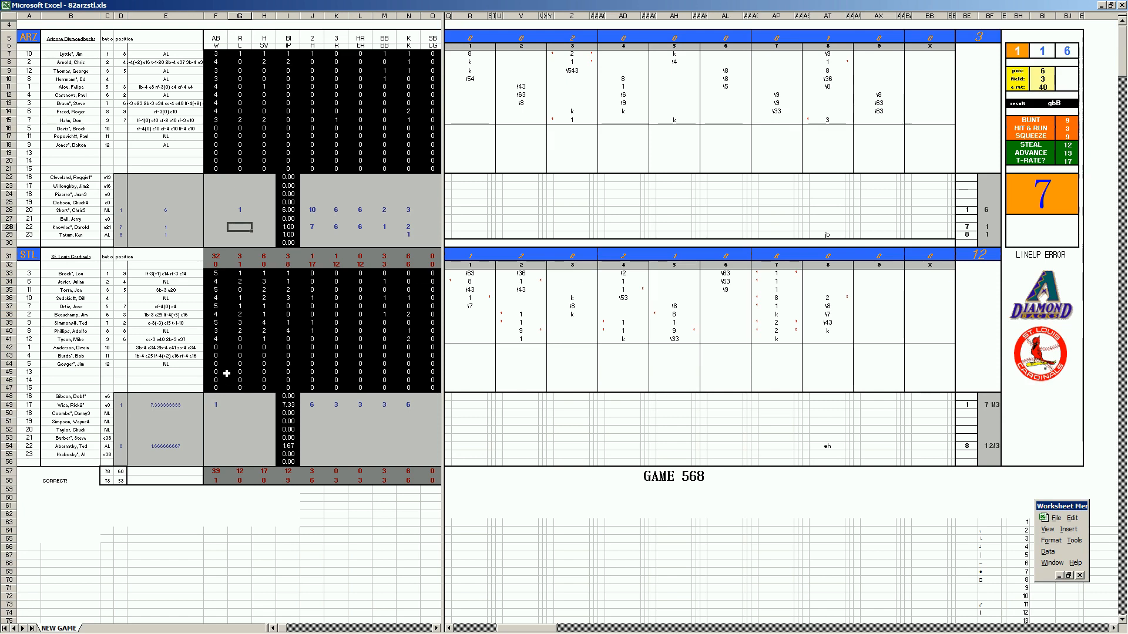
mouse_move(231, 415)
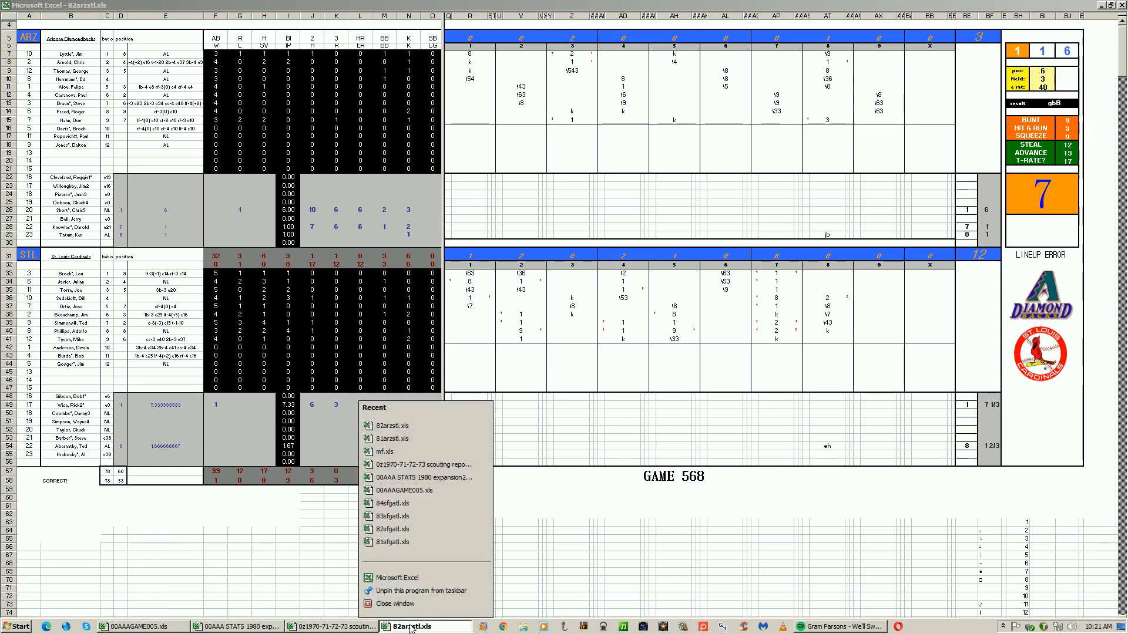
Close the 82arzstl.xls Game 568 workbook, discarding unsaved changes
click(394, 603)
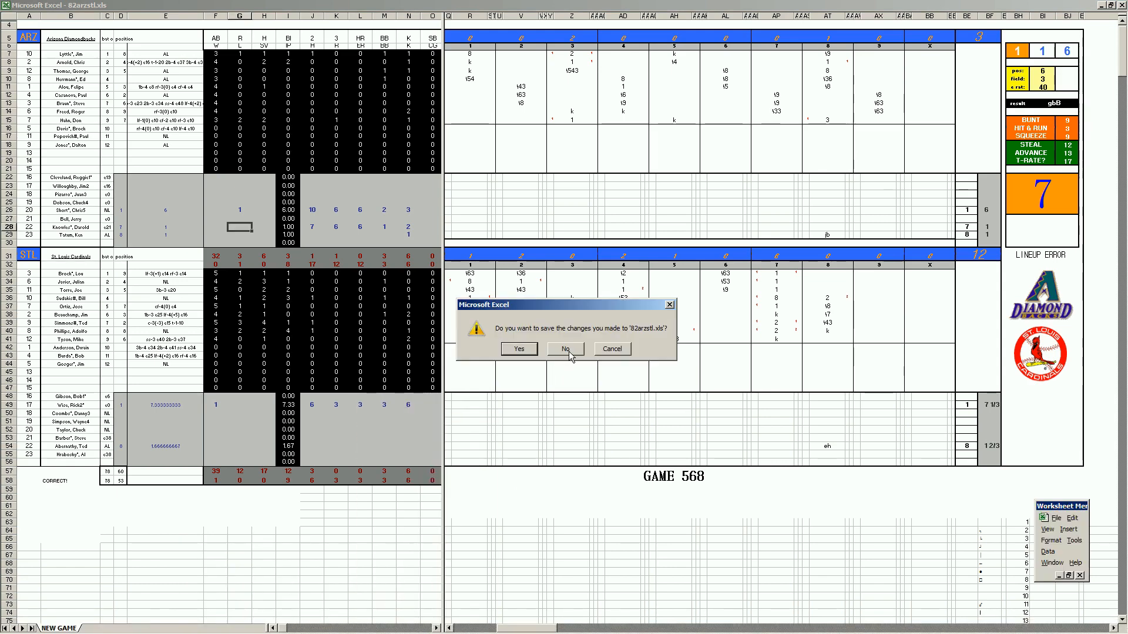
click(564, 349)
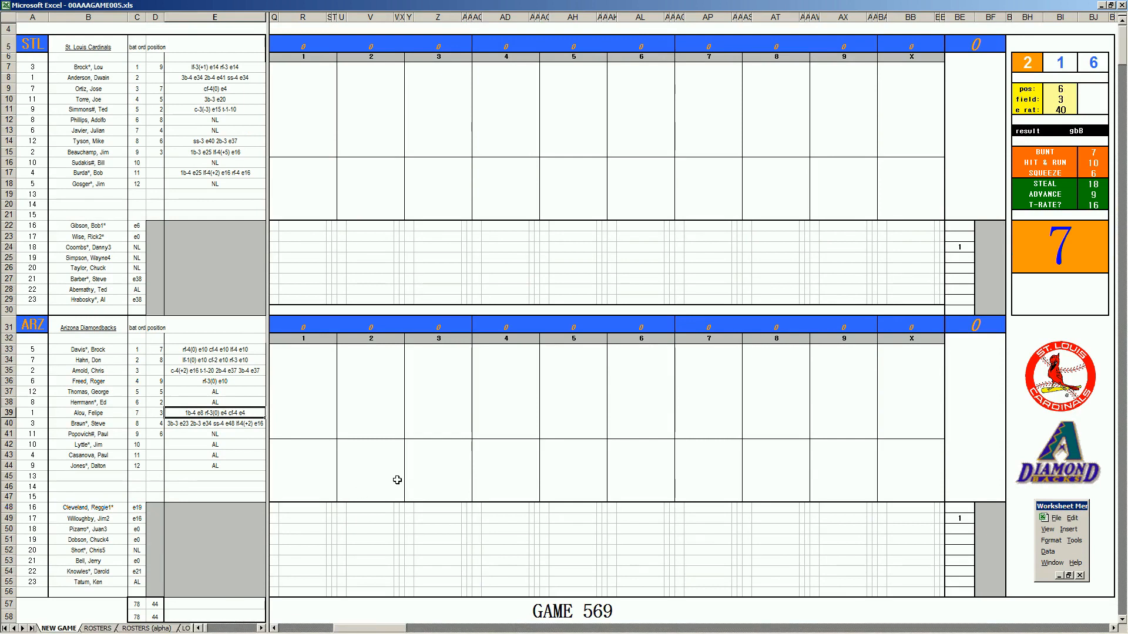
mouse_move(42, 337)
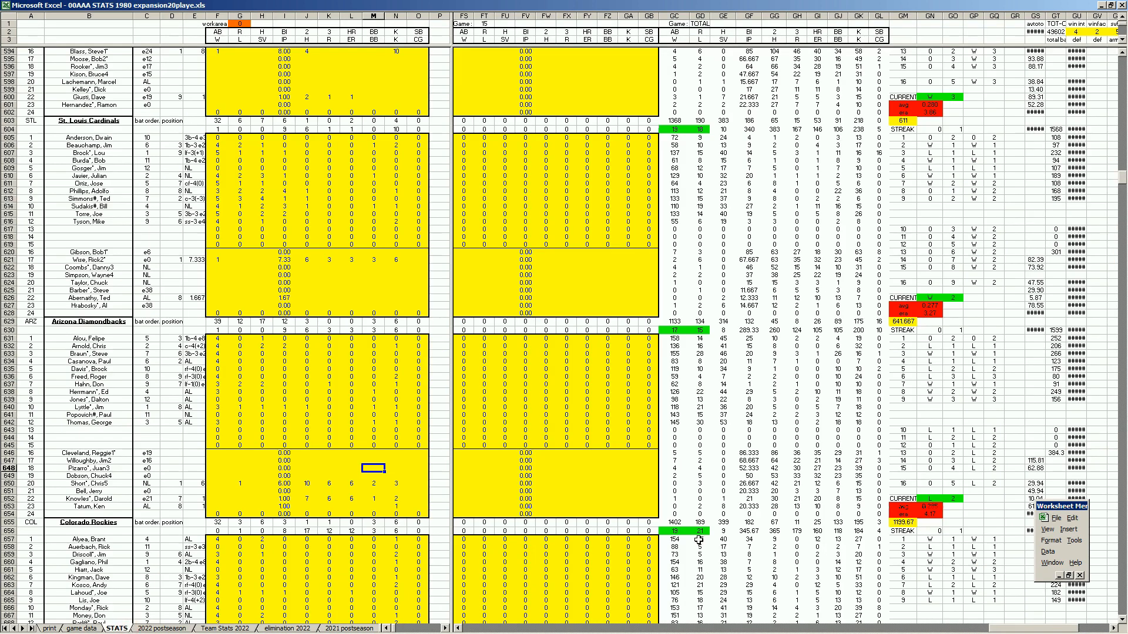
mouse_move(469, 501)
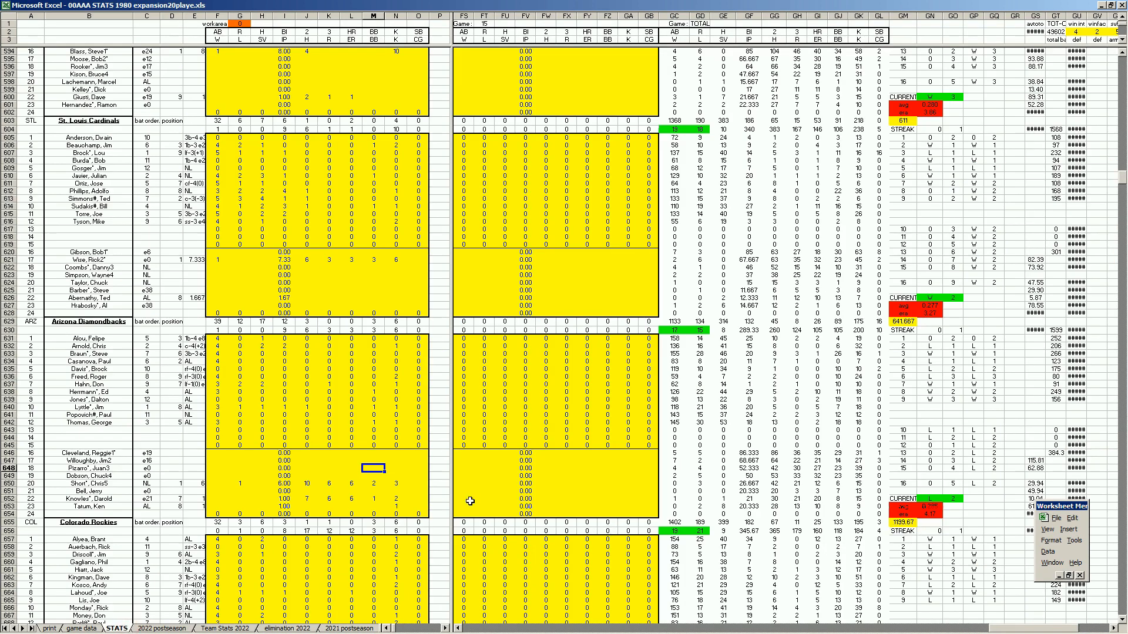
mouse_move(561, 516)
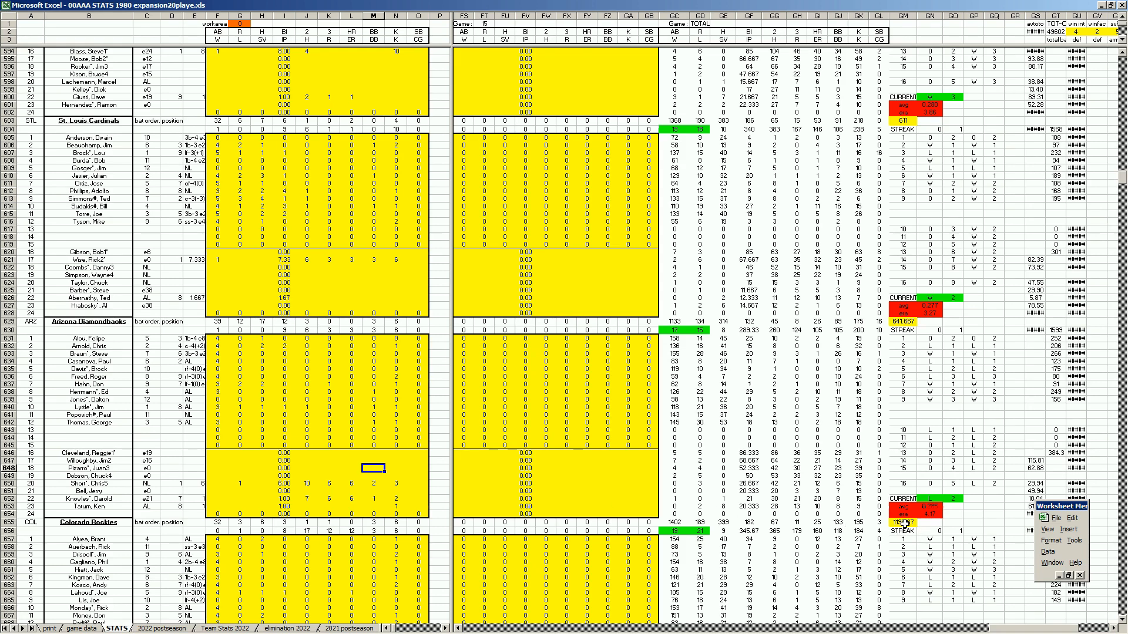
Scroll through the St. Louis and Arizona team rows on the STATS sheet
scroll(down, 3)
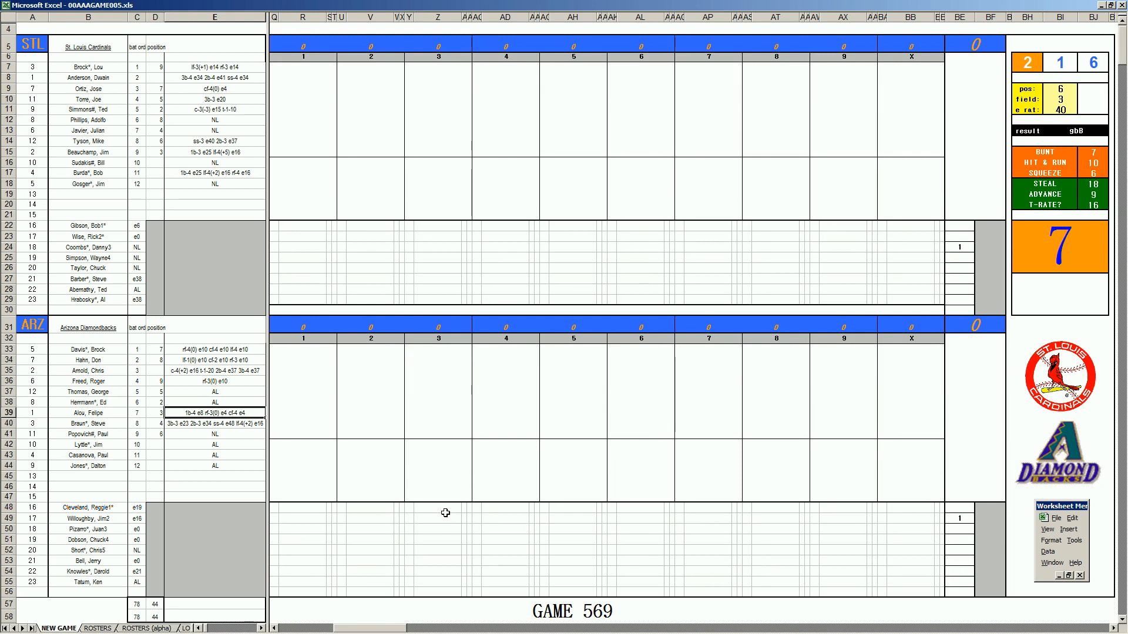
mouse_move(302, 432)
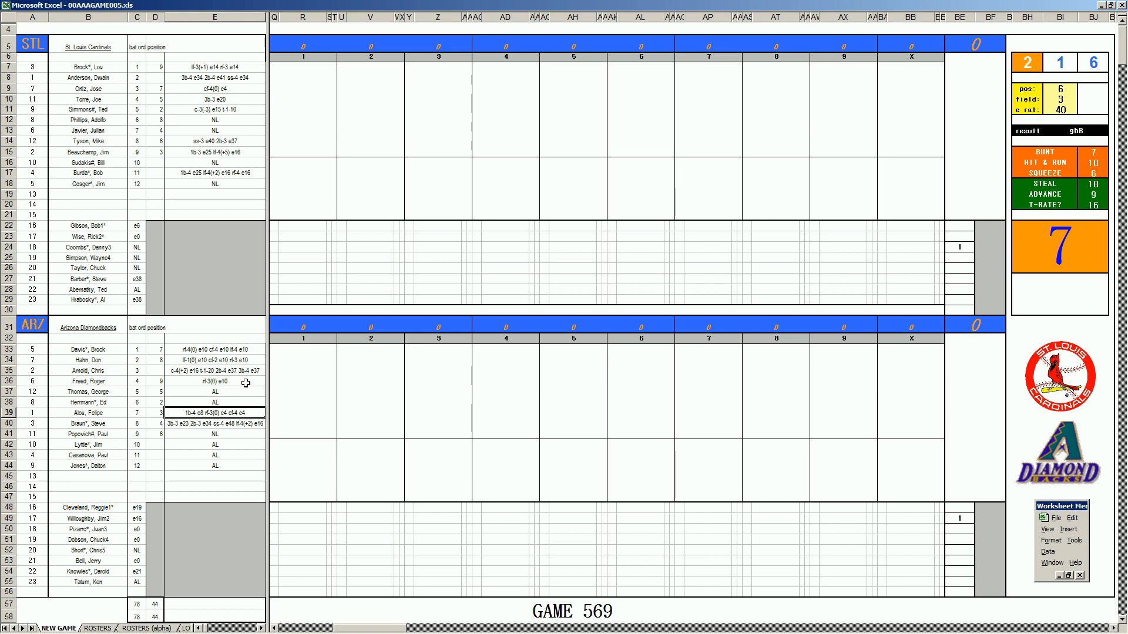
mouse_move(318, 406)
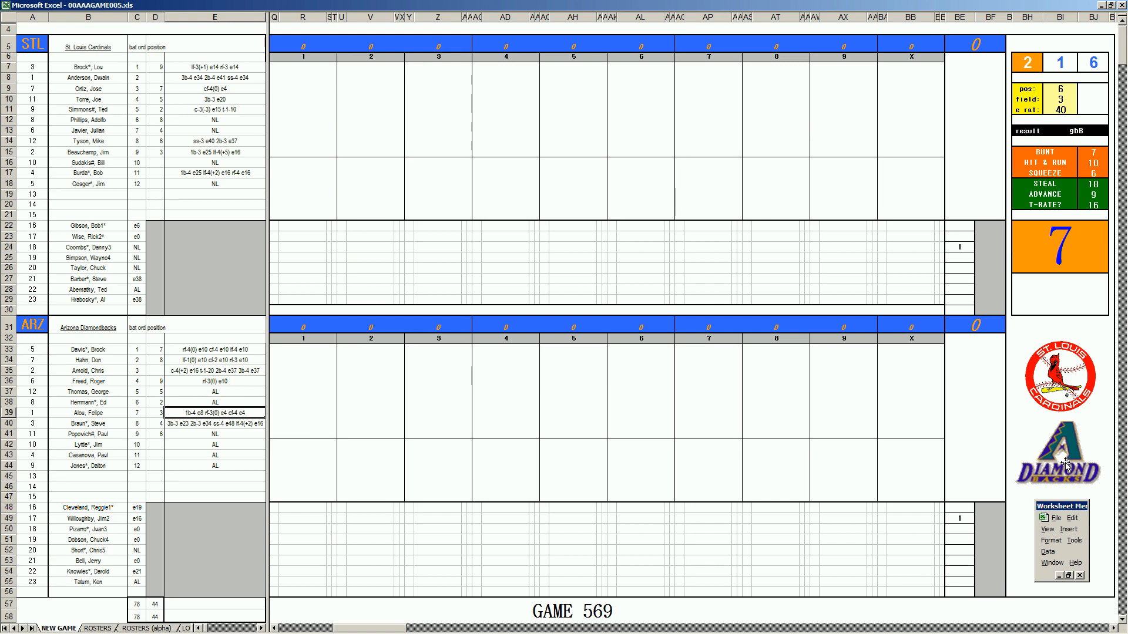
mouse_move(1009, 430)
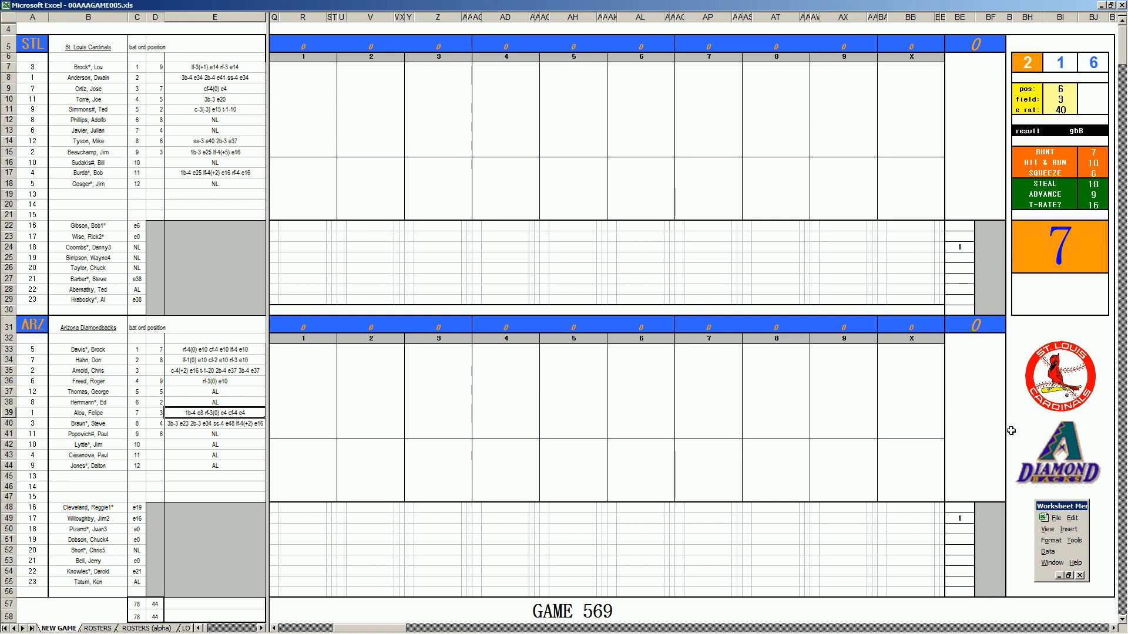
mouse_move(961, 249)
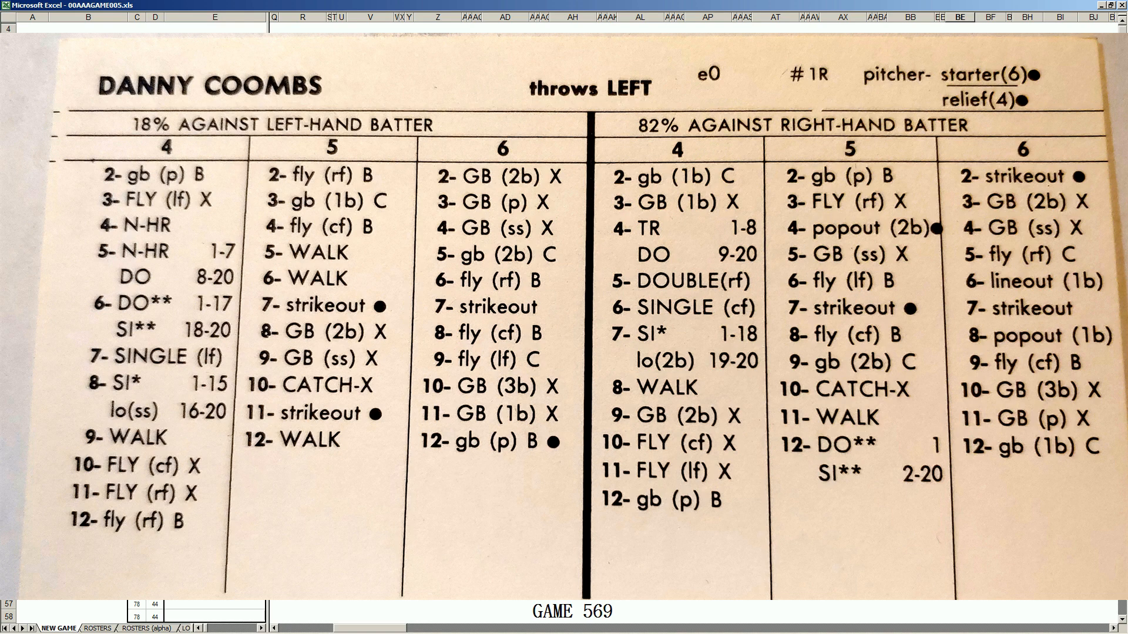
scroll(down, 3)
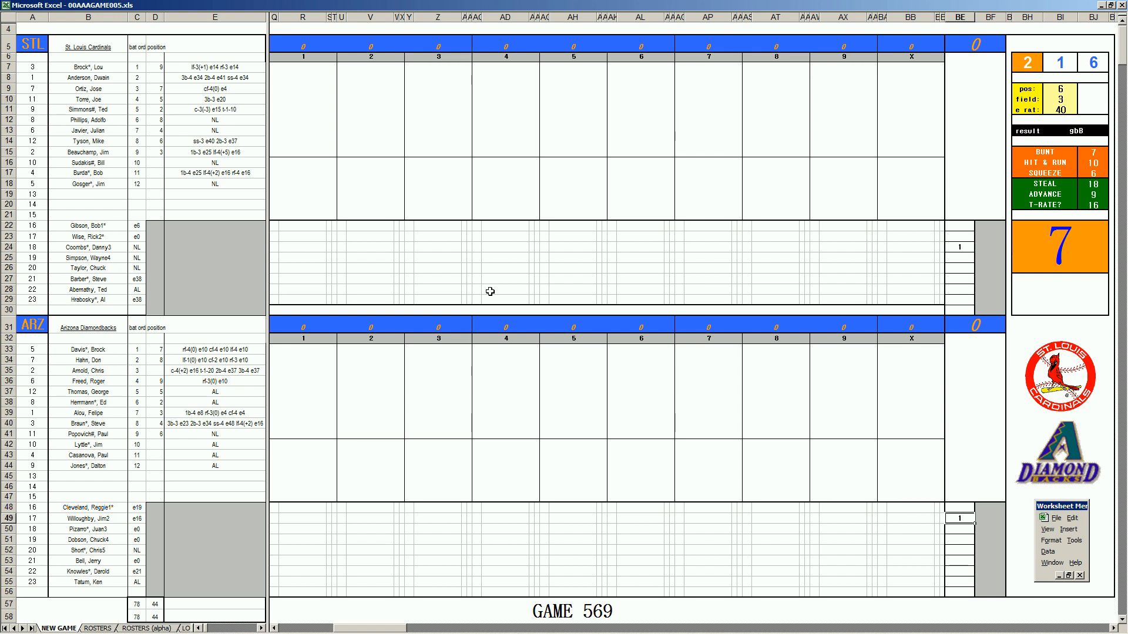
mouse_move(299, 76)
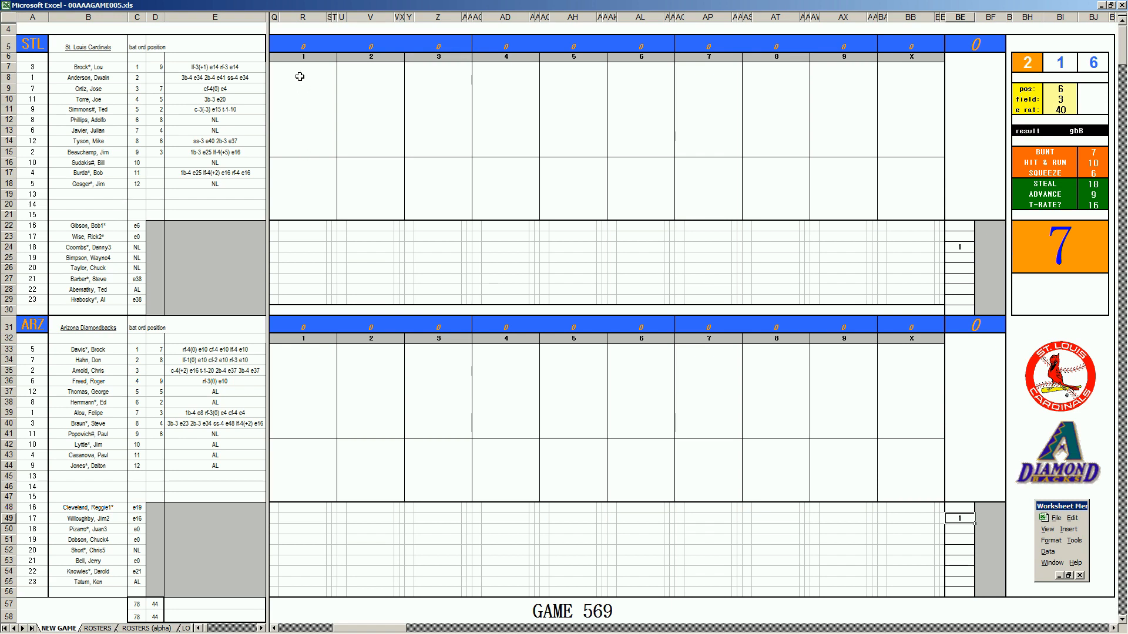
Record St. Louis's first-inning plays 1, W64 and W13 on the Game 569 scoresheet
click(302, 68)
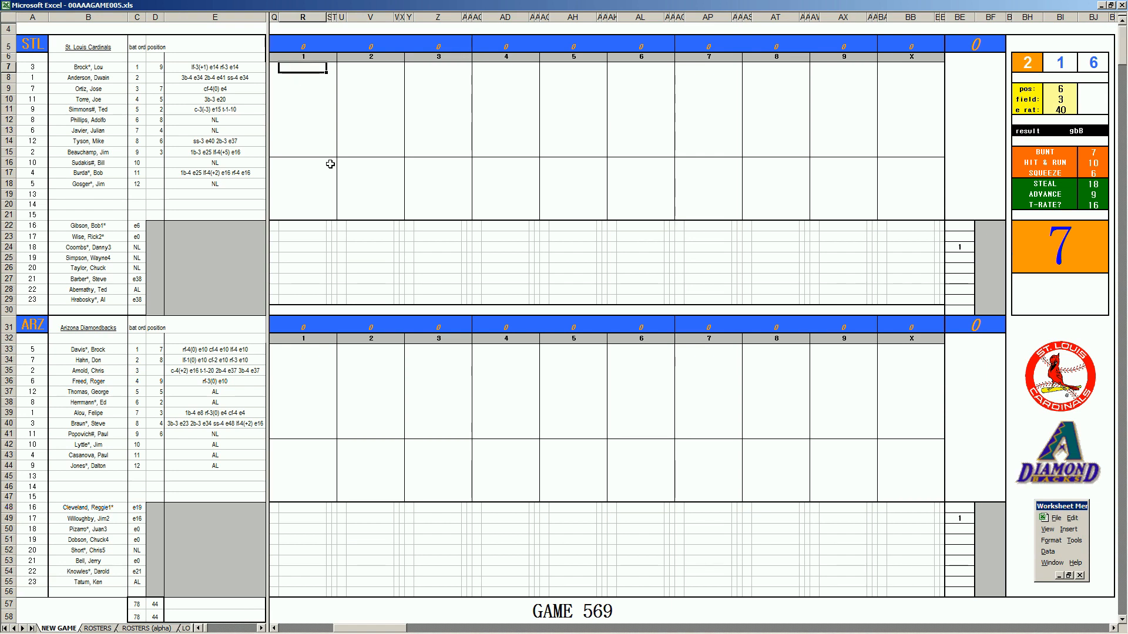
text(1)
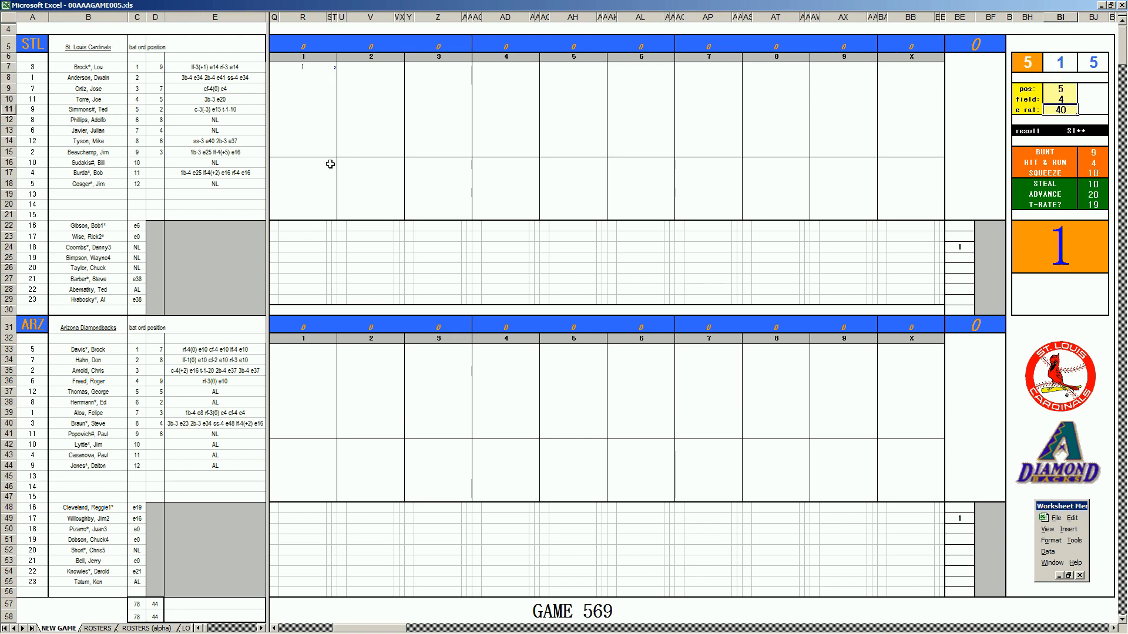
click(302, 66)
text(1)
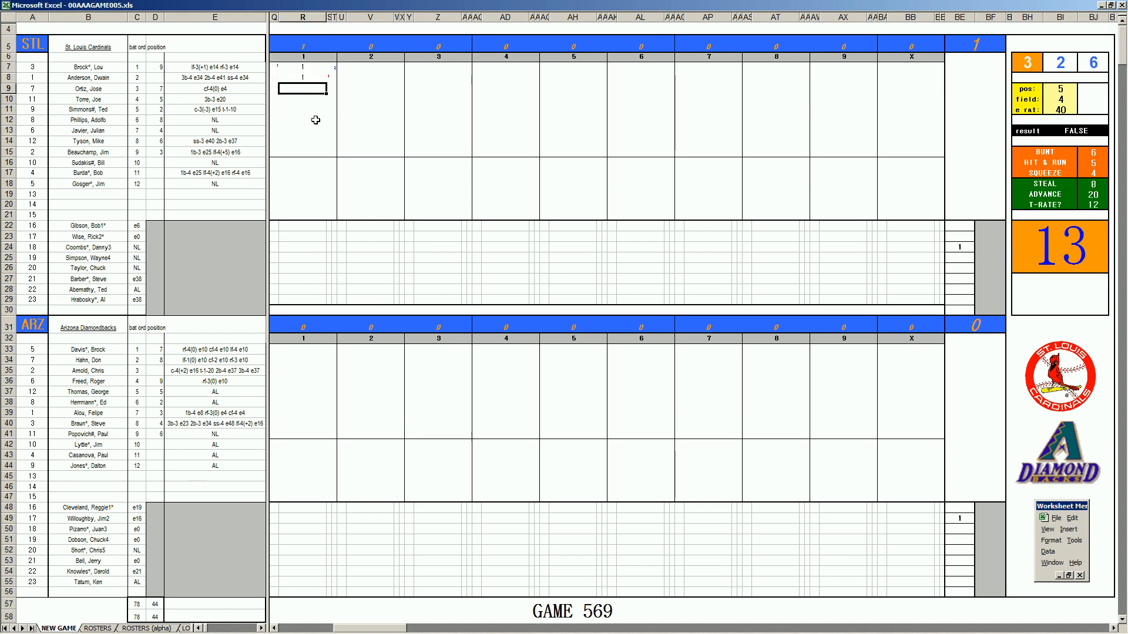
text(W64)
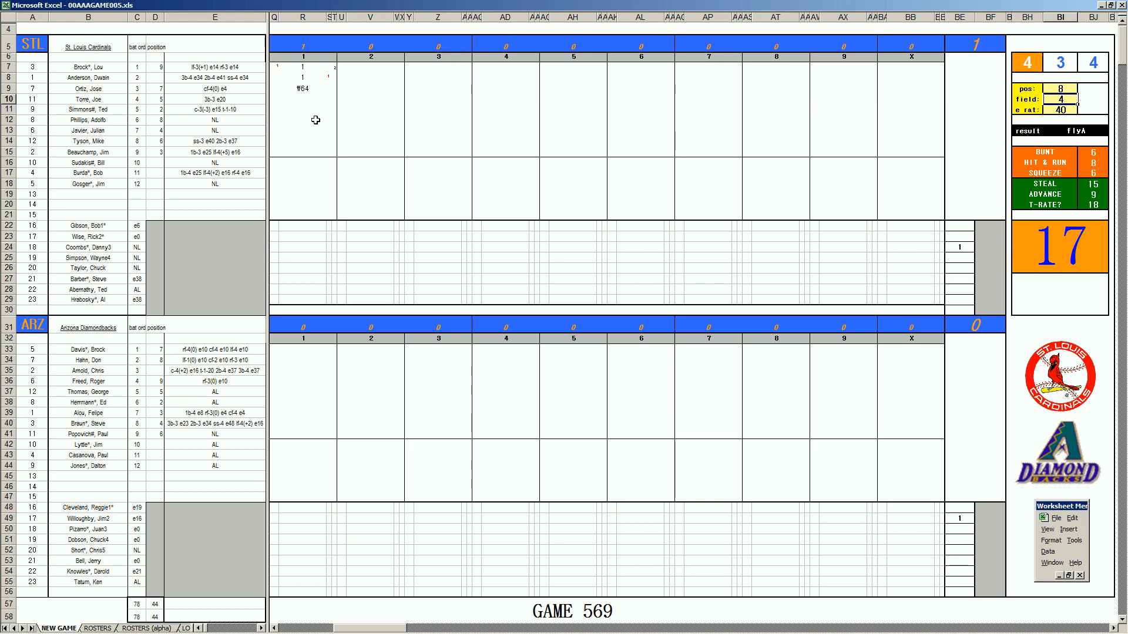
click(302, 99)
text(F8)
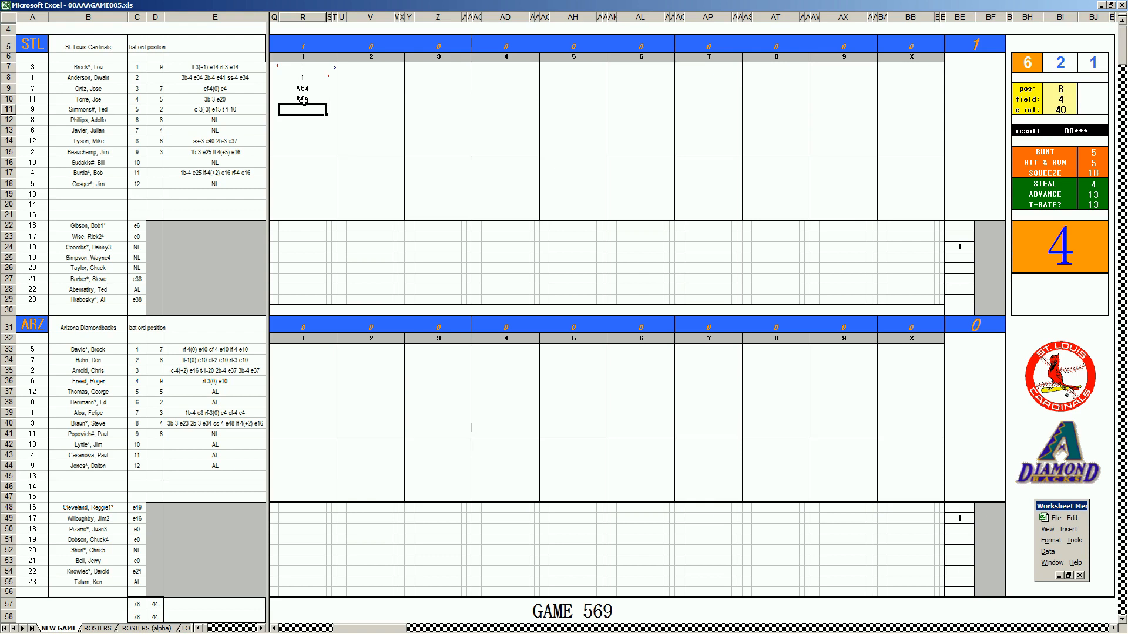
click(302, 99)
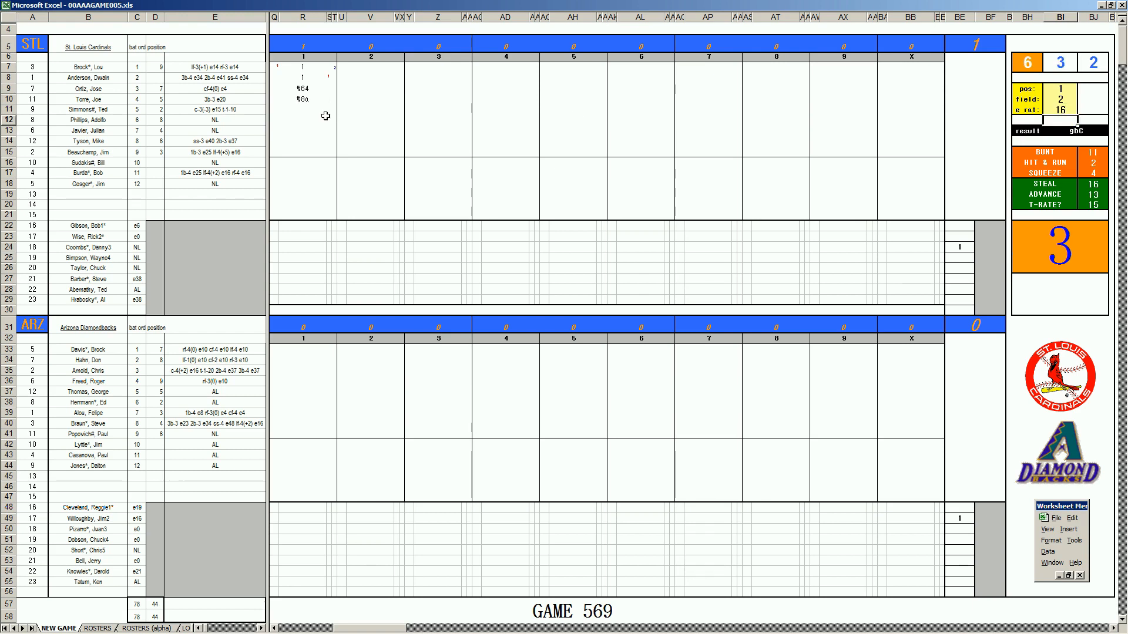
text(₩13)
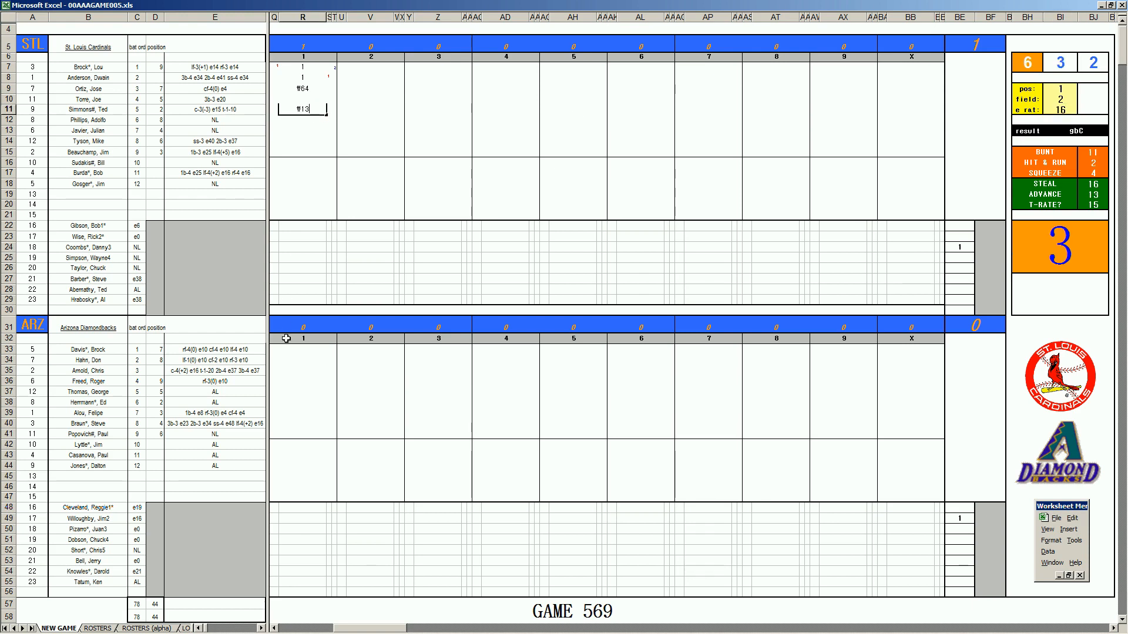
Confirm St. Louis's last first-inning entry and record Arizona's leadoff result 1
click(301, 350)
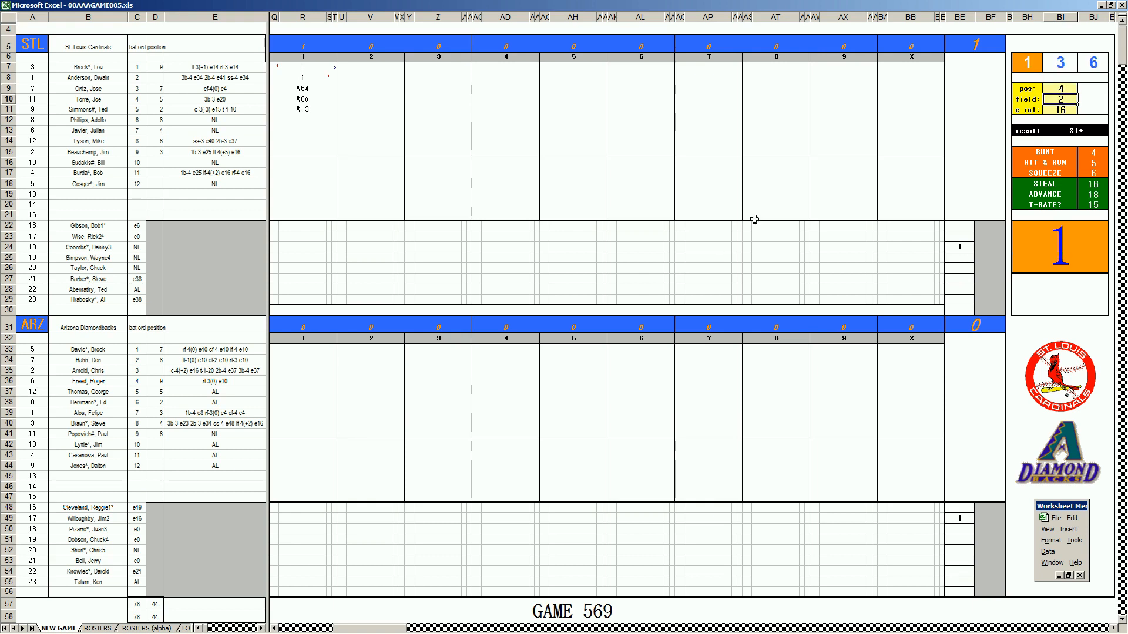
click(300, 349)
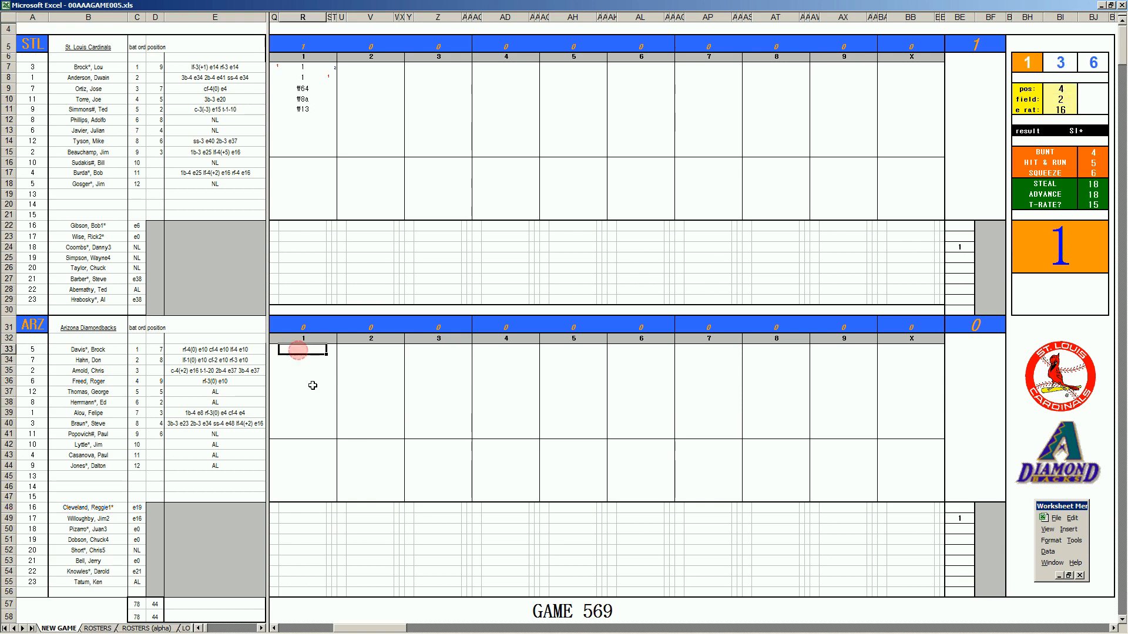
text(1)
click(302, 359)
text(∀8)
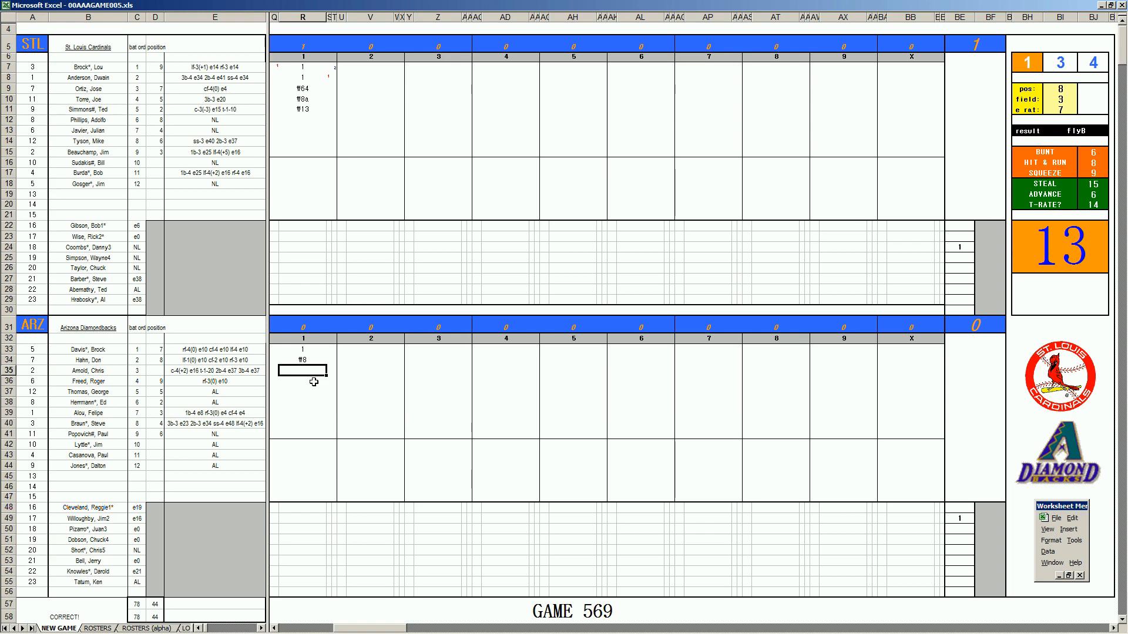
Enter Arizona's next first-inning results 1, k and 1
text(1)
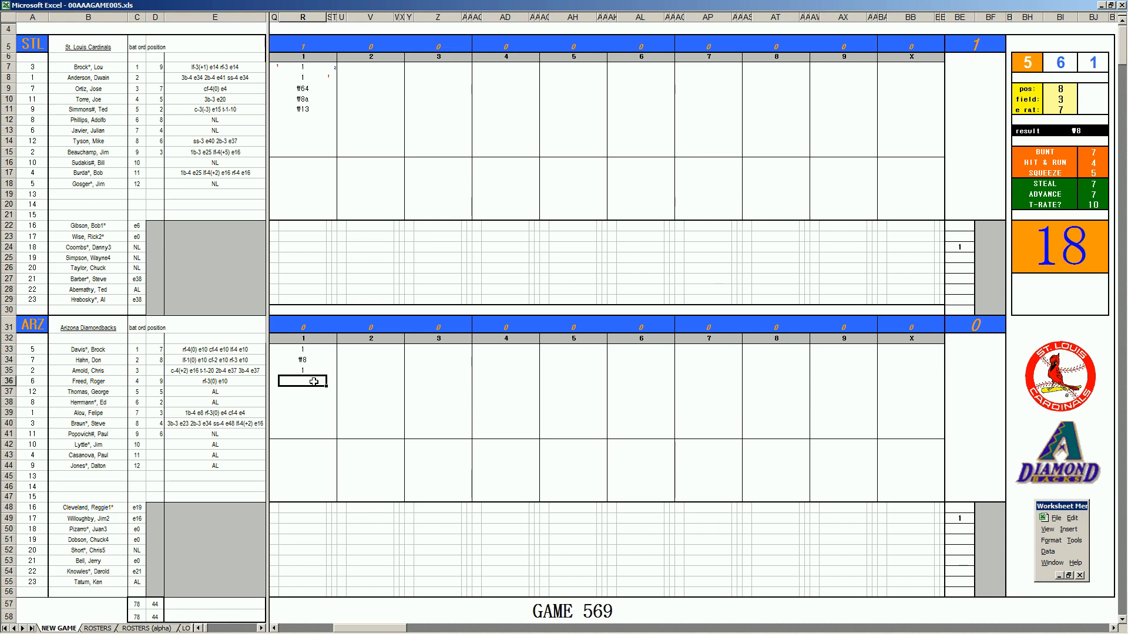
text(k)
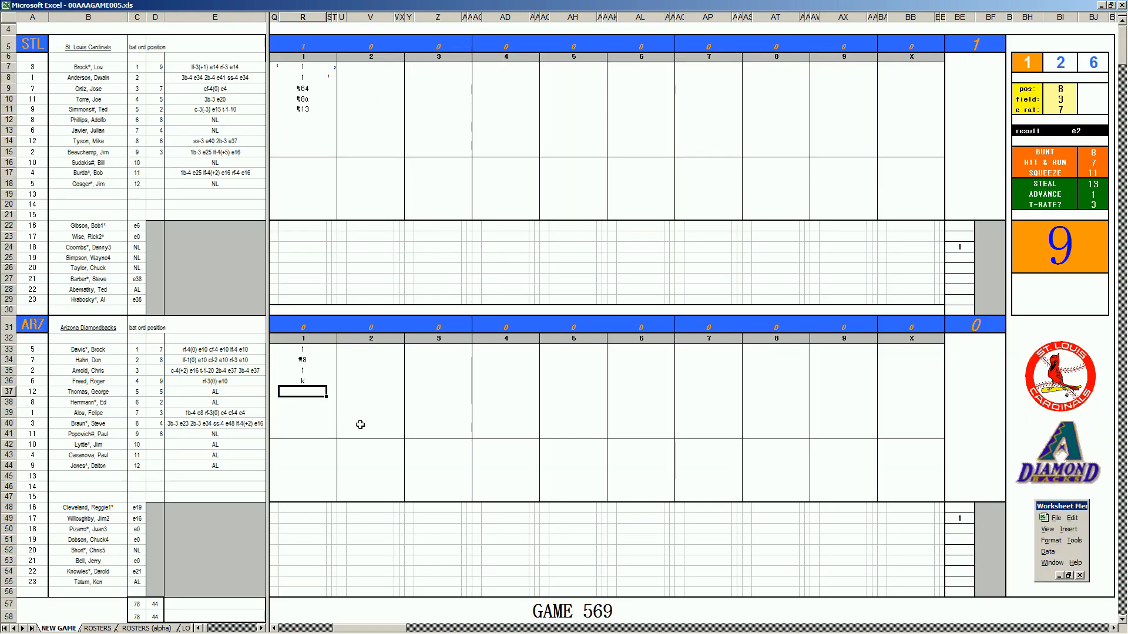
text(1)
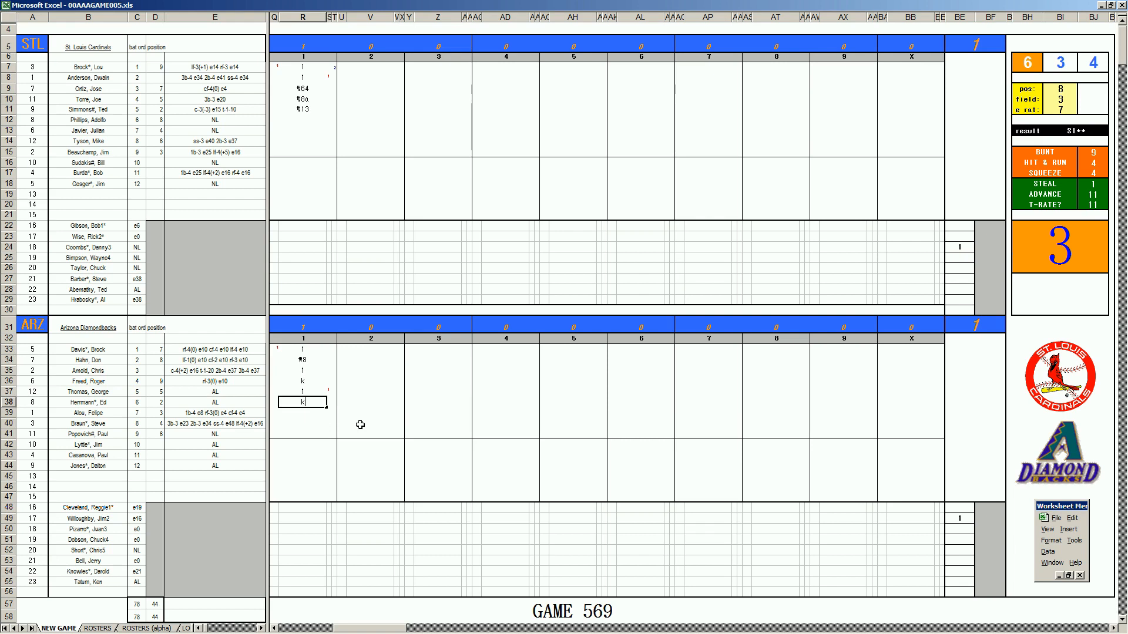
Record St. Louis's second-inning plays #7, 1 and k, ending on a strikeout
click(371, 120)
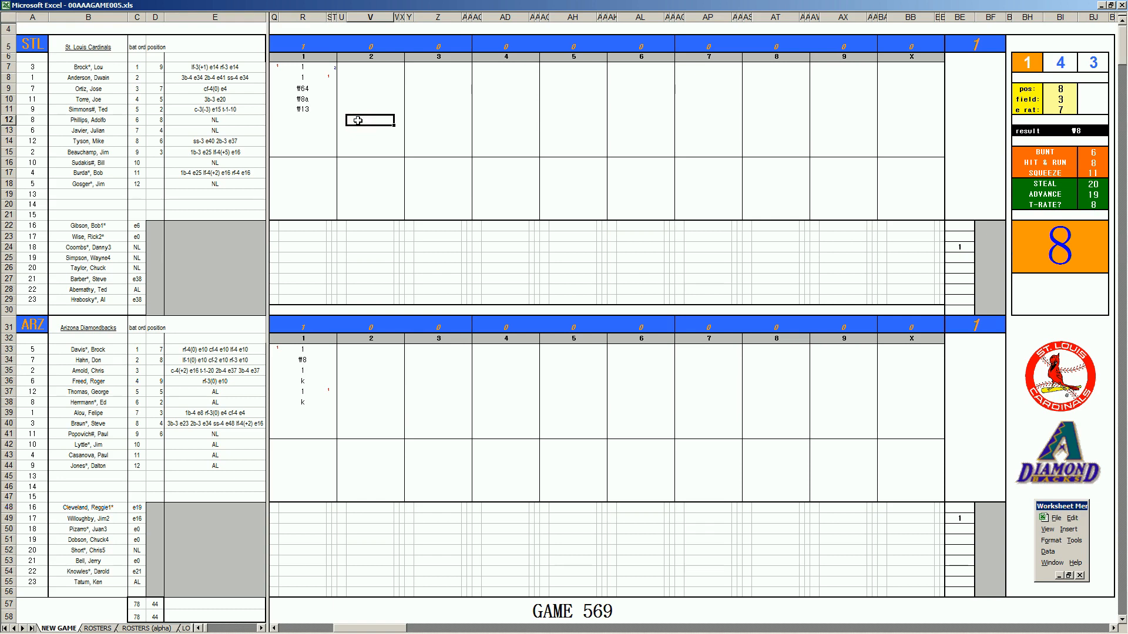
text(#7)
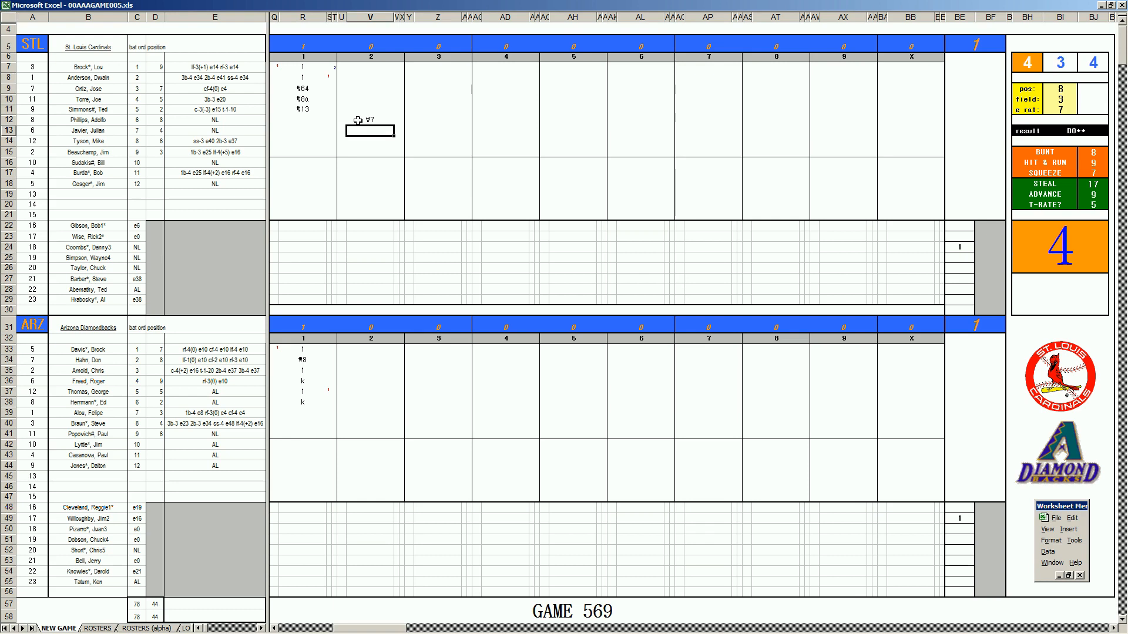
text(1)
click(371, 141)
text(f6)
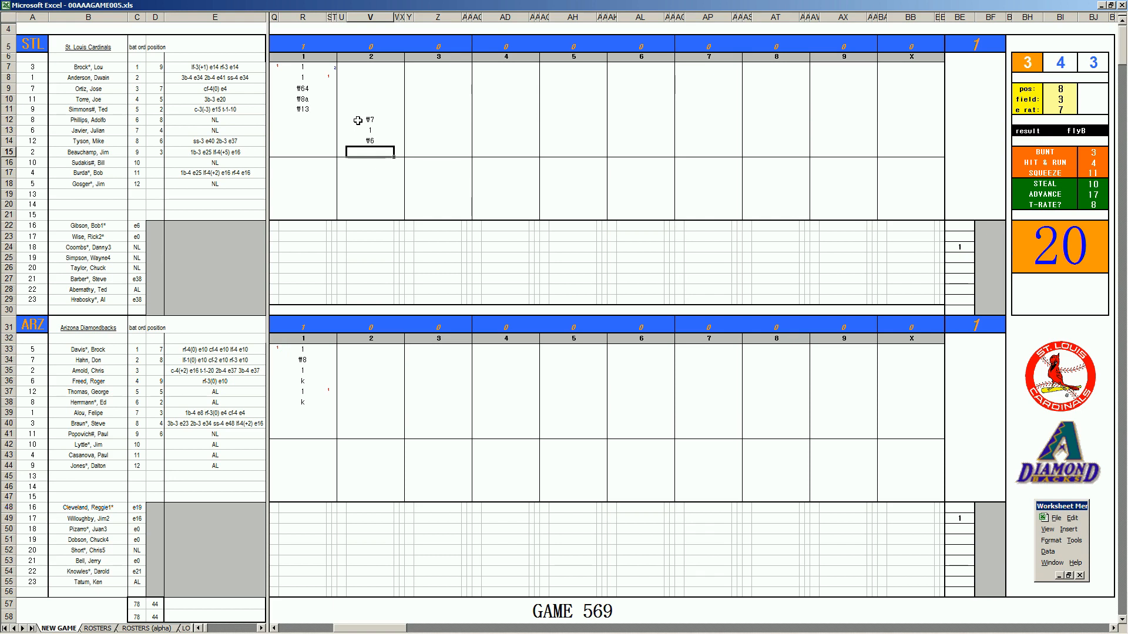
text(k)
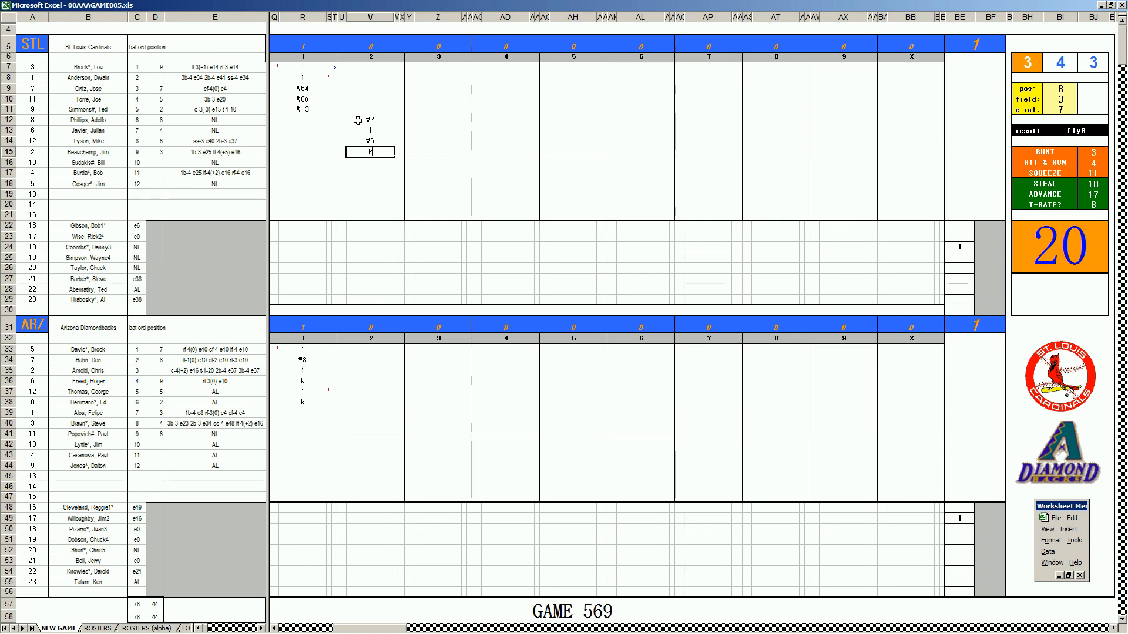
Start Arizona's second inning with a W entry for the first batter
click(370, 412)
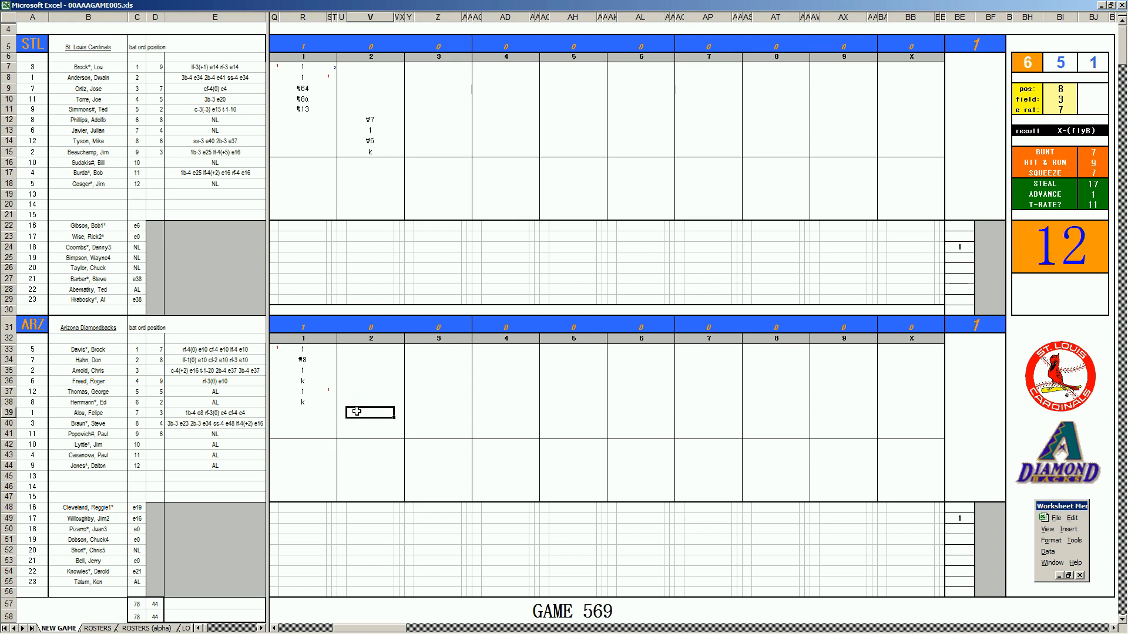
text(W)
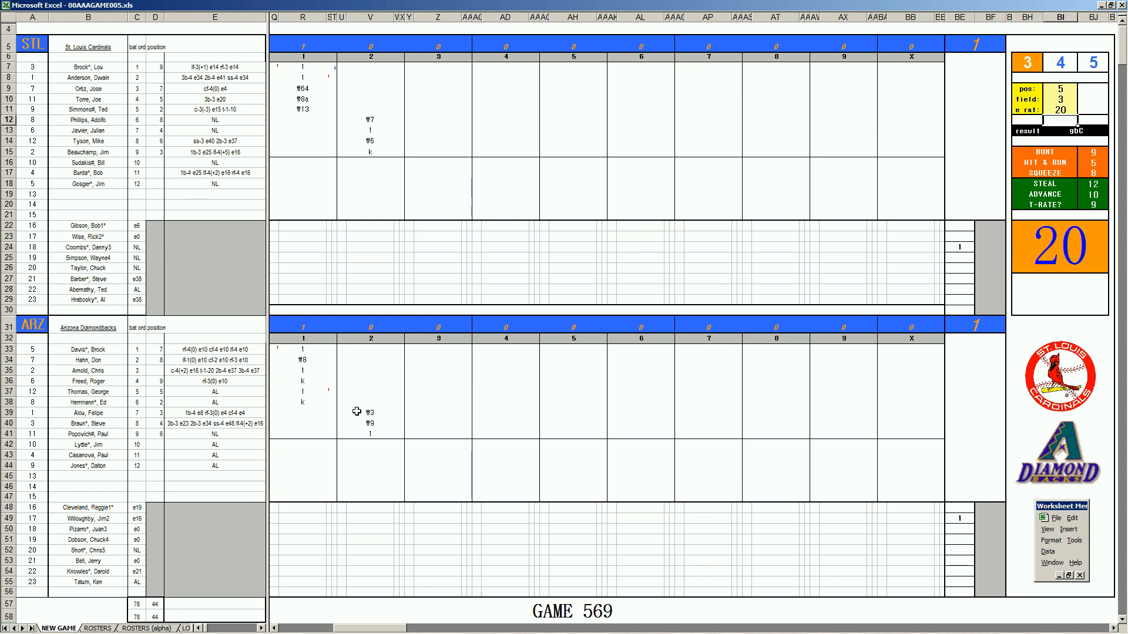
click(370, 349)
text(f53)
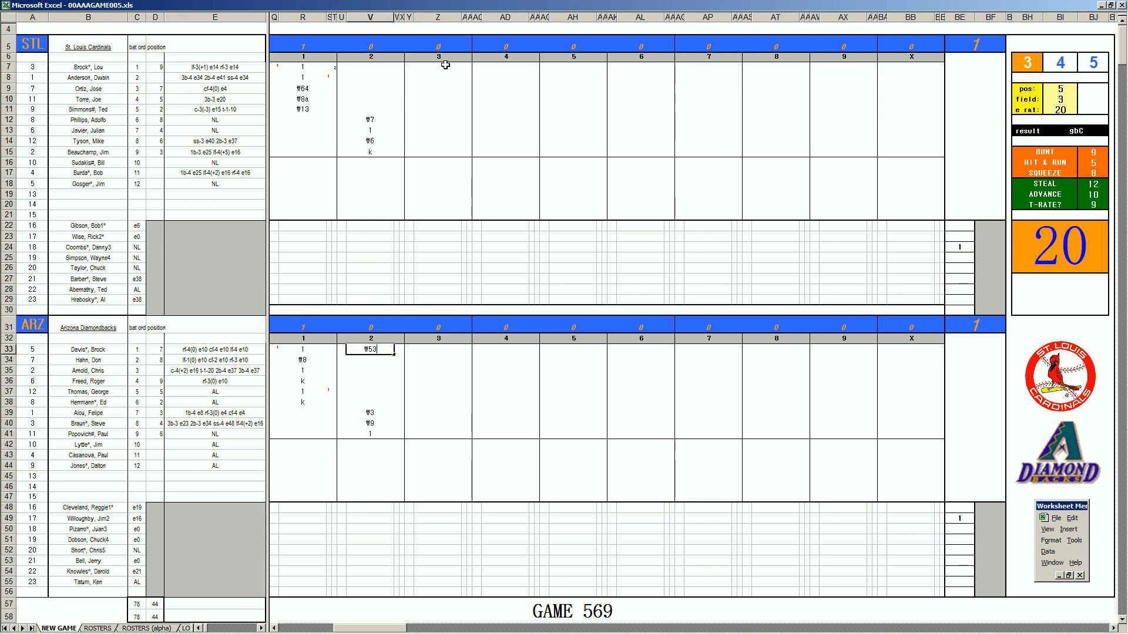
Begin St. Louis's third inning with play codes 1 and #4
click(437, 67)
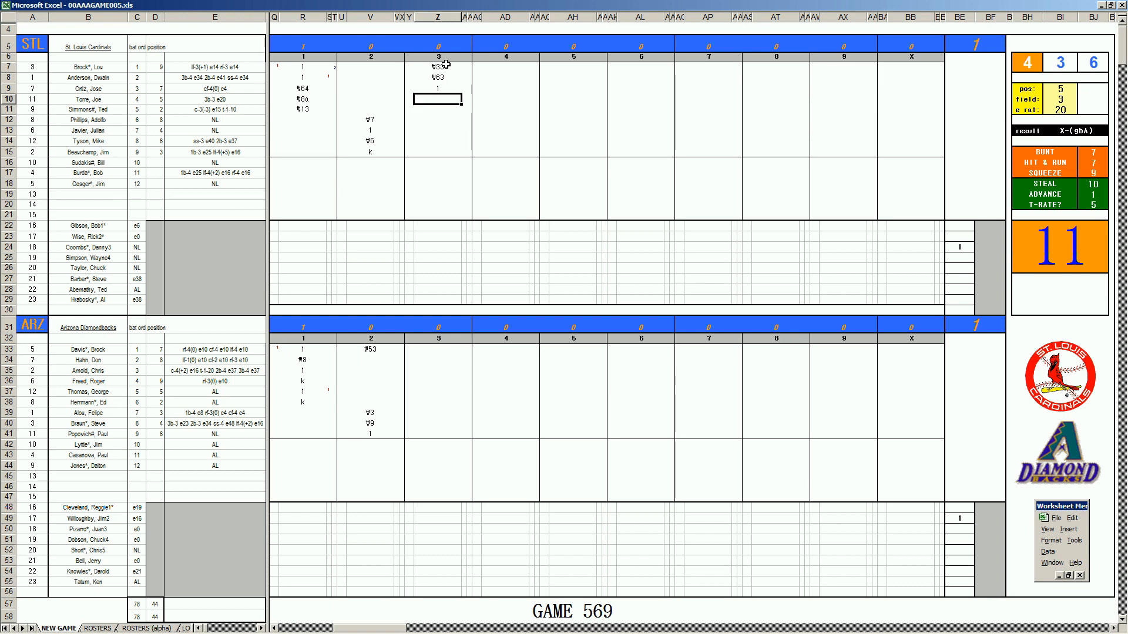
text(1)
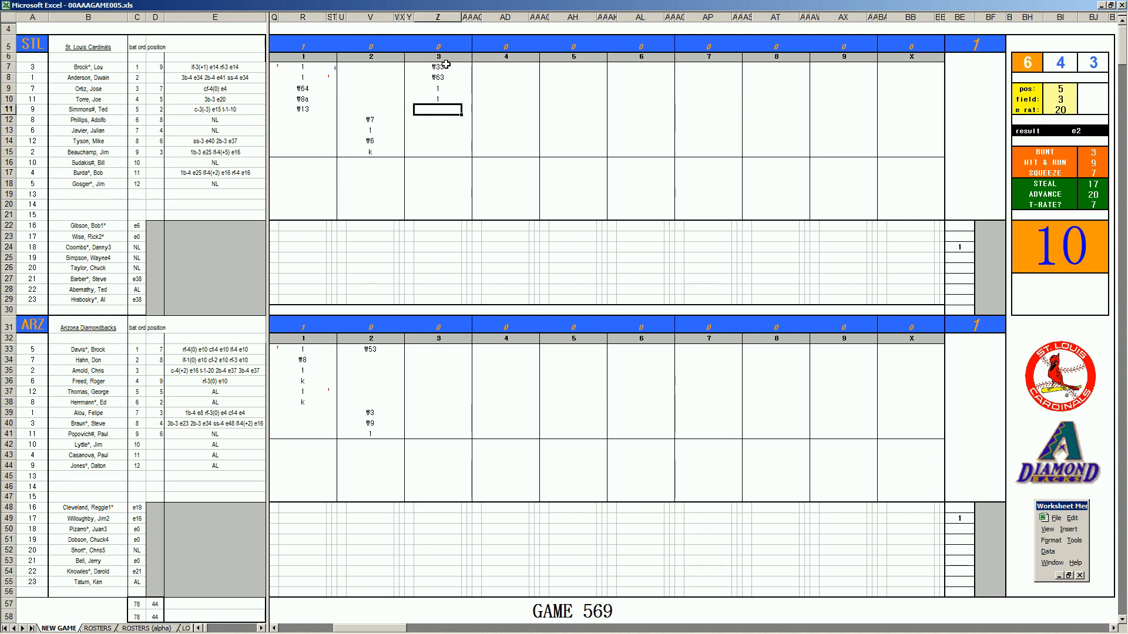
text(♯4)
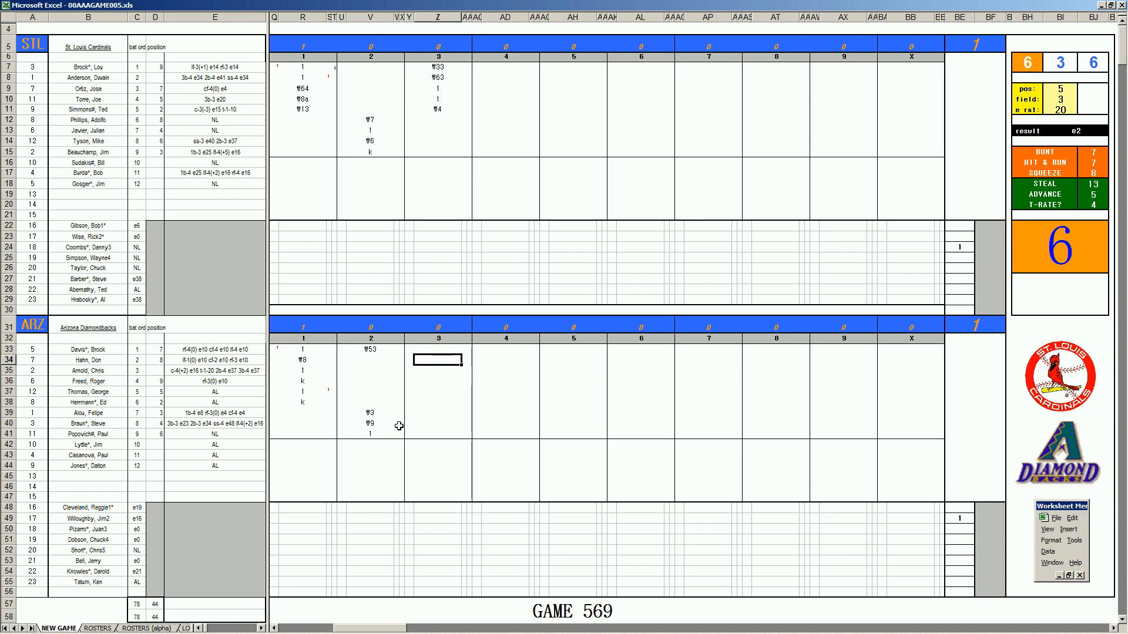
Finish Arizona's third inning with W and k, then score St. Louis's fourth: 8, 43, 8
text(W)
click(438, 370)
text(ꟻ7)
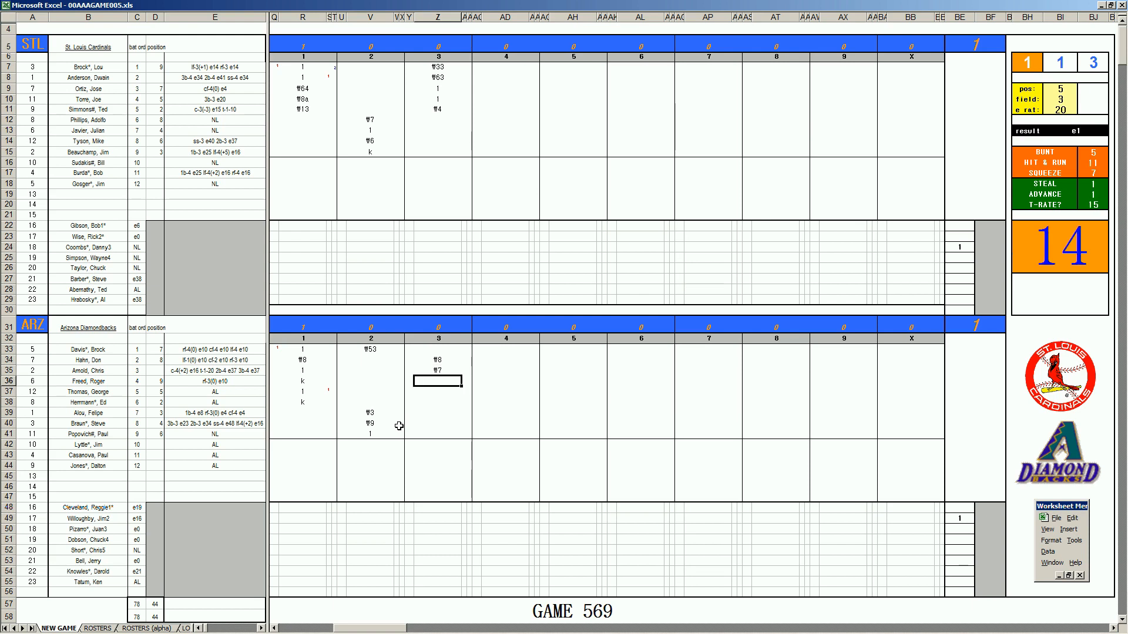
text(k)
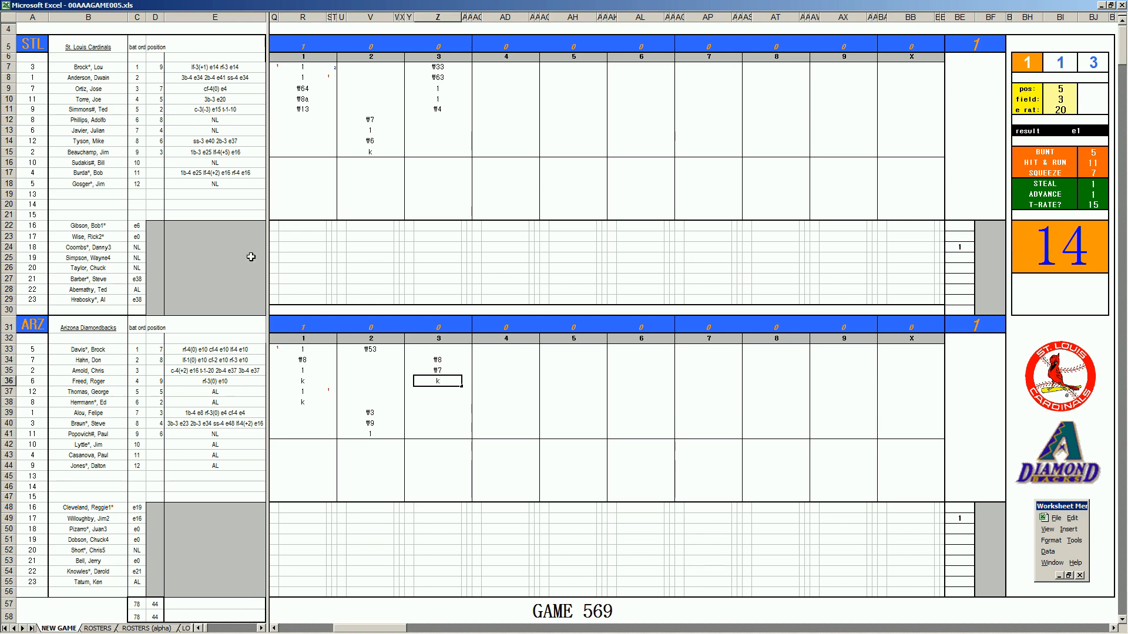
click(503, 120)
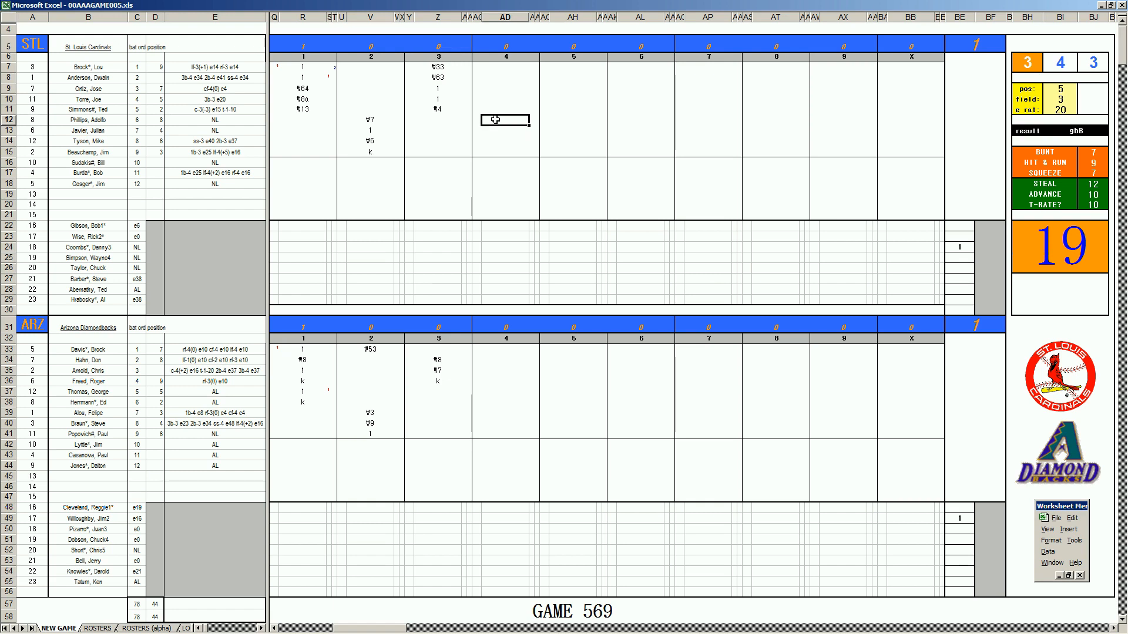
text(8)
click(505, 131)
text(f)
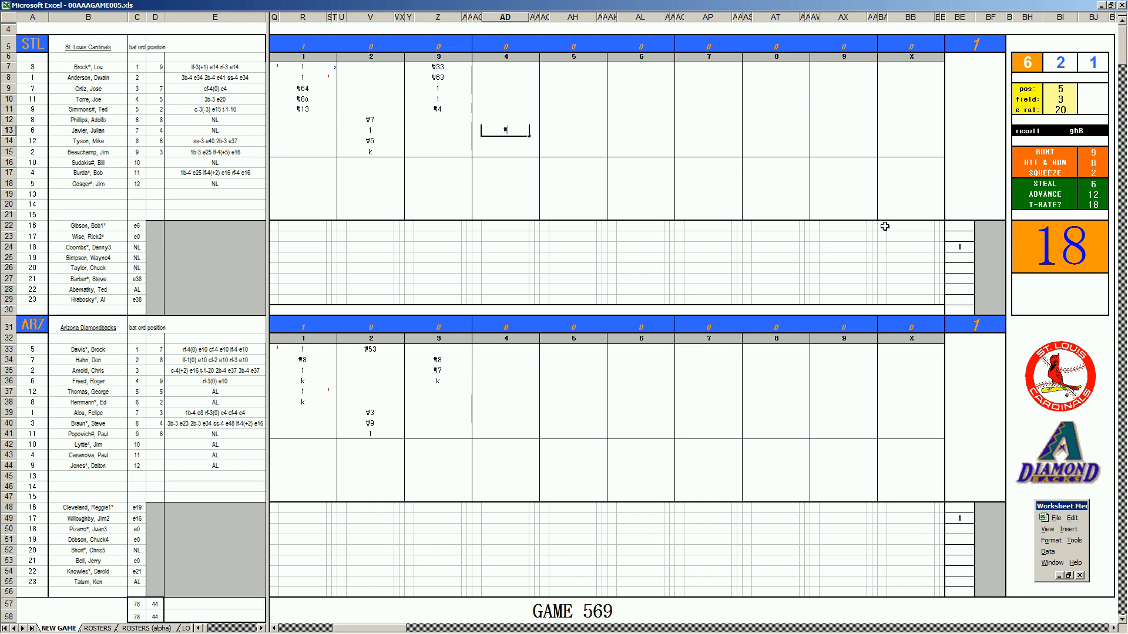
text(43)
click(506, 141)
text(f9)
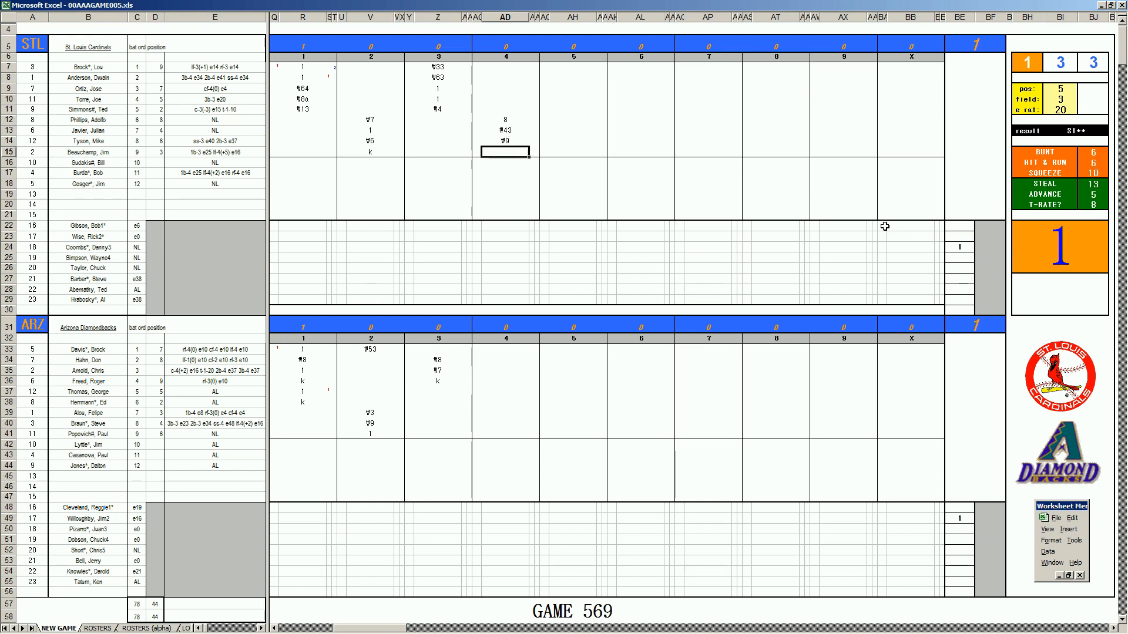
text(8)
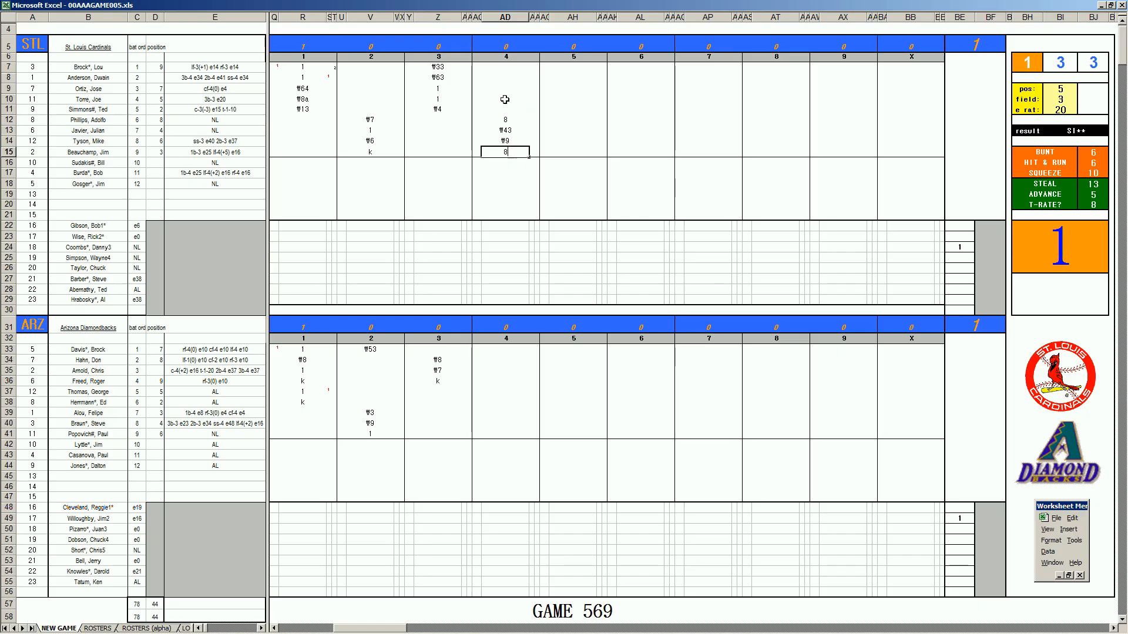
mouse_move(506, 69)
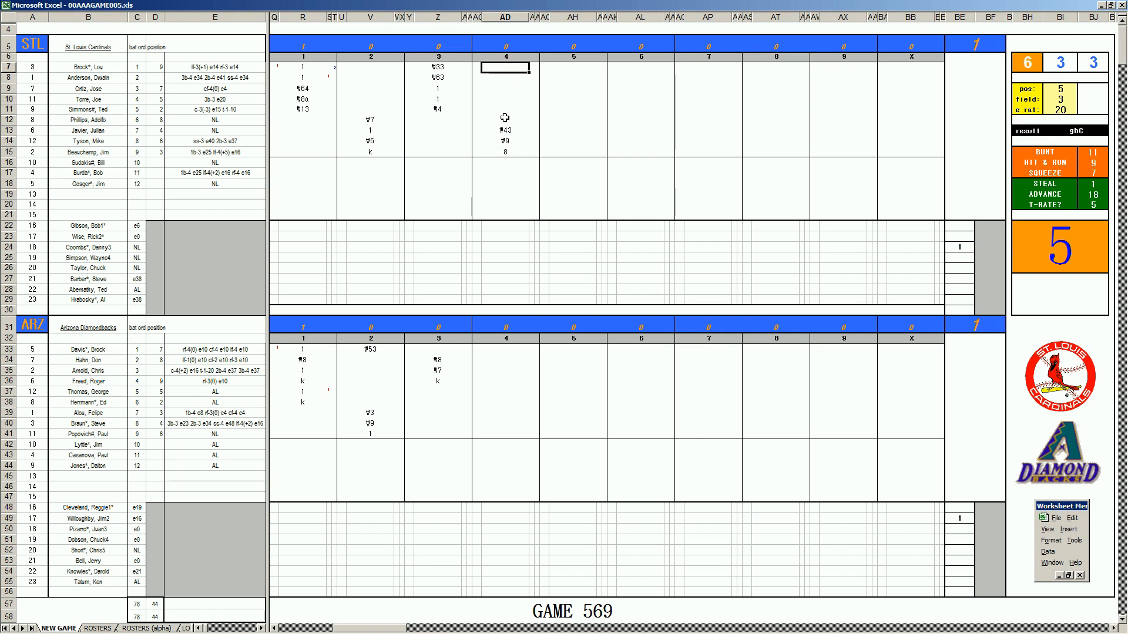
Enter St. Louis's last fourth-inning code, then Arizona's fourth-inning codes 5, 36 and k
text(₩)
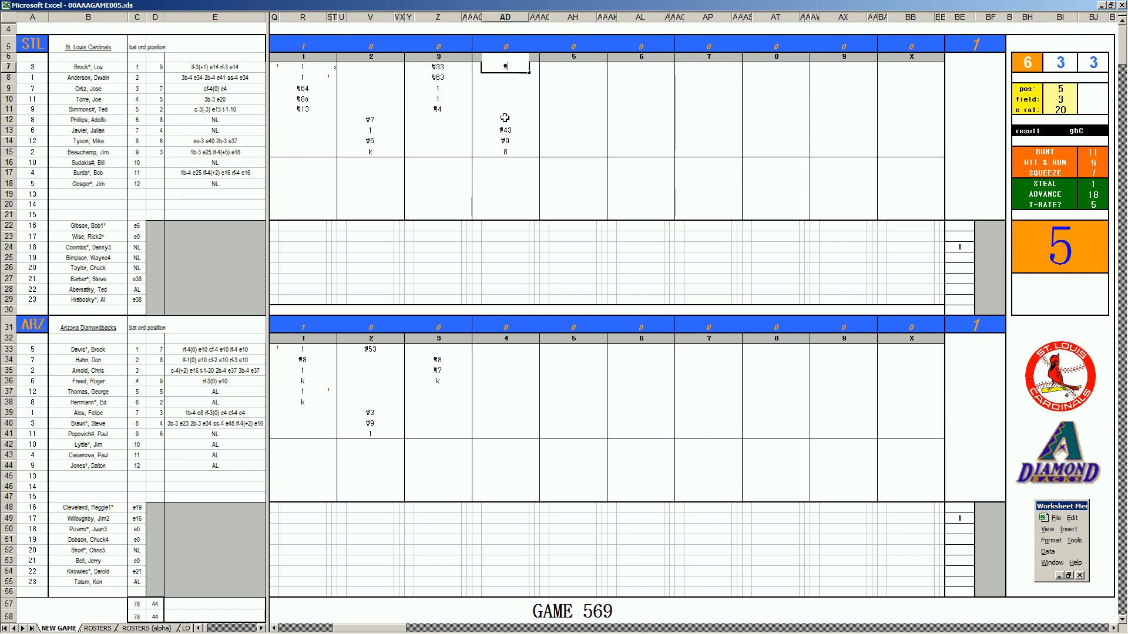
text(5)
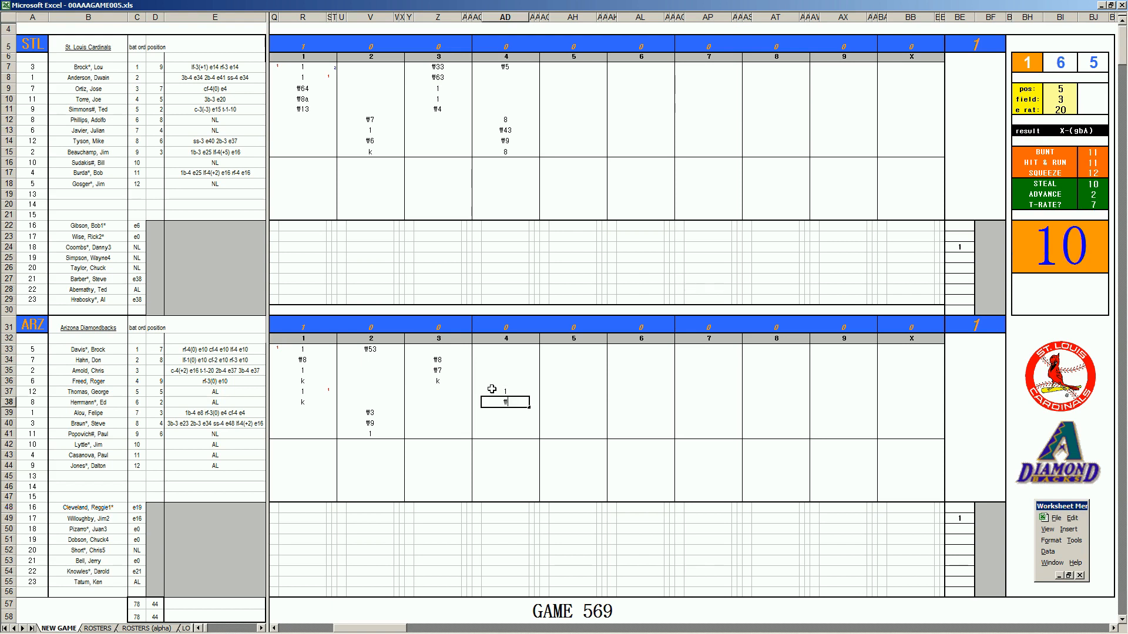
text(36)
click(505, 412)
text(#7)
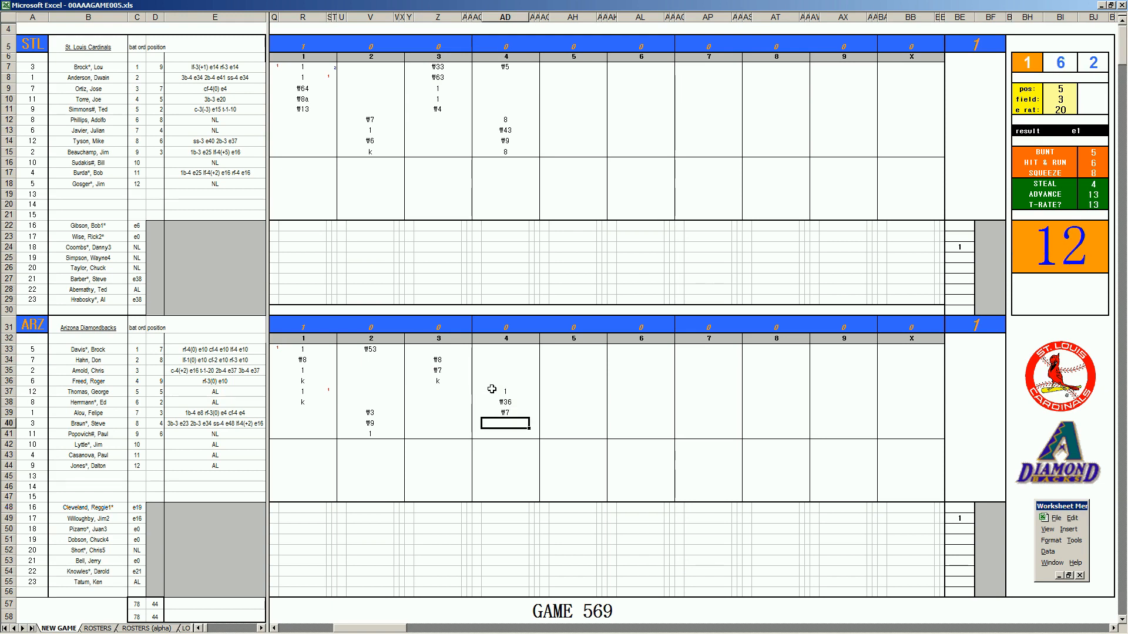
text(k)
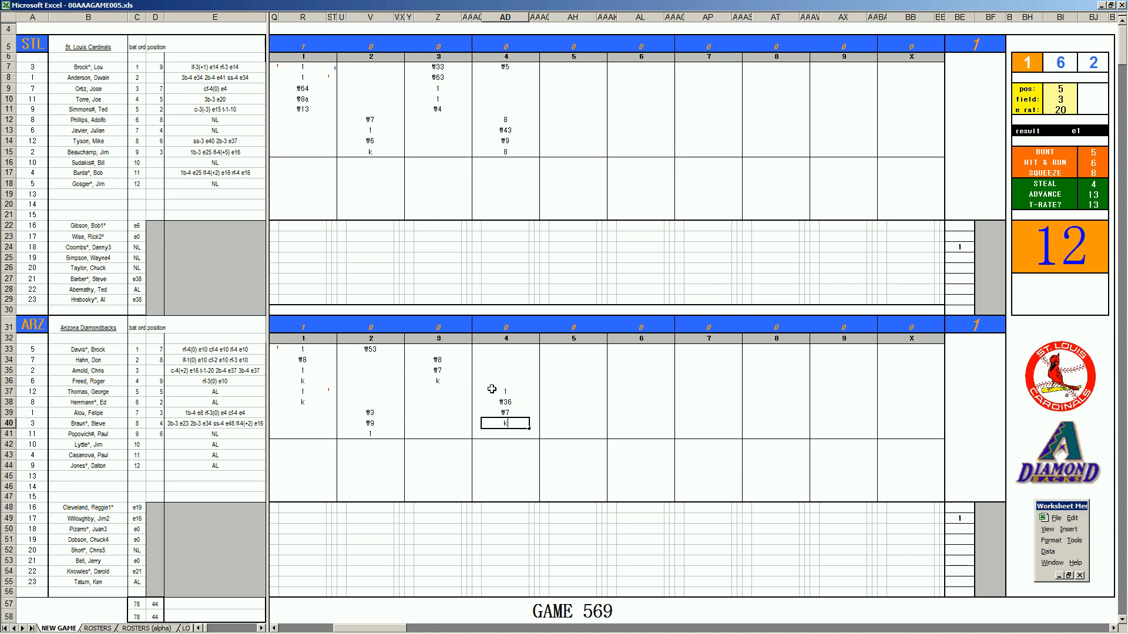
mouse_move(560, 151)
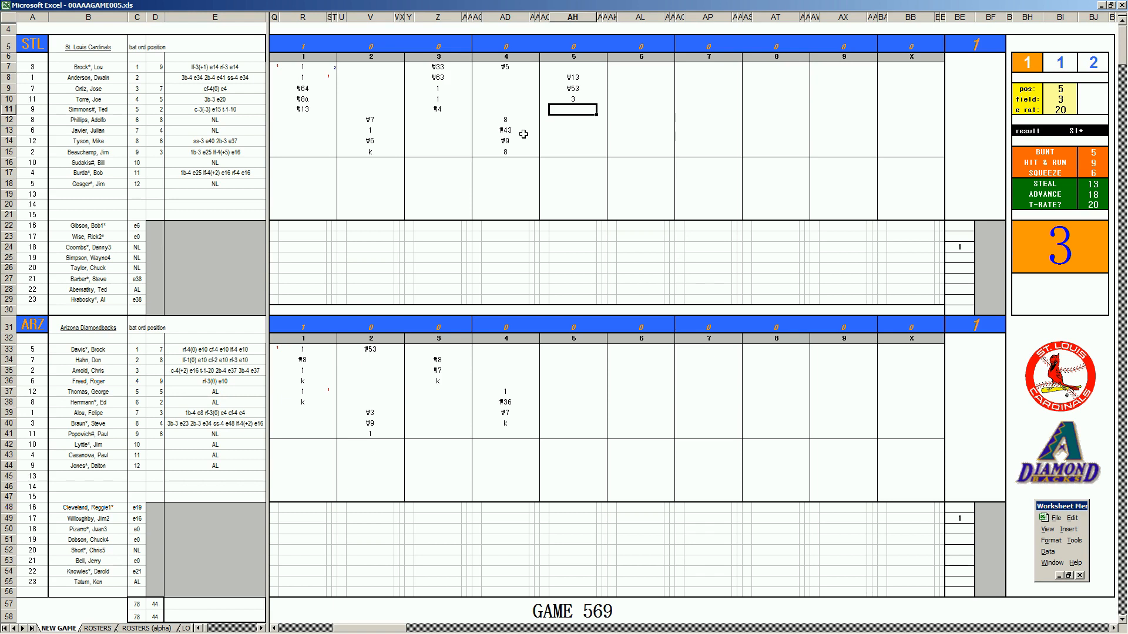
Enter W4 for a St. Louis fifth-inning batter
text(W4)
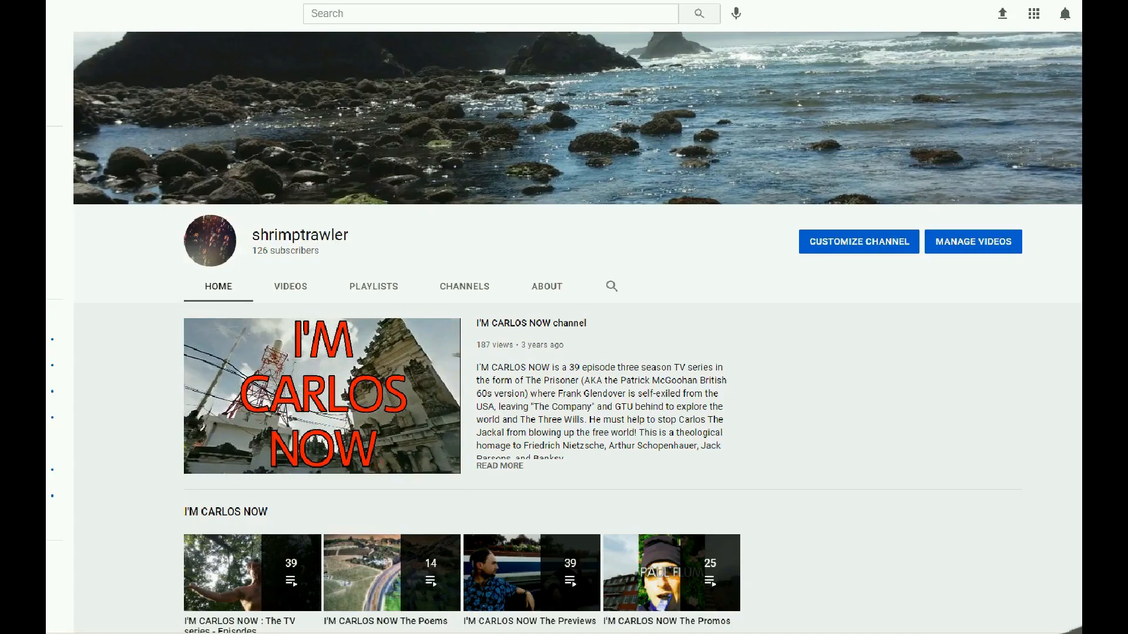
Scroll down through the YouTube channel's playlist and film shelves
scroll(down, 3)
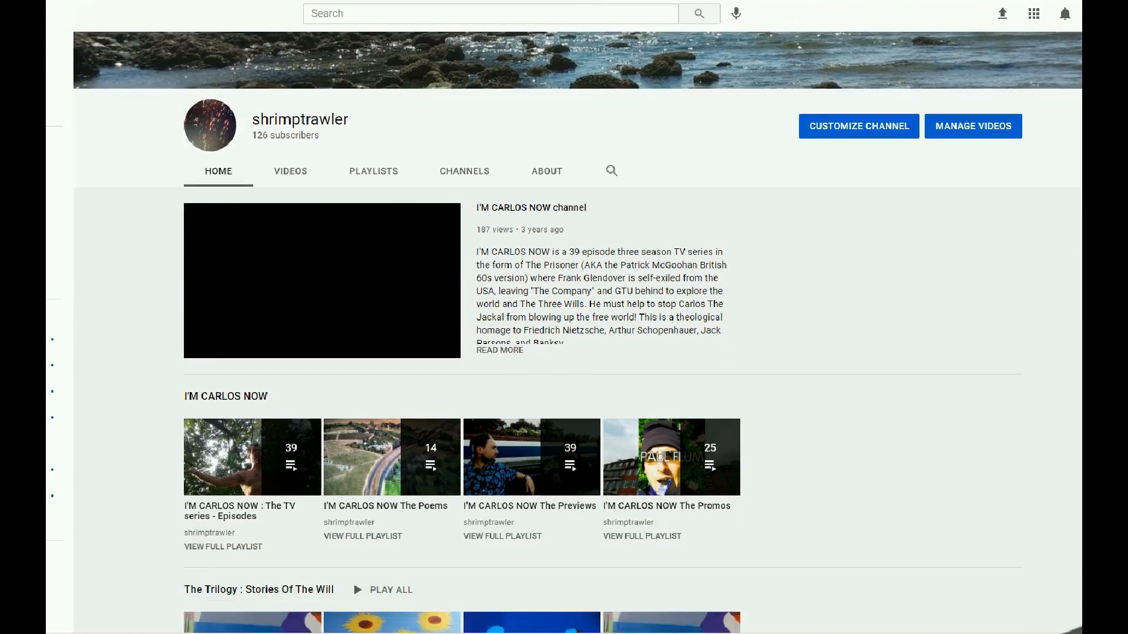
scroll(down, 3)
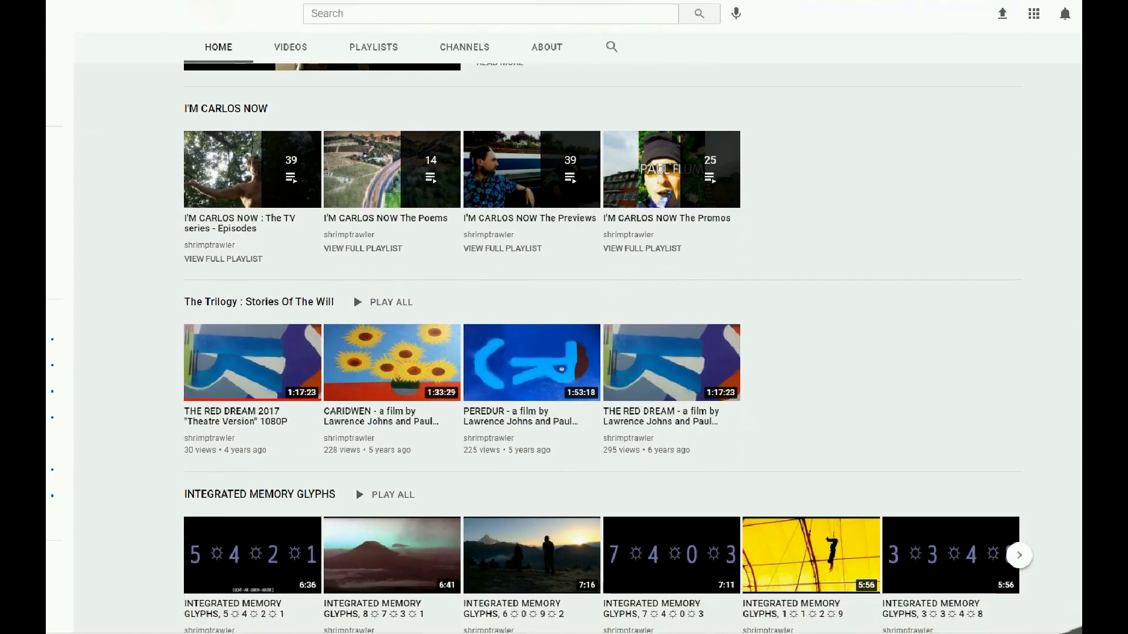
scroll(down, 3)
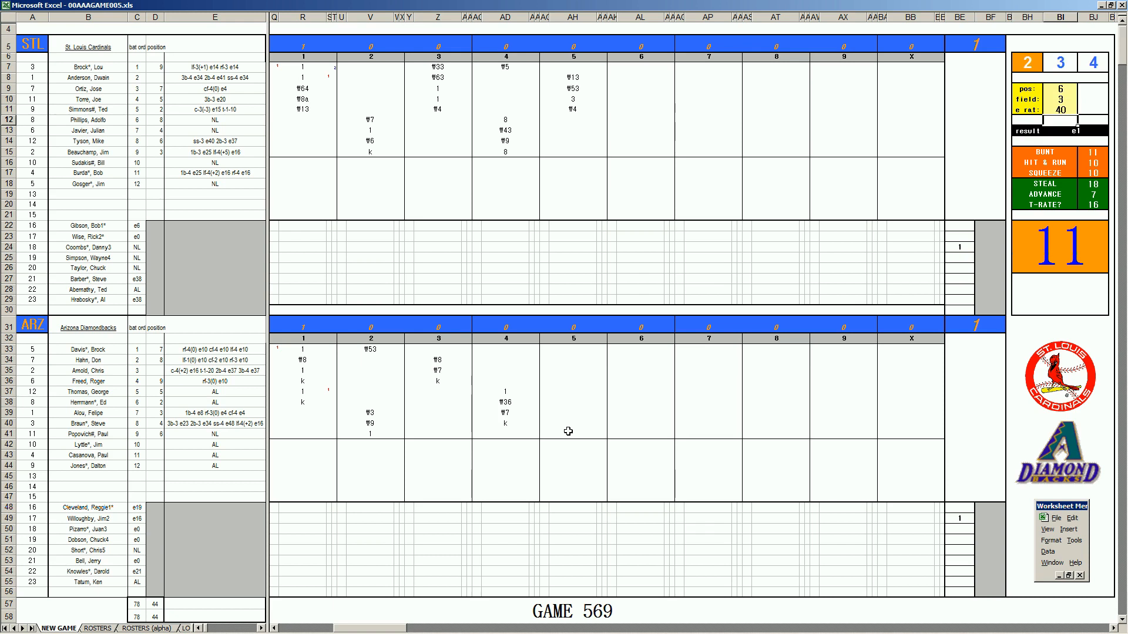
Score Arizona's first fifth-inning batters, entering 56, e6, 1 and k
click(571, 432)
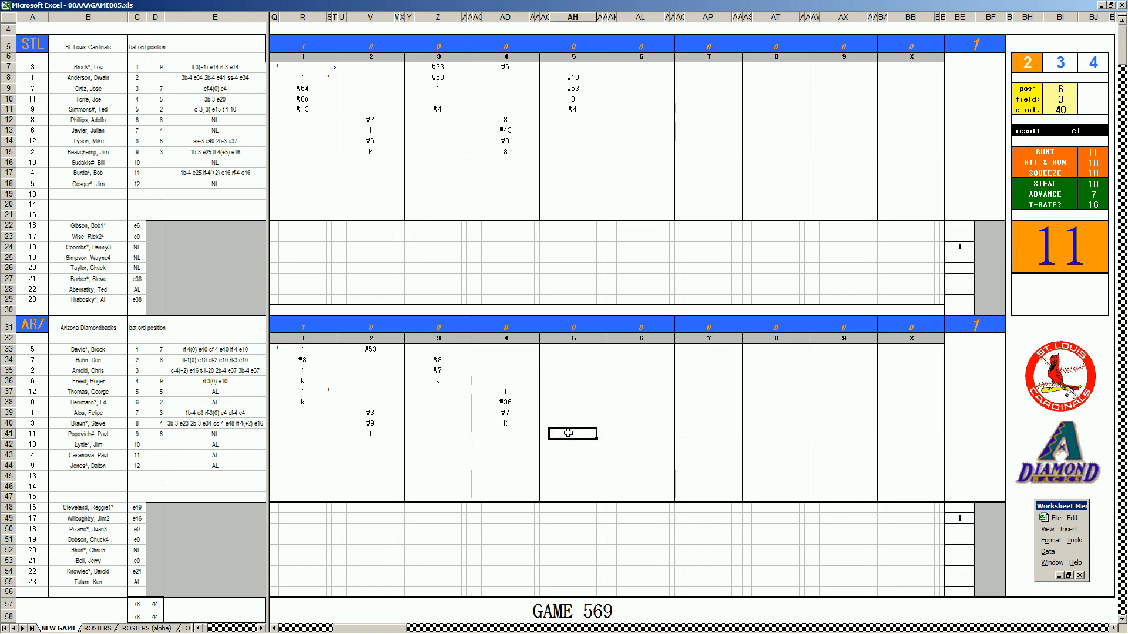
text(56)
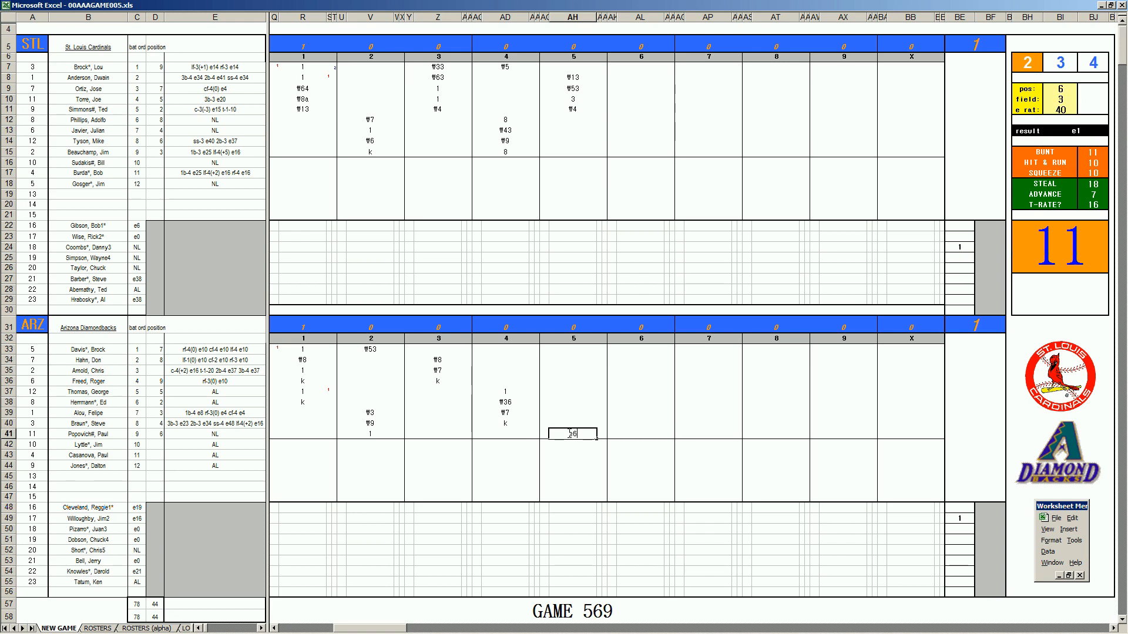
text(e6)
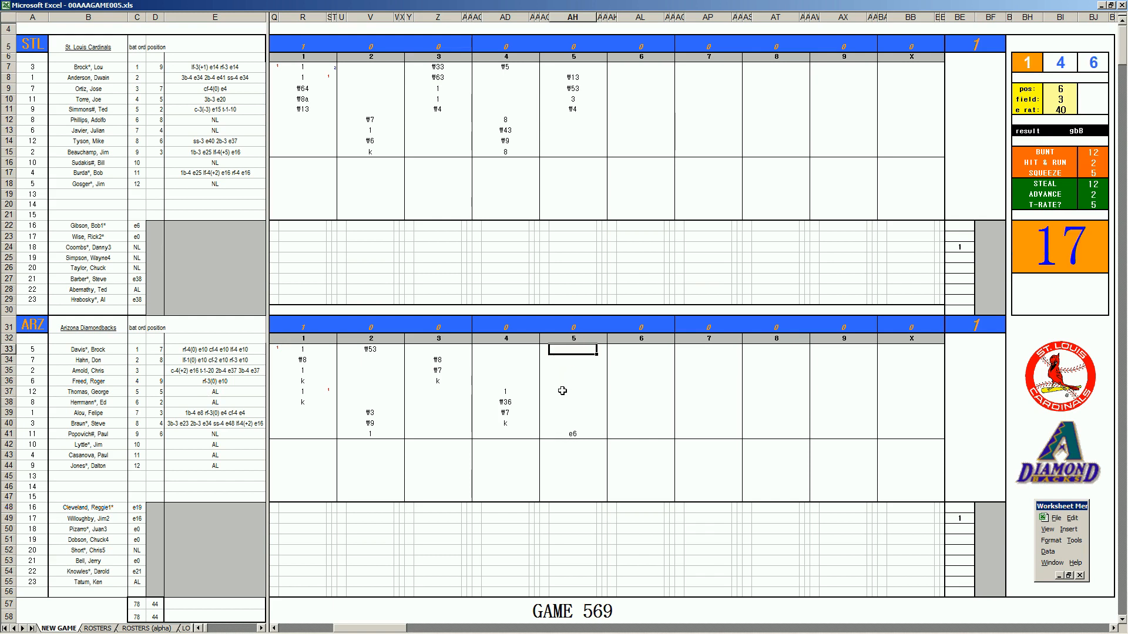
text(1)
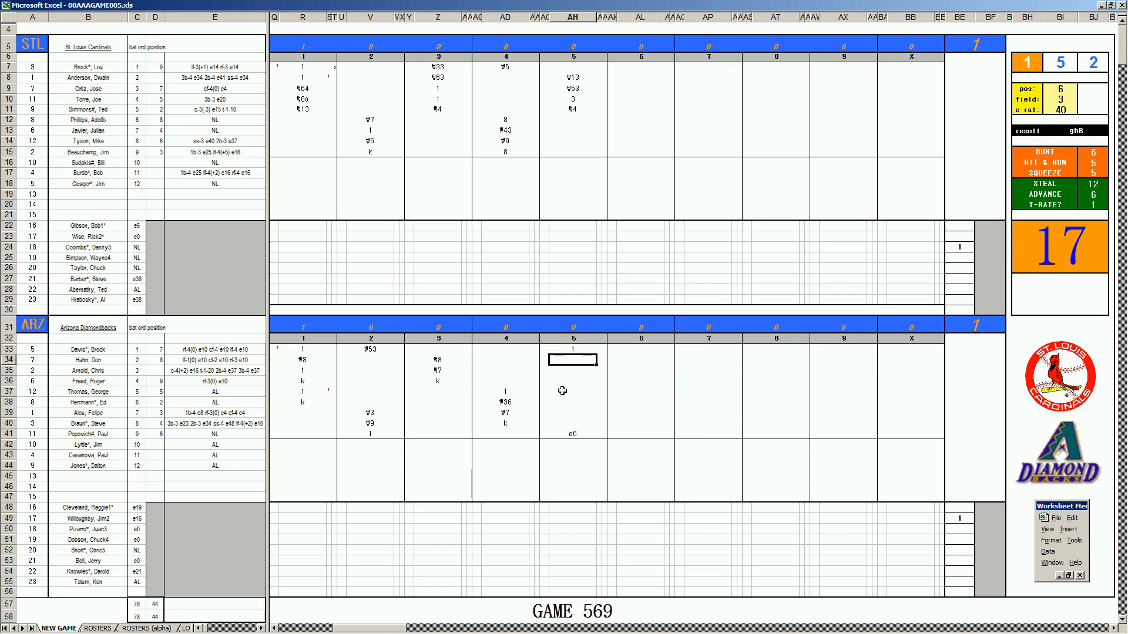
text(k)
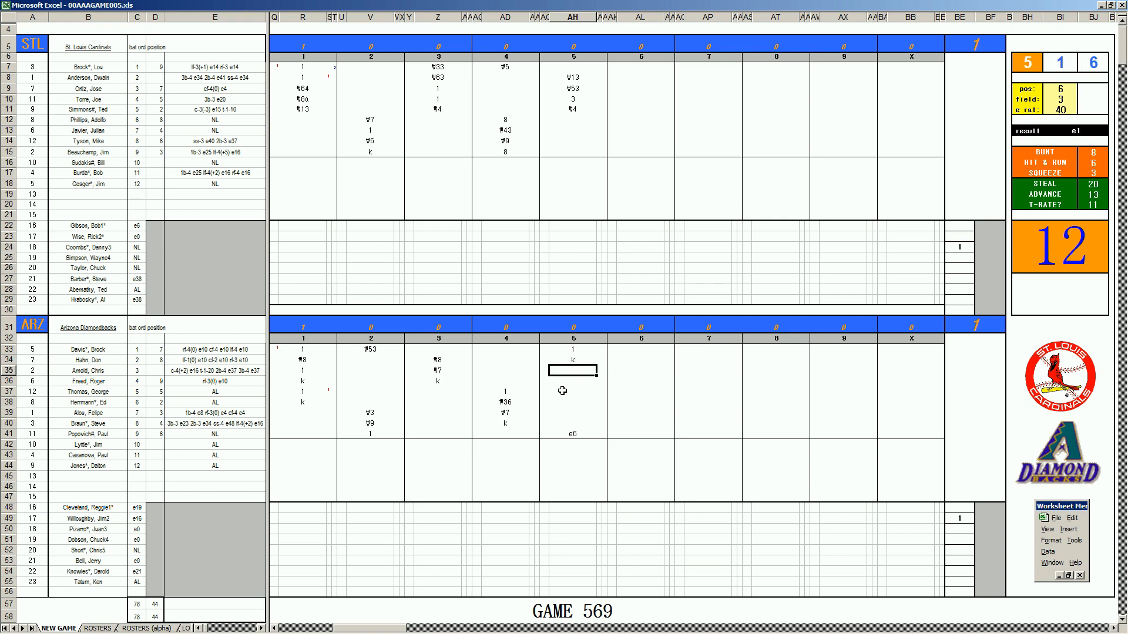
Enter k, 8 and W8 for the next Arizona fifth-inning batters
text(k)
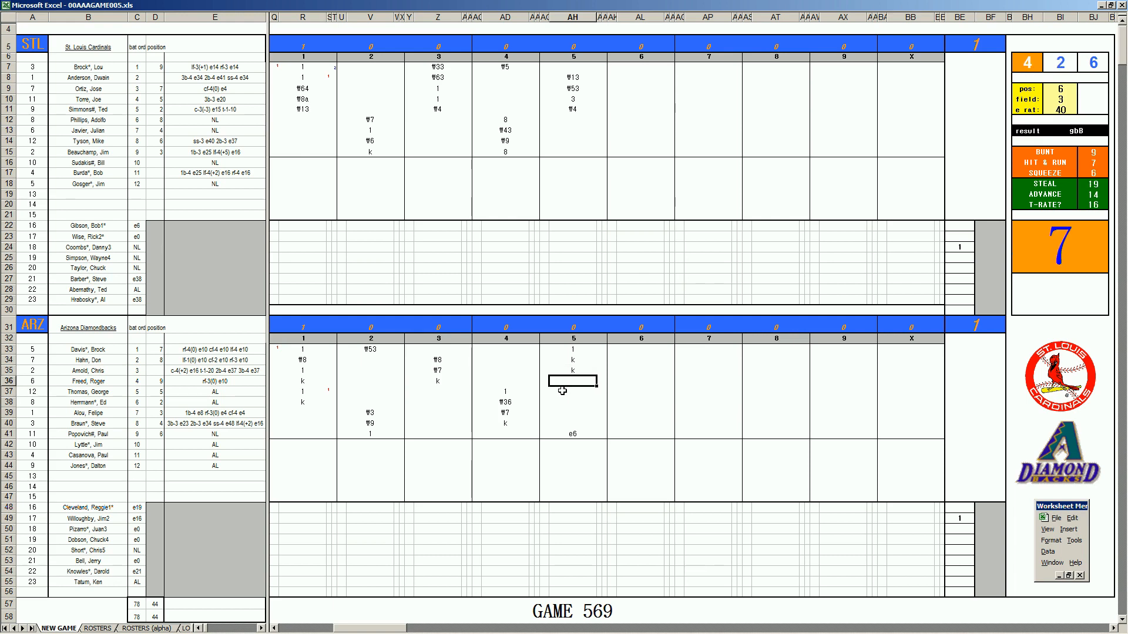
text(8)
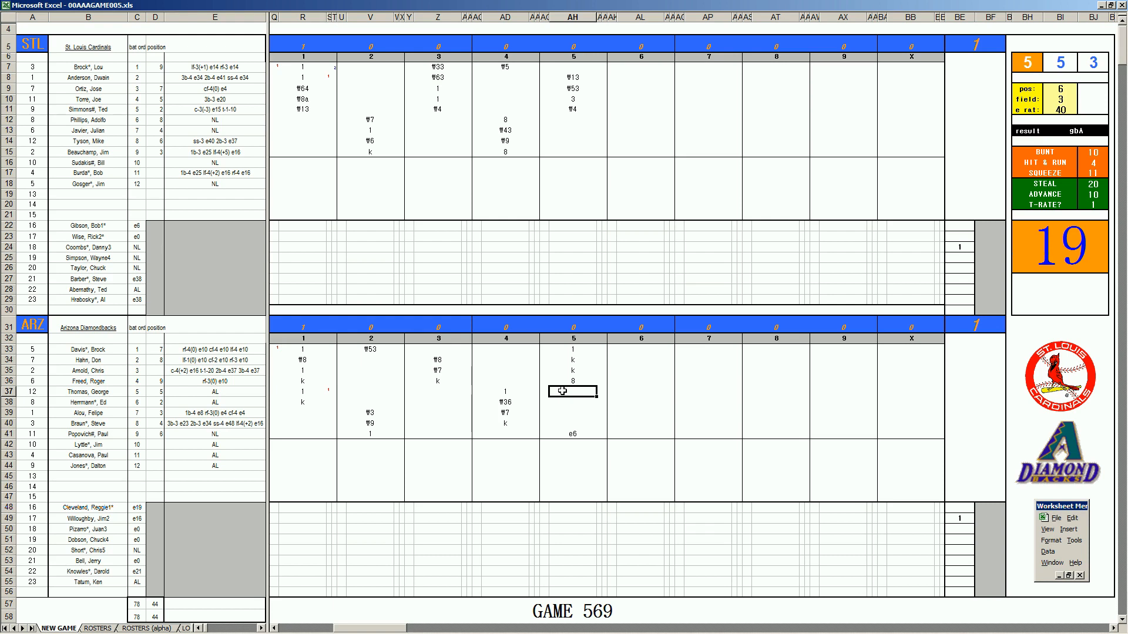
text(W8)
click(640, 119)
text(W9)
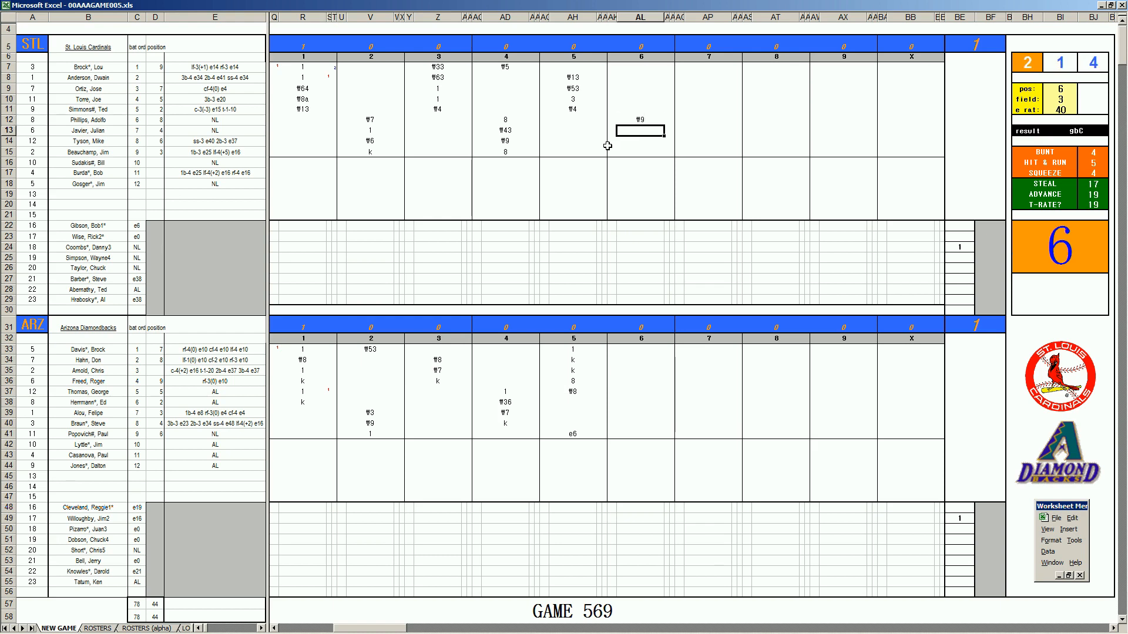
Record 53 and W63 for St. Louis's next sixth-inning batters
text(53)
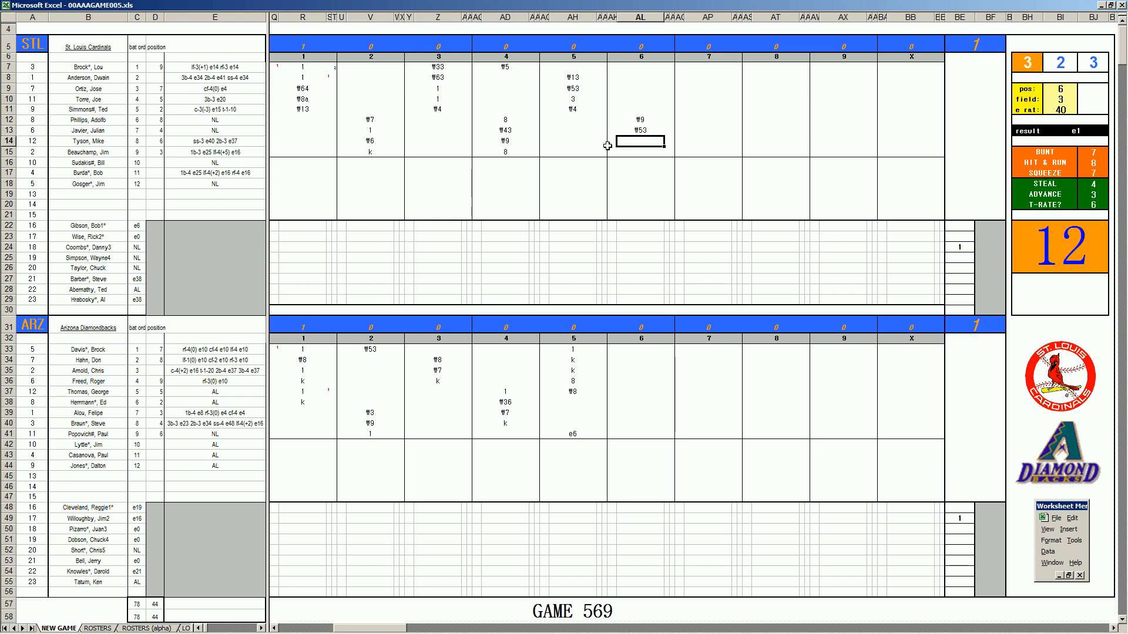
text(W63)
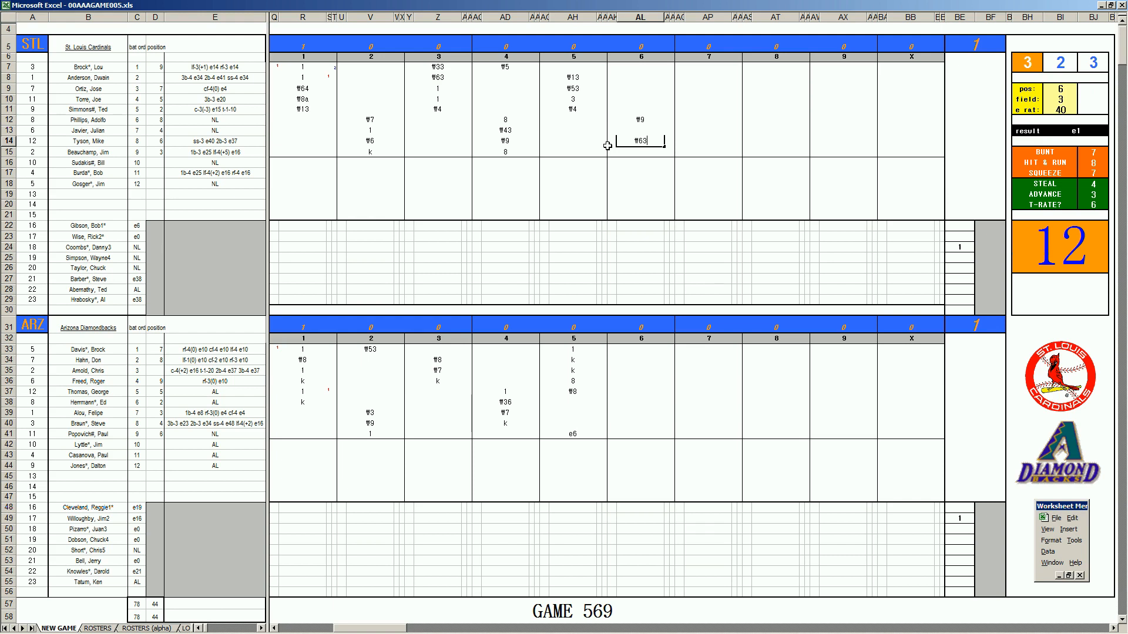
mouse_move(555, 377)
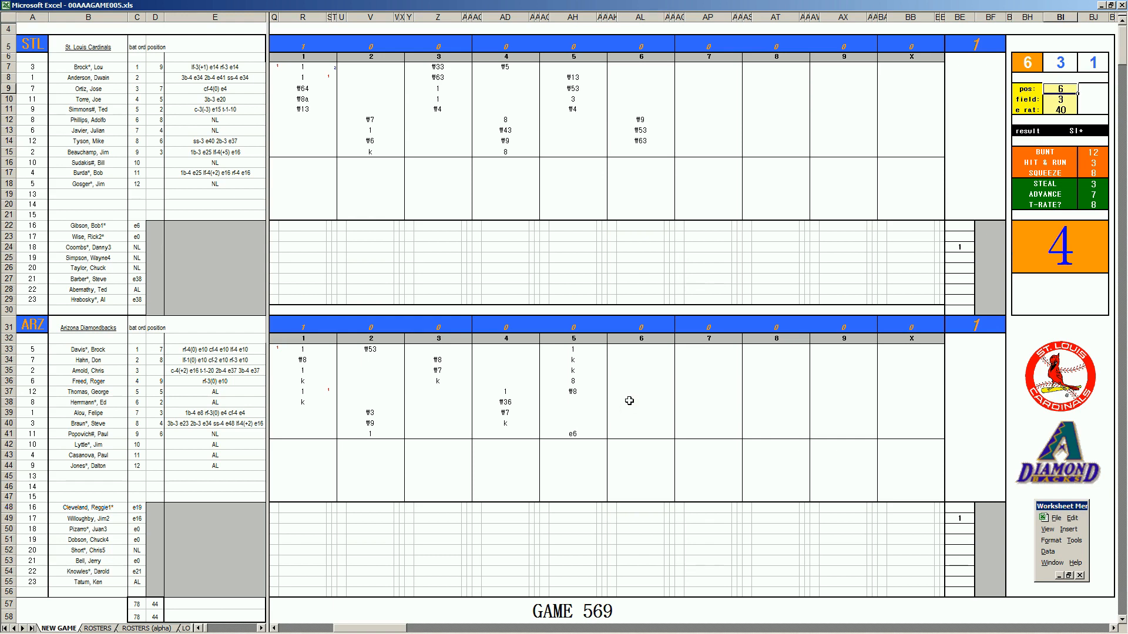
mouse_move(833, 354)
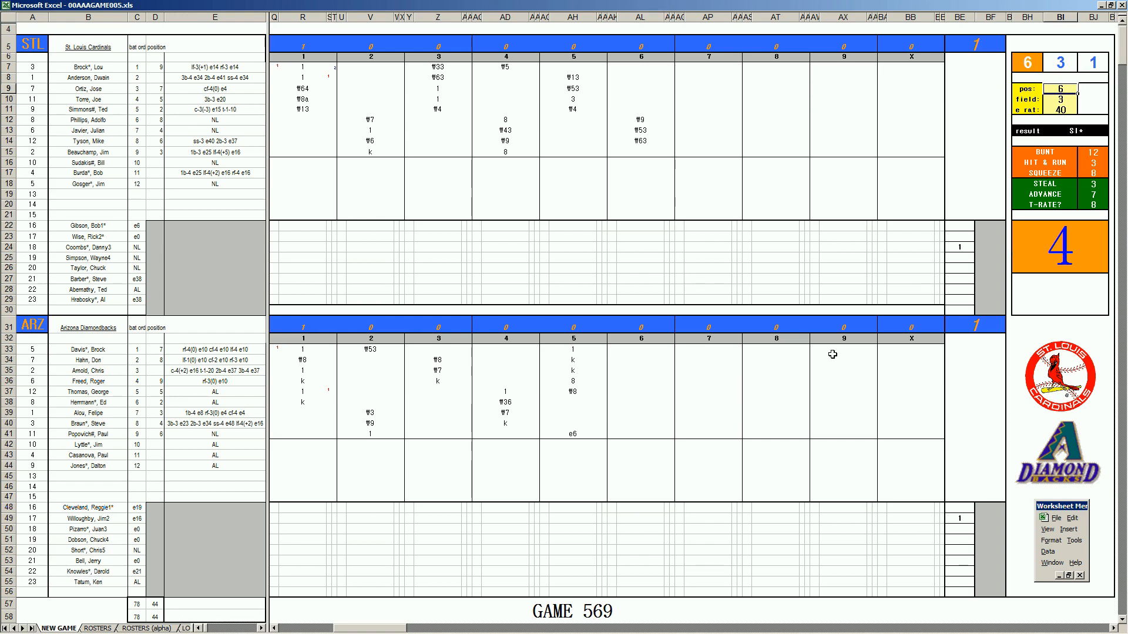
Fill Arizona's sixth-inning boxes for successive batters, entering W13 and 4
click(639, 401)
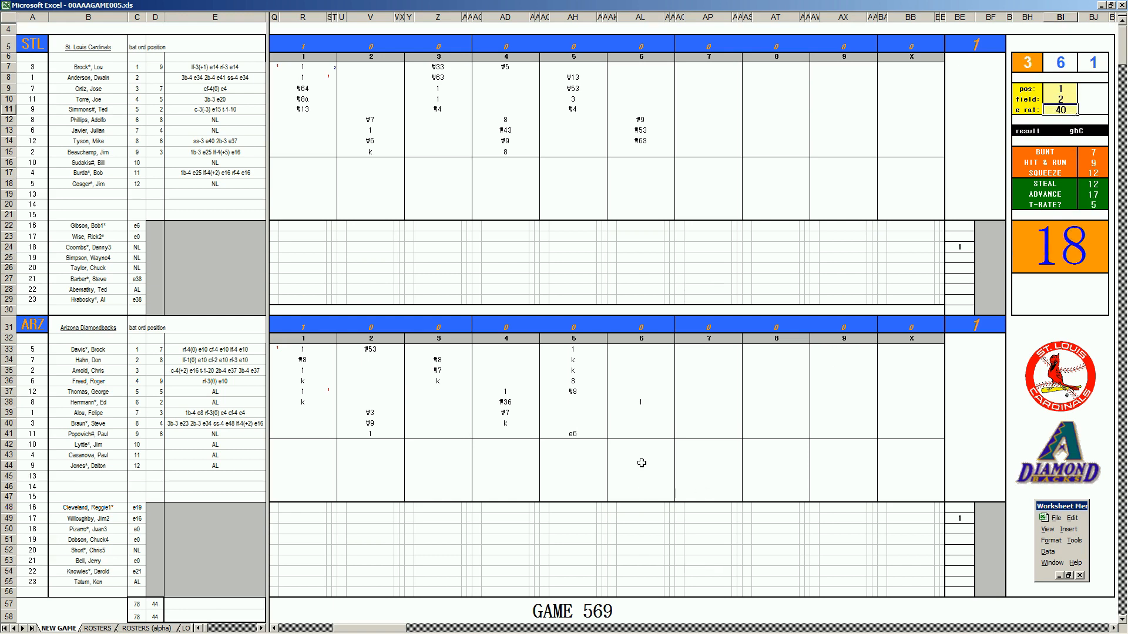
mouse_move(640, 417)
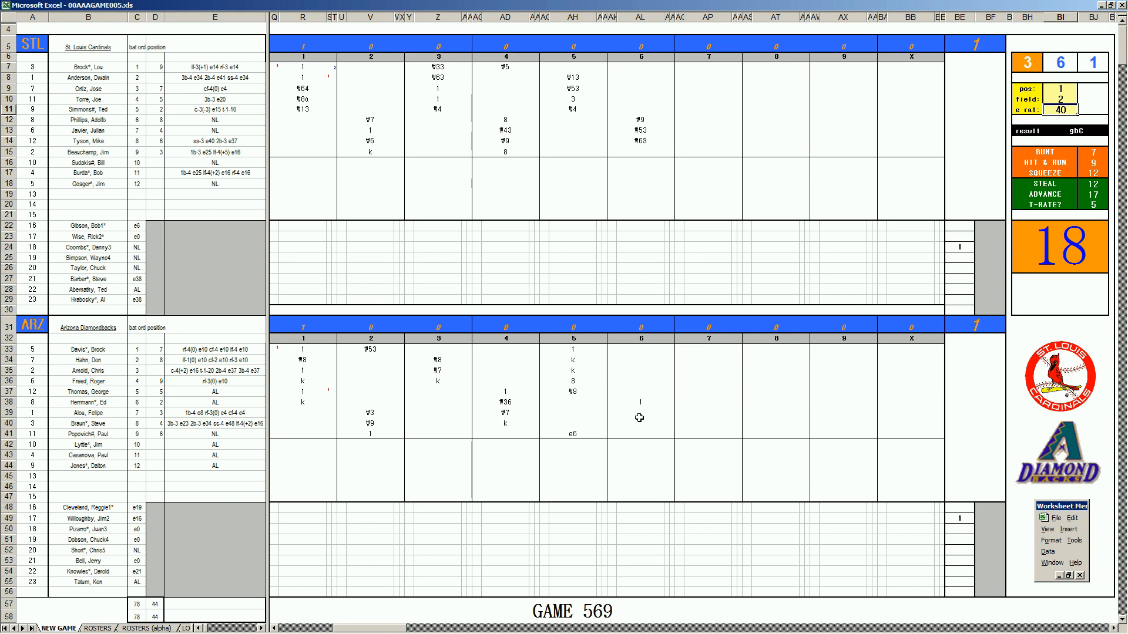
click(638, 412)
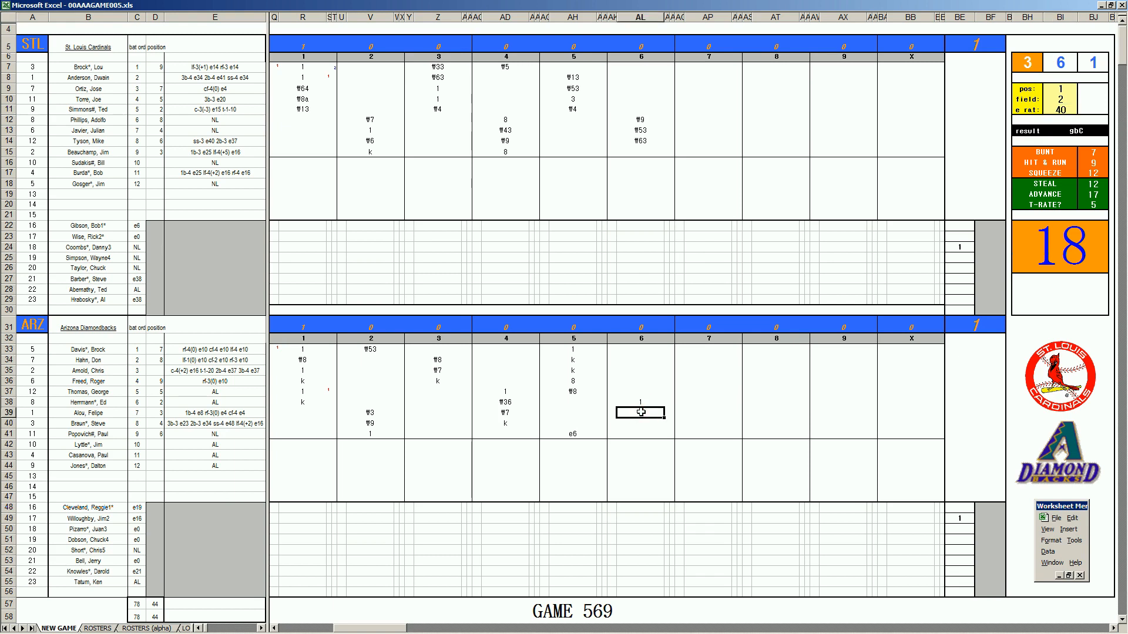
text(W13)
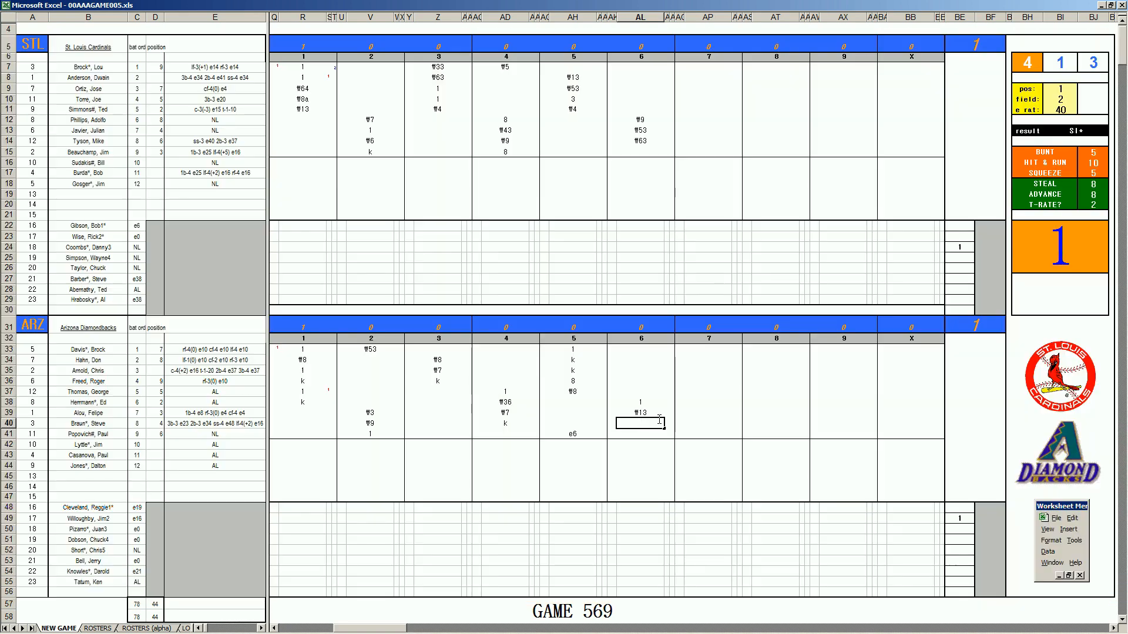
text(4)
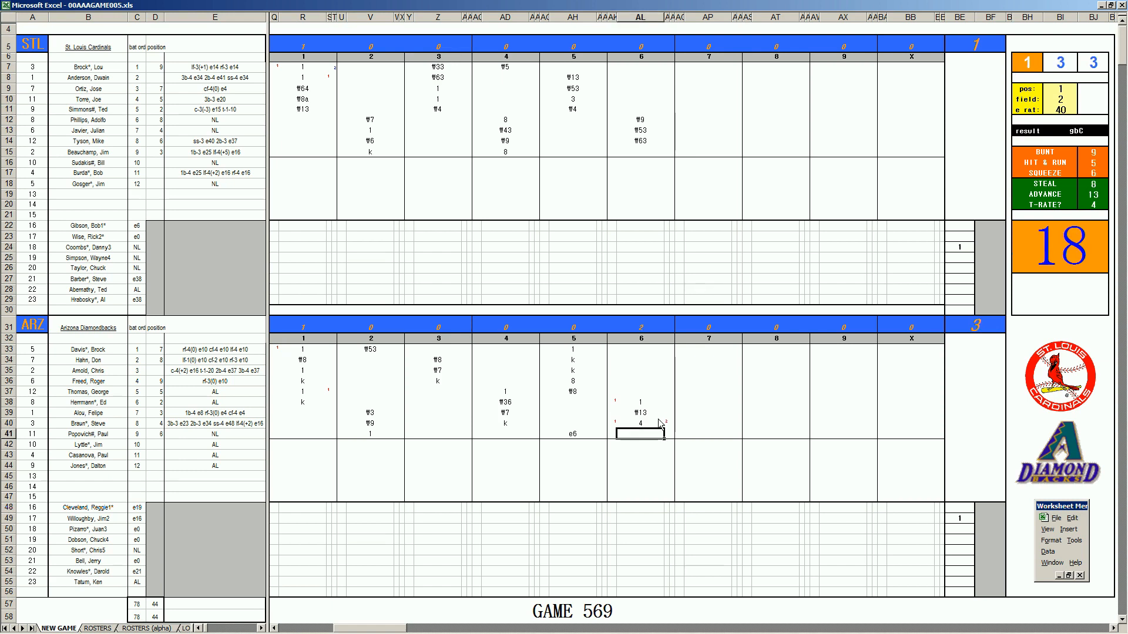
mouse_move(655, 420)
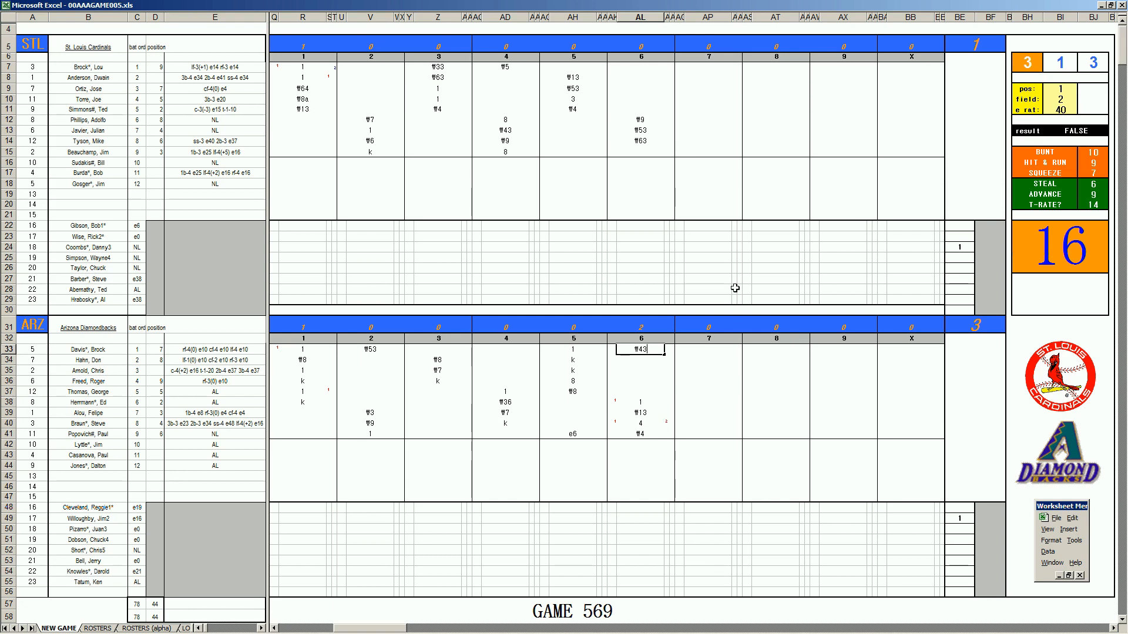
mouse_move(323, 56)
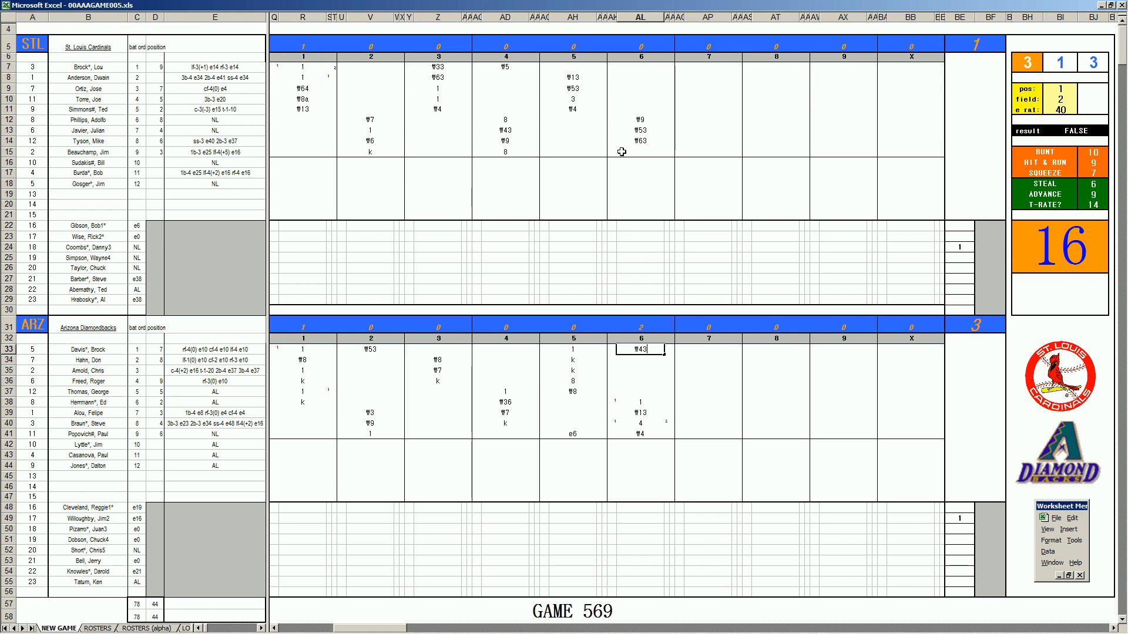
mouse_move(618, 167)
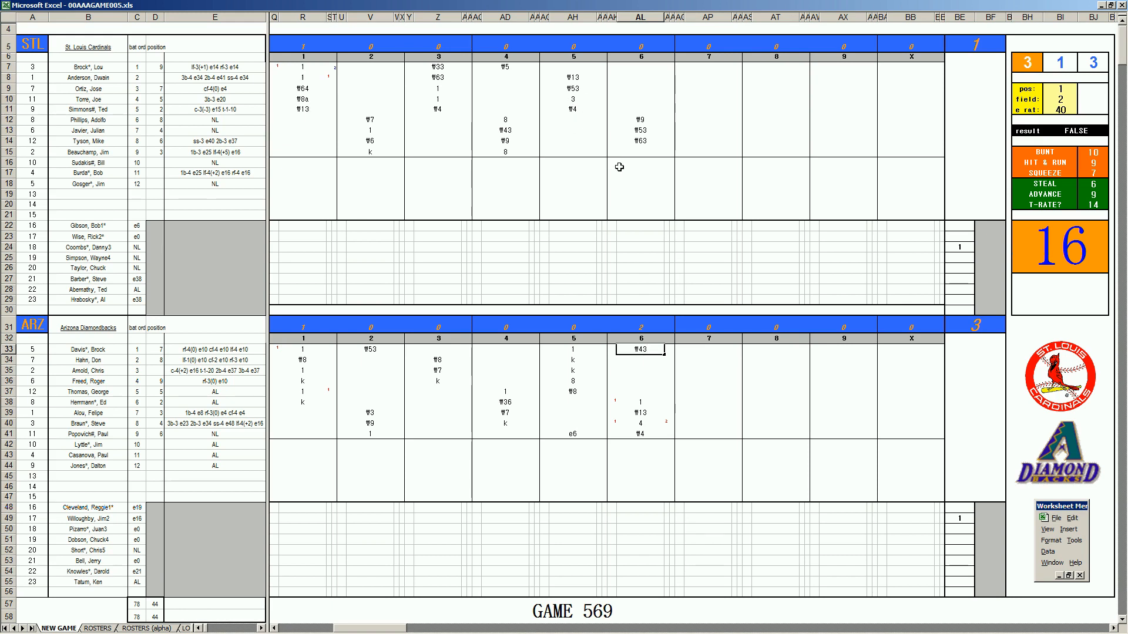
mouse_move(691, 185)
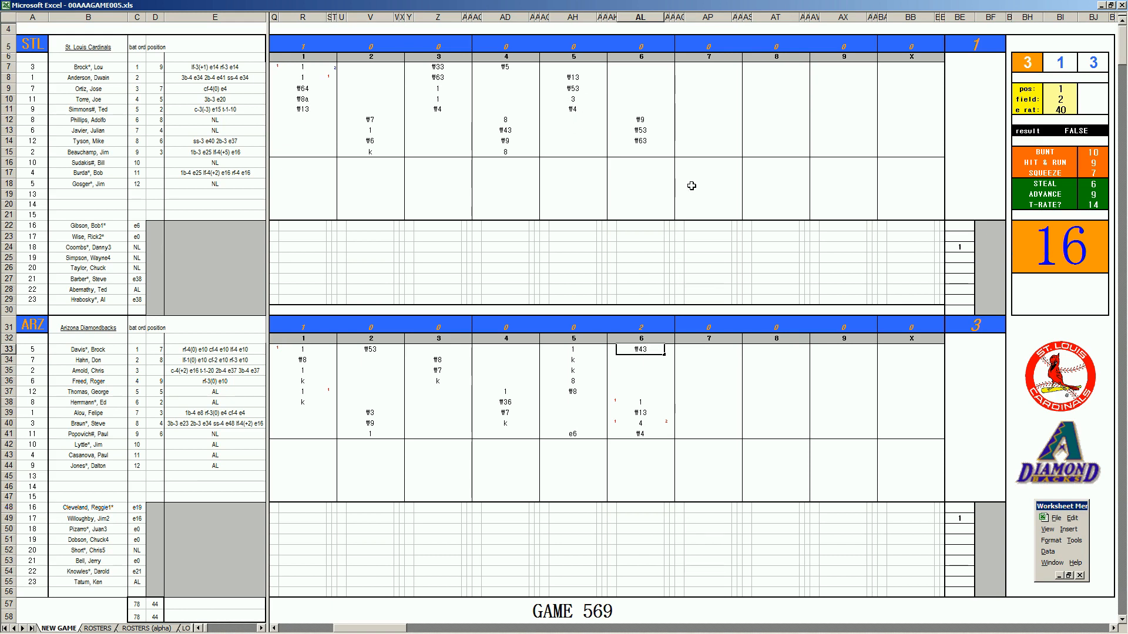
mouse_move(702, 157)
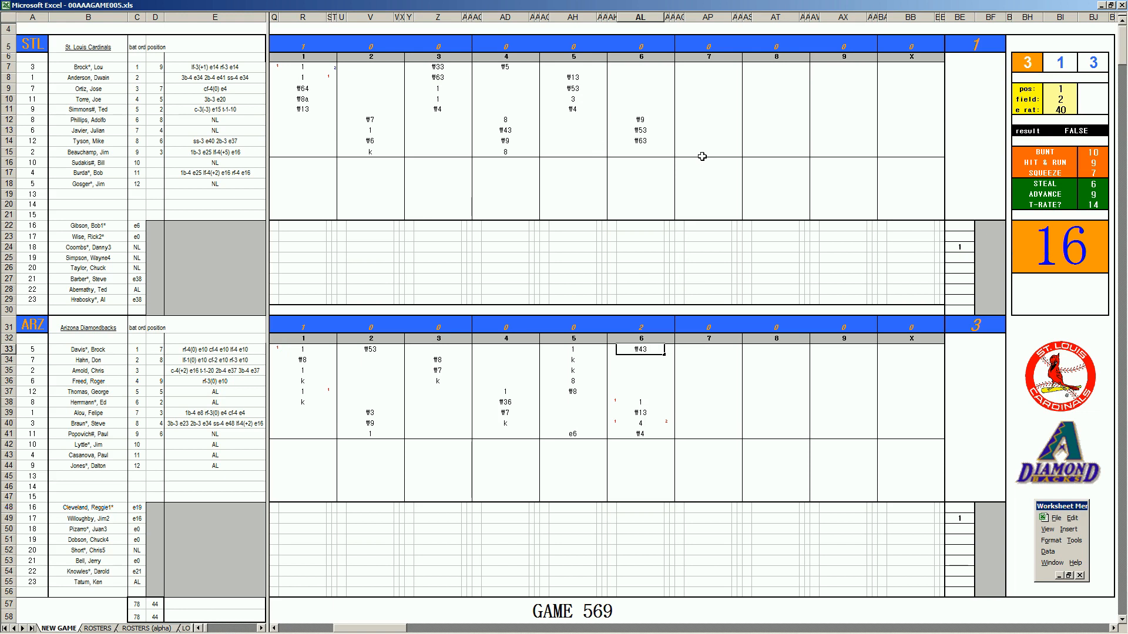
Score St. Louis's seventh inning: 1 in a lower box, then W8, 9 and W43
click(709, 151)
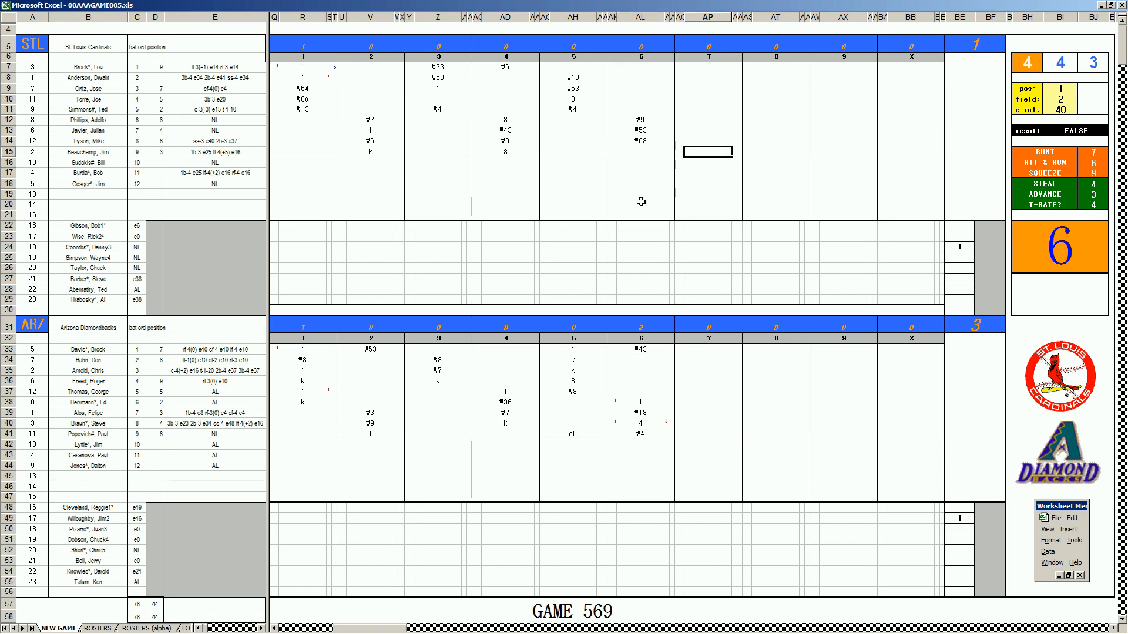
text(1)
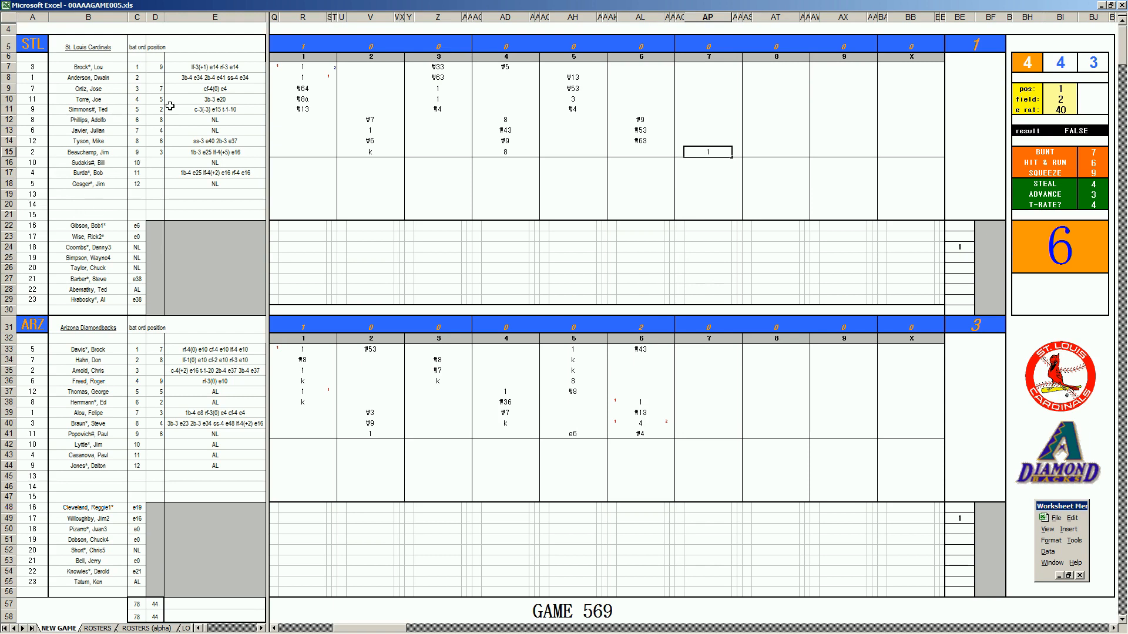
mouse_move(171, 79)
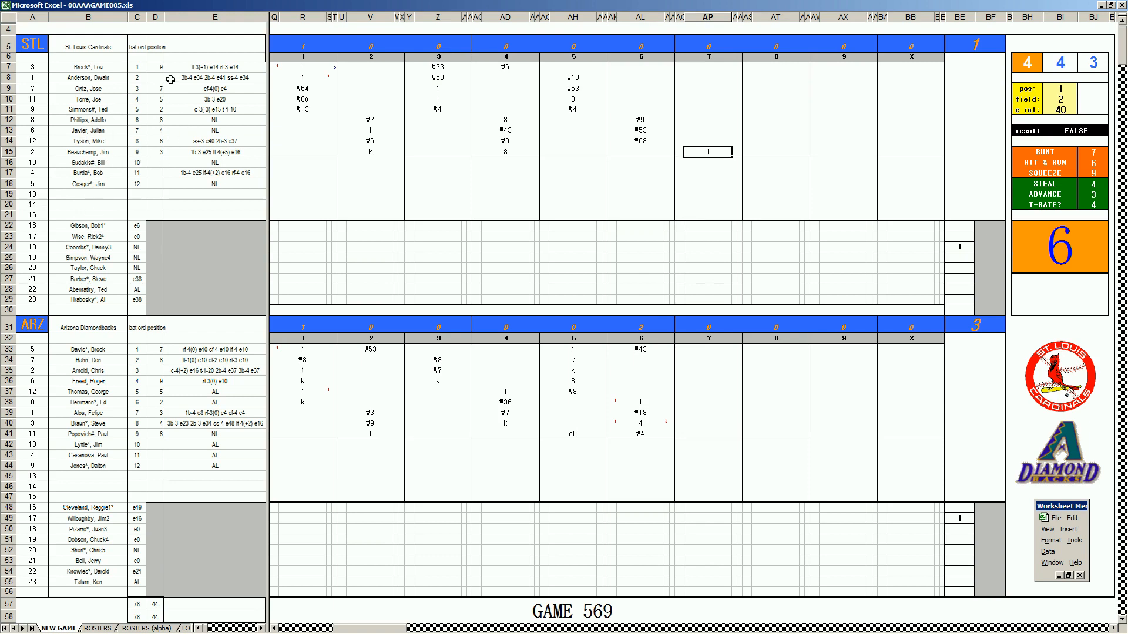
mouse_move(589, 99)
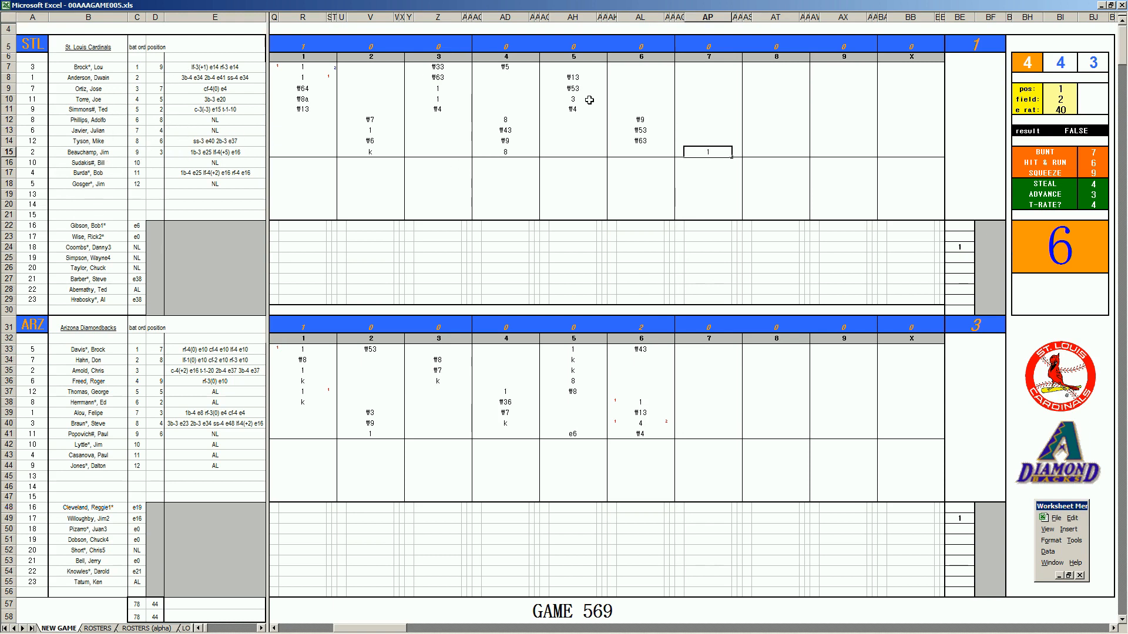
mouse_move(215, 228)
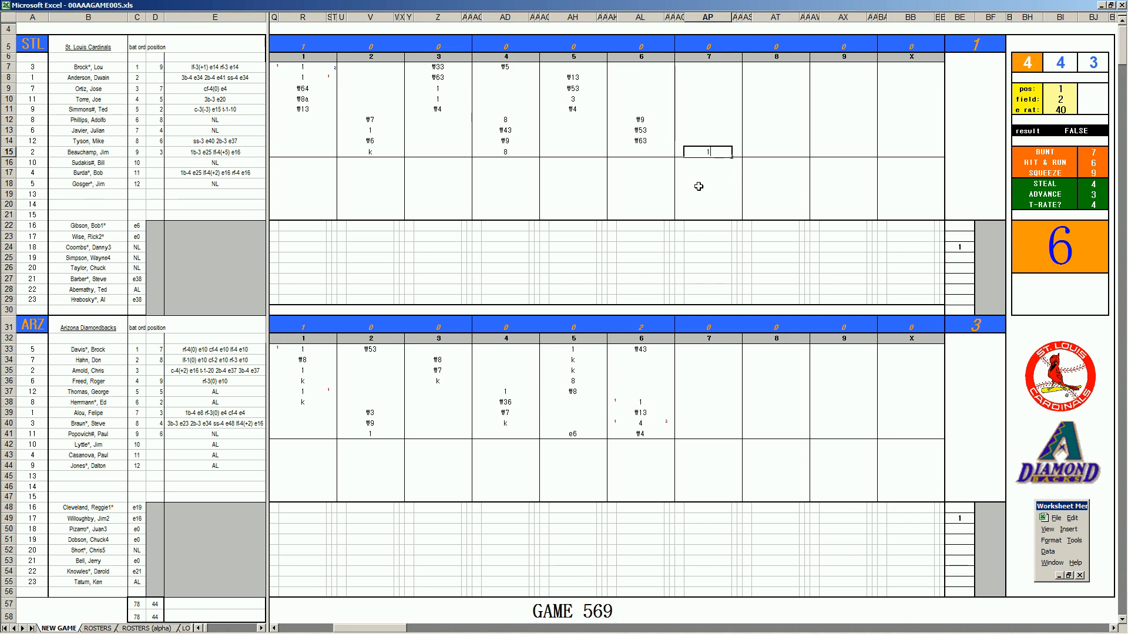
mouse_move(548, 201)
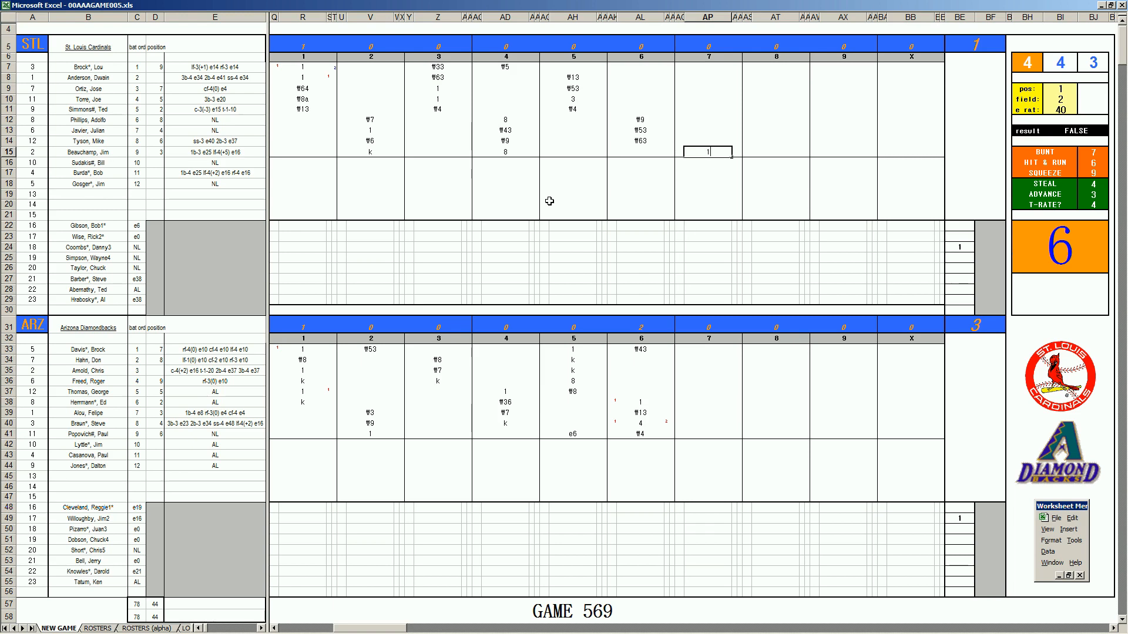
mouse_move(707, 71)
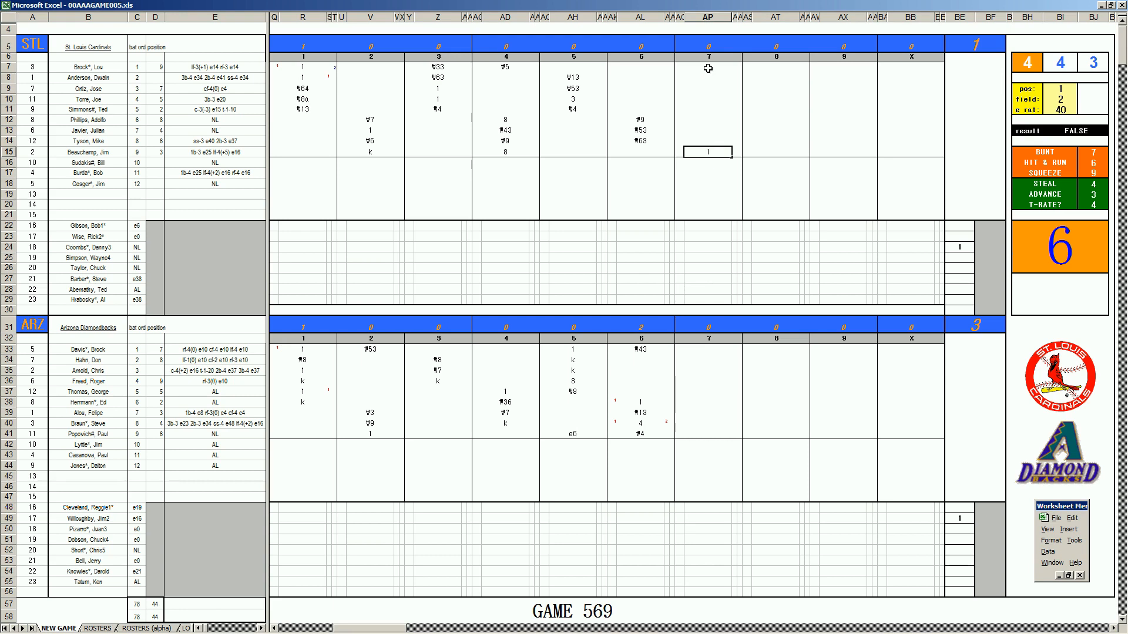
click(706, 68)
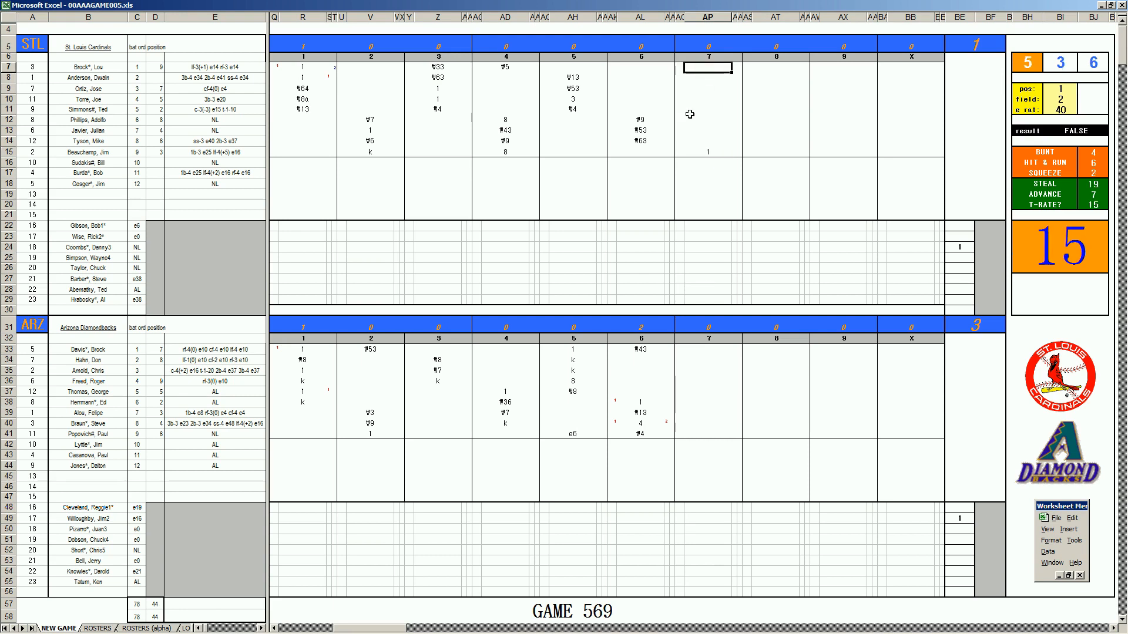
text(W8)
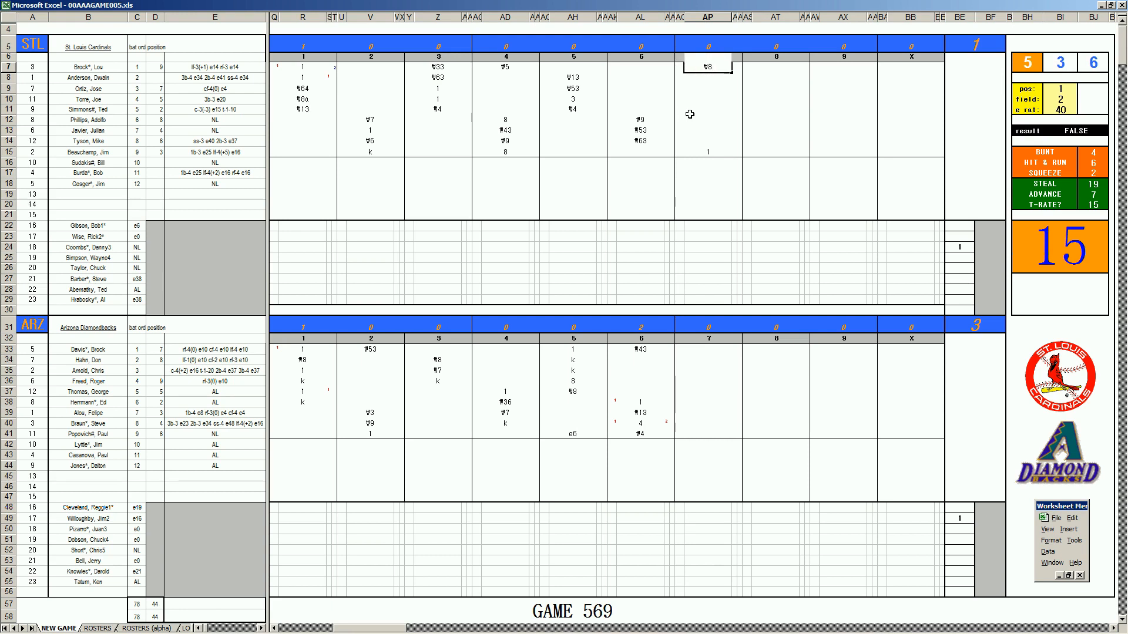
click(708, 79)
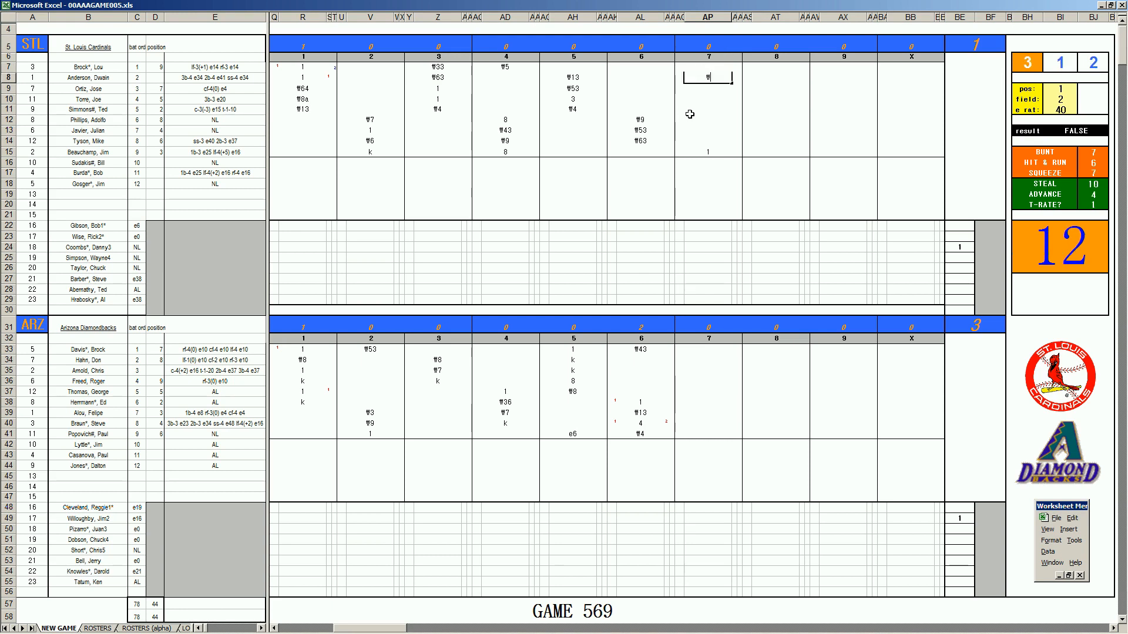
text(9)
click(708, 88)
text(f)
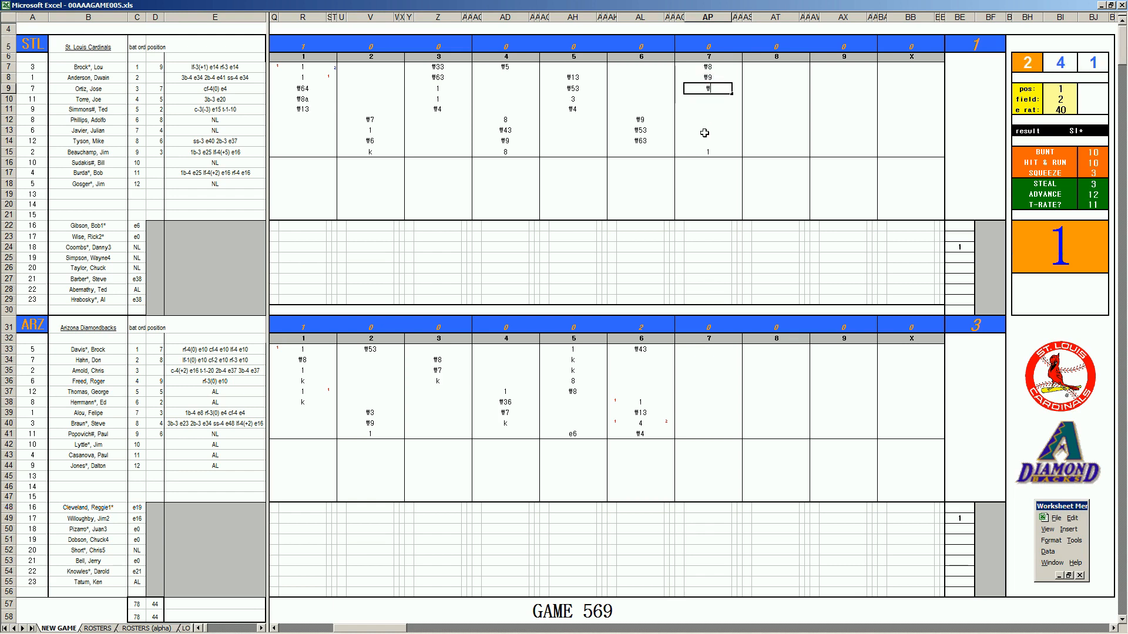
text(W43)
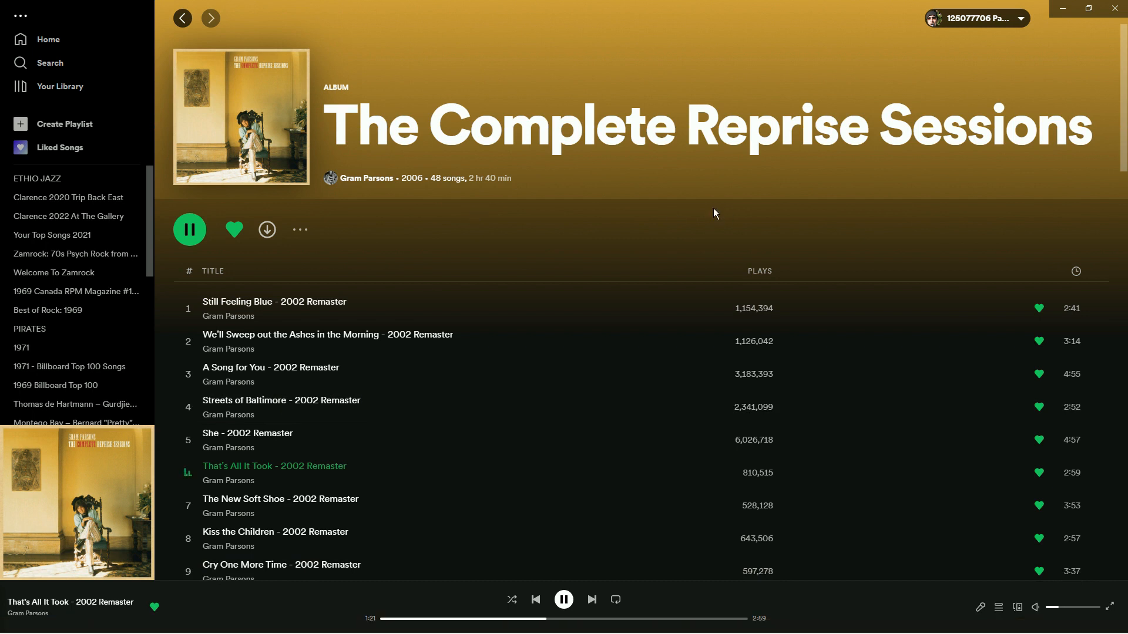
mouse_move(547, 268)
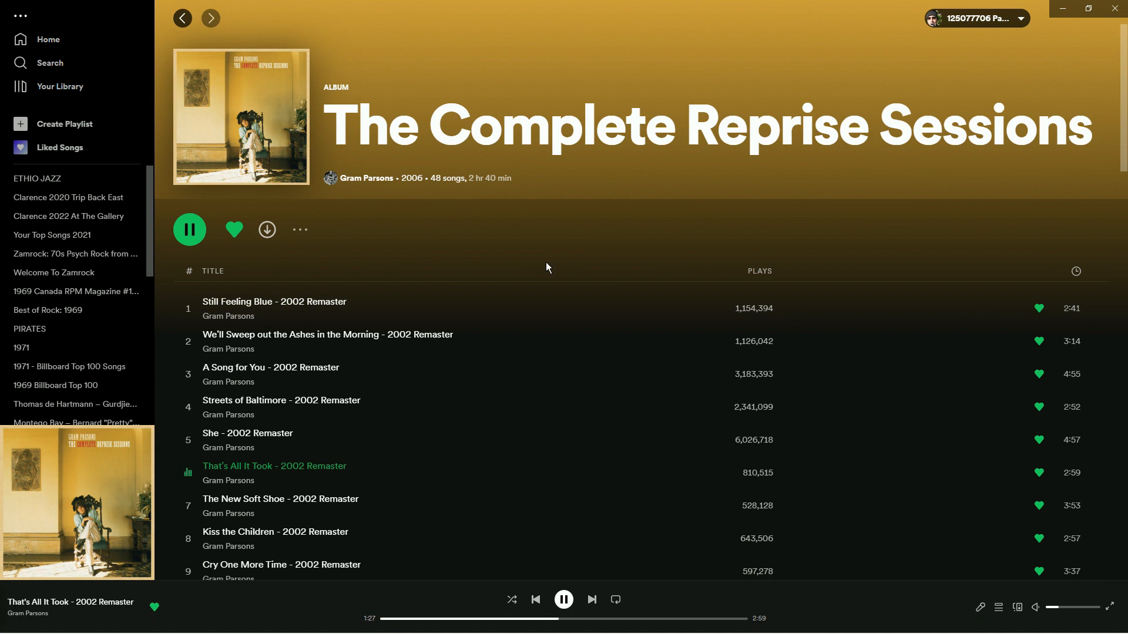
mouse_move(383, 474)
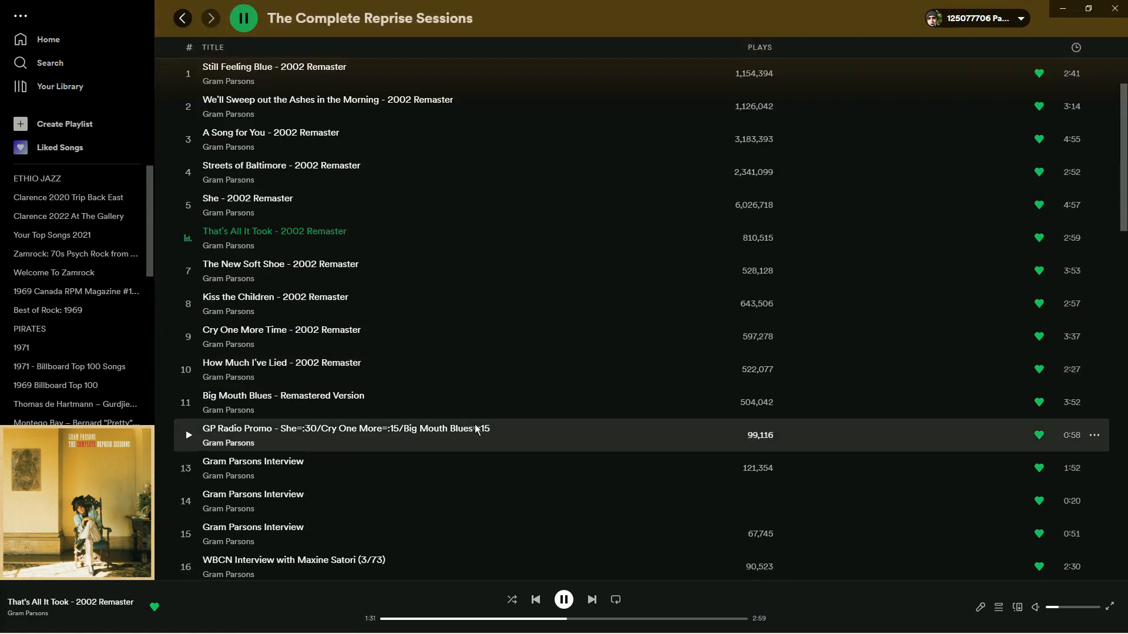
Scroll the Gram Parsons album tracklist in Spotify, then return to the Game 569 workbook
scroll(down, 3)
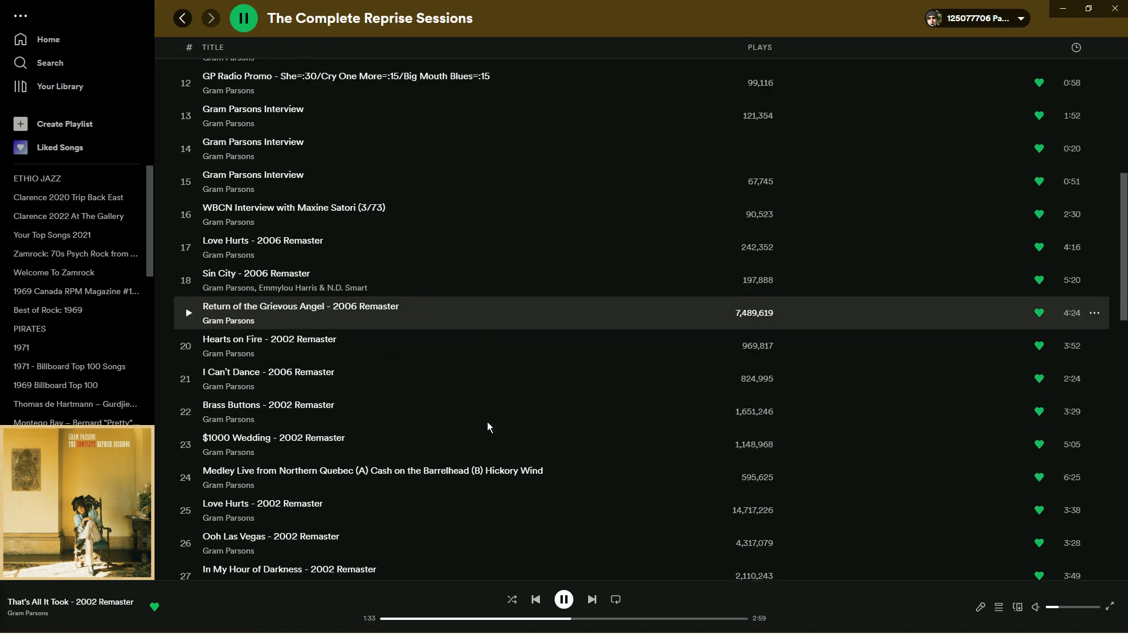
scroll(down, 3)
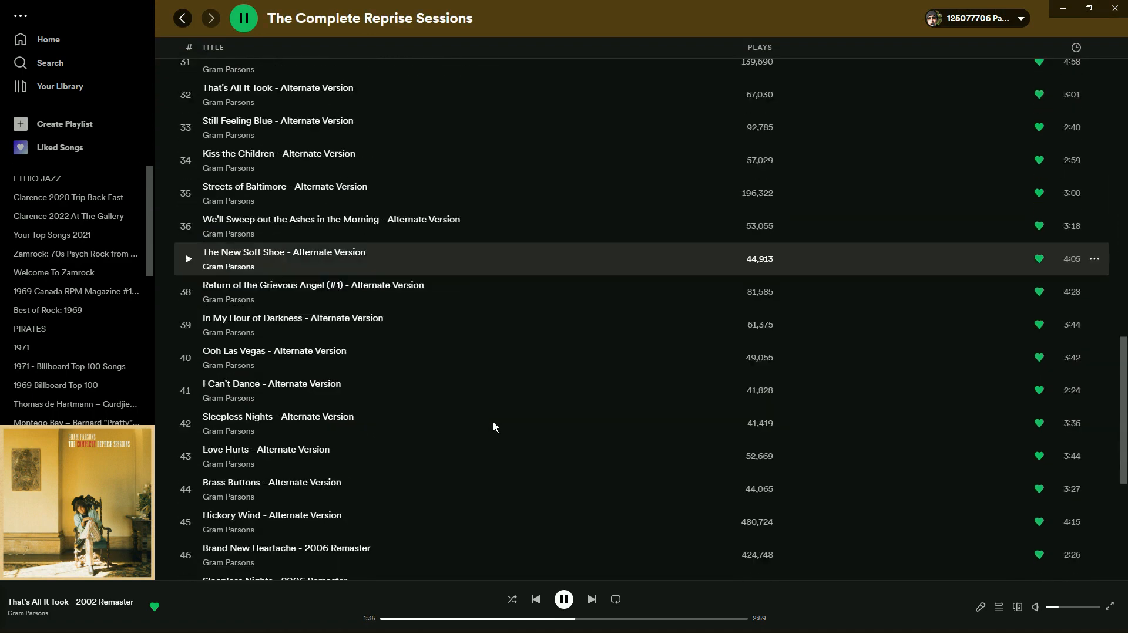
scroll(down, 3)
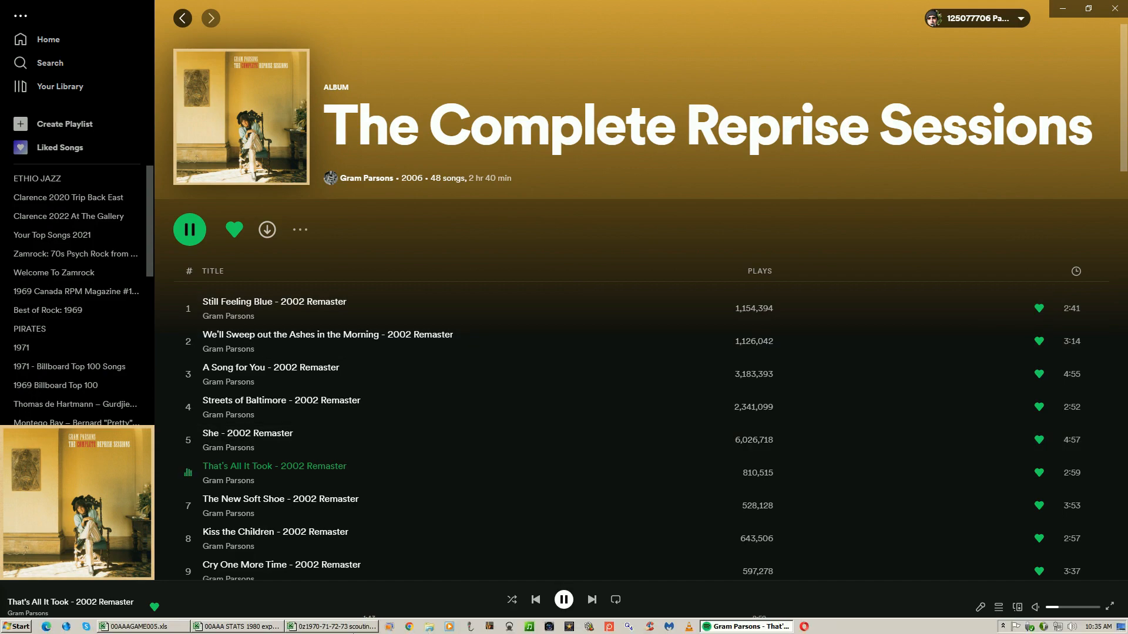
click(134, 626)
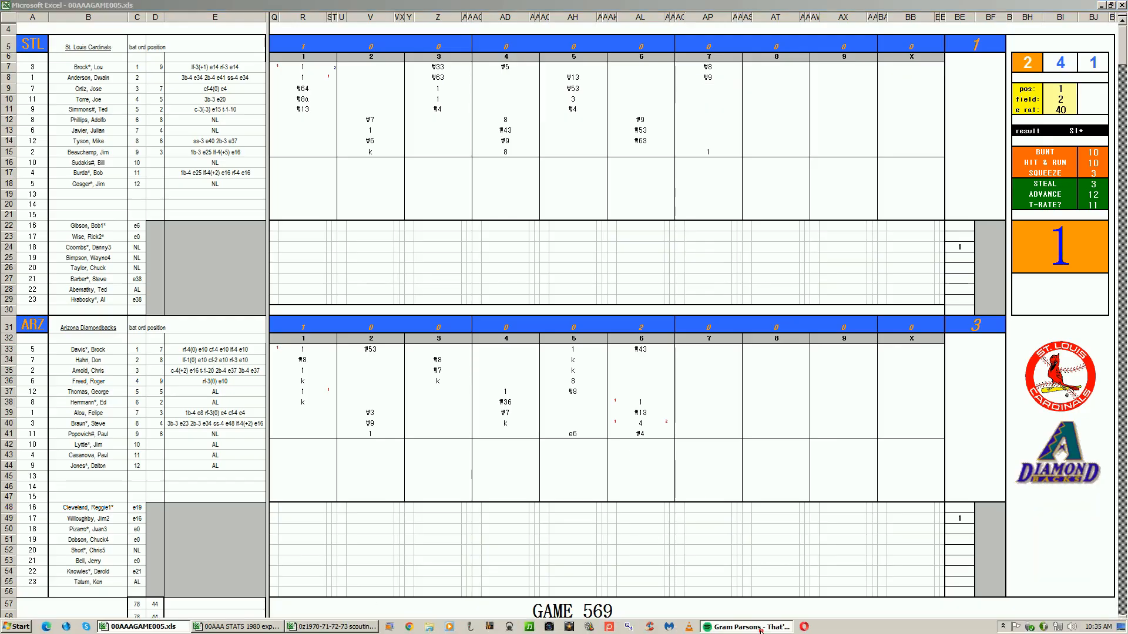
Score the seventh: W43 for a Cardinals batter, then 8 and 2 for Arizona's first two
click(748, 627)
text(#43)
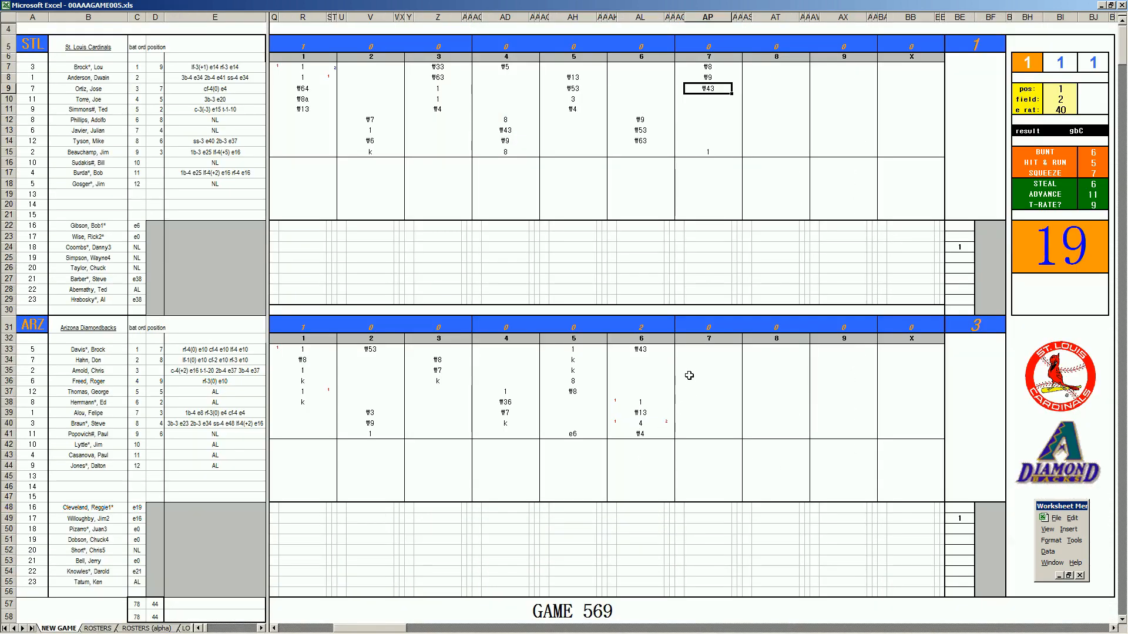
click(708, 360)
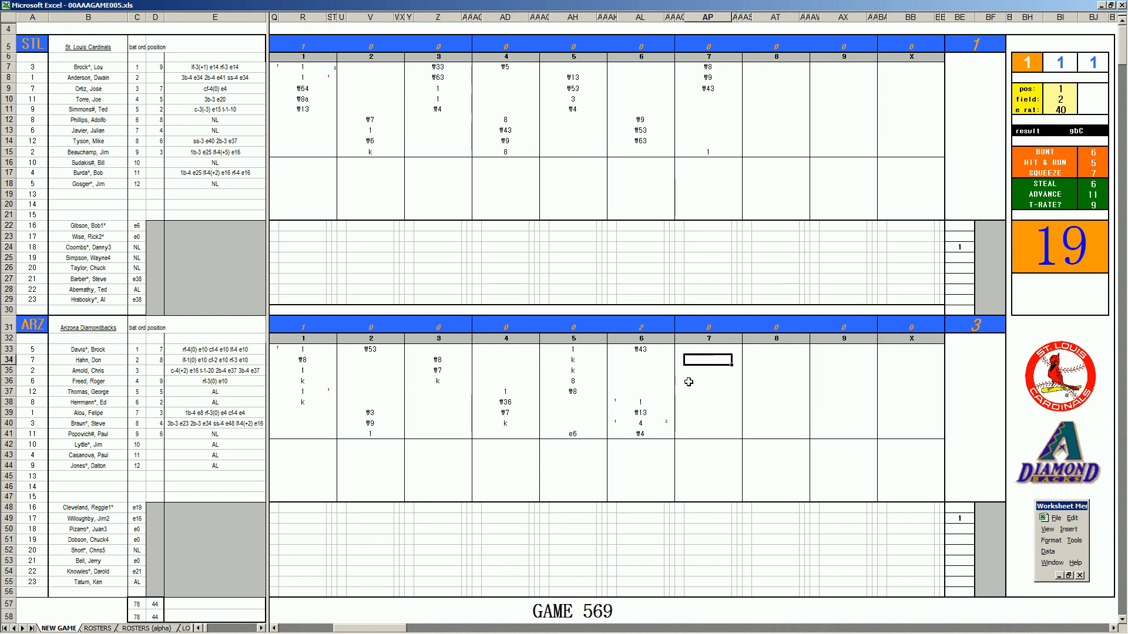
text(8)
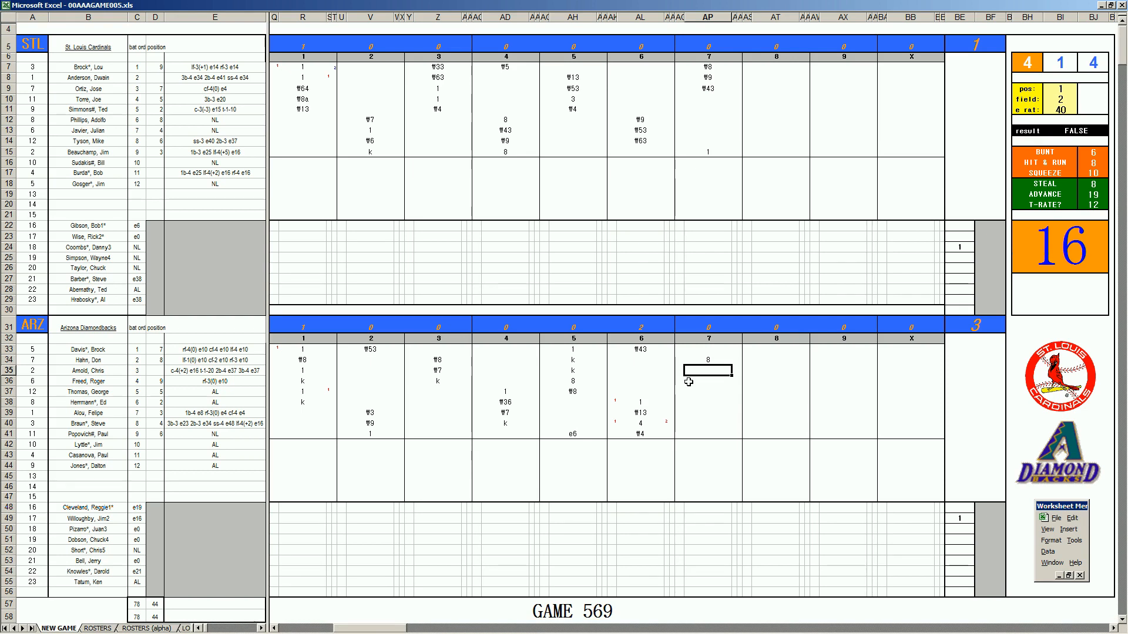
text(2)
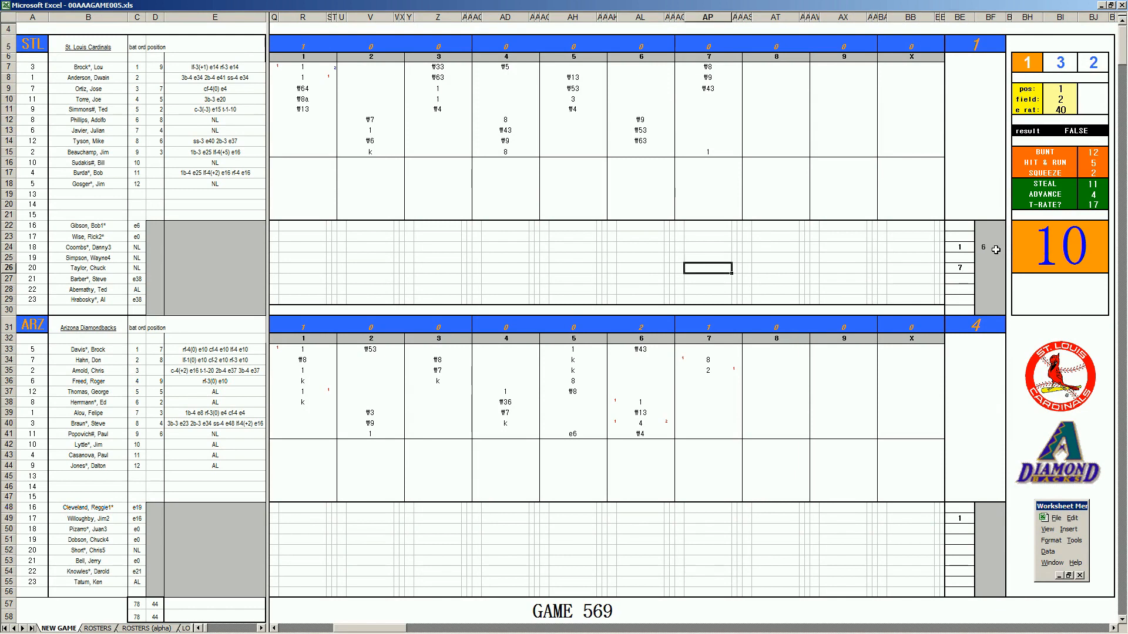
Mark the Cardinals reserve as rf and add W33, 1 and W3 to Arizona's seventh
text(rf)
click(708, 391)
text(f7)
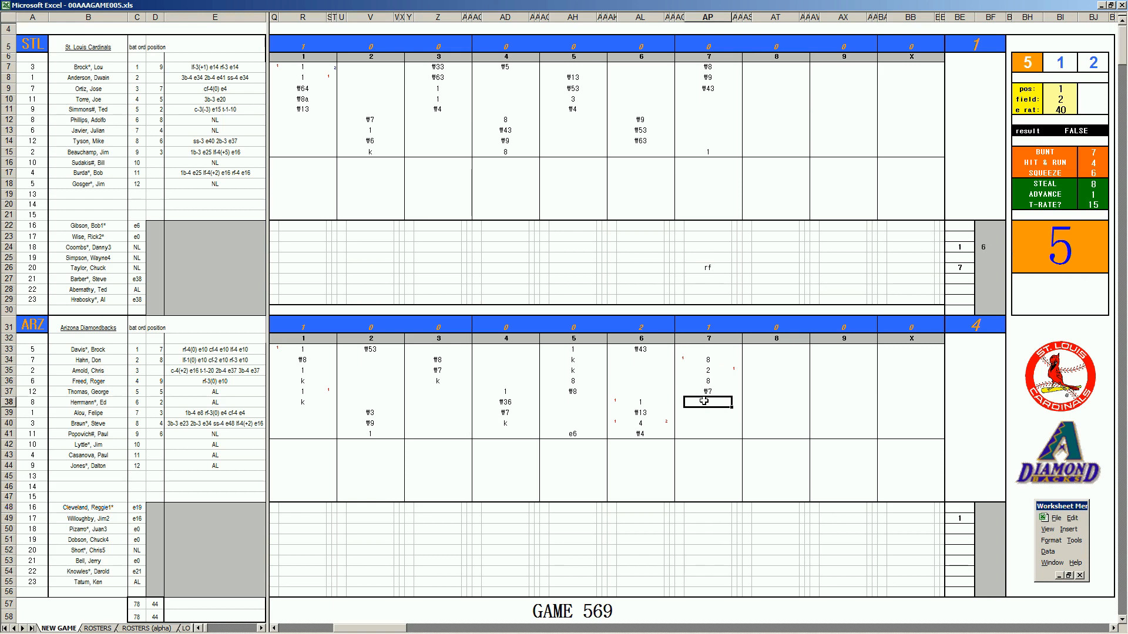
text(33)
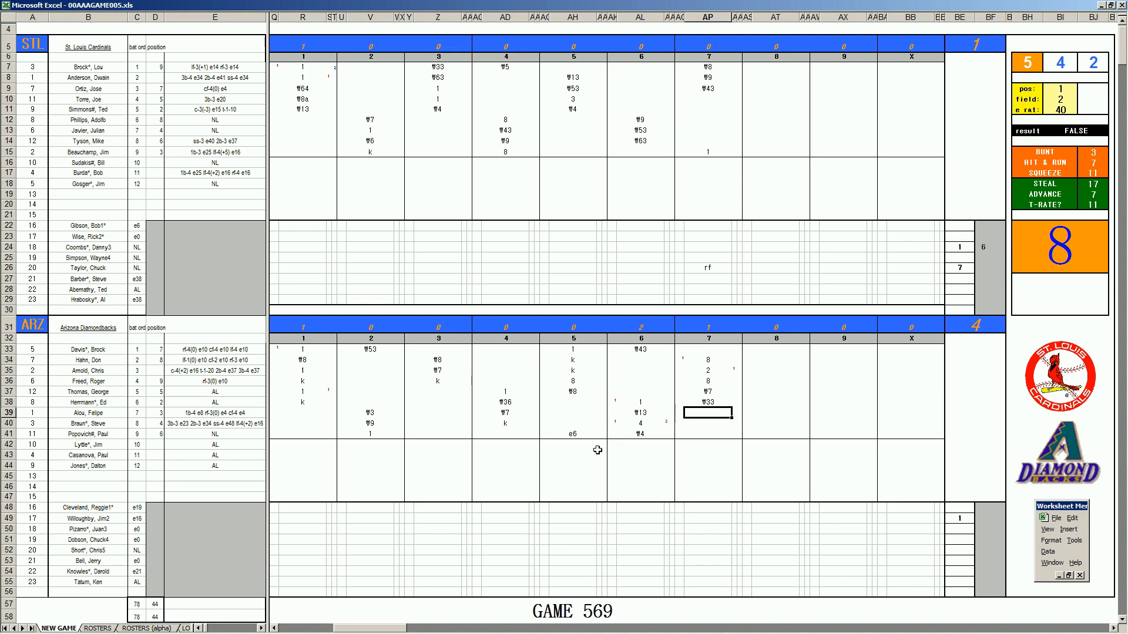
text(1)
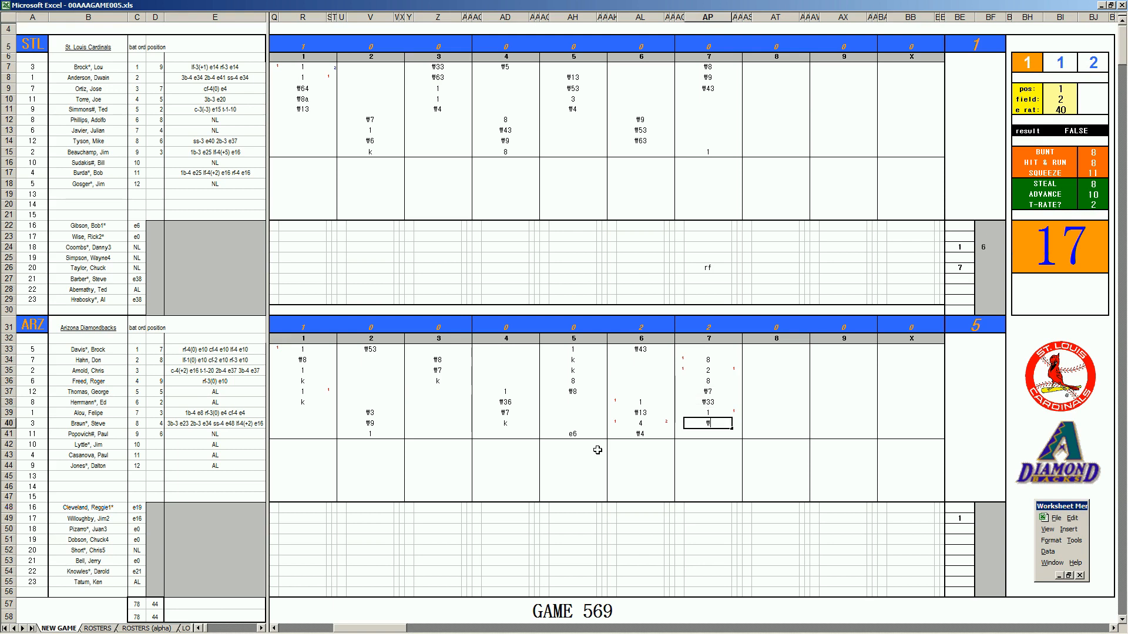
text(W3)
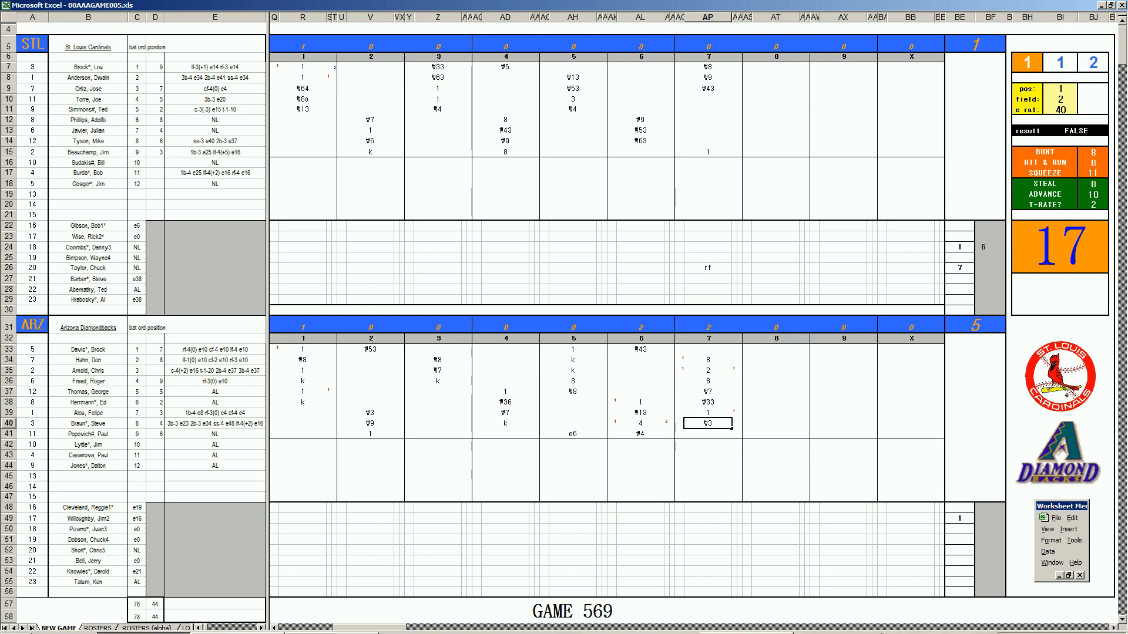
click(746, 627)
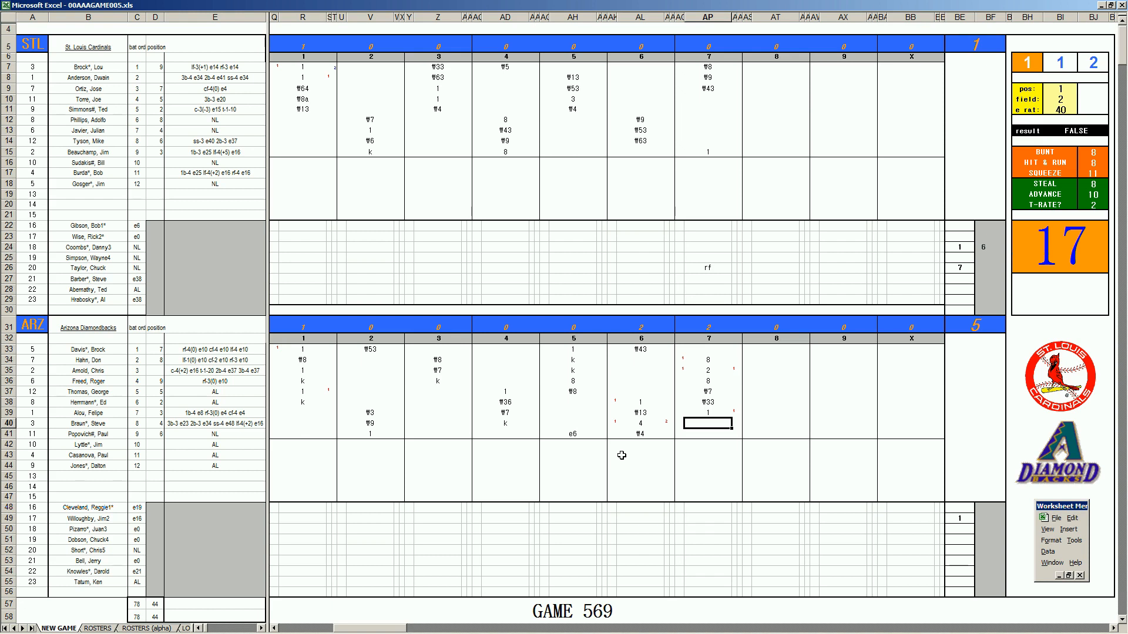
mouse_move(715, 174)
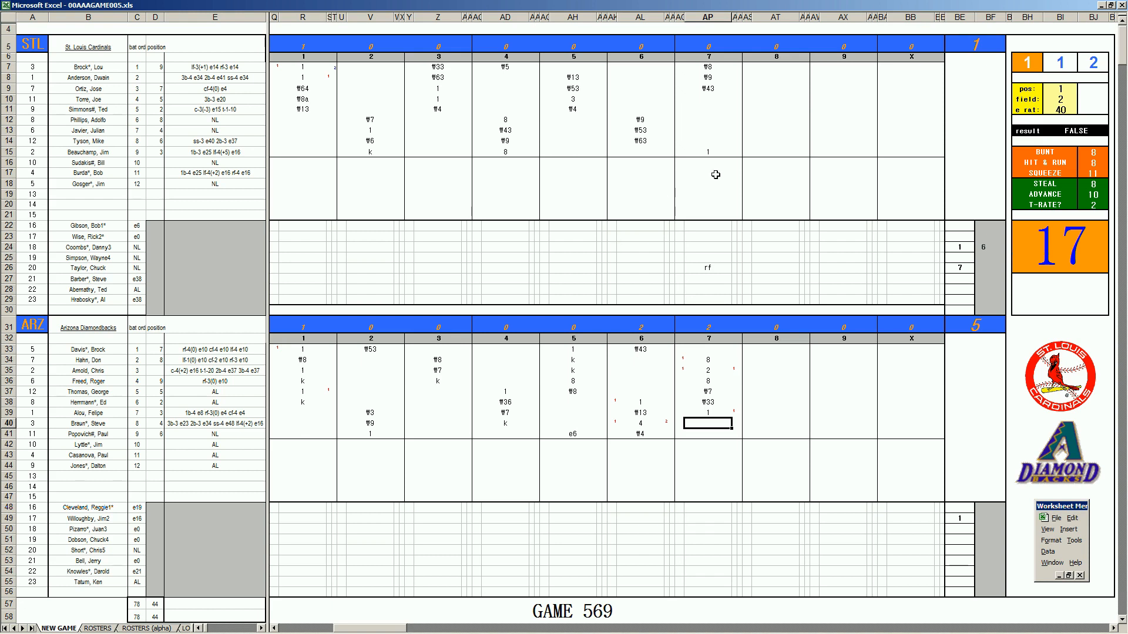
mouse_move(767, 95)
text(‡3)
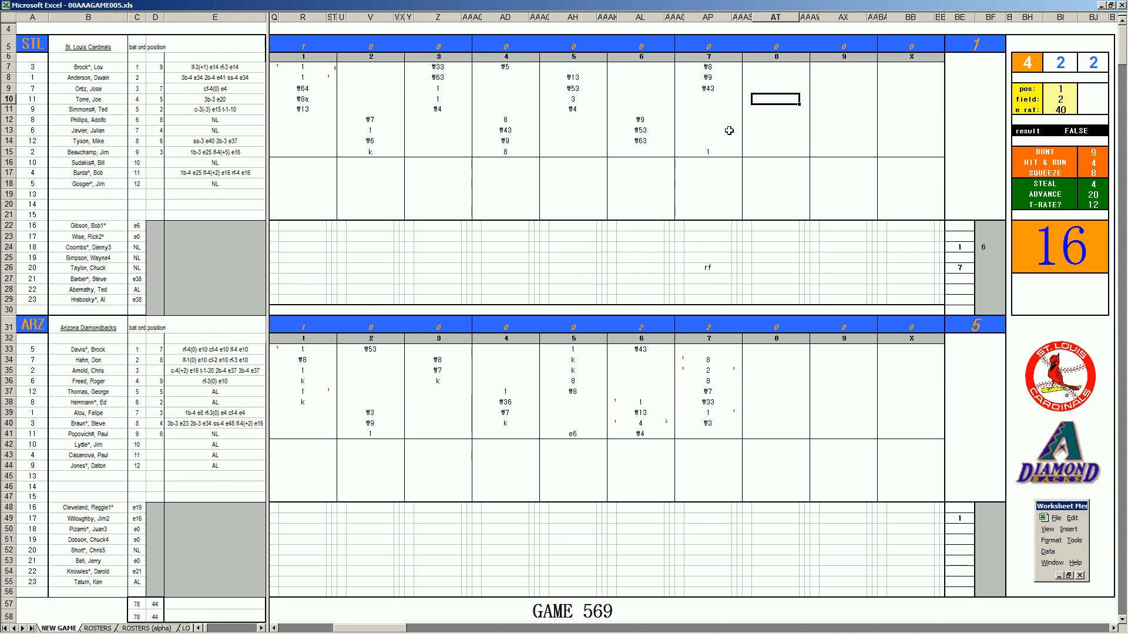
mouse_move(727, 131)
text(4)
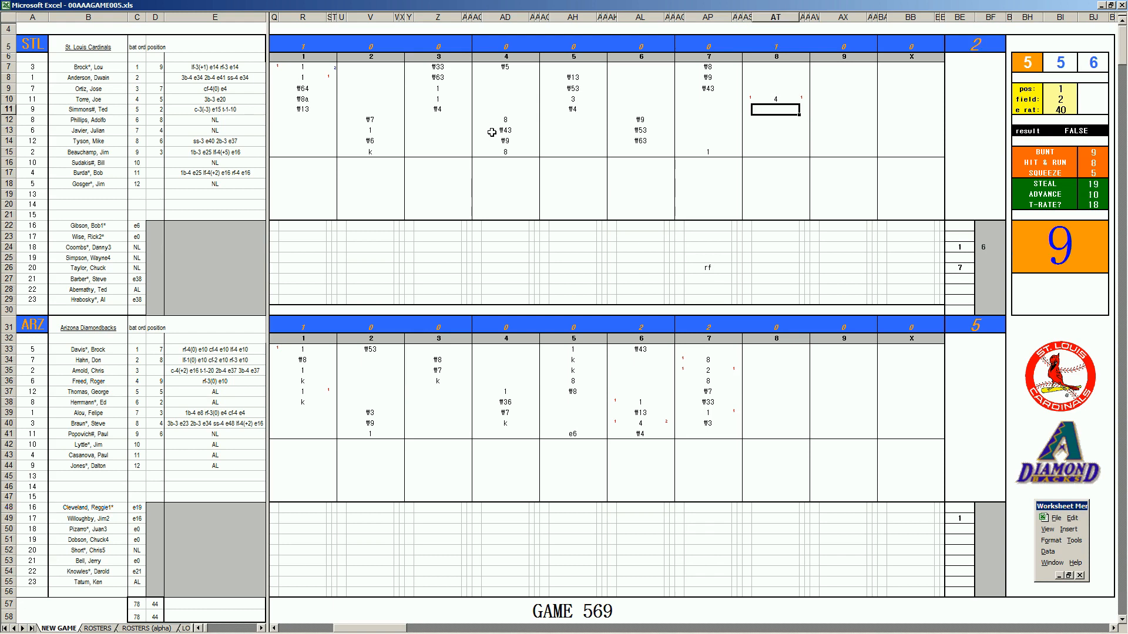
Enter 8, W43 and 3 for the next Cardinals eighth-inning batters
text(8)
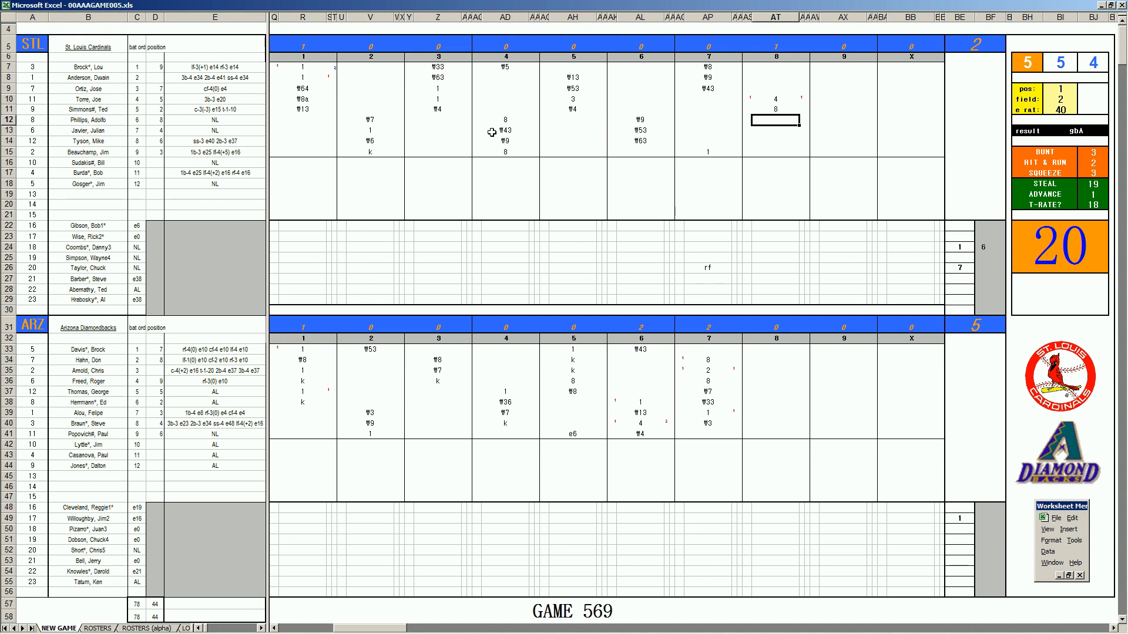
text(43)
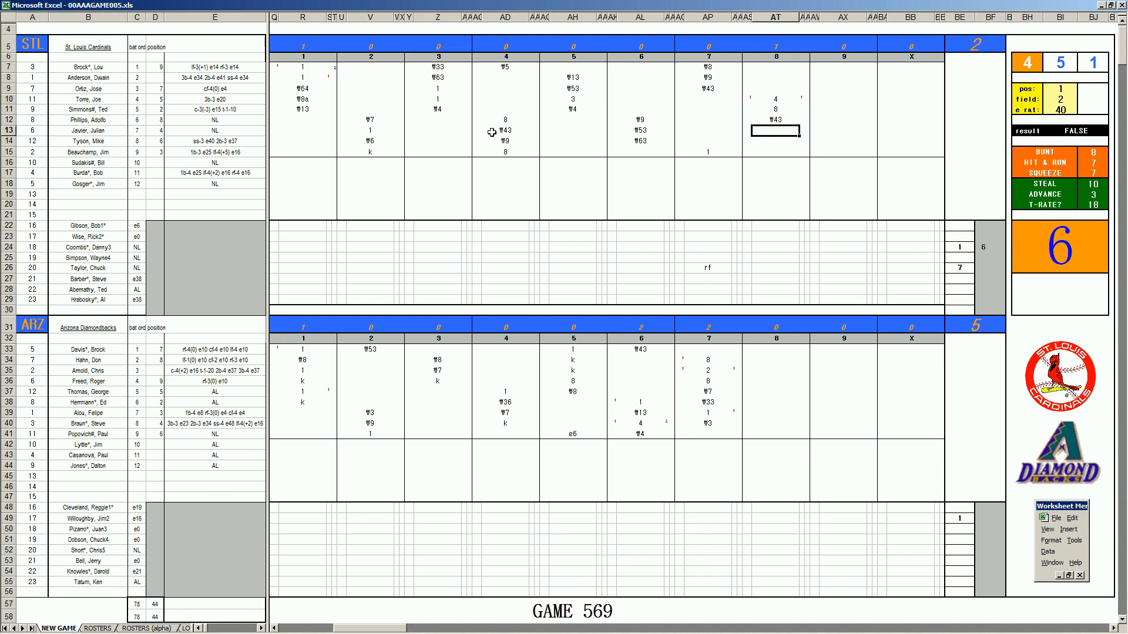
text(3)
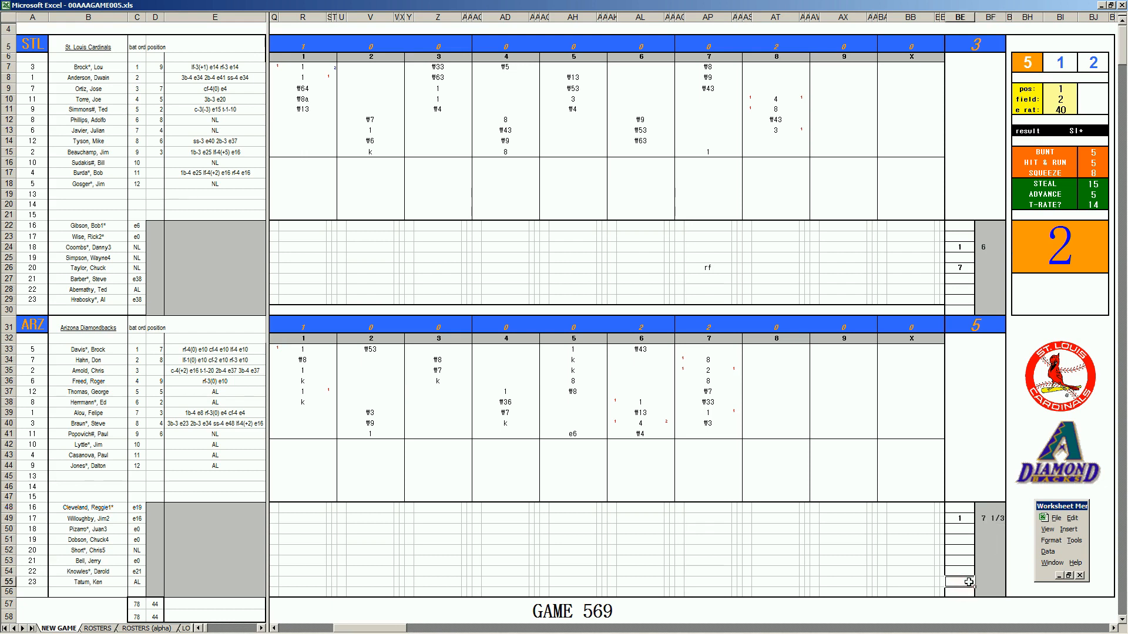
Add 8 and bs to Arizona's pitching area, then 2, 4 and W43 in St. Louis's eighth
text(8)
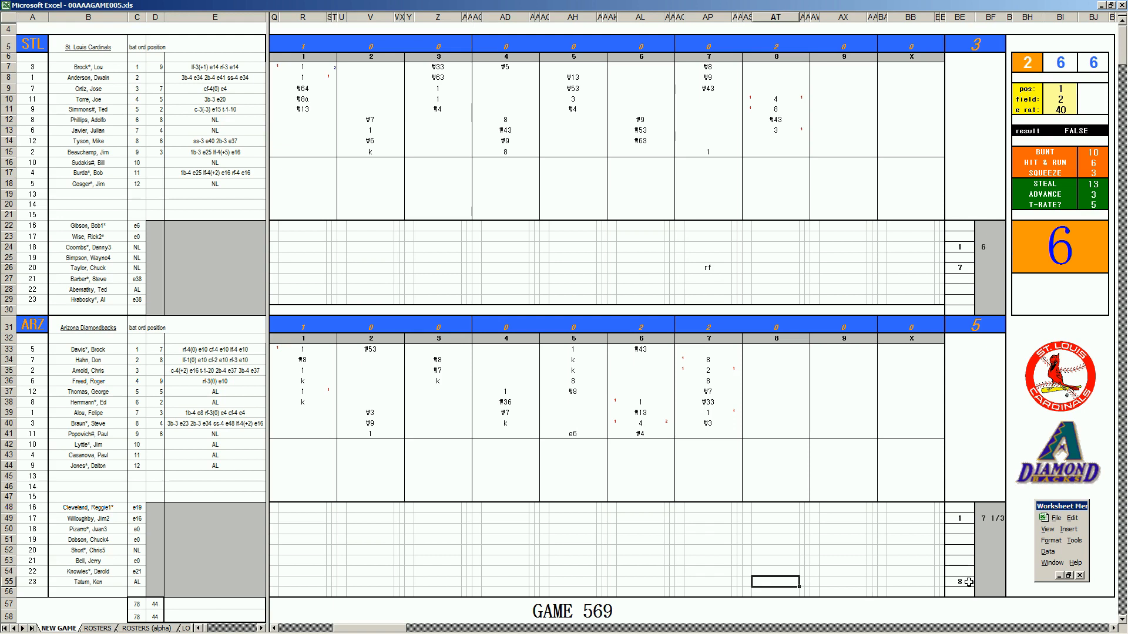
text(bs)
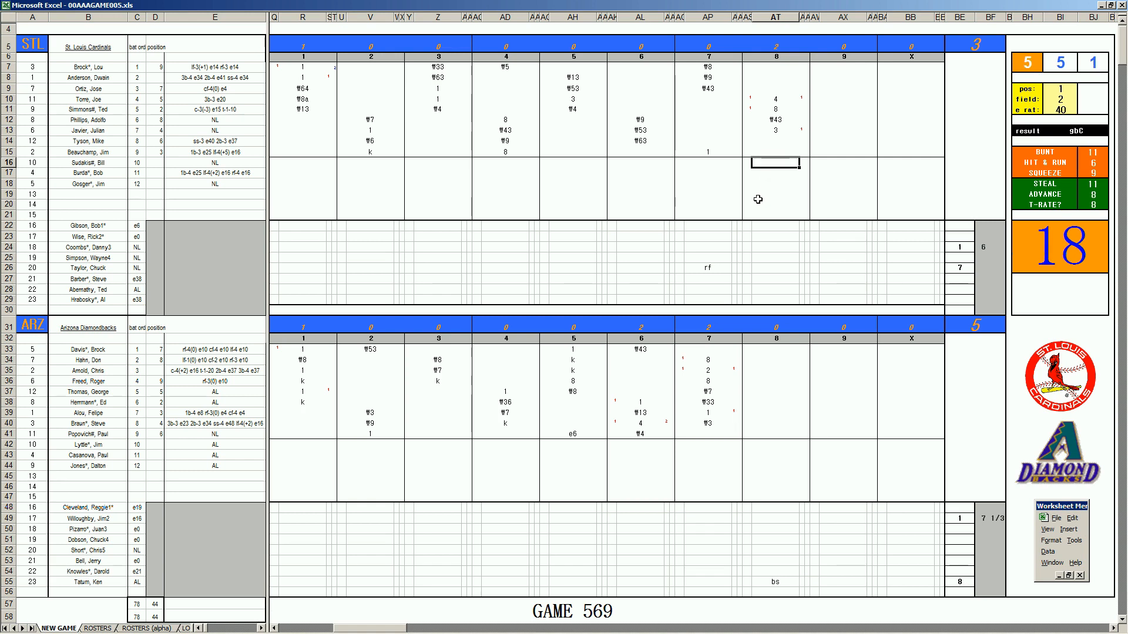
mouse_move(913, 247)
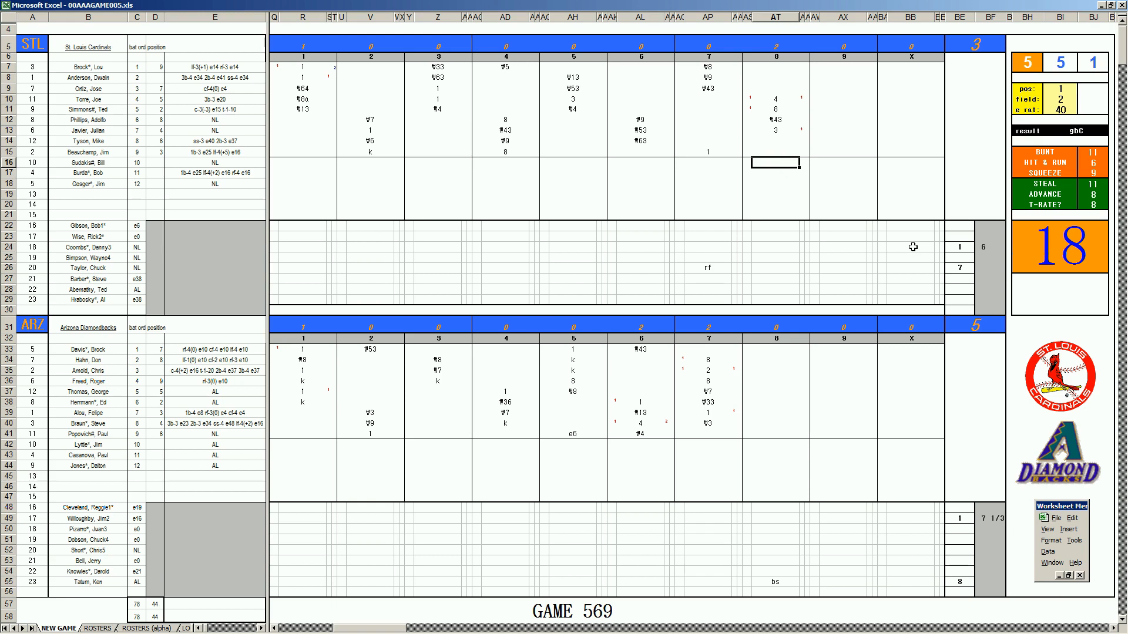
text(2)
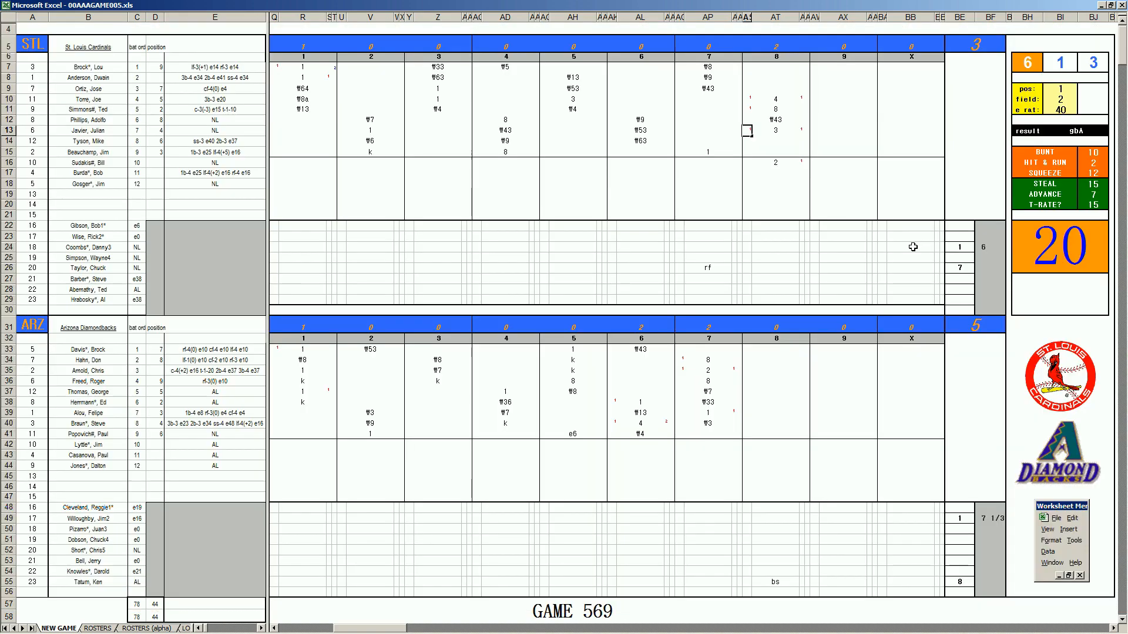
mouse_move(774, 176)
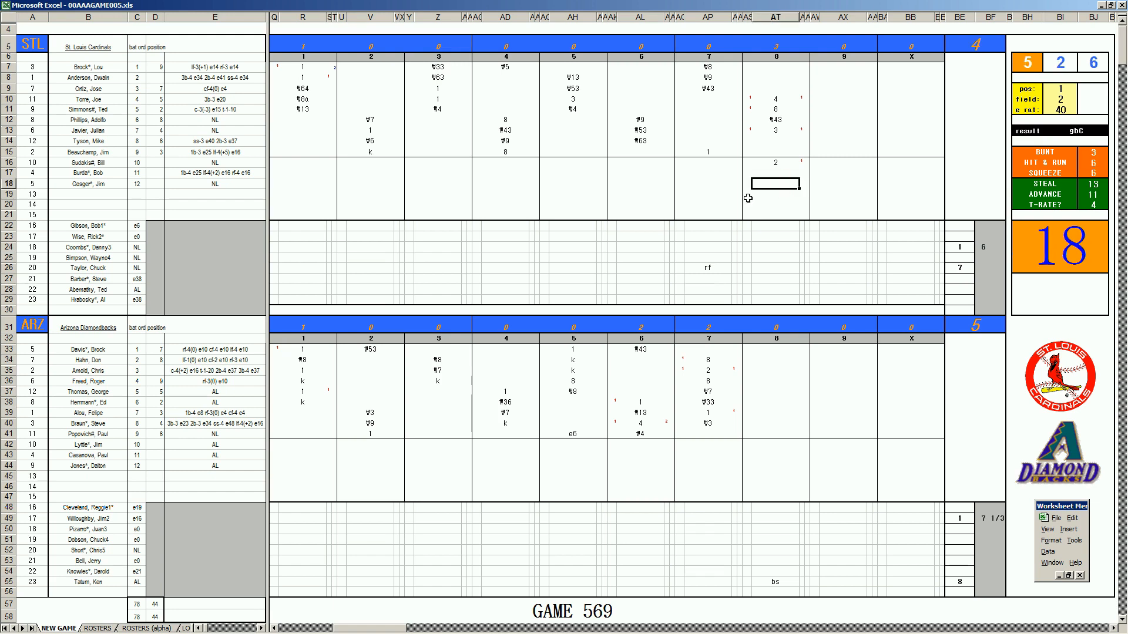
text(4)
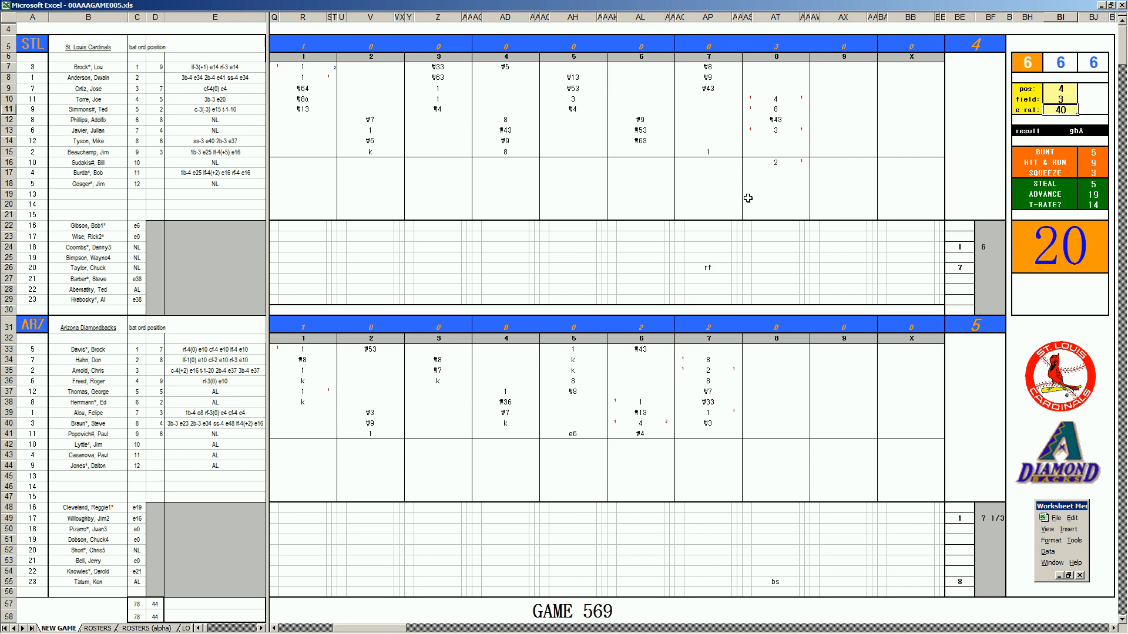
mouse_move(778, 153)
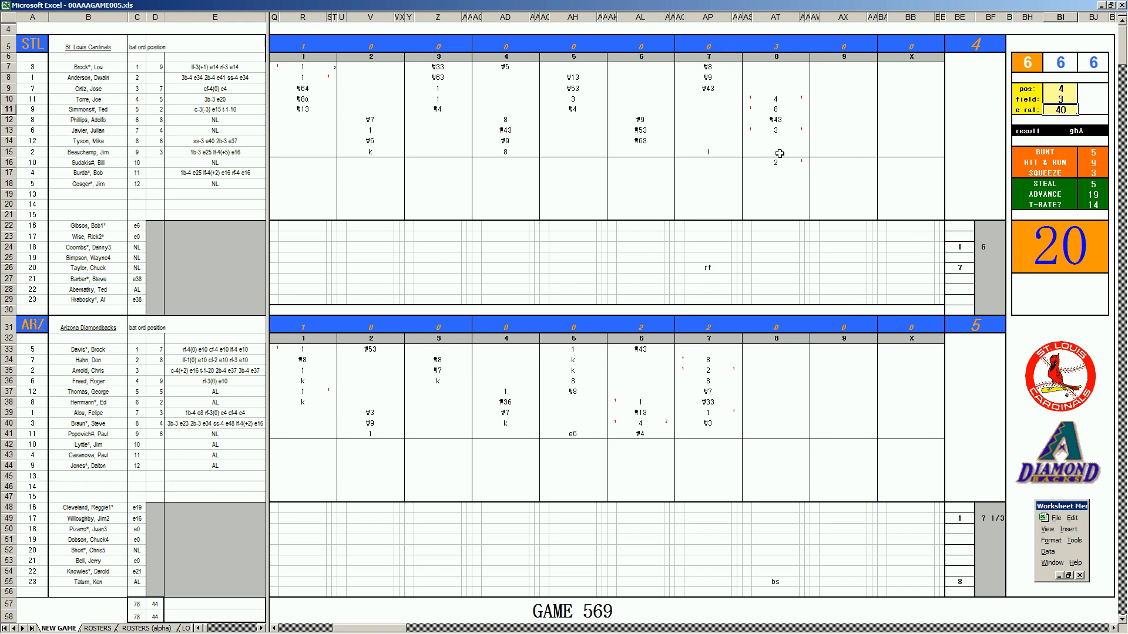
click(774, 173)
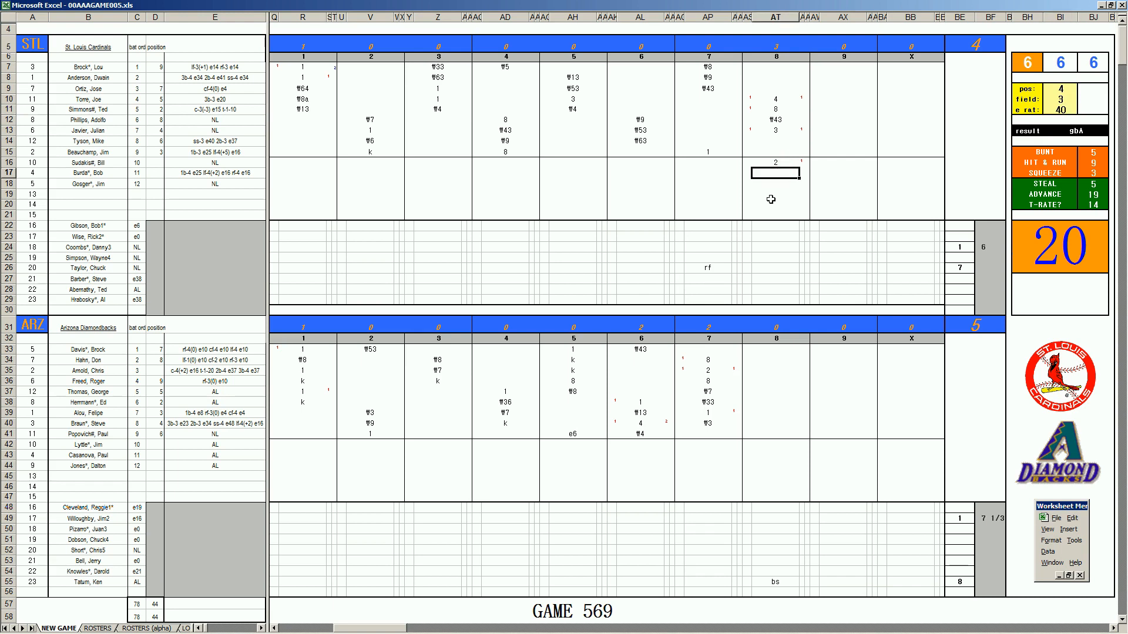
text(W43)
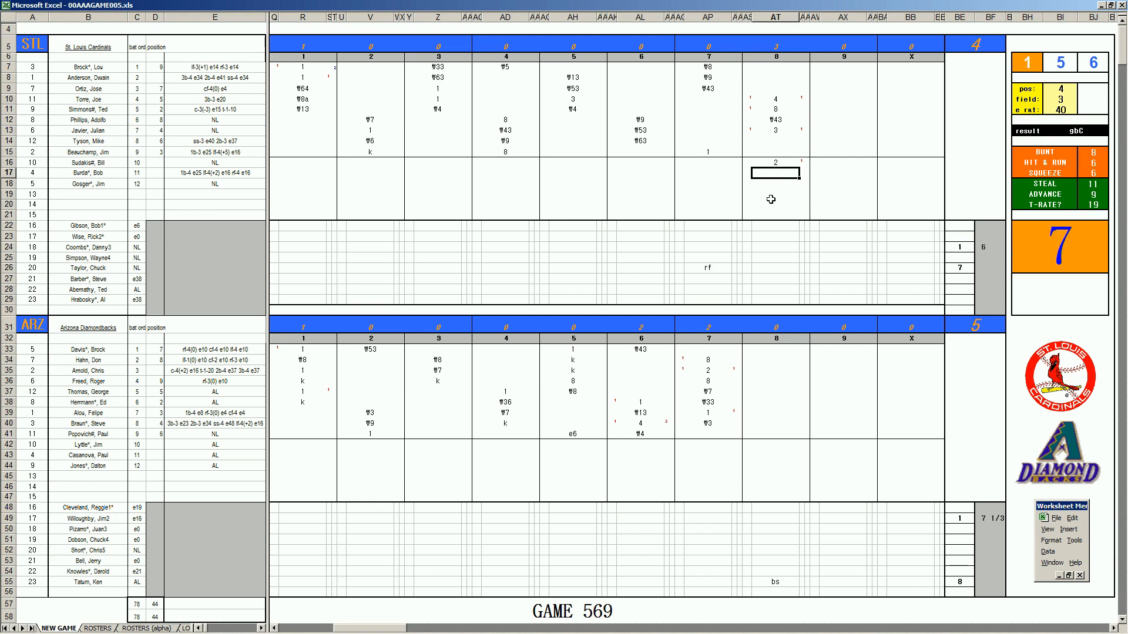
text(W43)
click(775, 67)
text(8)
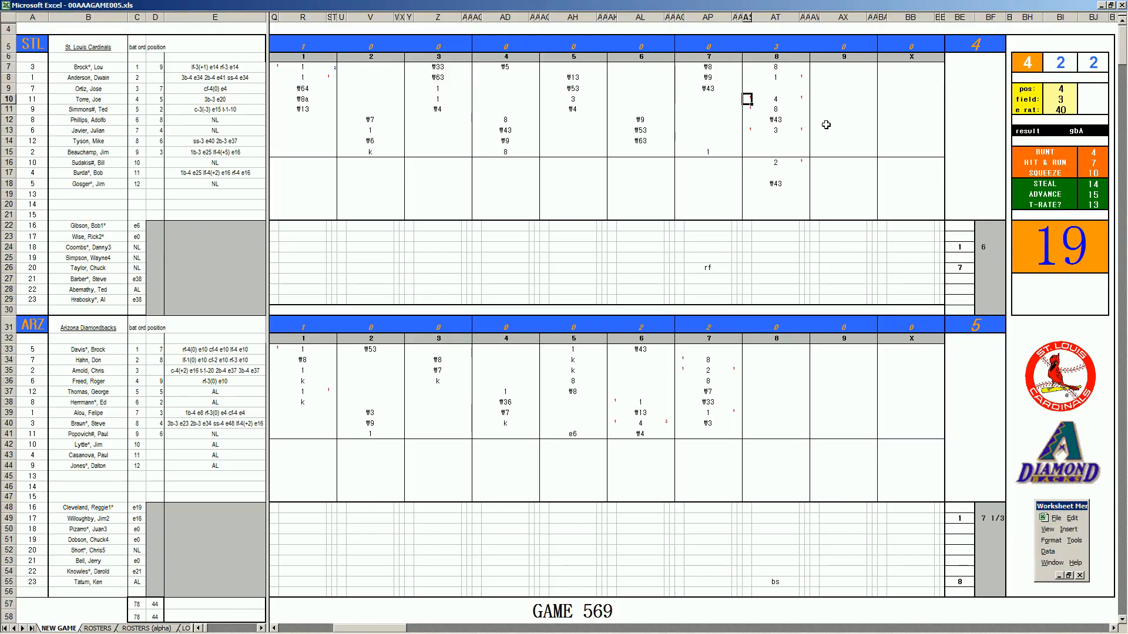
Enter the roll 9 in Ortiz's eighth-inning cell AT9 on the NEW GAME sheet
click(746, 162)
text(1)
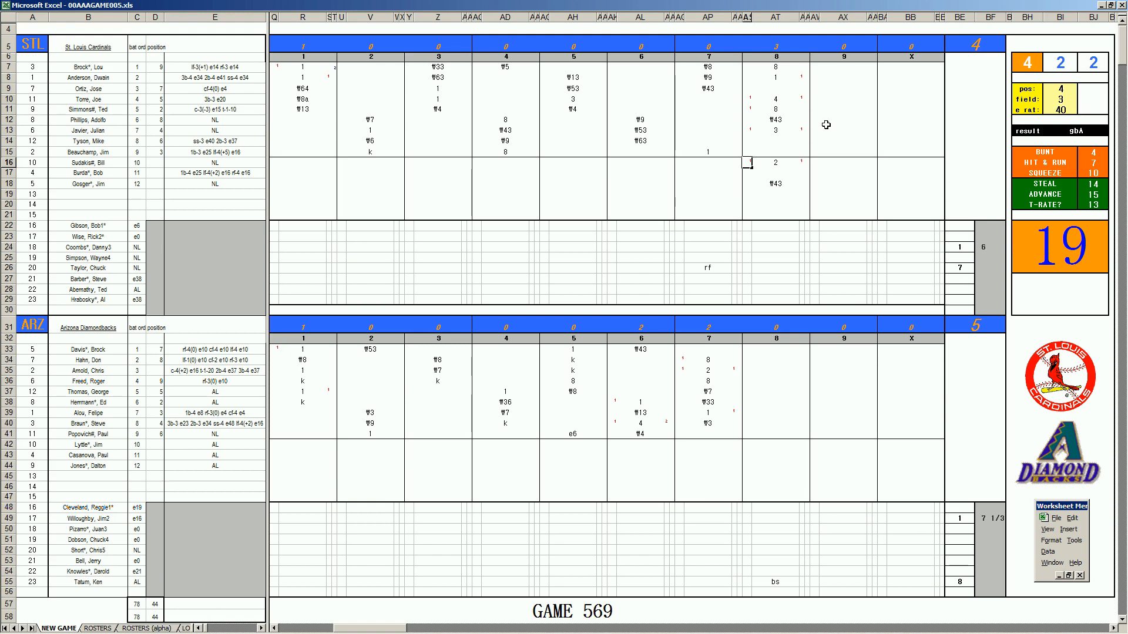
mouse_move(795, 115)
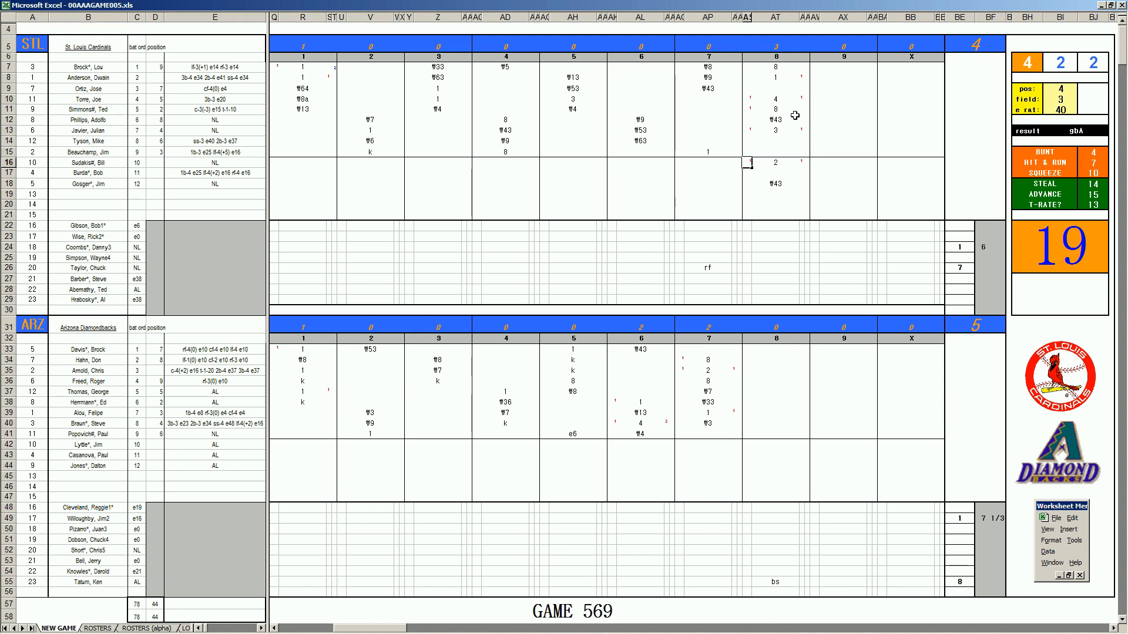
mouse_move(777, 87)
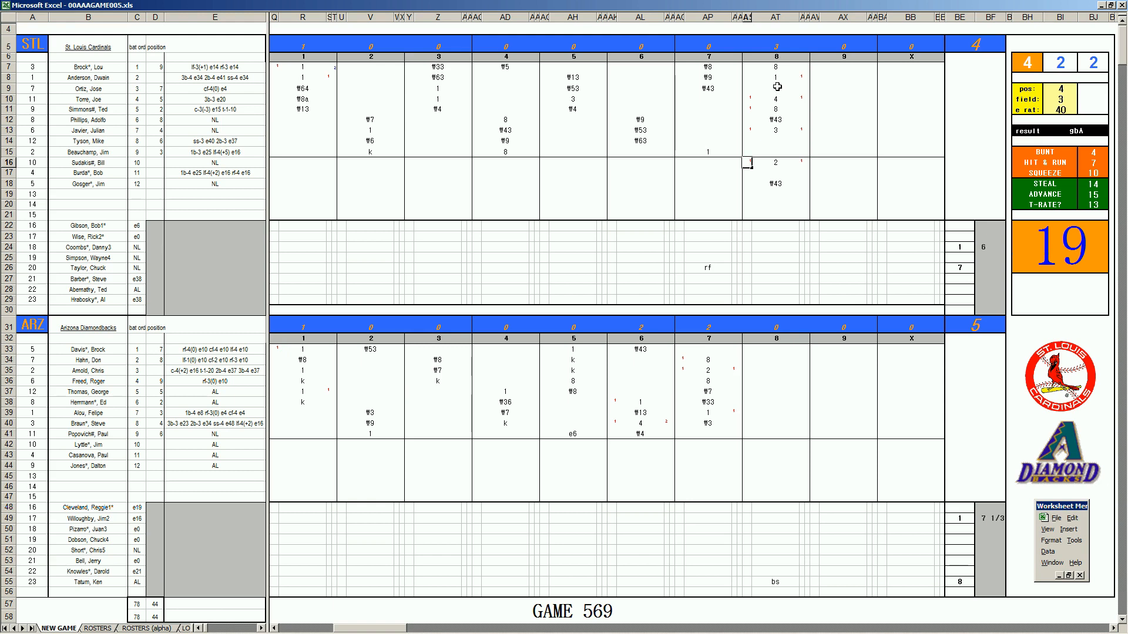
click(776, 88)
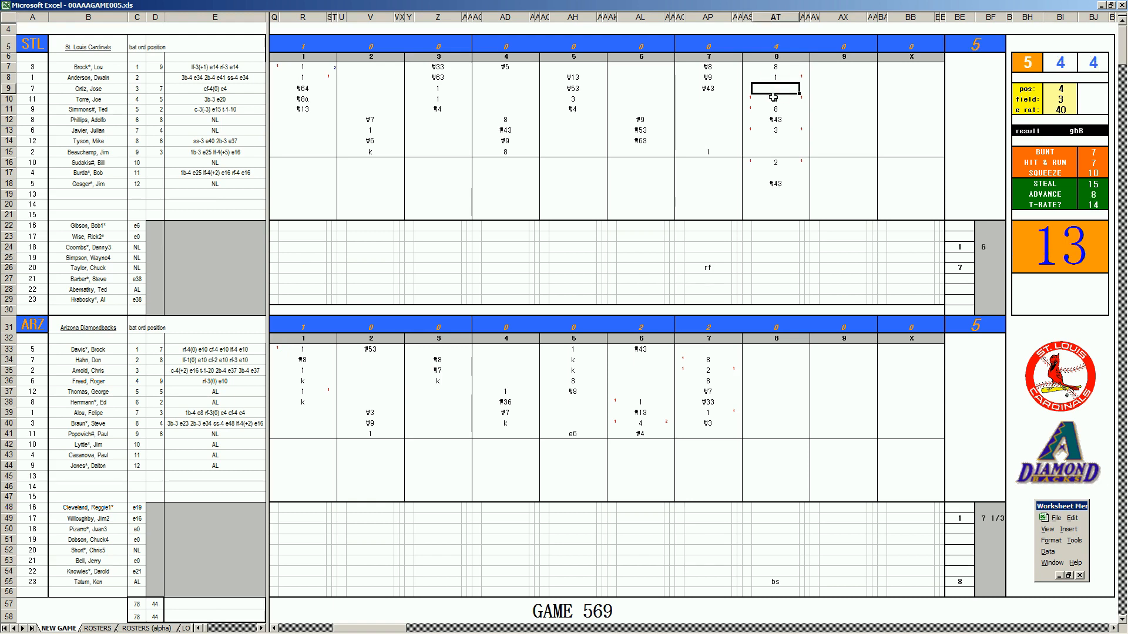
text(9)
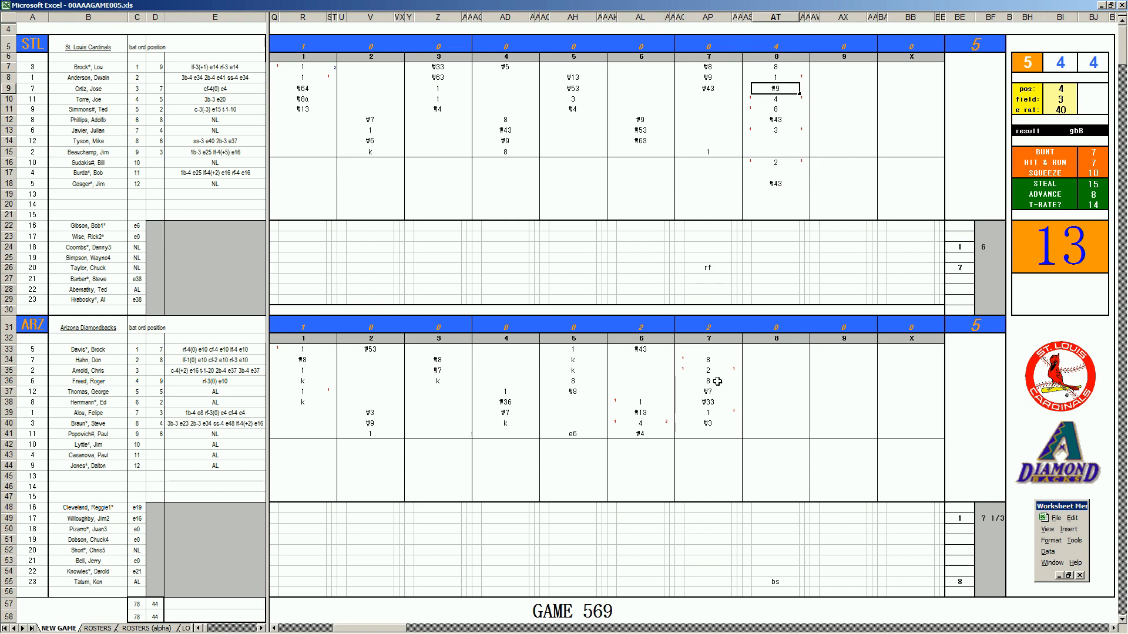
Enter 53 and W8 for Arizona's first two eighth-inning batters in rows 41 and 42
click(775, 433)
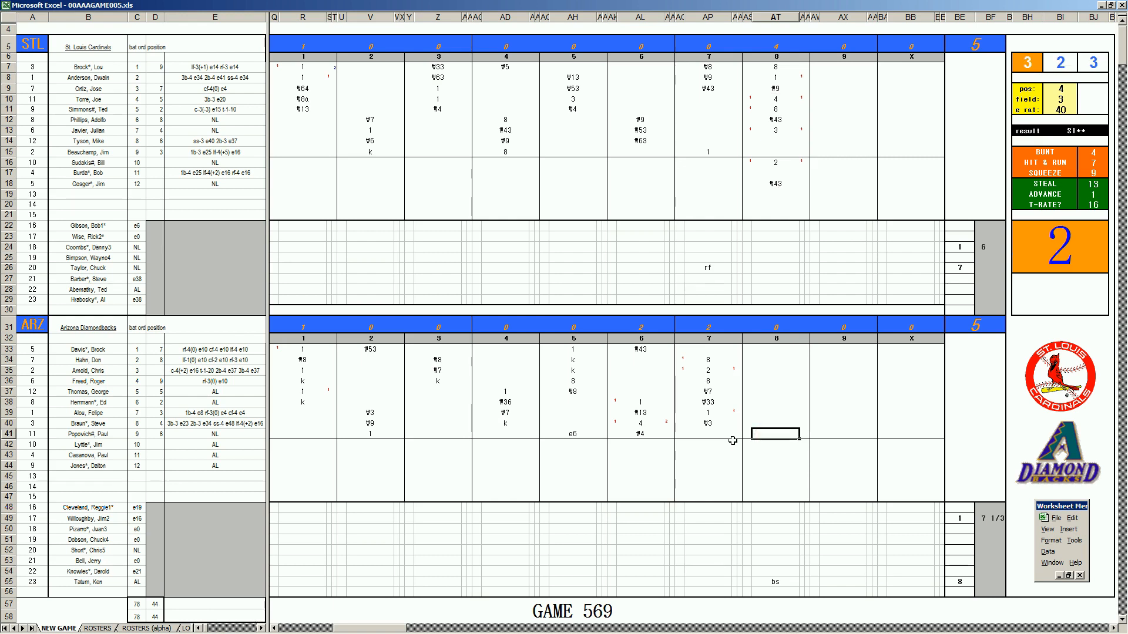
text(53)
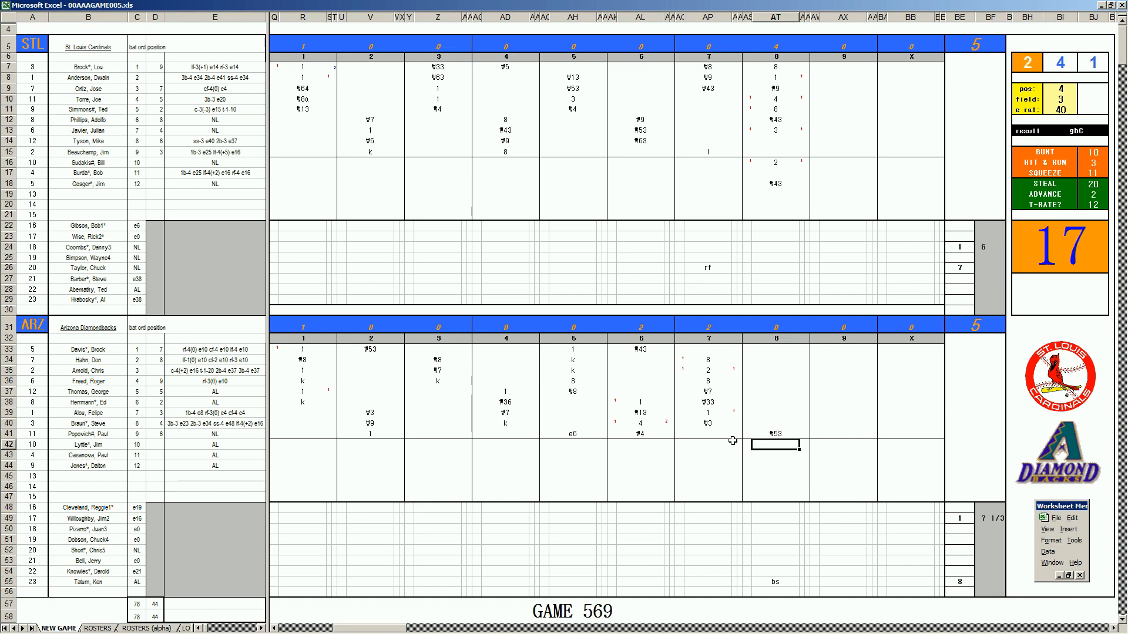
text(W8)
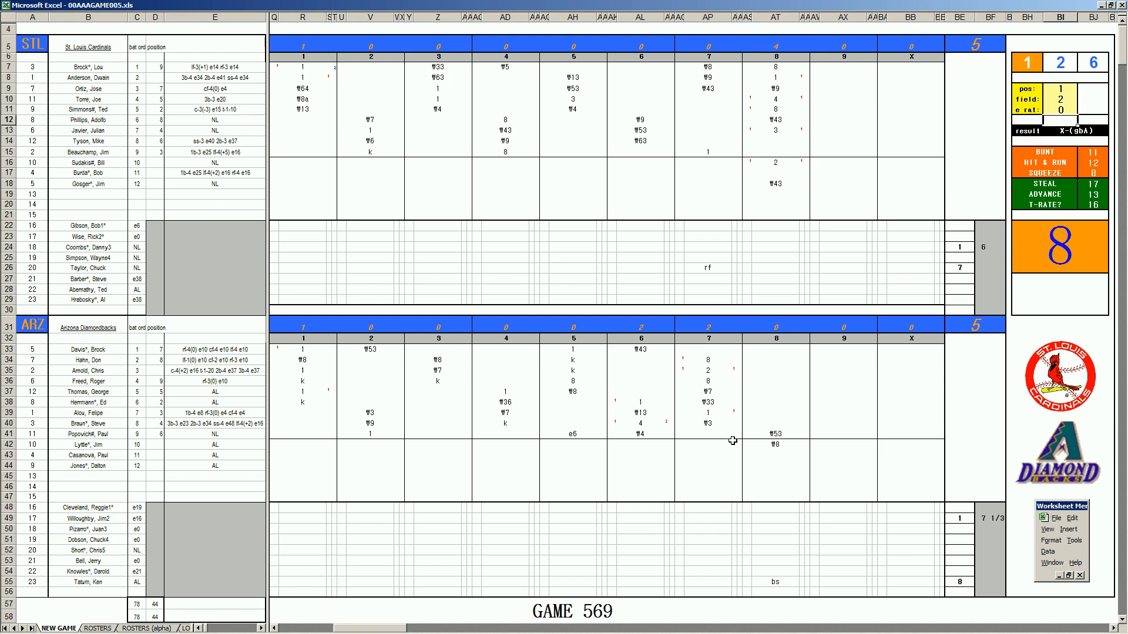
mouse_move(770, 359)
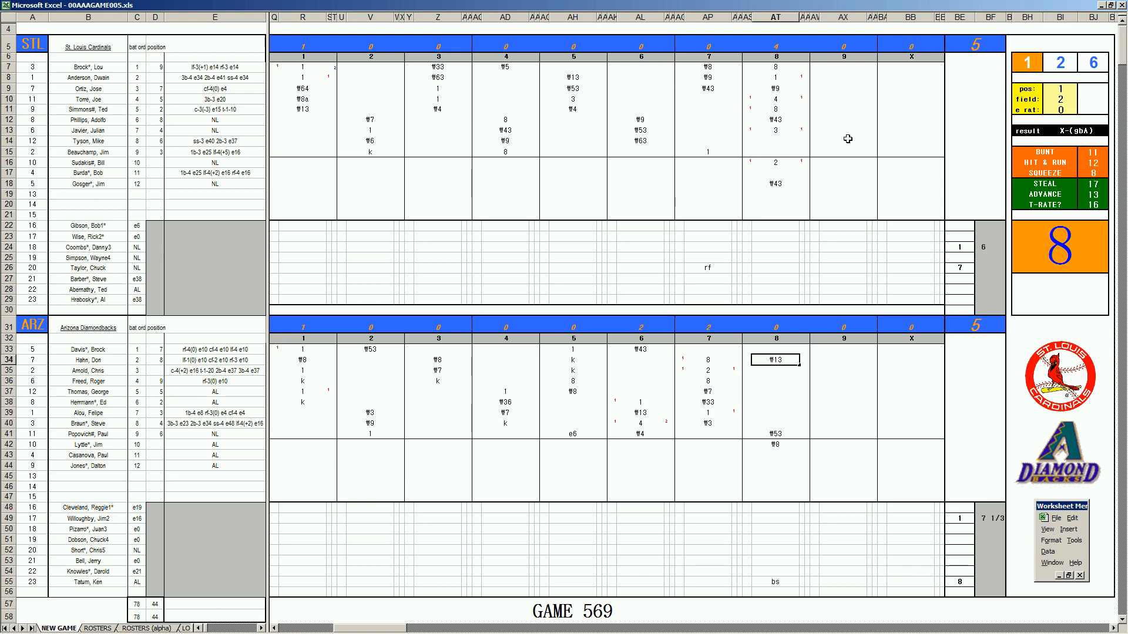
mouse_move(783, 103)
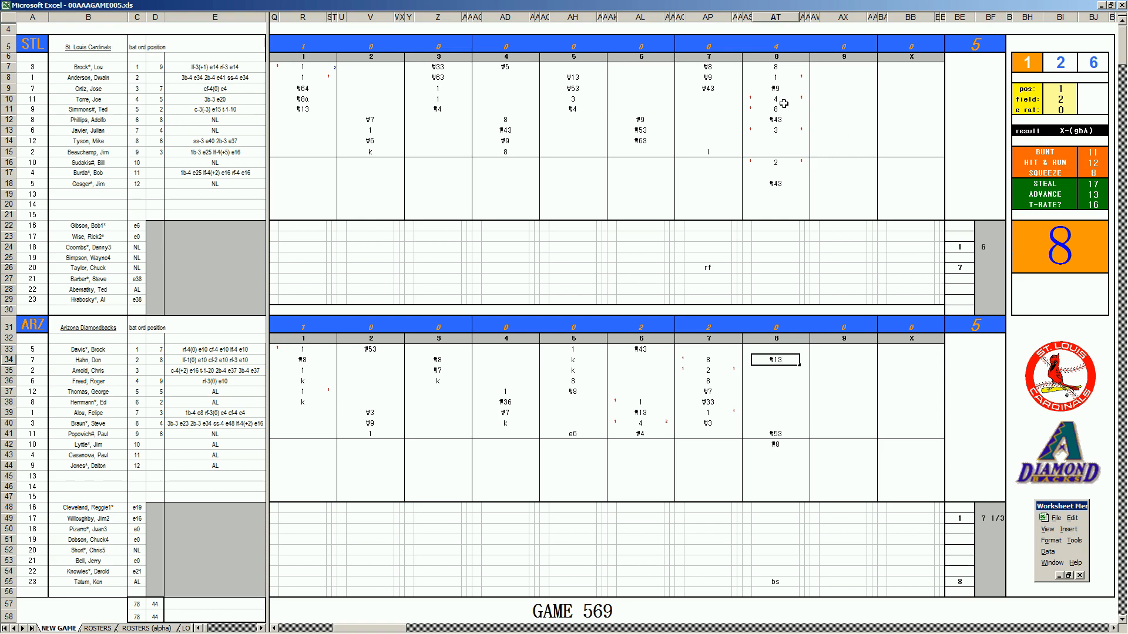
mouse_move(368, 106)
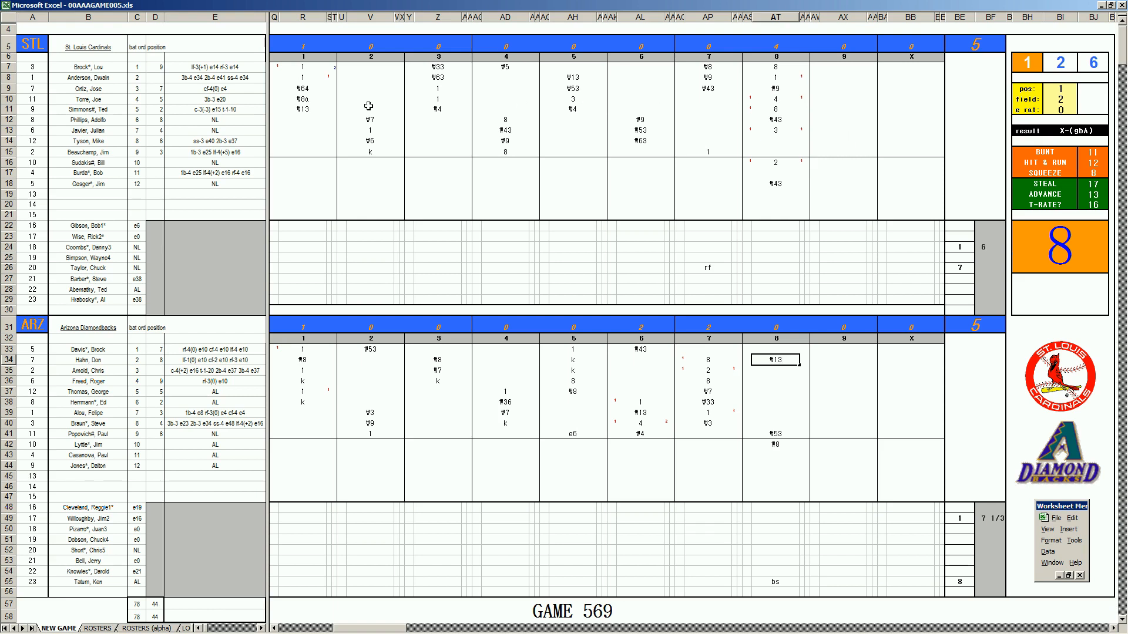
mouse_move(765, 113)
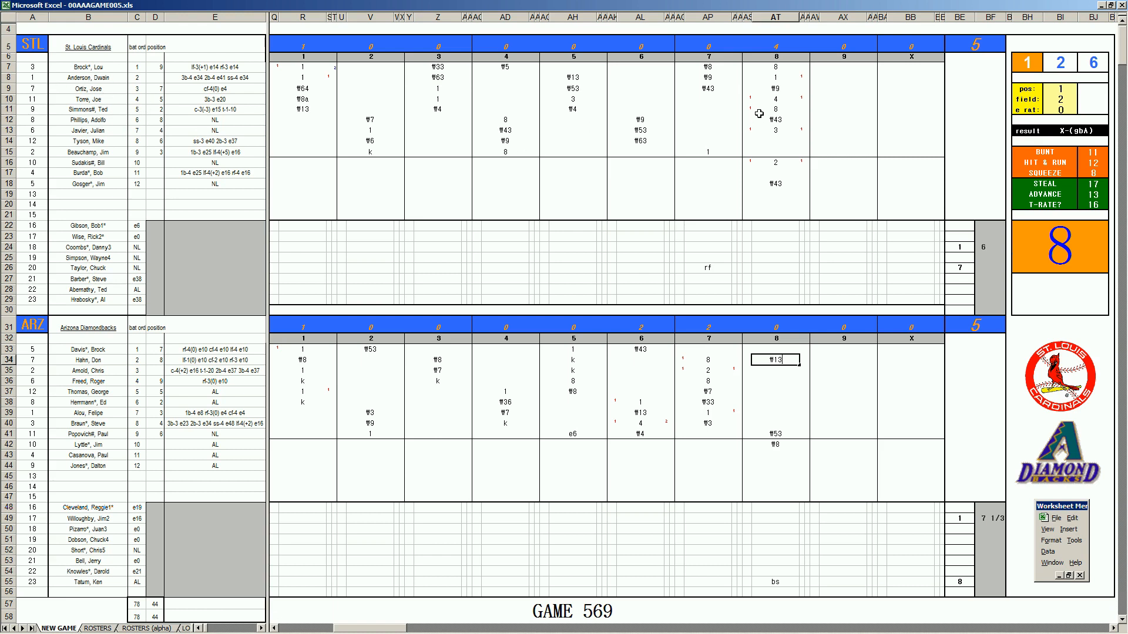
mouse_move(731, 133)
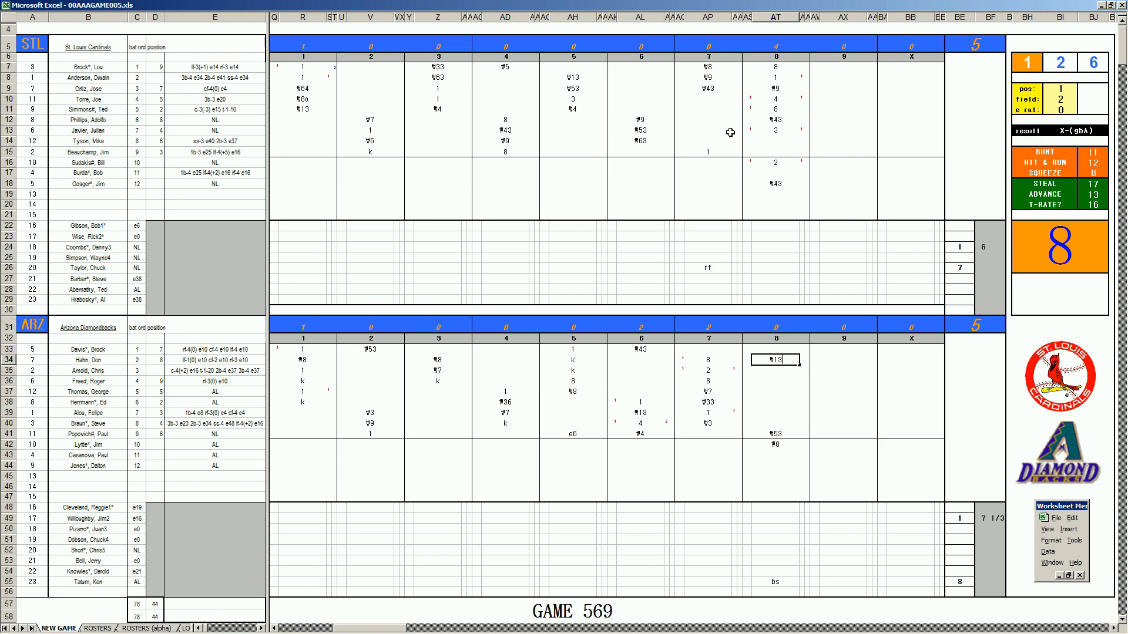
mouse_move(761, 118)
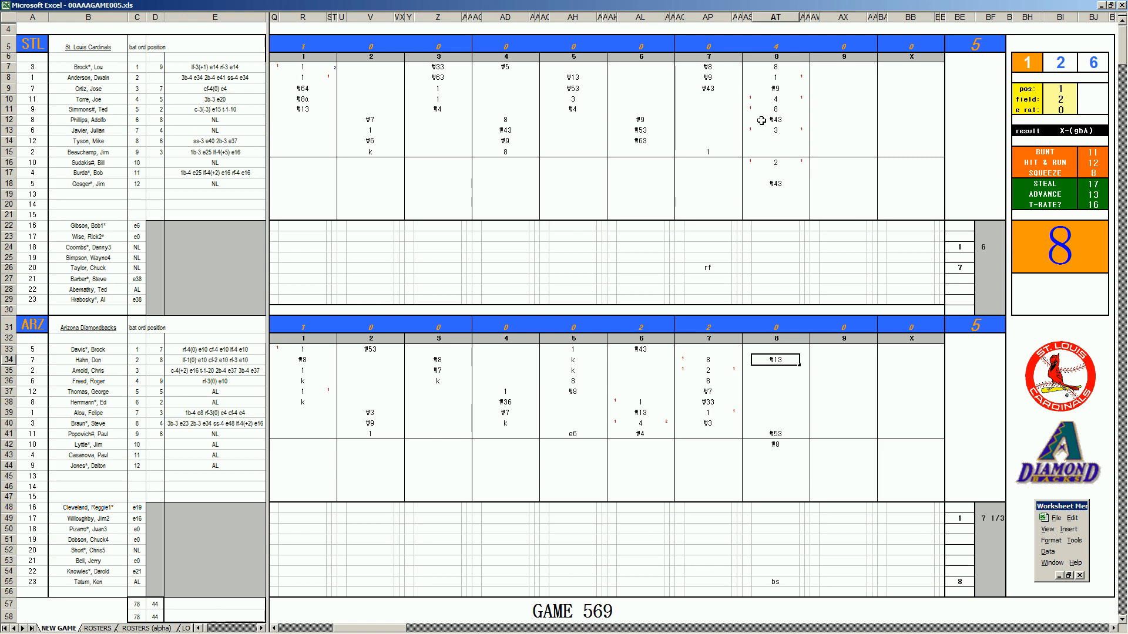
mouse_move(783, 101)
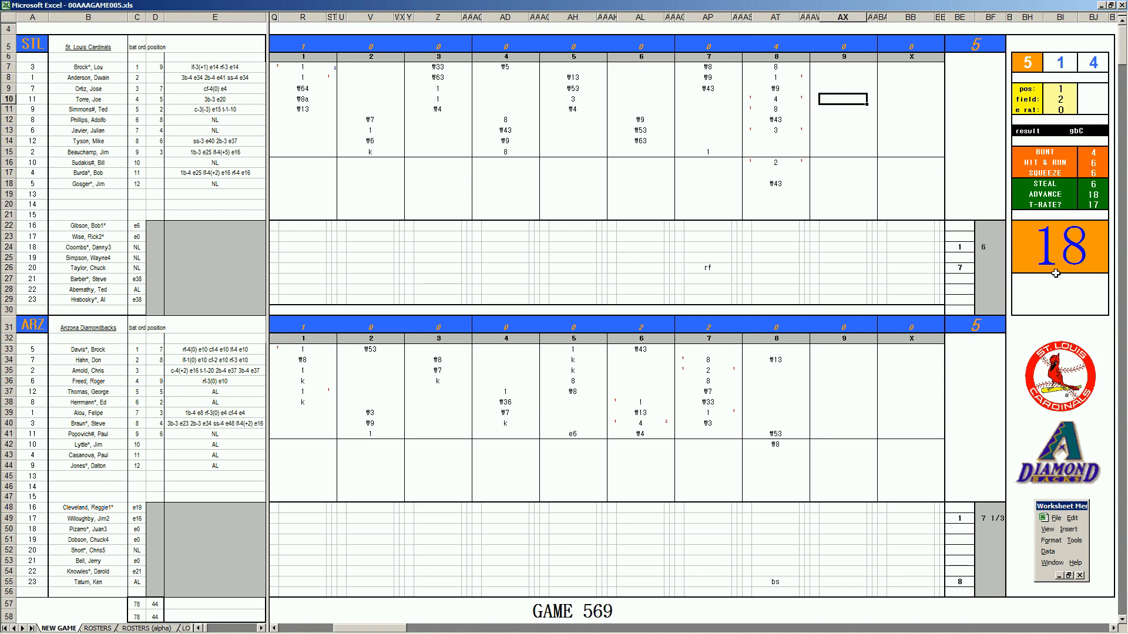
Open St. Louis's ninth in column AX with rolls and results W7 and W9, then W4
text(9)
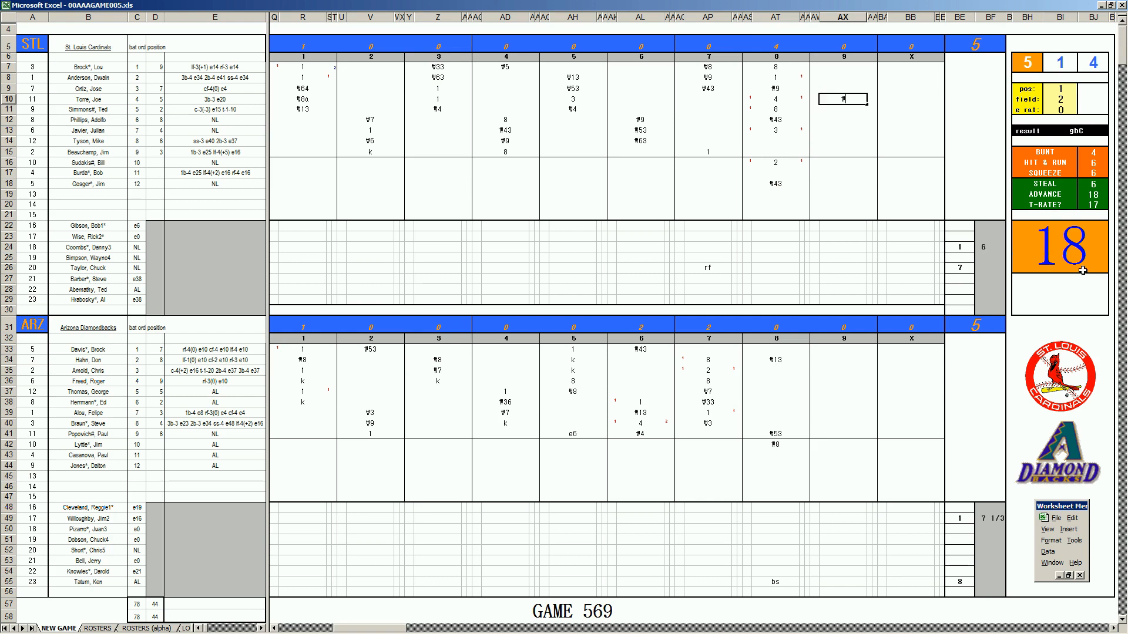
text(W7)
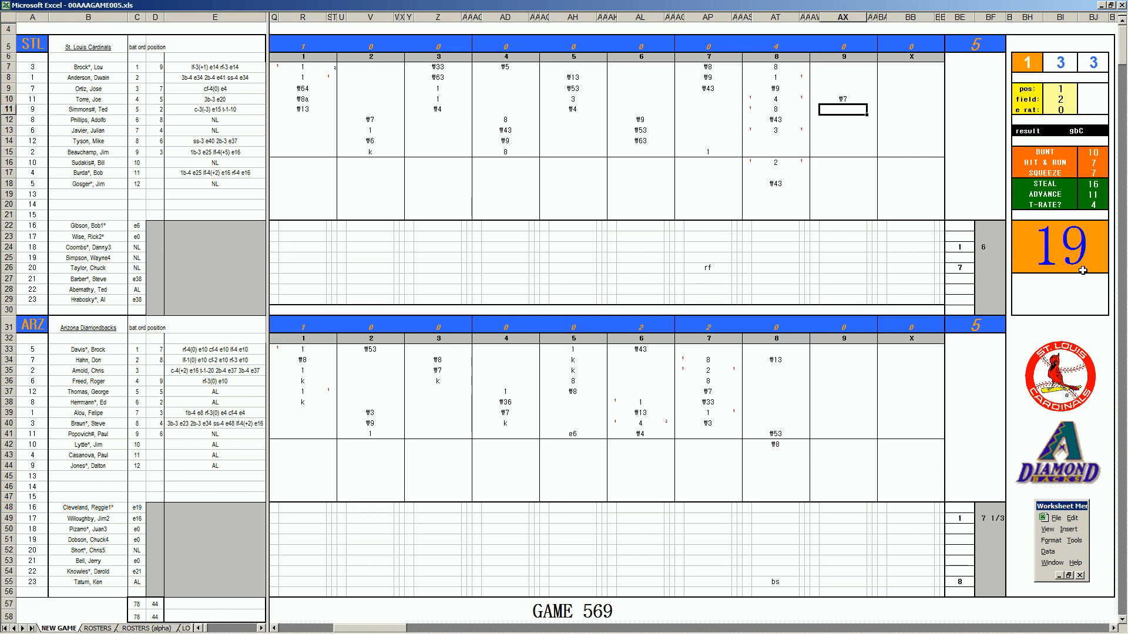
text(9)
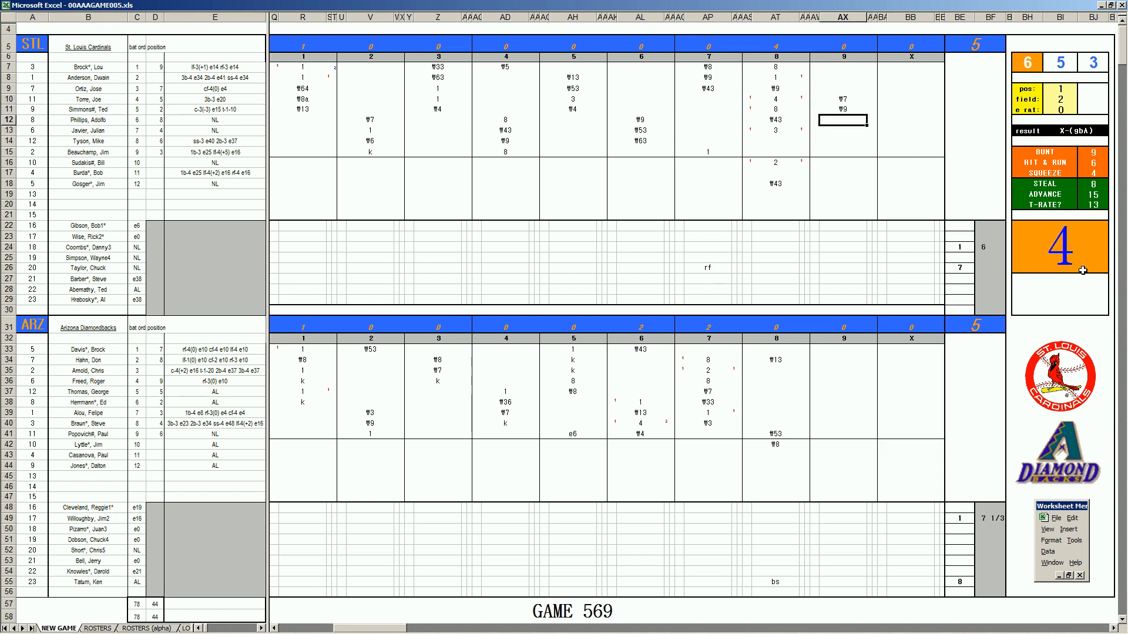
text(W4)
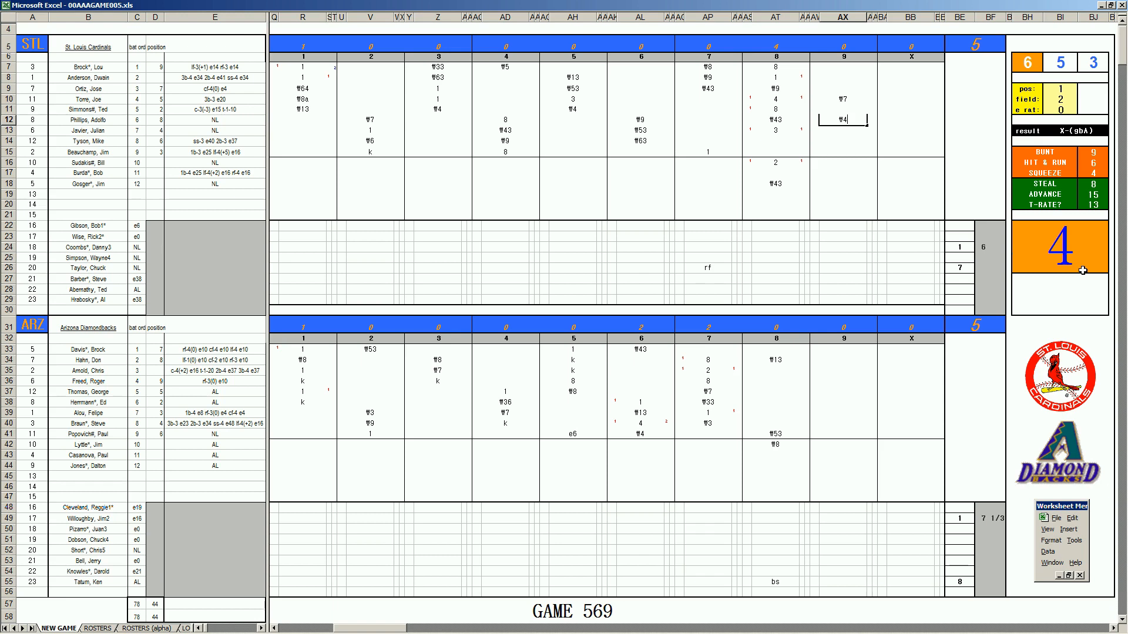
mouse_move(105, 403)
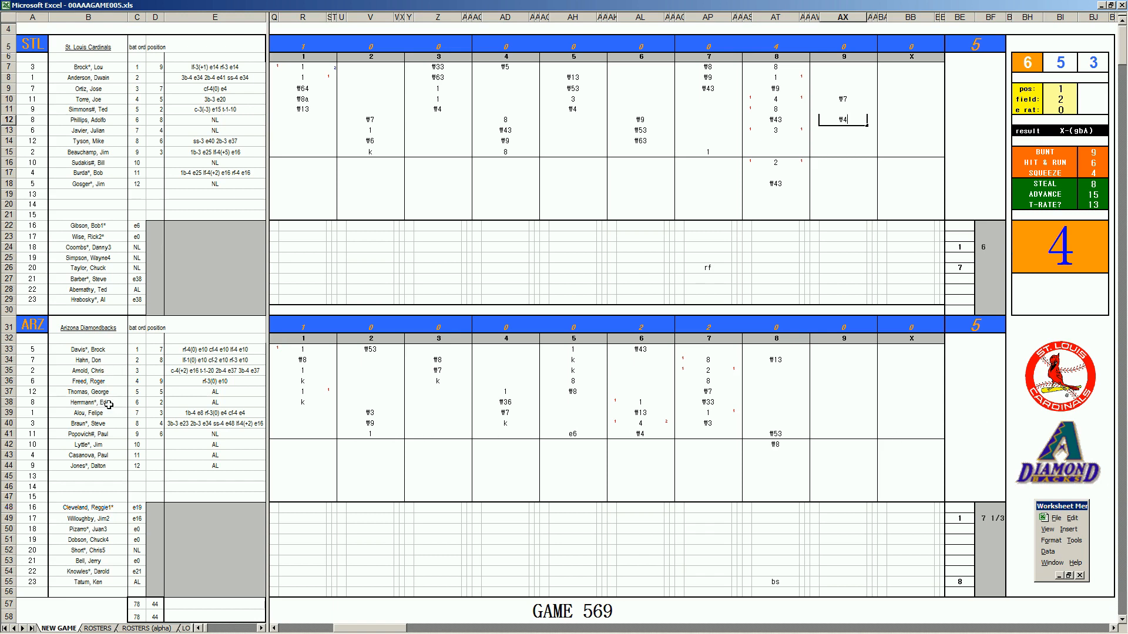
mouse_move(834, 391)
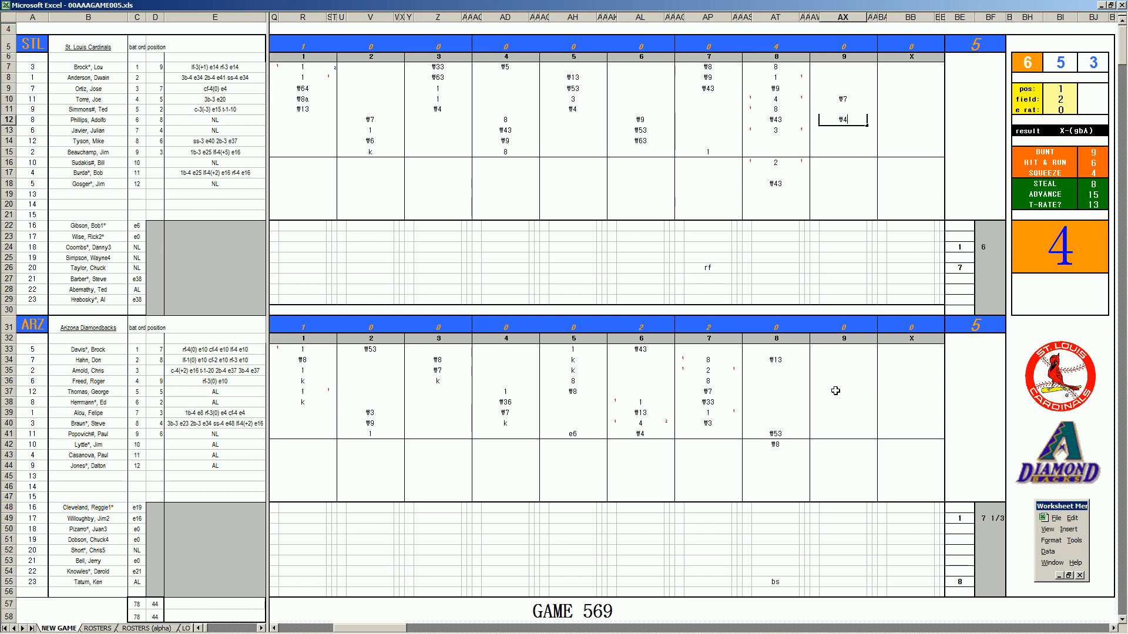
mouse_move(831, 371)
text(¶5)
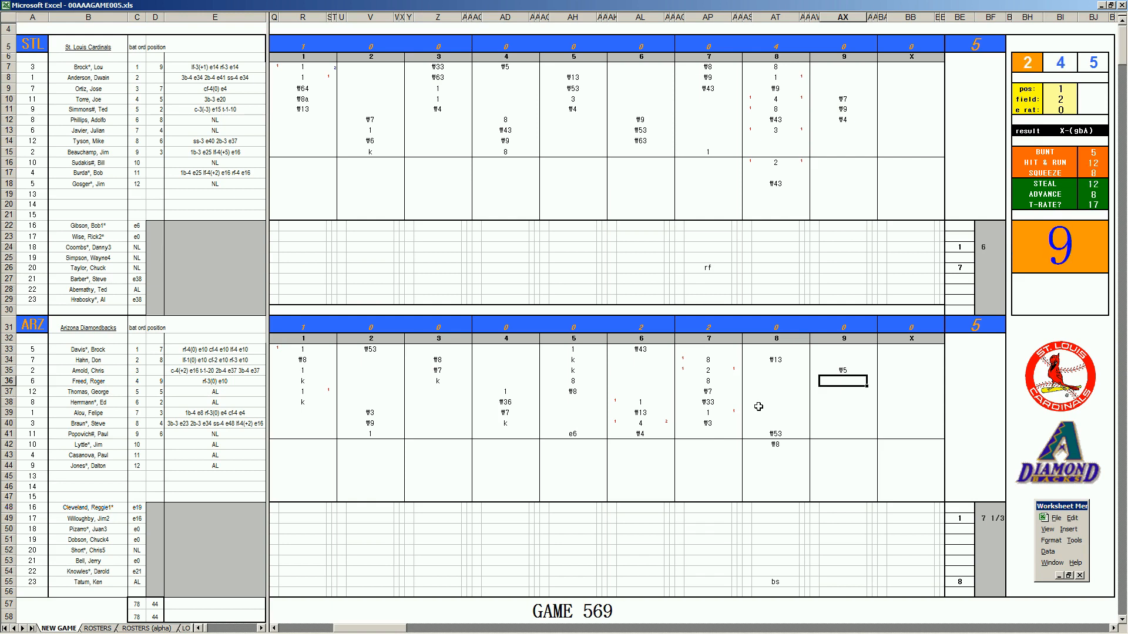
Enter 8 for Arizona's second ninth-inning batter
text(8)
click(843, 391)
text(1)
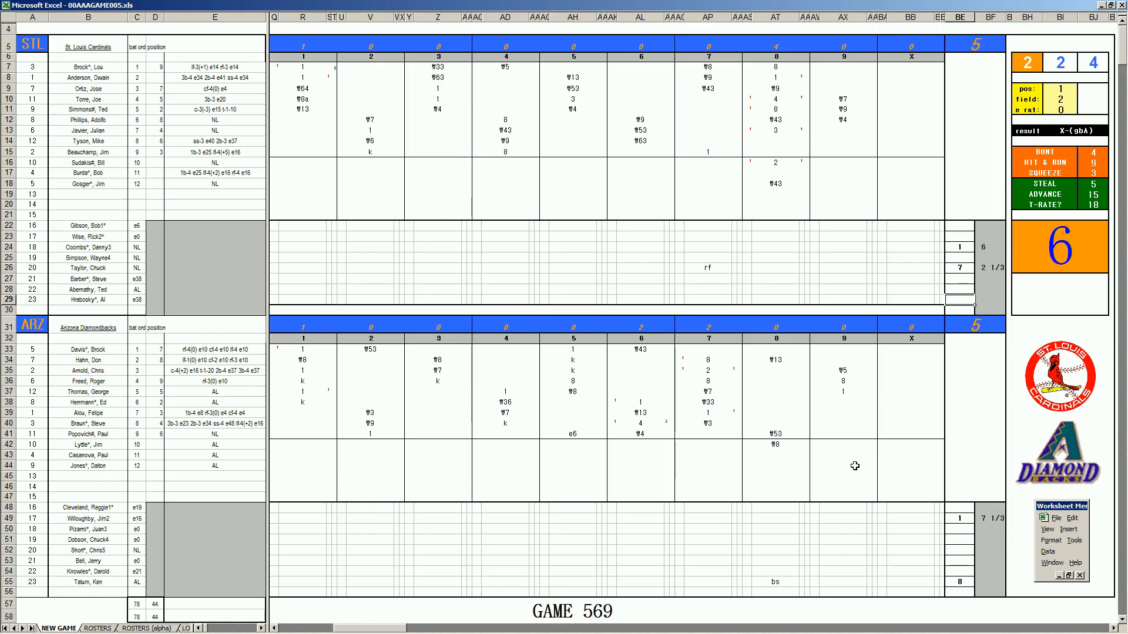
Record 9 and eh on the Cardinals' row-29 pitching line and adjust the pos/field cells
text(9)
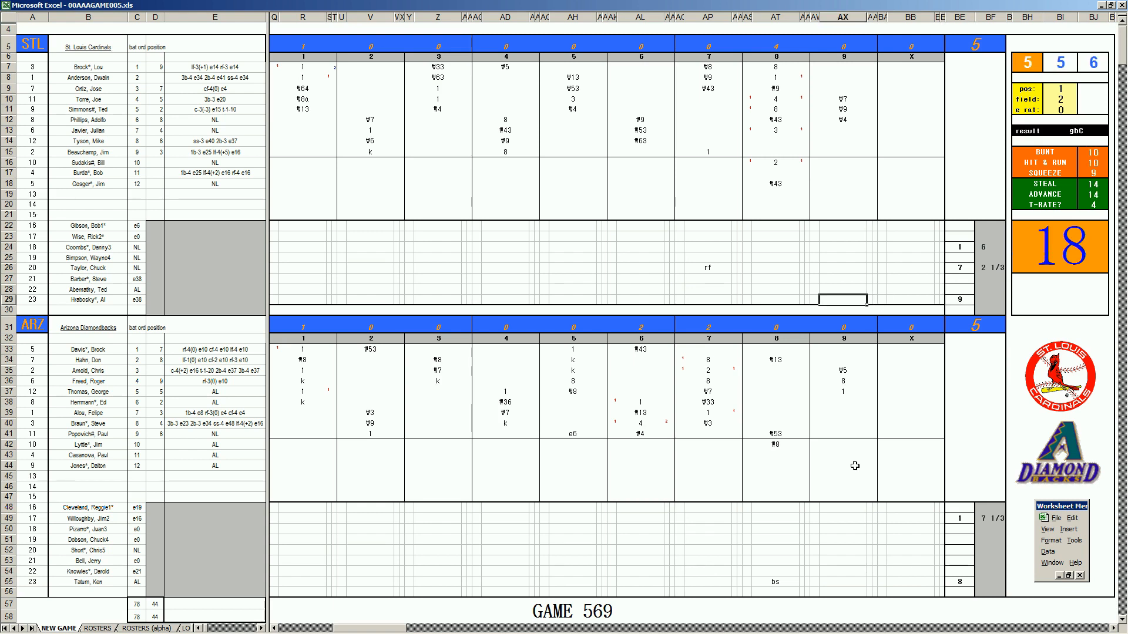
text(eh)
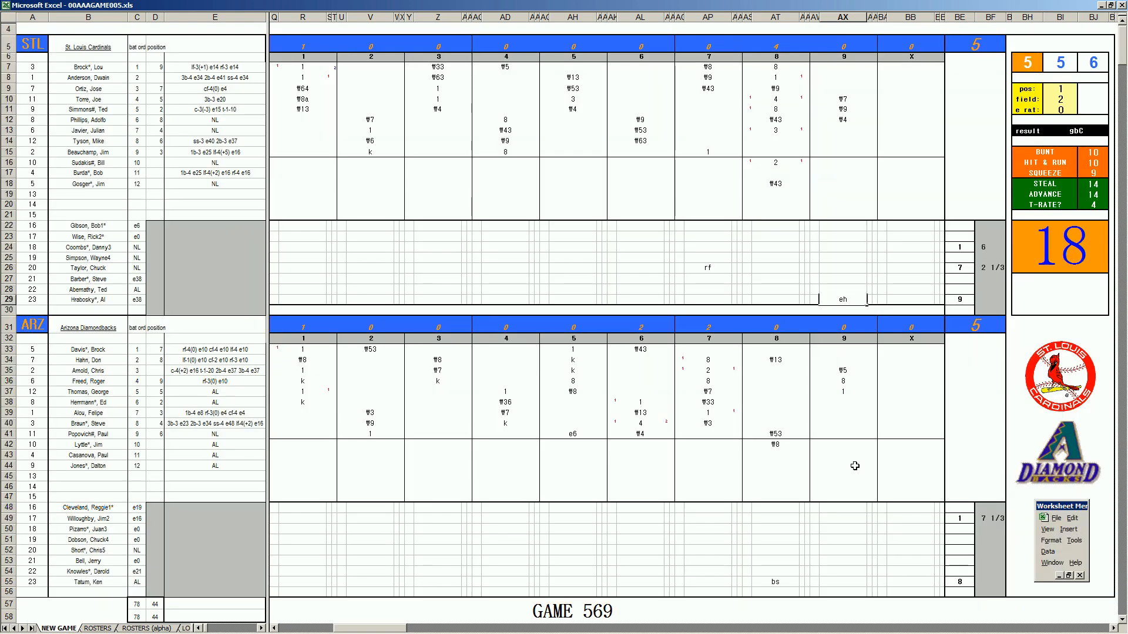
mouse_move(843, 407)
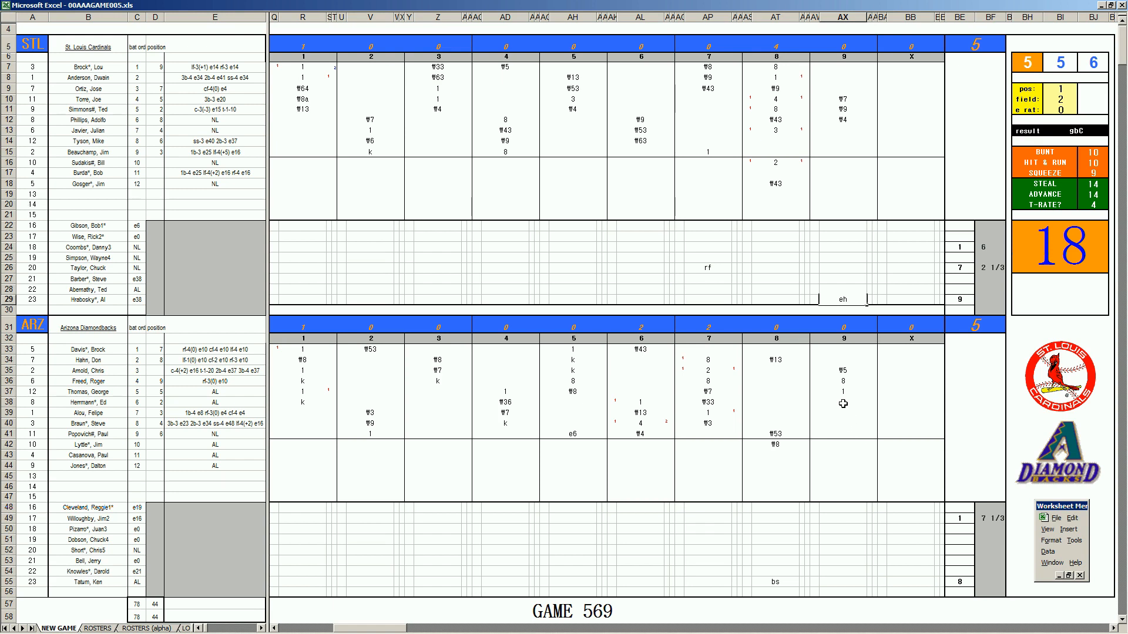
click(844, 401)
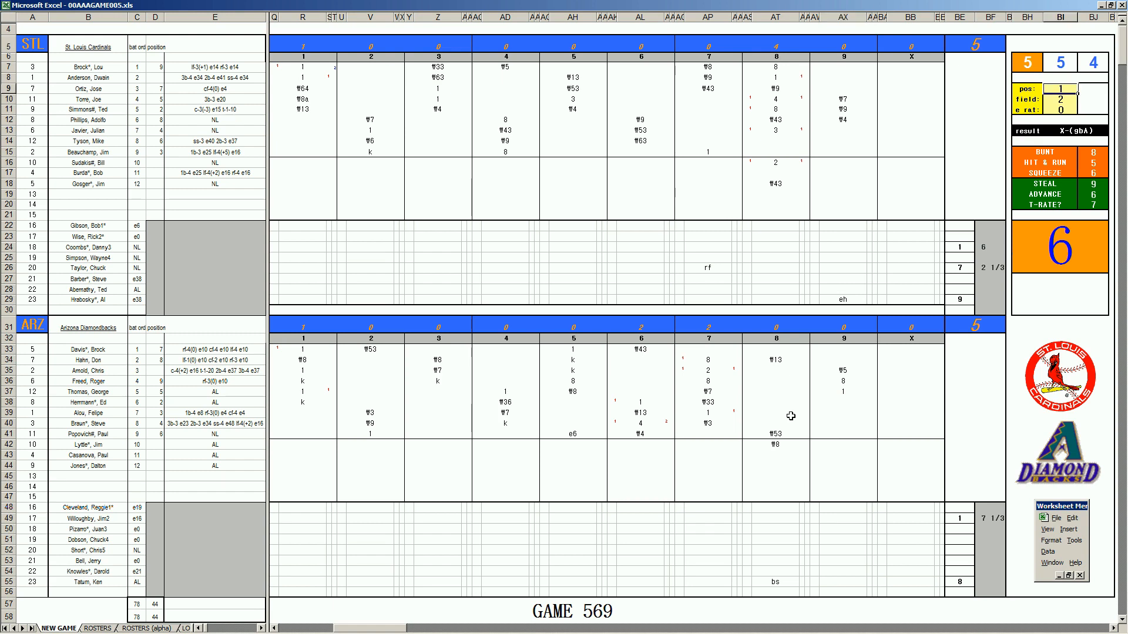
mouse_move(816, 416)
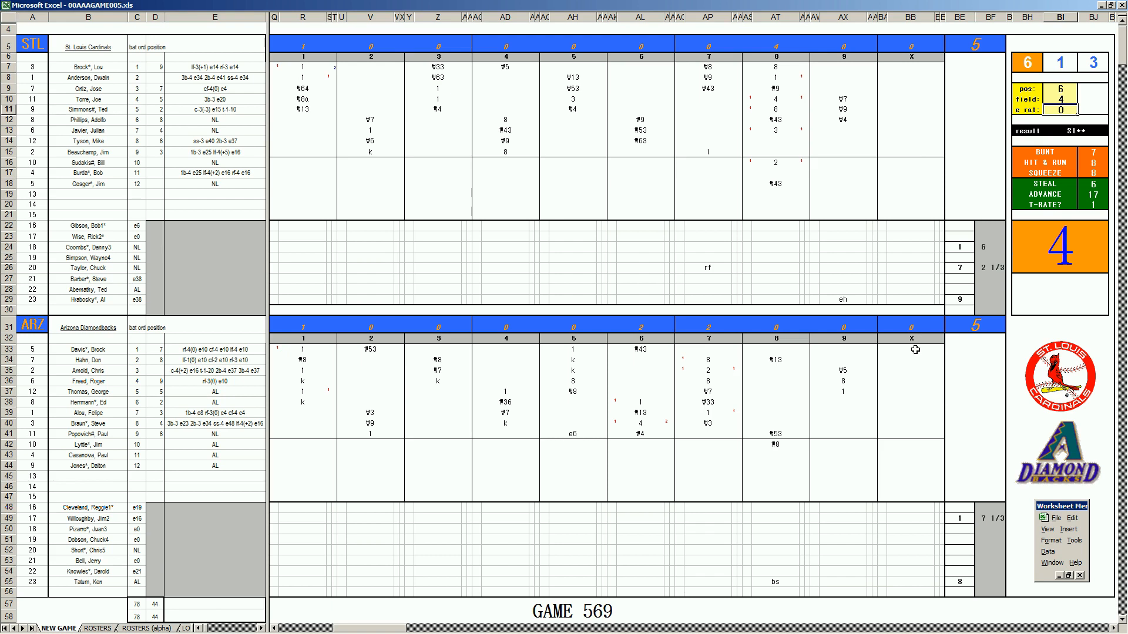
click(843, 401)
text(1)
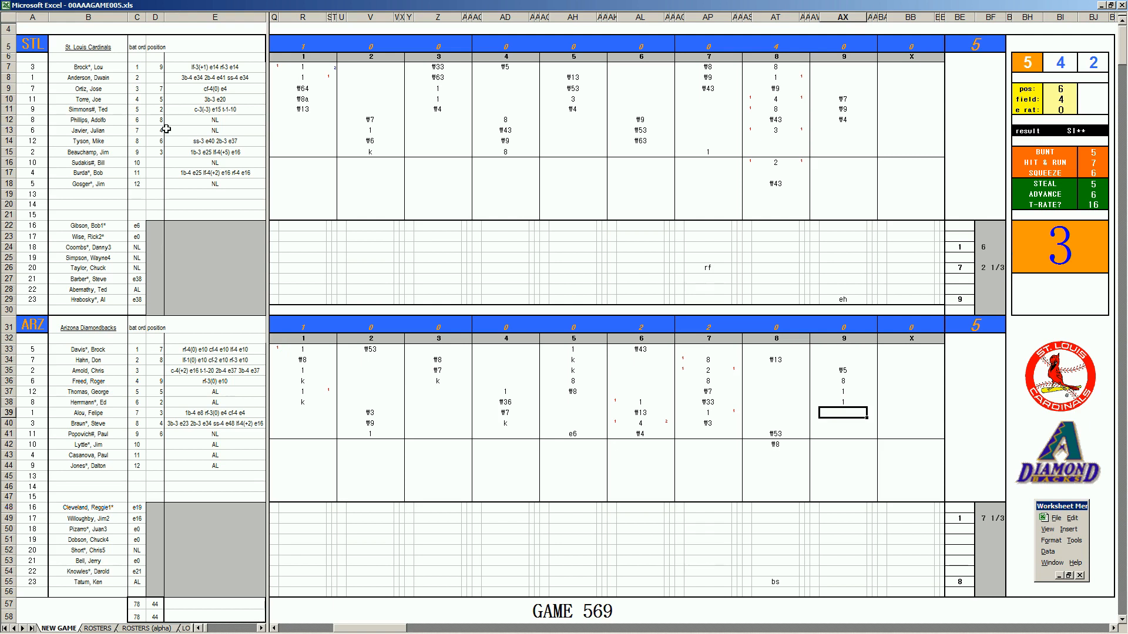
mouse_move(608, 439)
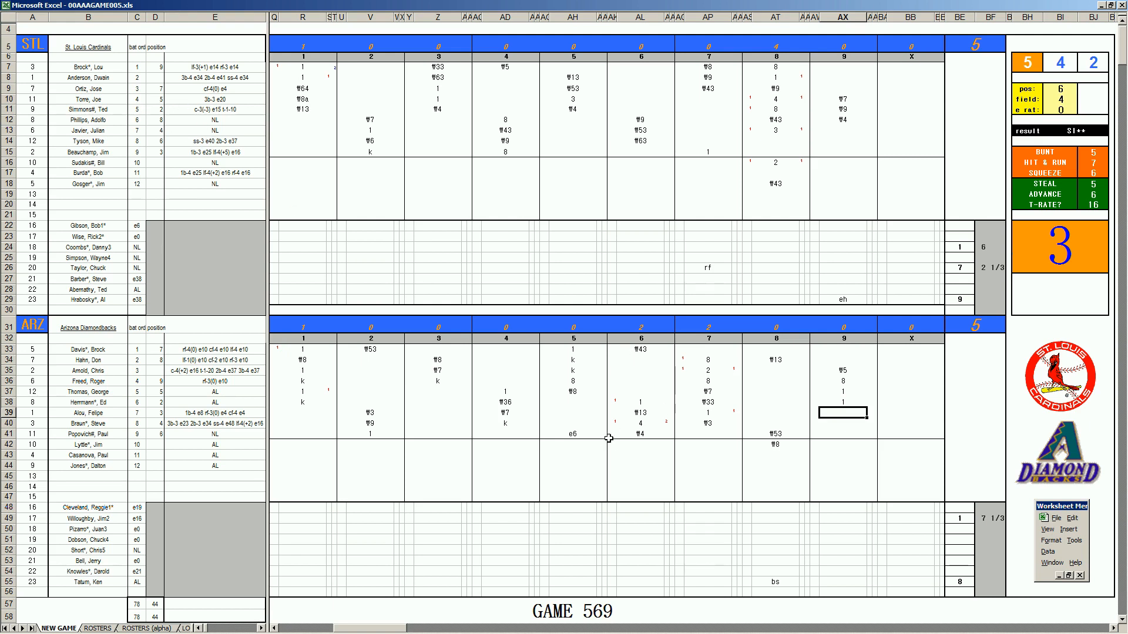
mouse_move(512, 433)
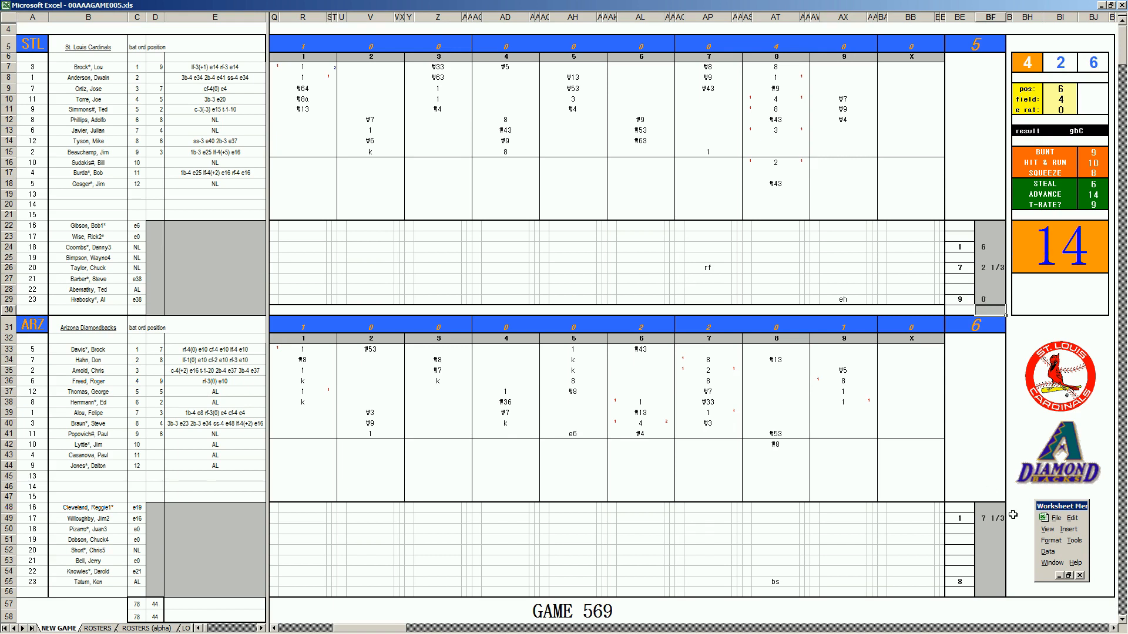
Enter +5 to finish scoring Game 569
text(+5)
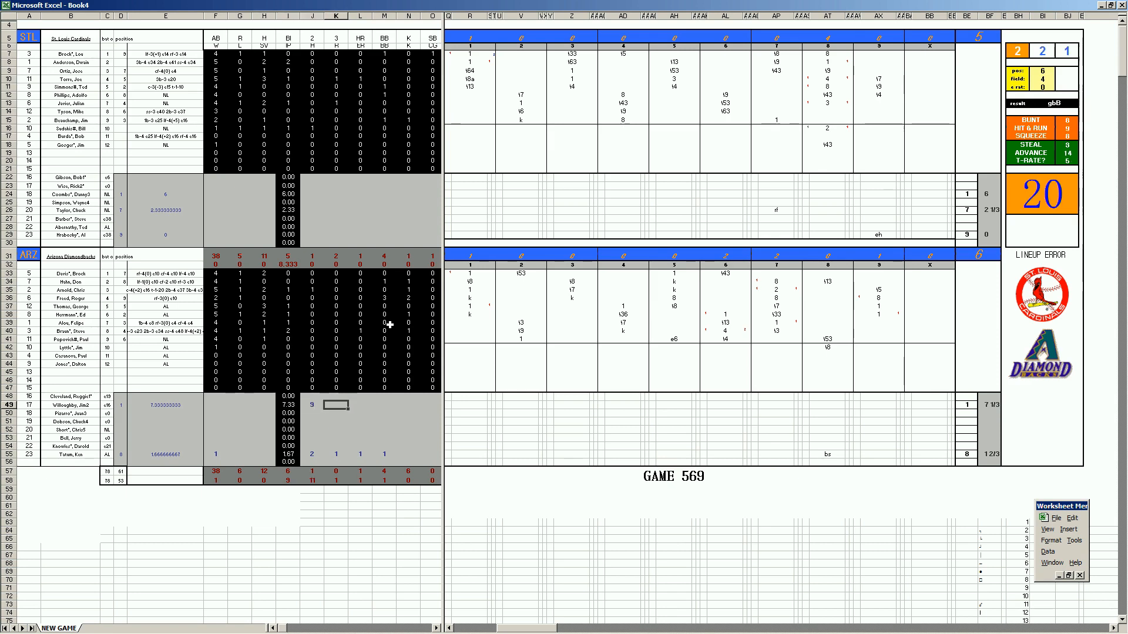
Enter 4 in Arizona's relief pitching line so the Game 569 totals read CORRECT, then begin Save As
text(4)
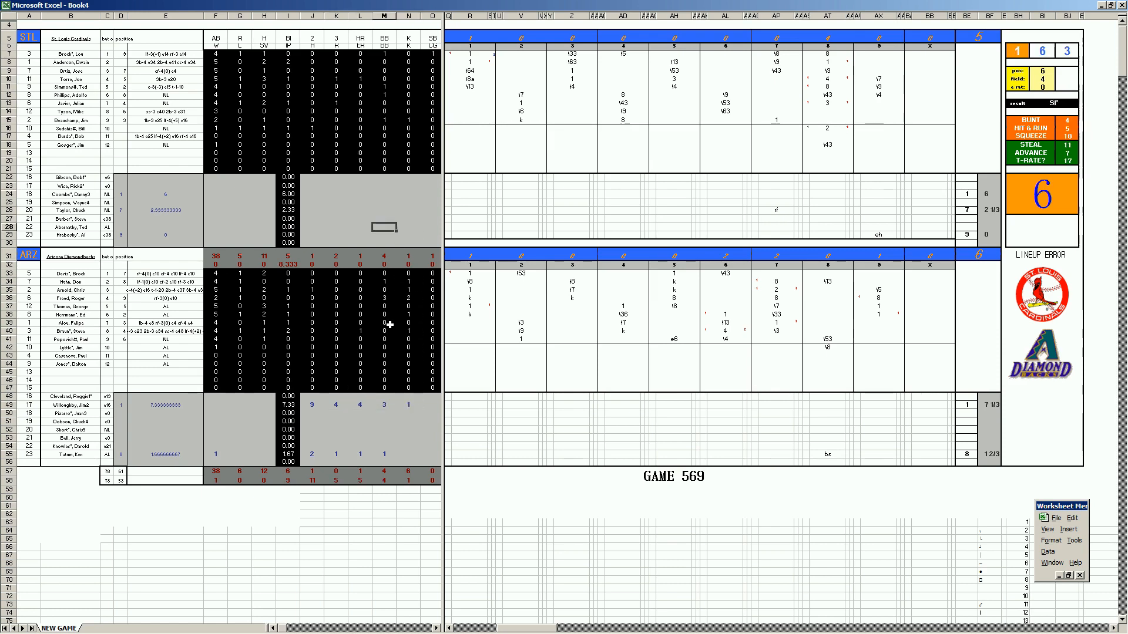
click(310, 235)
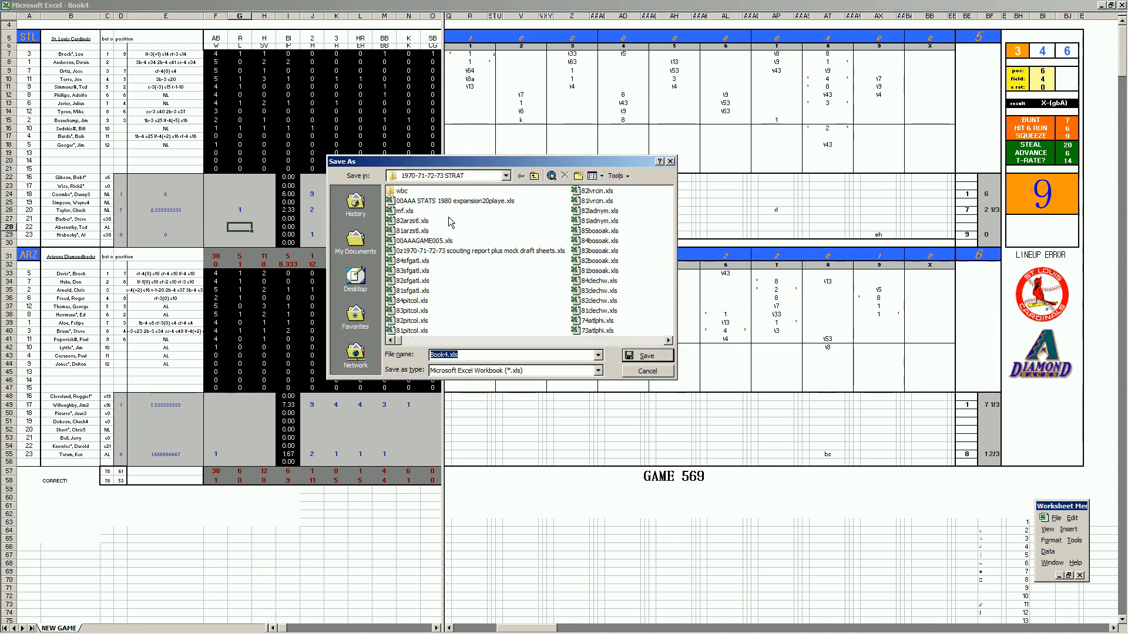
Save the Game 569 scoresheet as 83arzstl.xls and bring up the STATS sheet
click(411, 221)
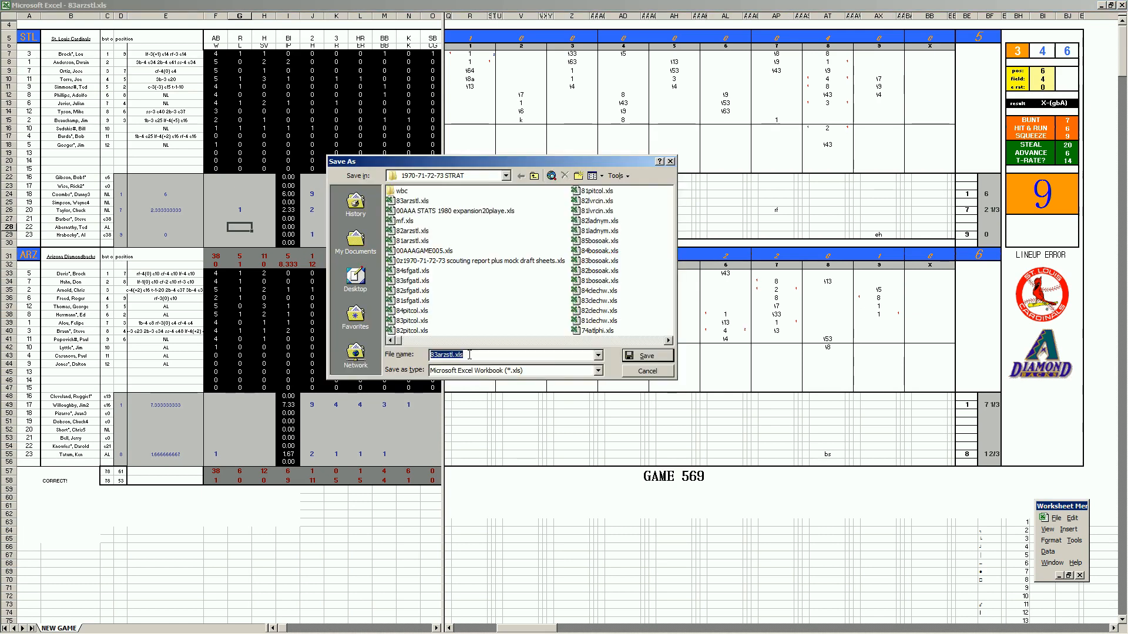
click(645, 355)
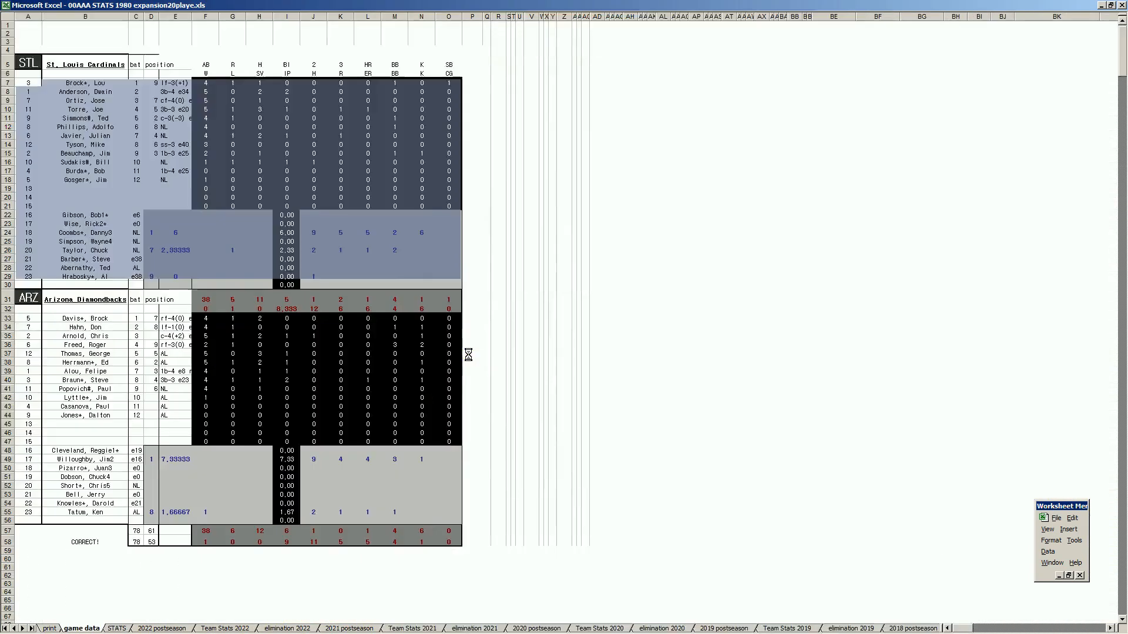
click(116, 628)
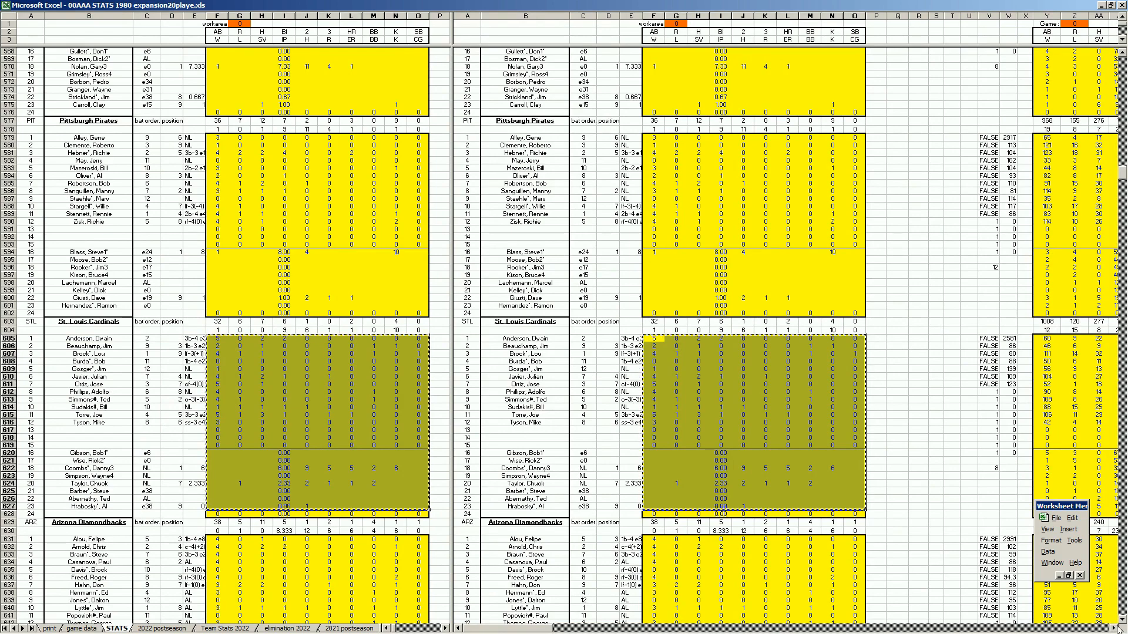
Paste the Diamondbacks' Game 569 player stats into the STATS sheet's Game 11 columns
scroll(right, 3)
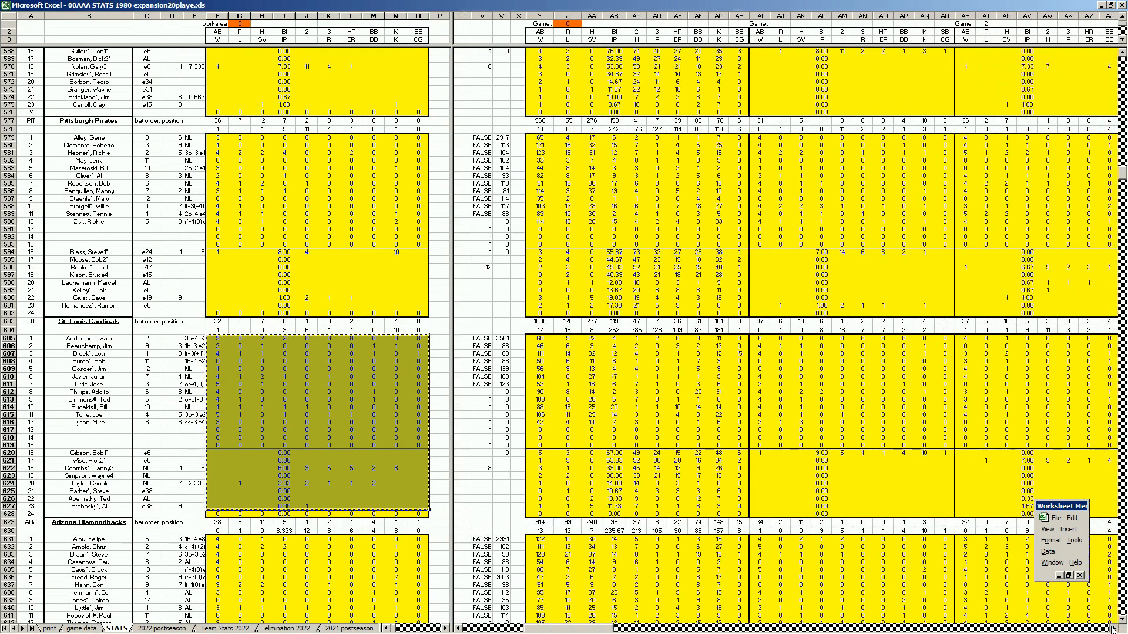
scroll(right, 3)
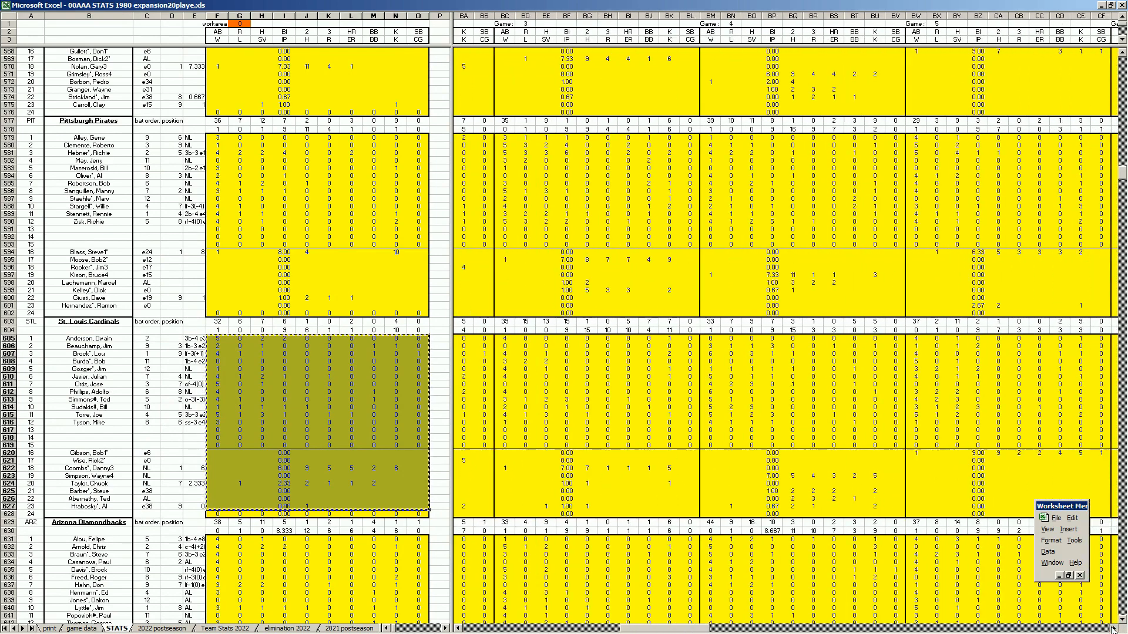
scroll(right, 3)
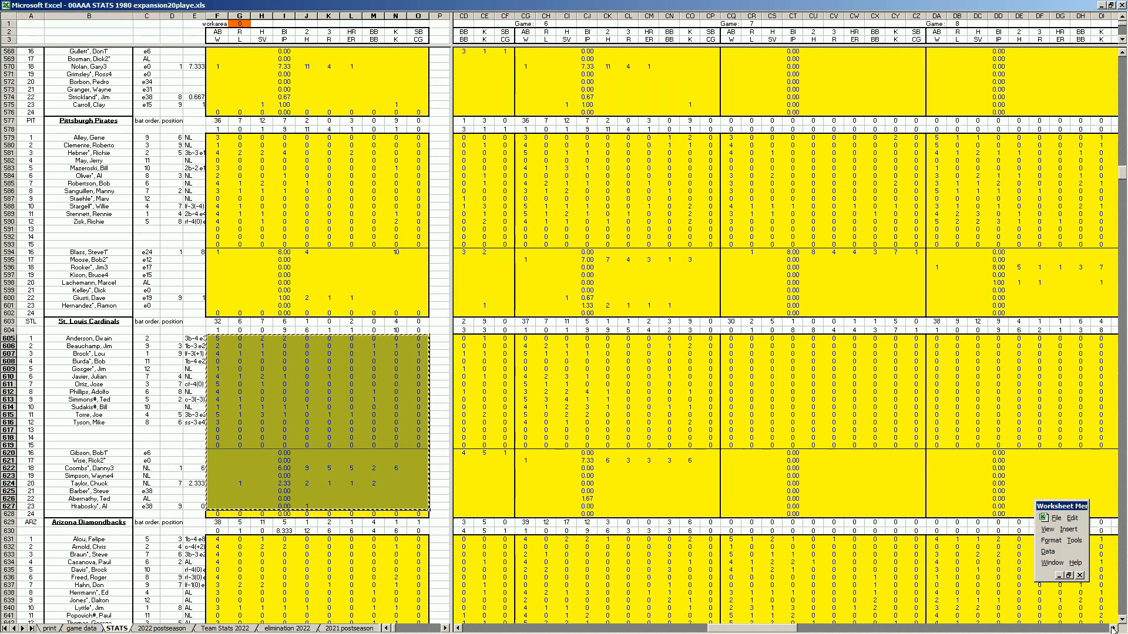
scroll(right, 3)
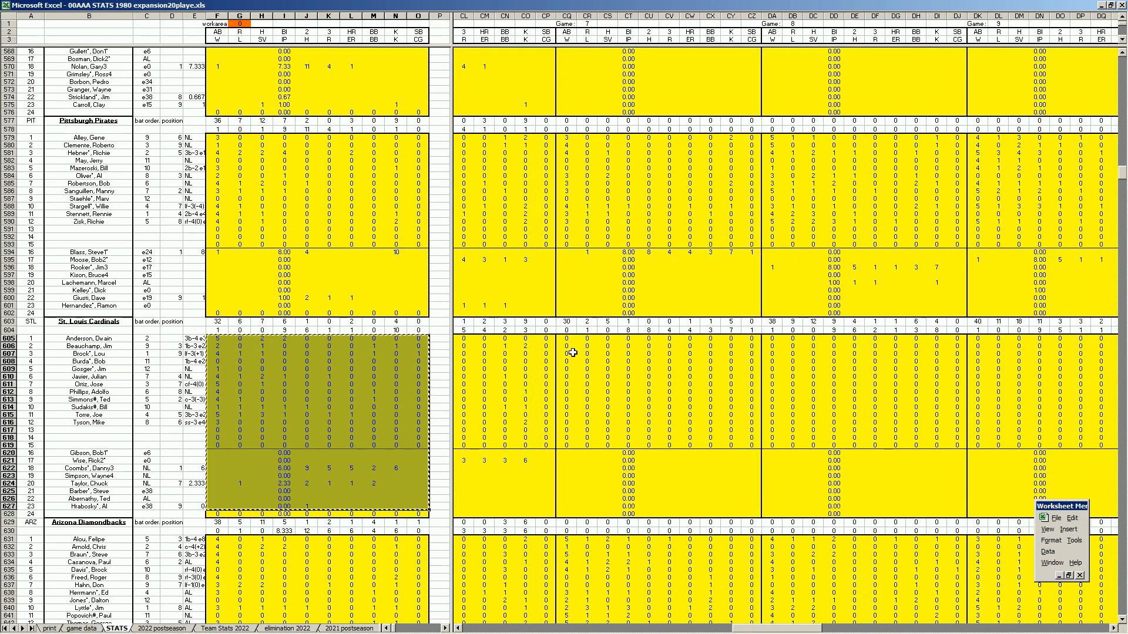
right_click(567, 338)
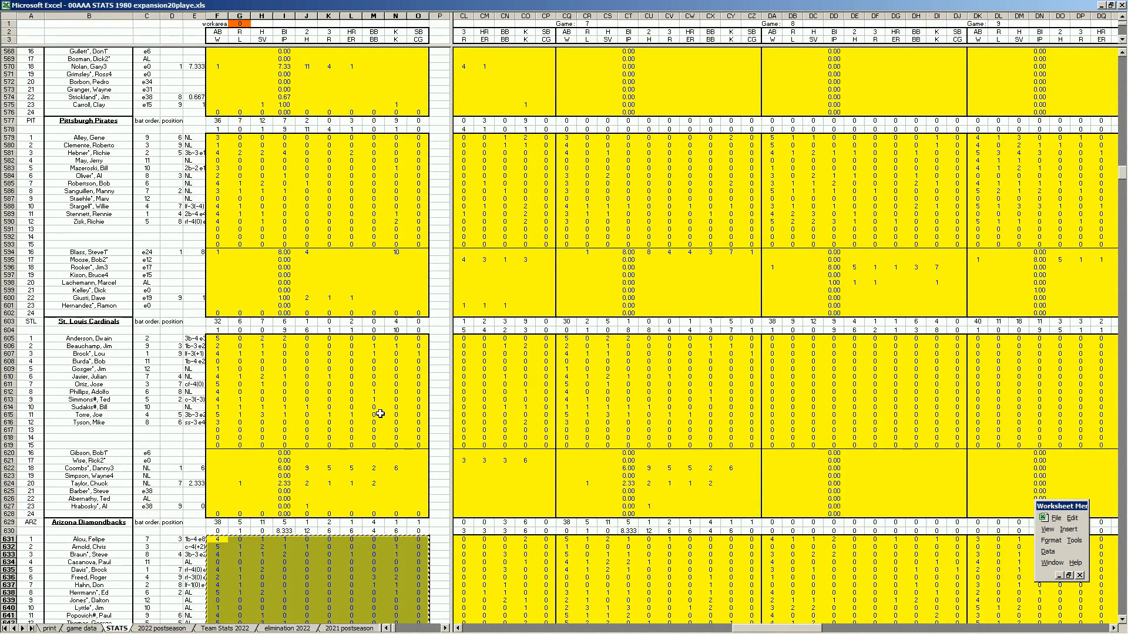
scroll(down, 3)
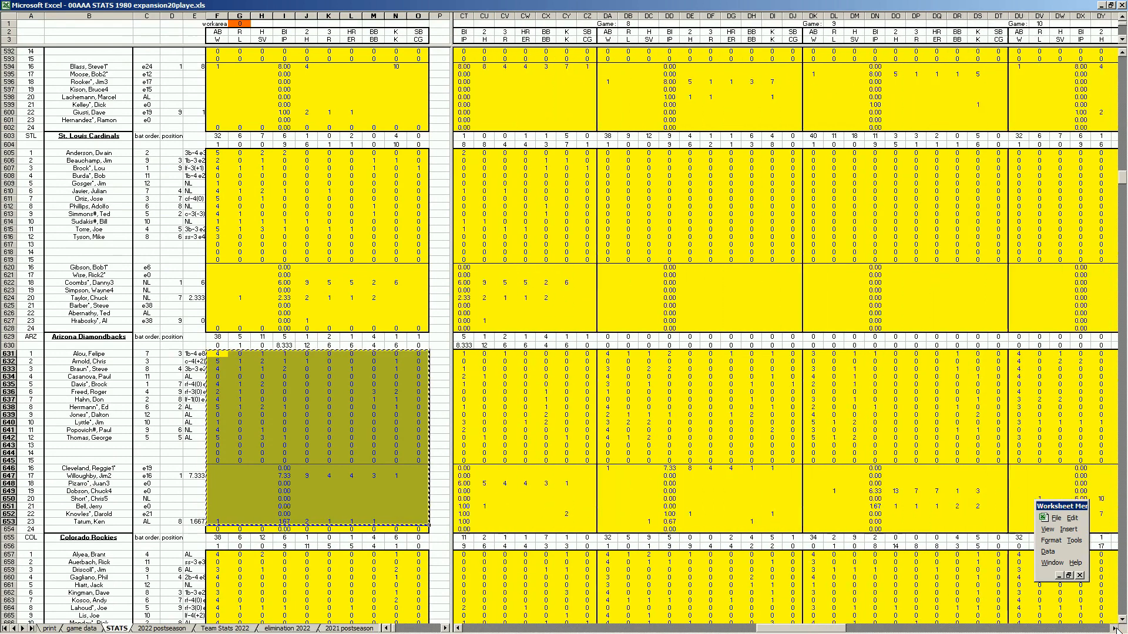
scroll(right, 3)
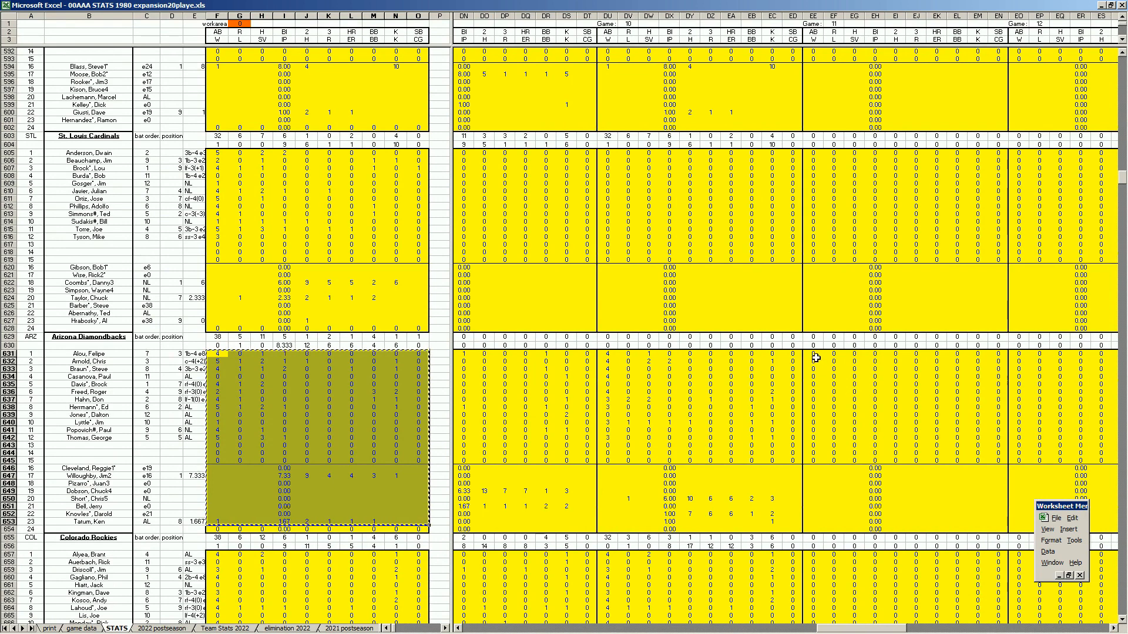
right_click(816, 358)
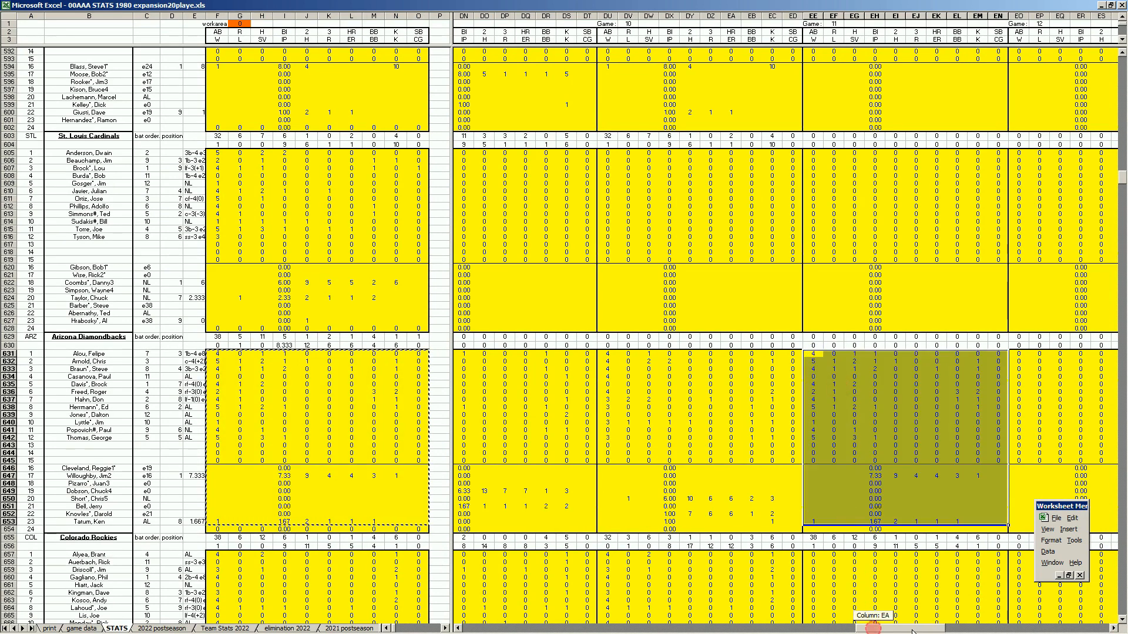
scroll(right, 3)
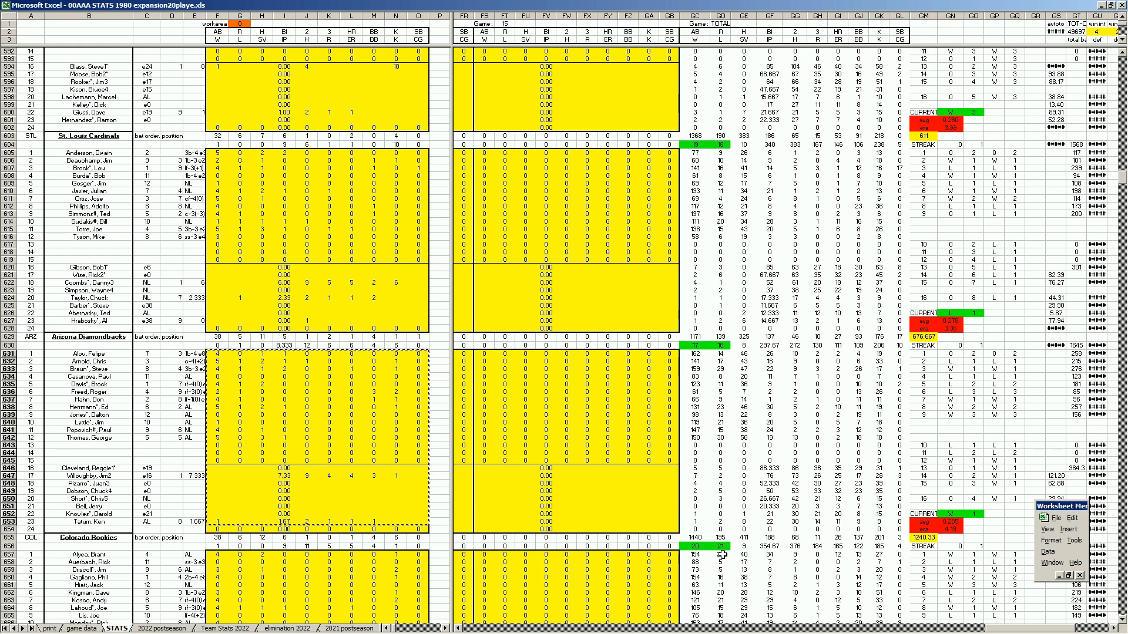
mouse_move(637, 372)
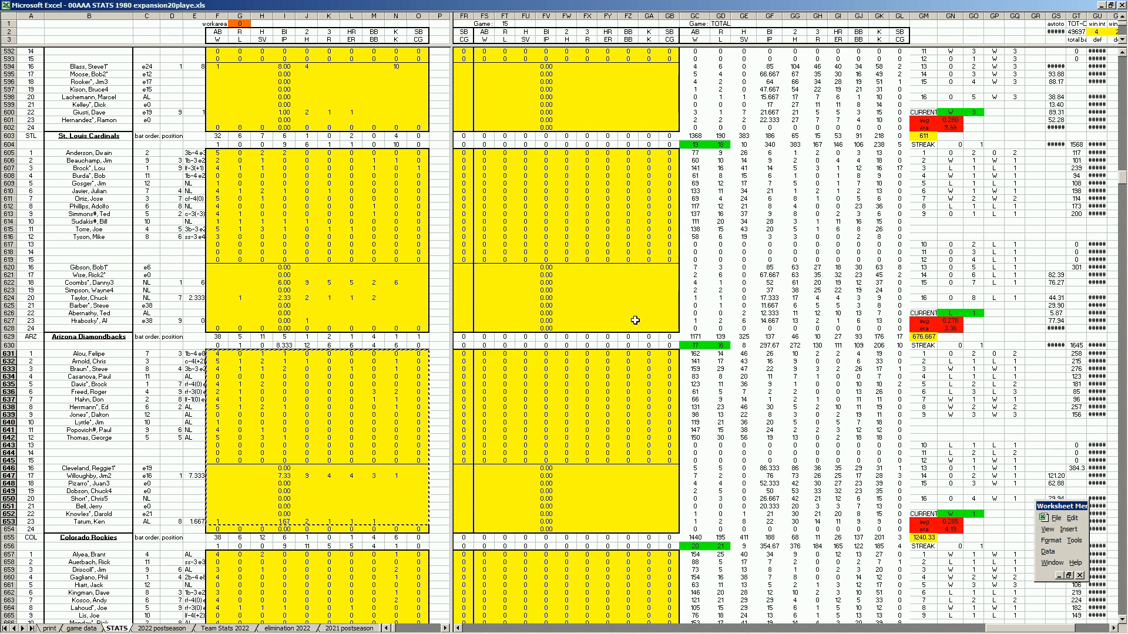
mouse_move(694, 295)
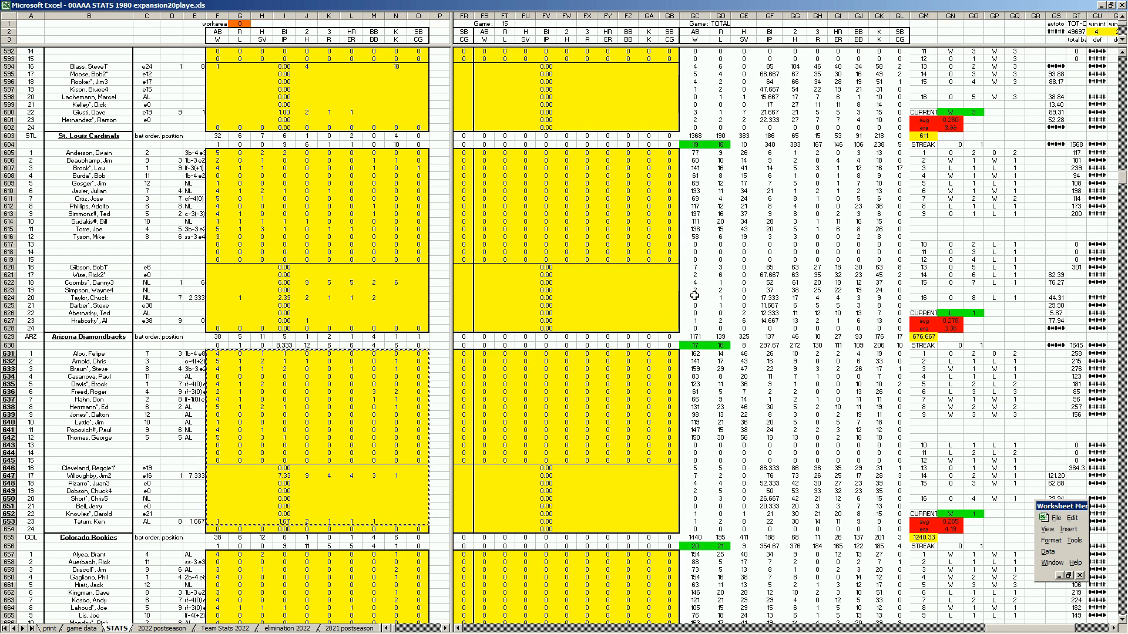
mouse_move(675, 280)
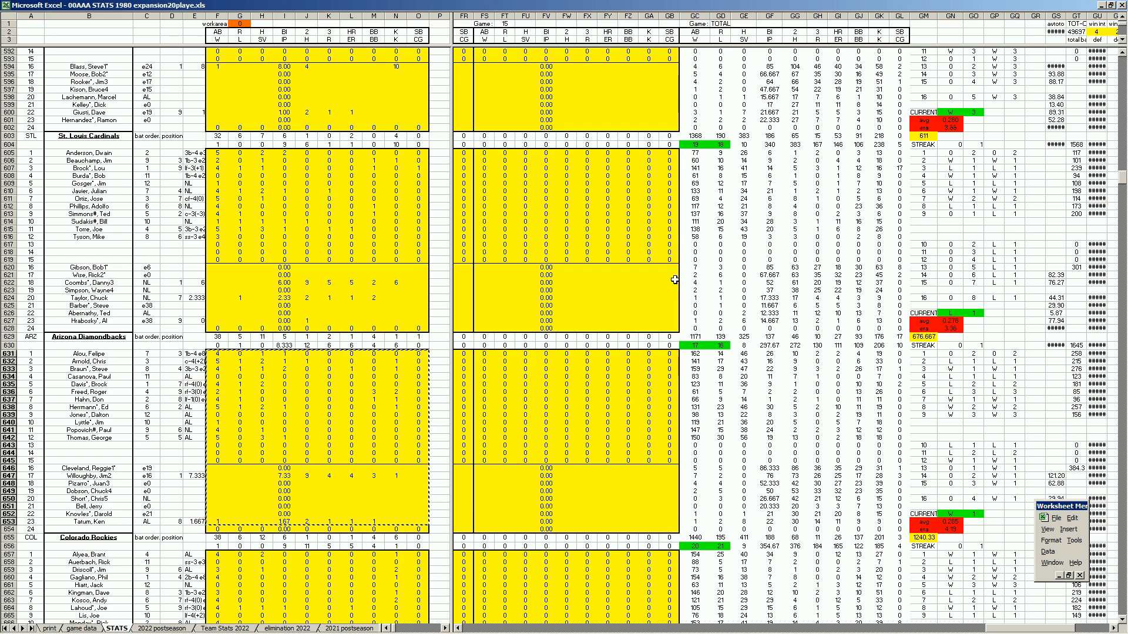
mouse_move(677, 292)
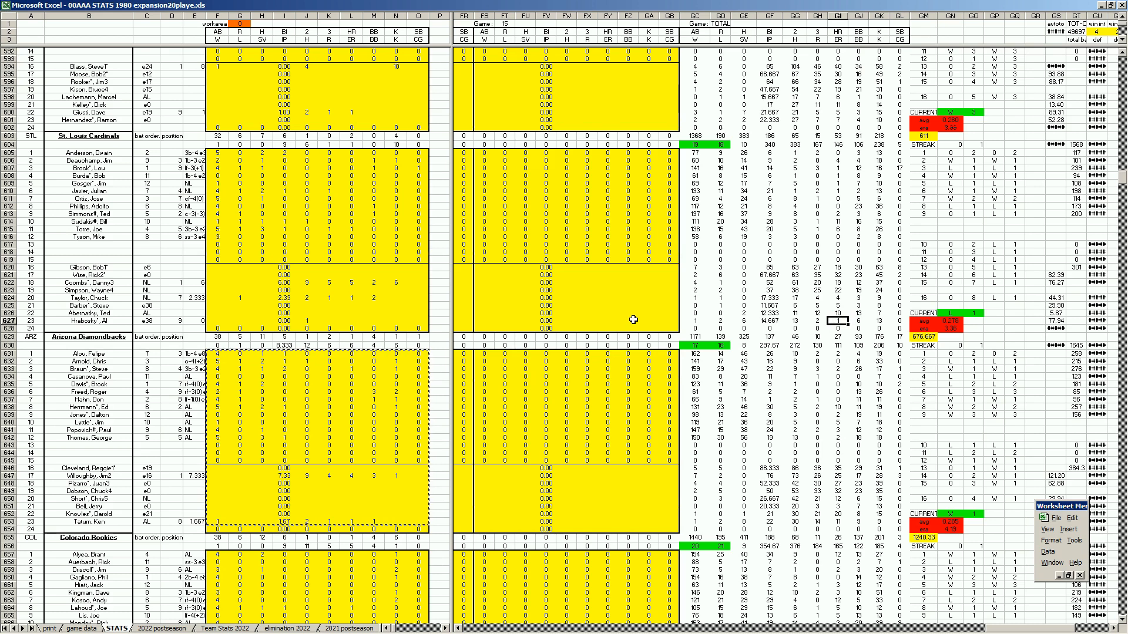
mouse_move(836, 321)
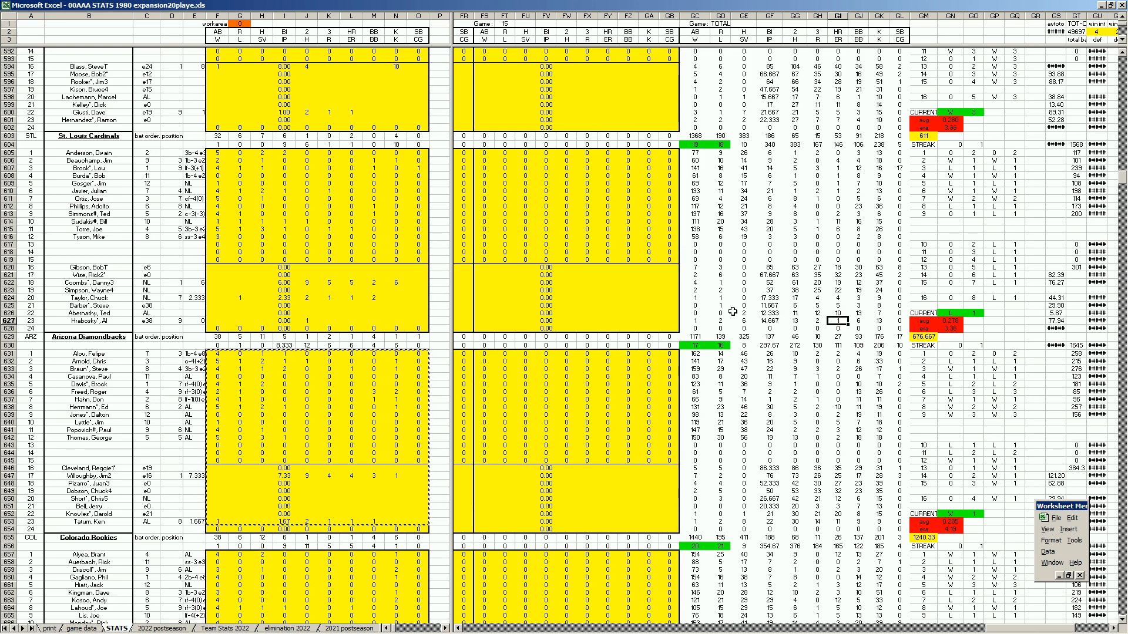
mouse_move(730, 302)
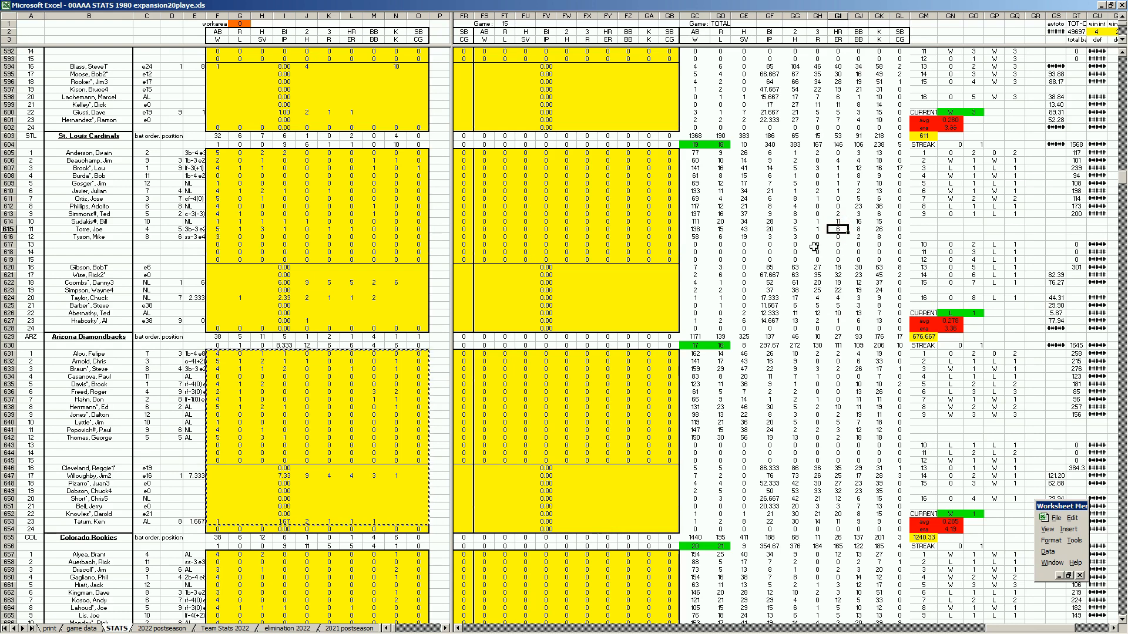
mouse_move(646, 284)
text(0.312)
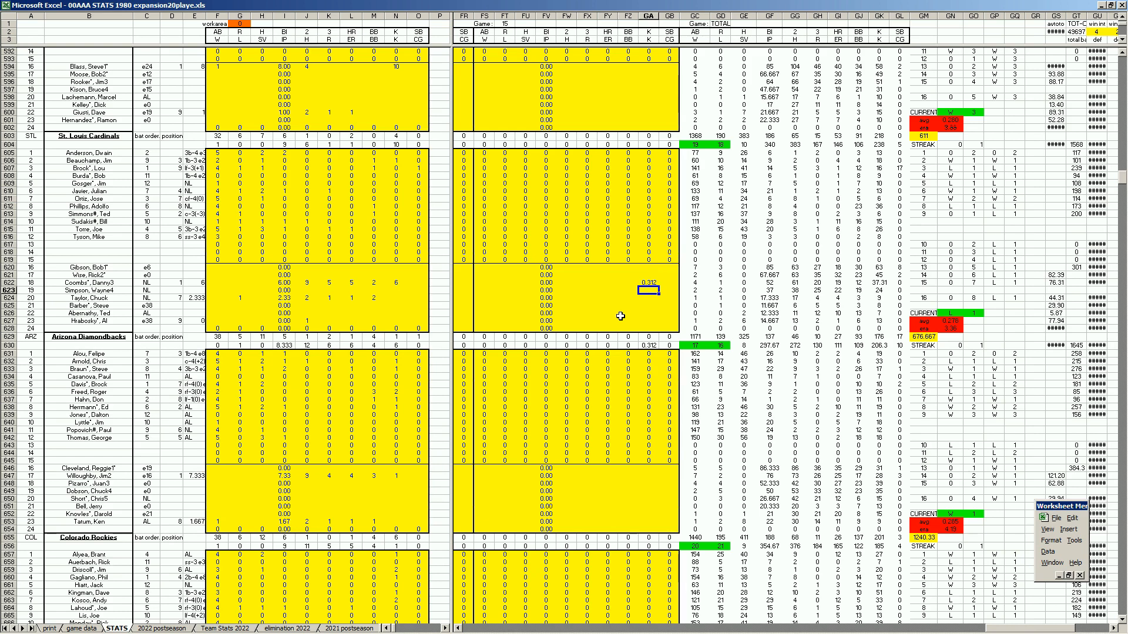
click(647, 282)
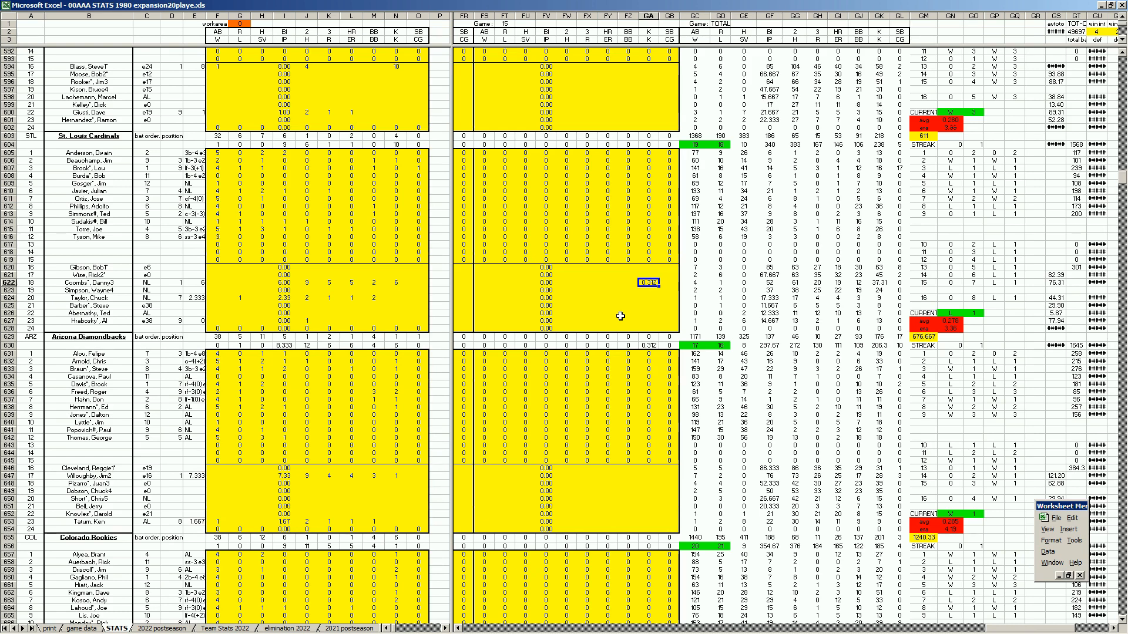
click(647, 282)
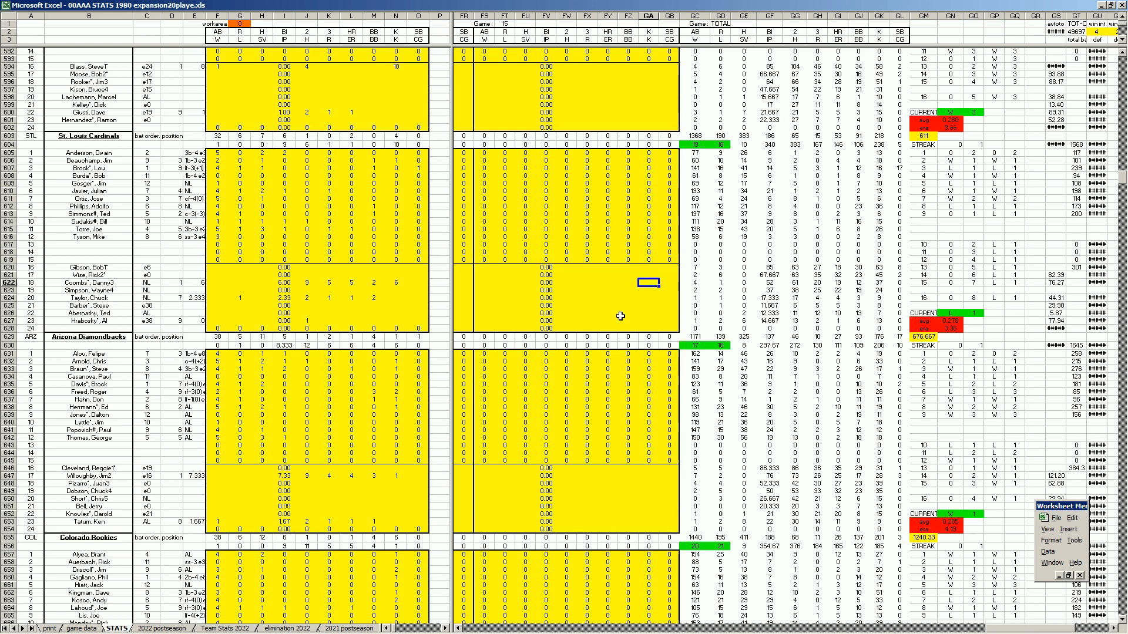
mouse_move(621, 316)
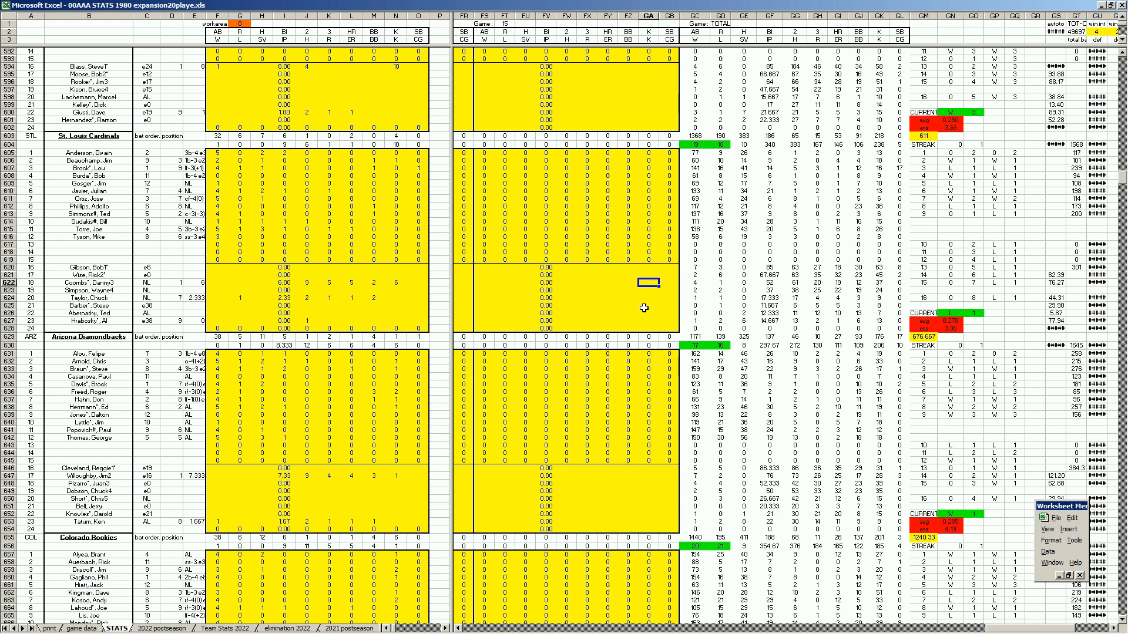
mouse_move(651, 308)
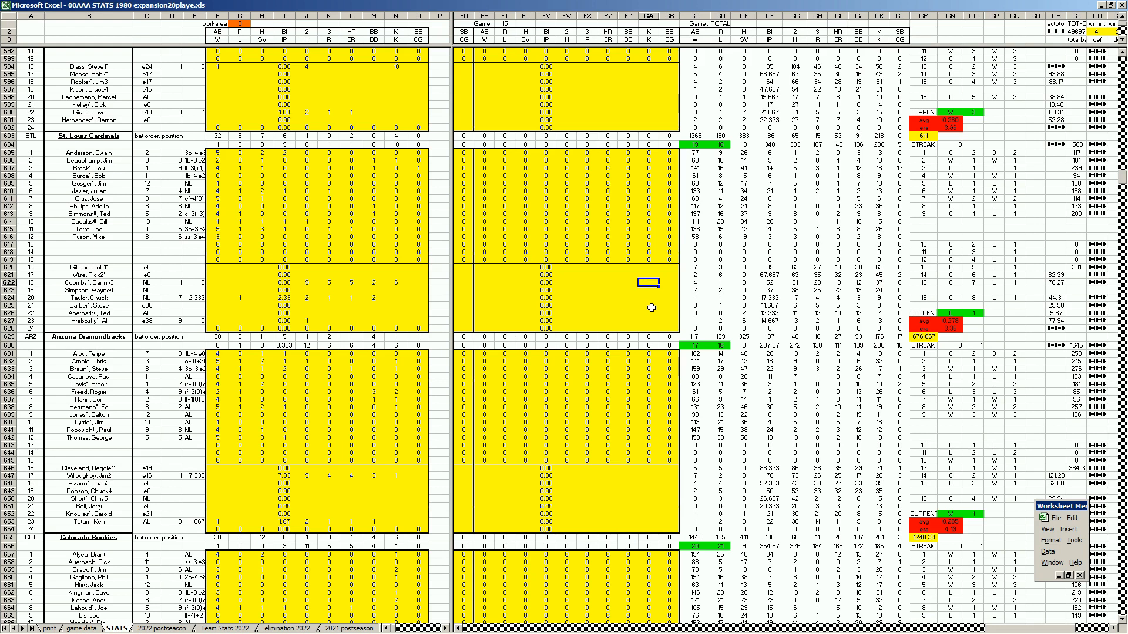
mouse_move(648, 322)
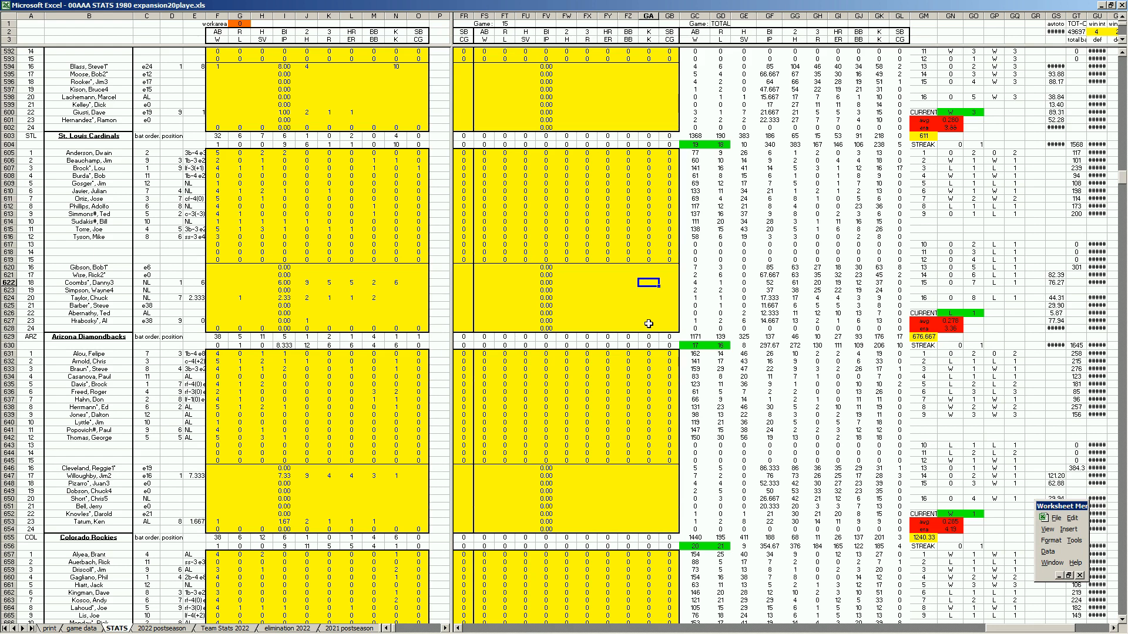
mouse_move(646, 324)
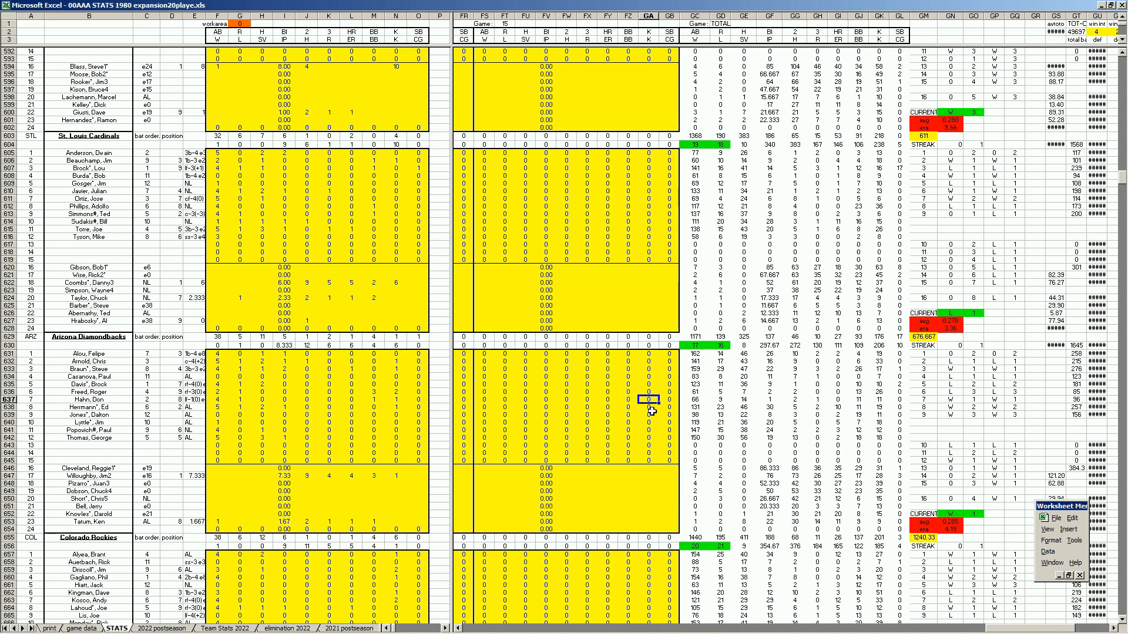
Scroll the STATS sheet down to the absolute totals and AL division standings
scroll(down, 3)
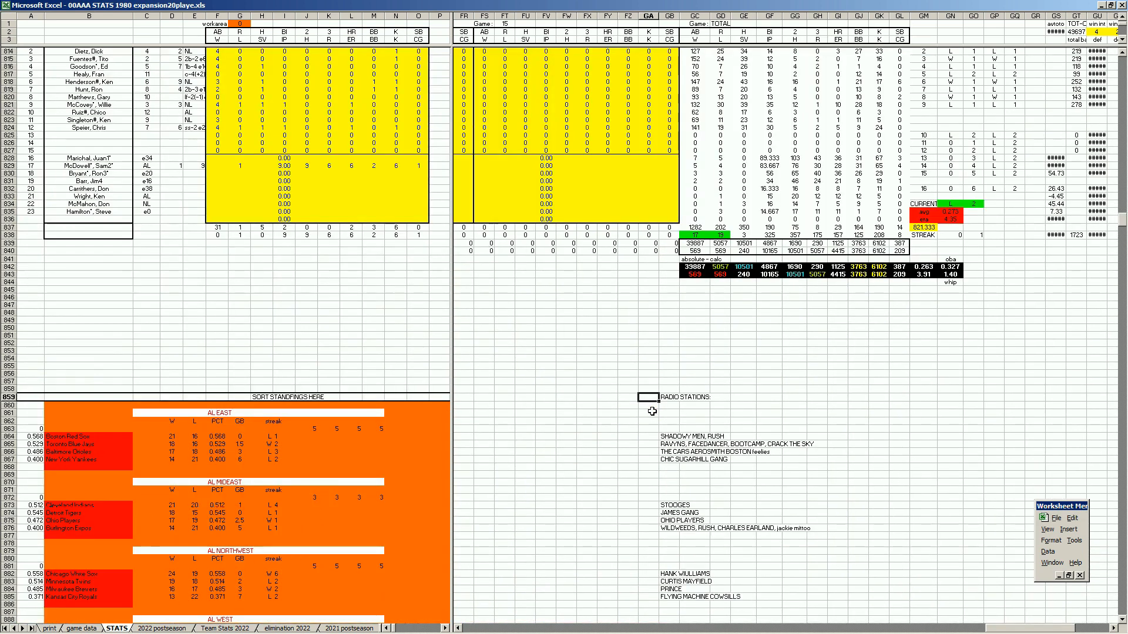
mouse_move(840, 322)
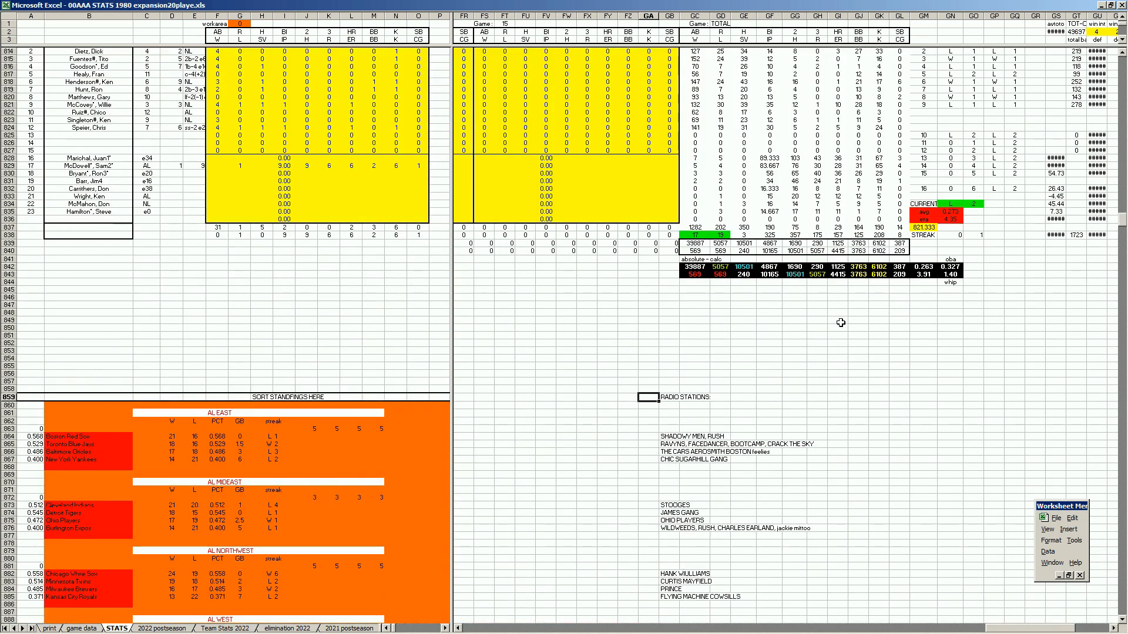
mouse_move(832, 371)
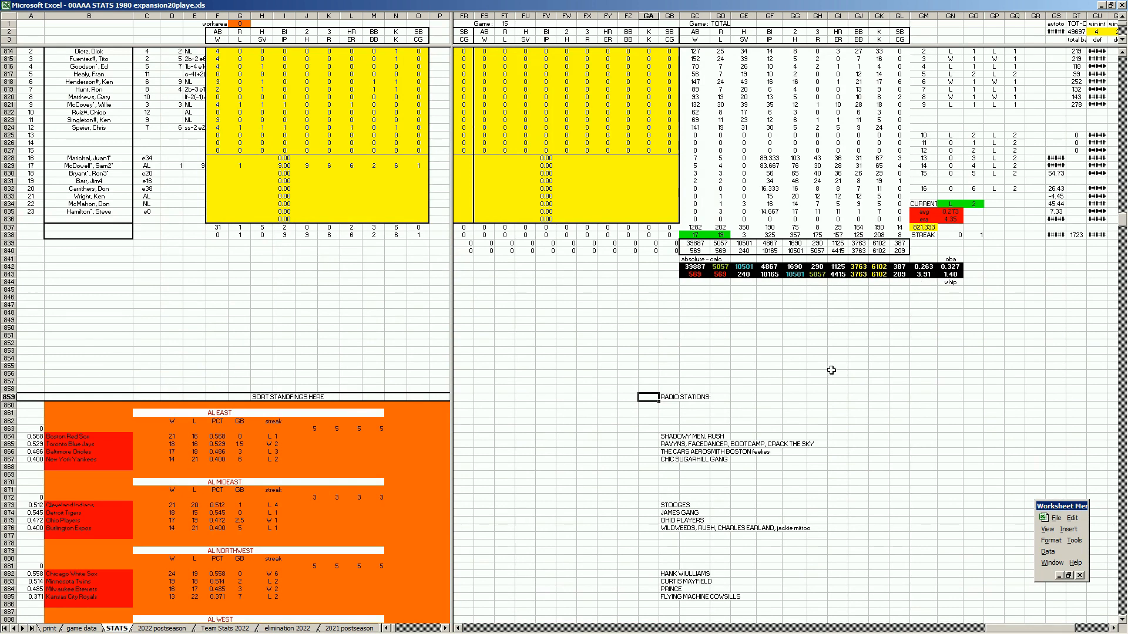
mouse_move(826, 371)
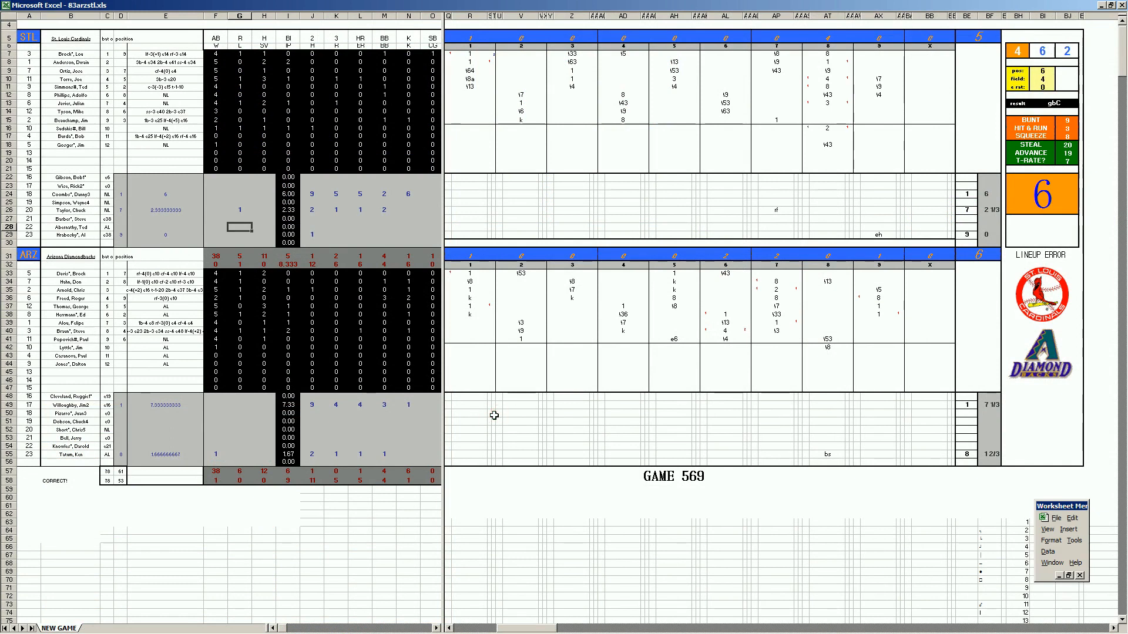
mouse_move(513, 424)
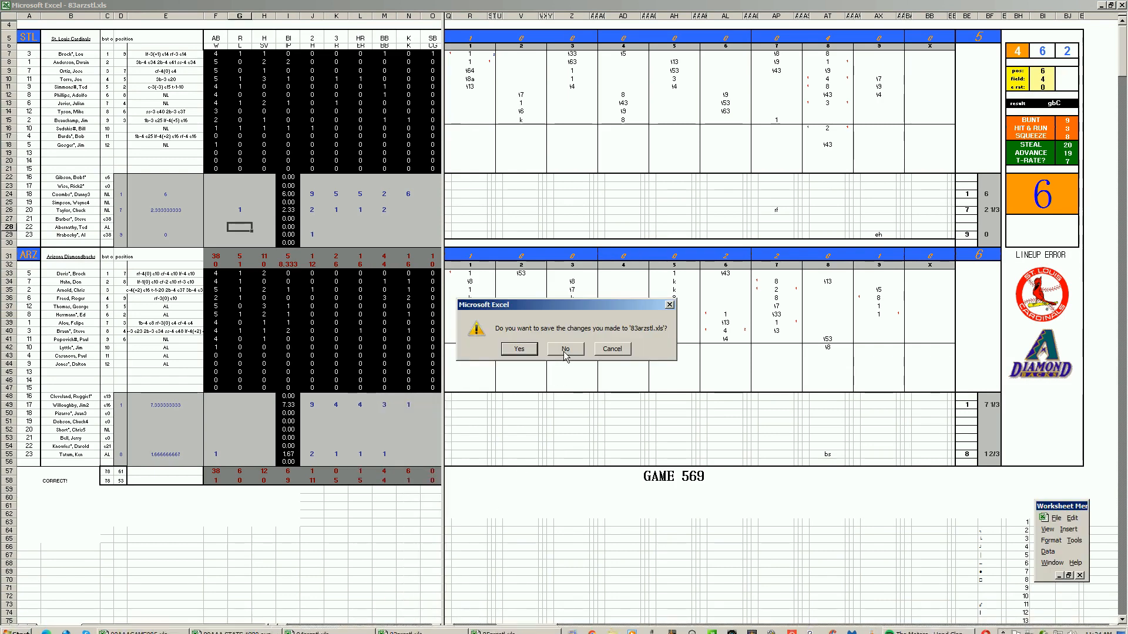
Decline to save changes when closing 83arzstl.xls
click(565, 349)
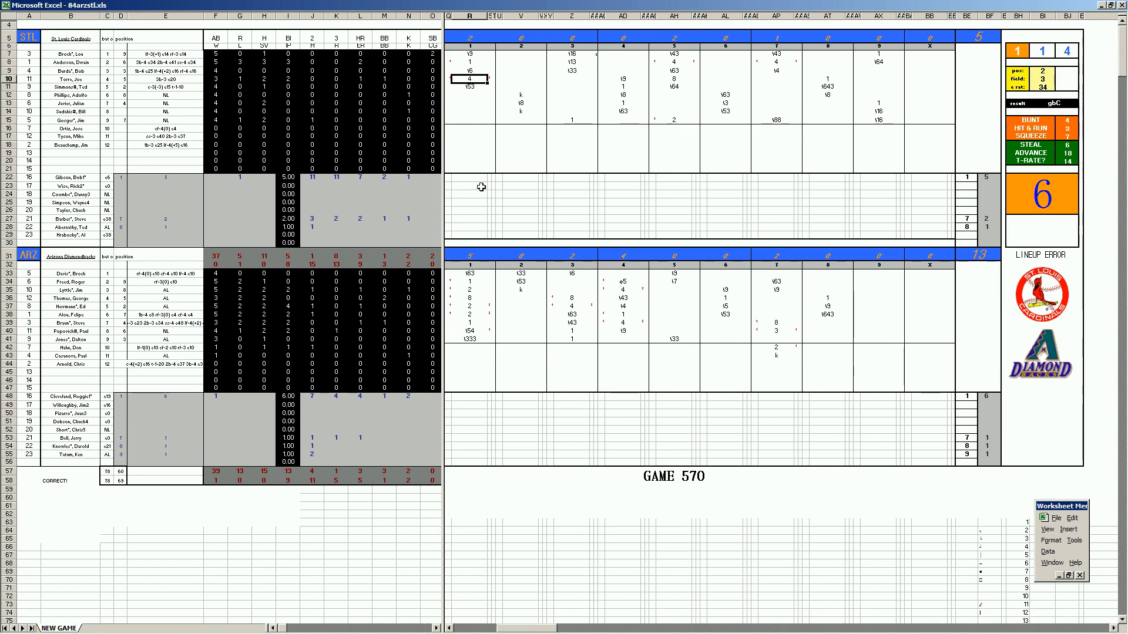
mouse_move(463, 265)
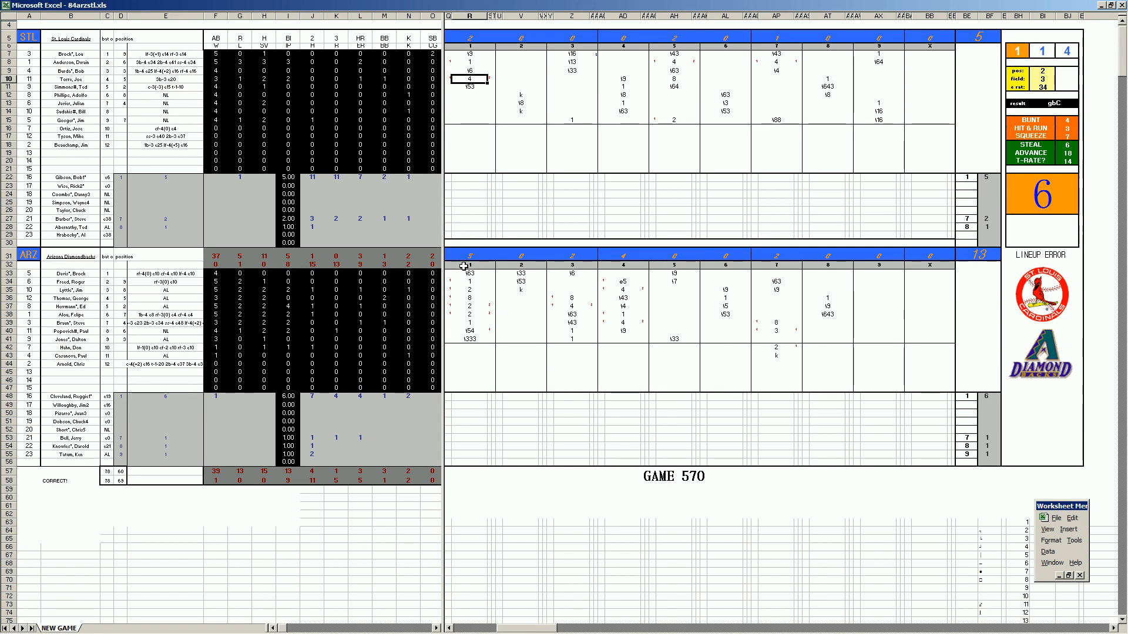
mouse_move(471, 286)
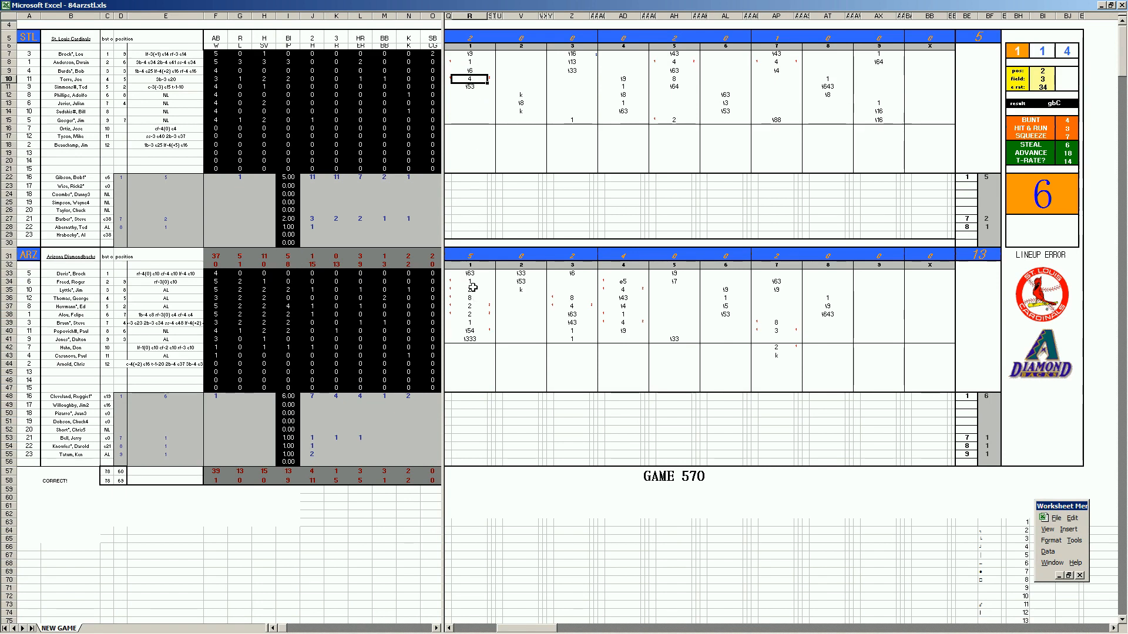
mouse_move(472, 295)
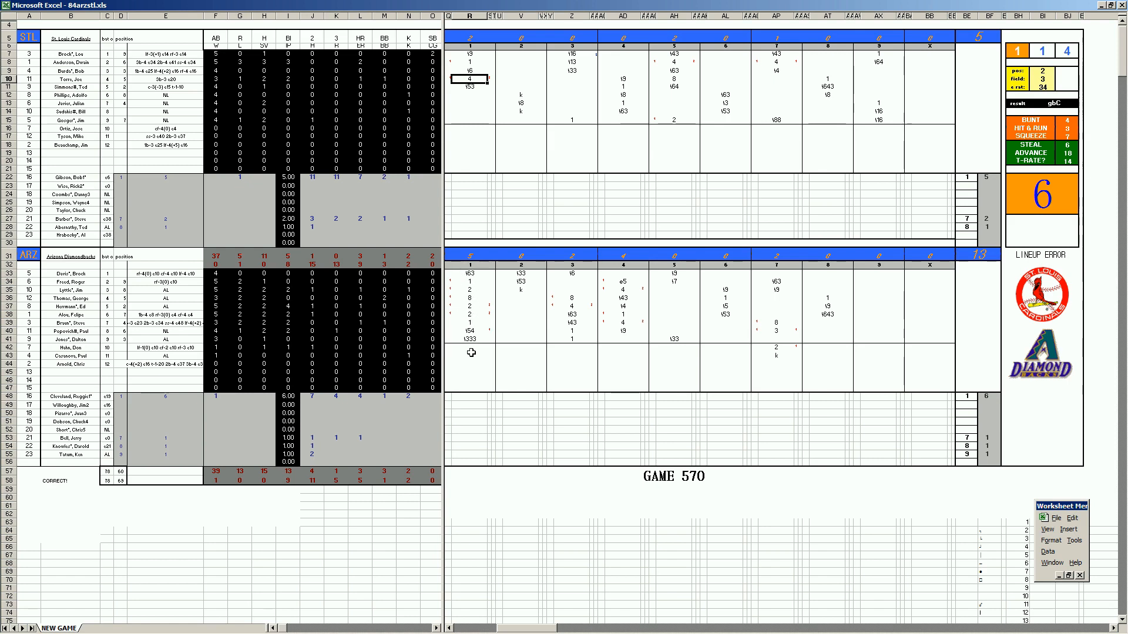
mouse_move(478, 299)
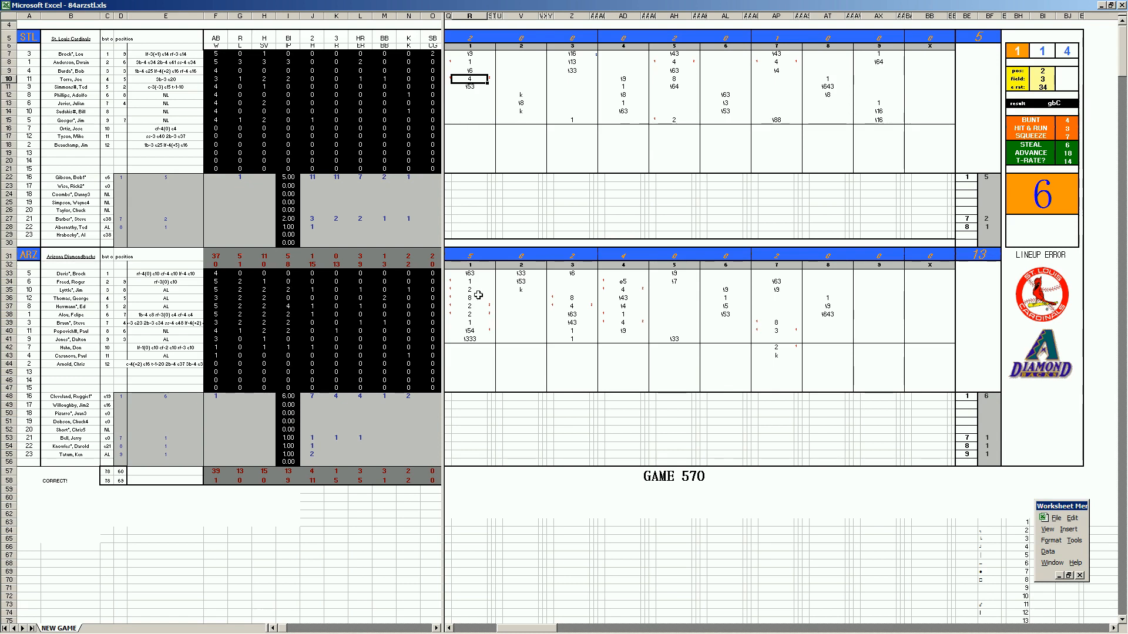
mouse_move(575, 308)
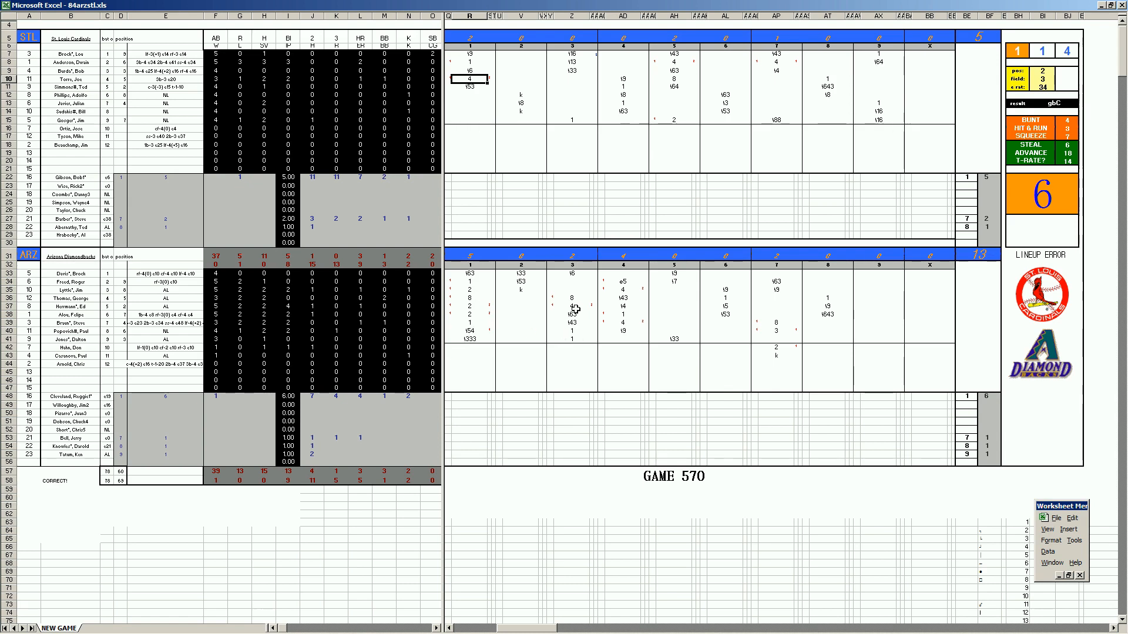
Inspect Arizona's at-bat and third-inning play entries on the Game 570 scoresheet
click(571, 307)
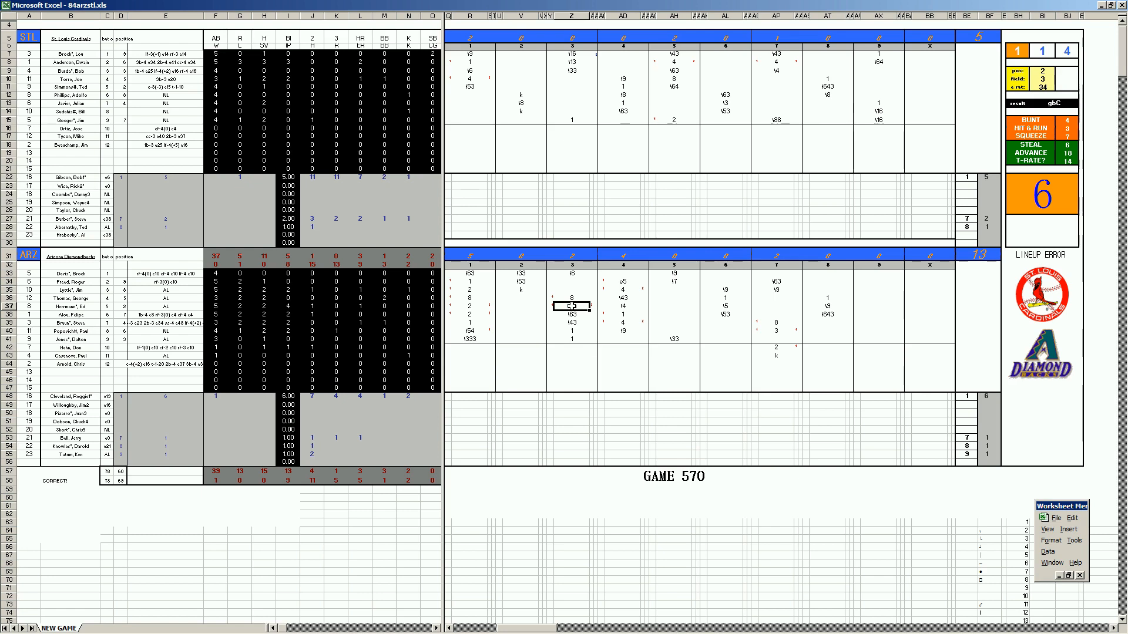
click(620, 289)
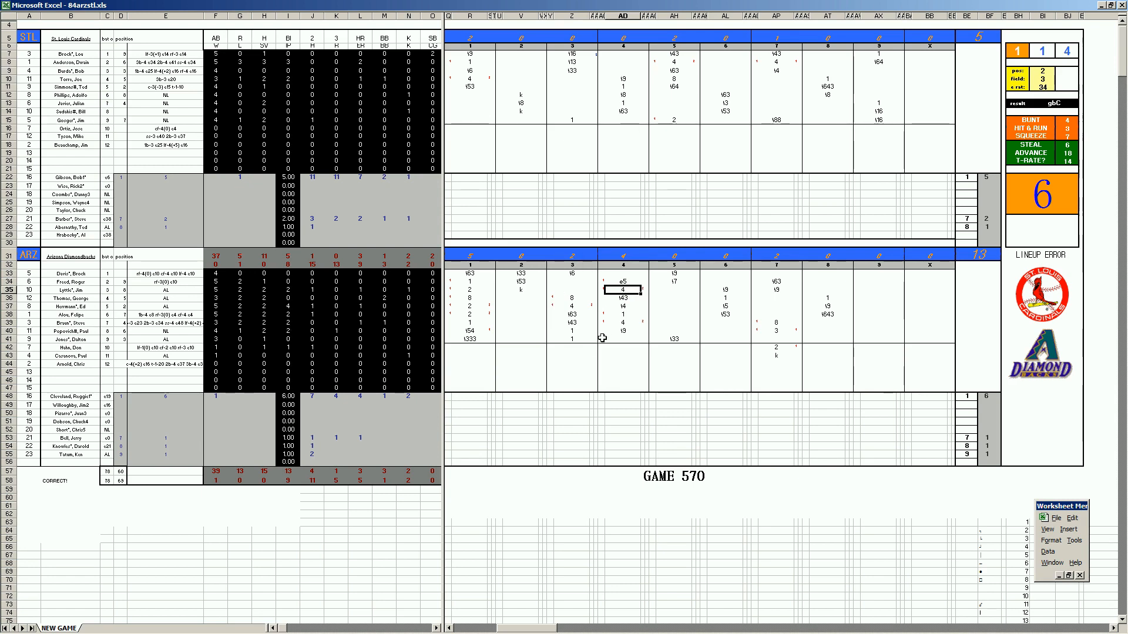
mouse_move(677, 324)
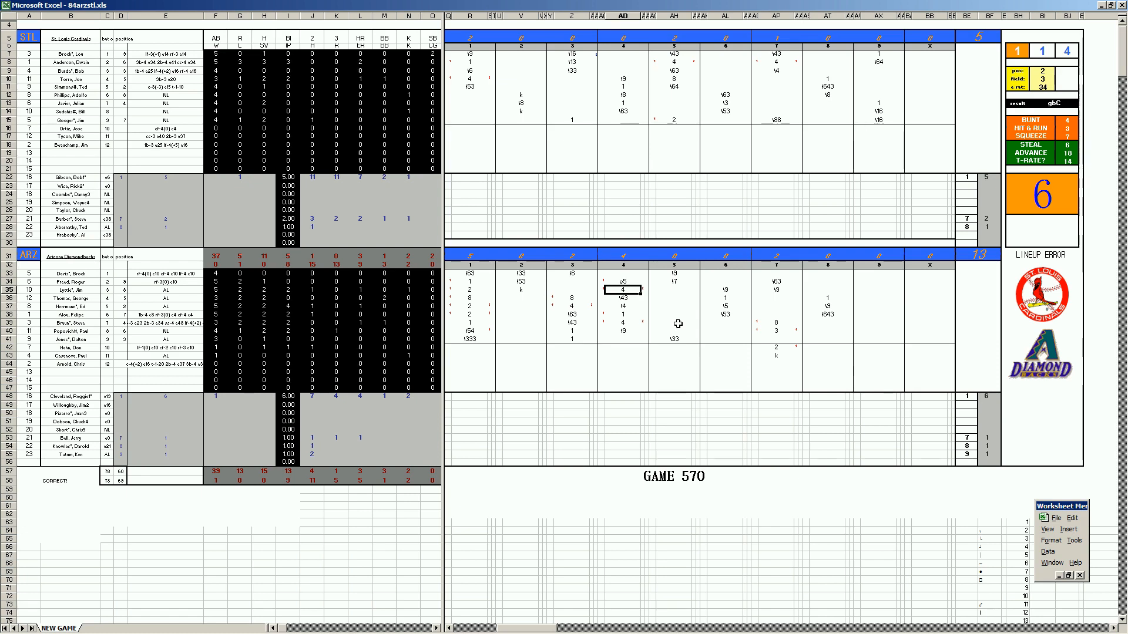
mouse_move(718, 132)
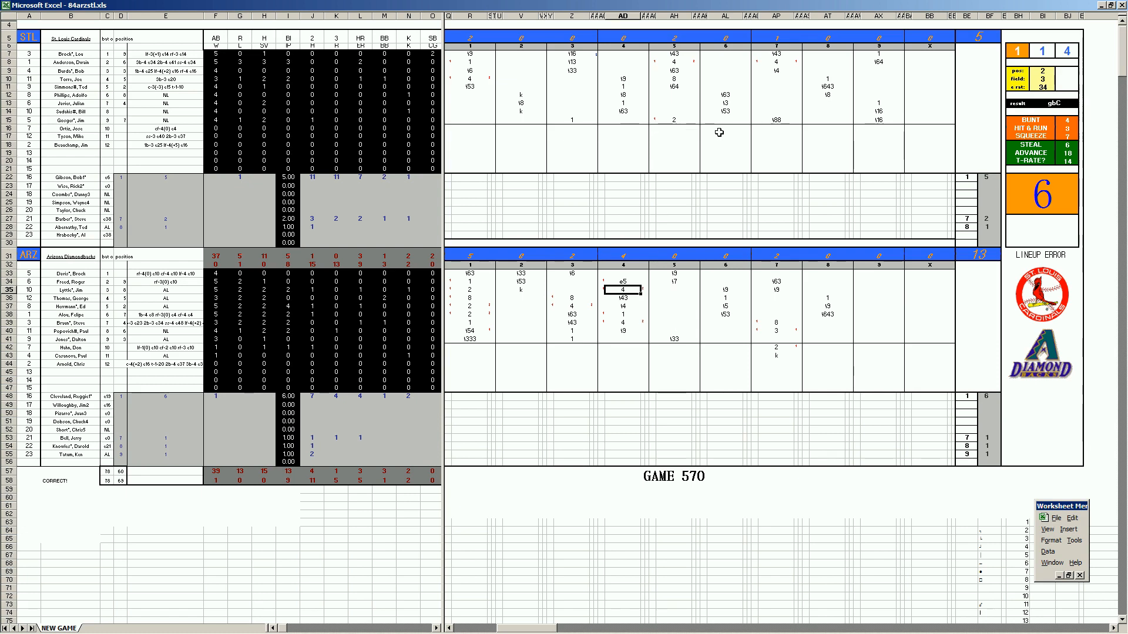
mouse_move(673, 167)
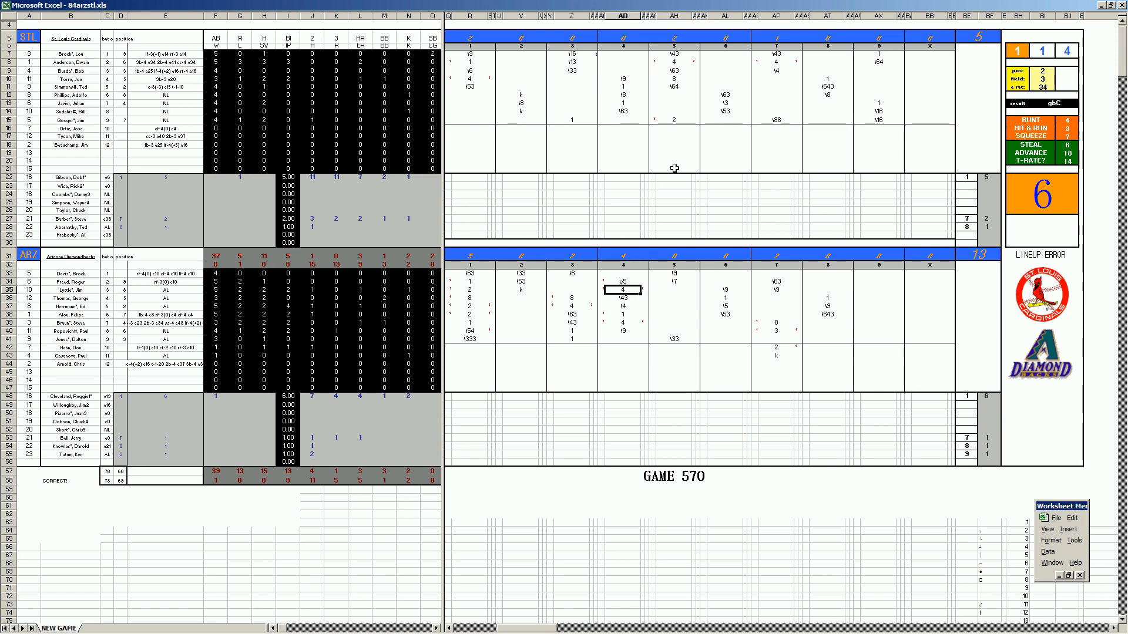
mouse_move(592, 304)
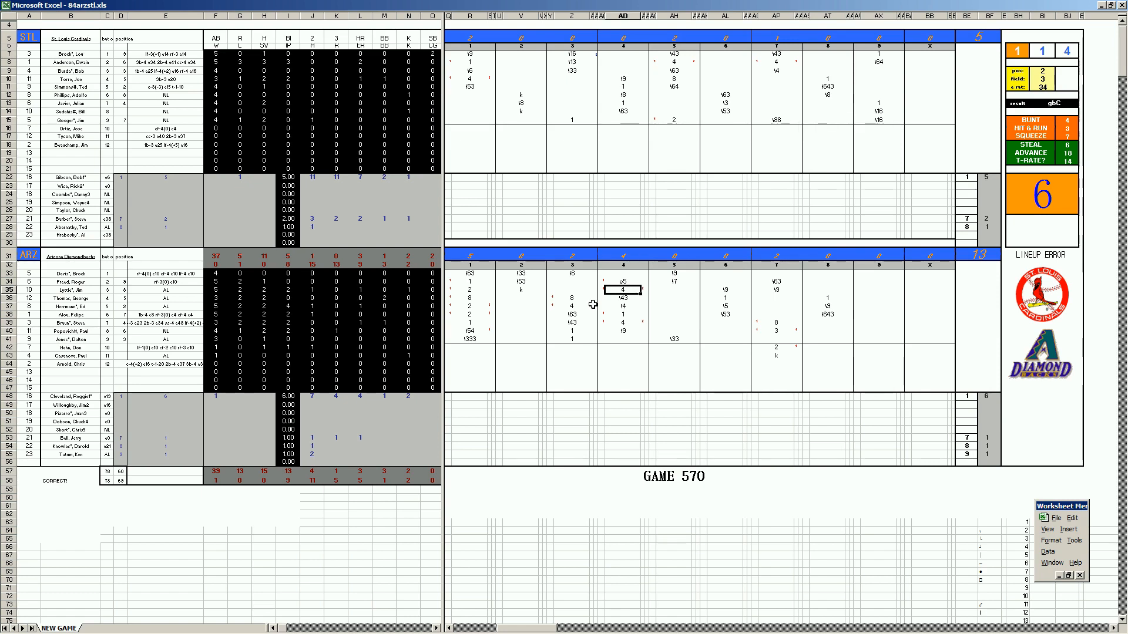
mouse_move(794, 333)
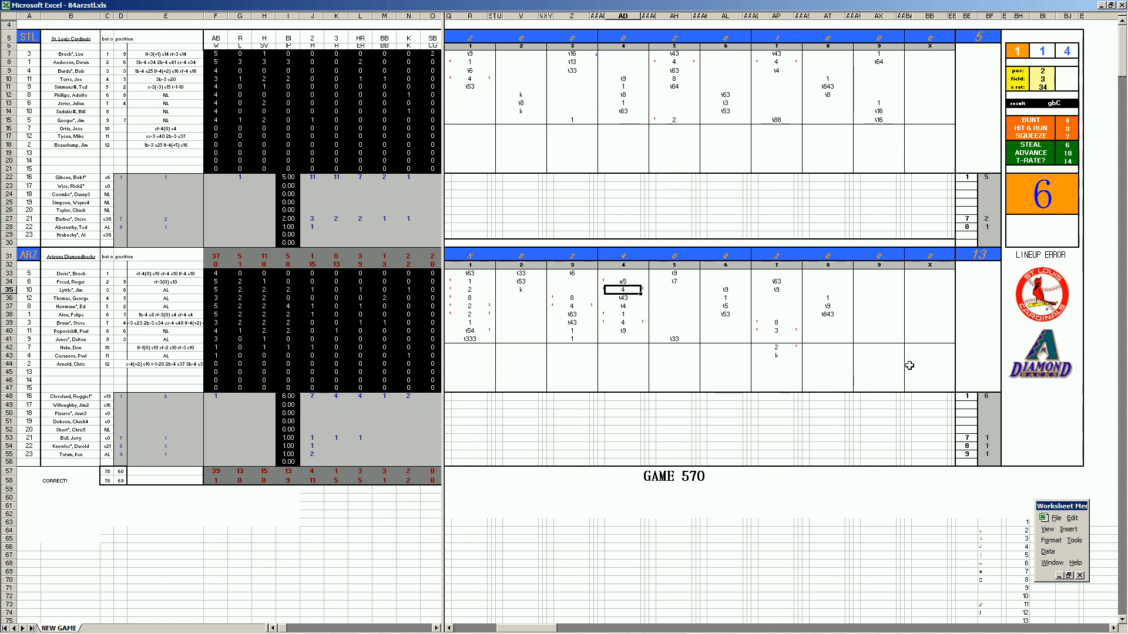
mouse_move(1043, 366)
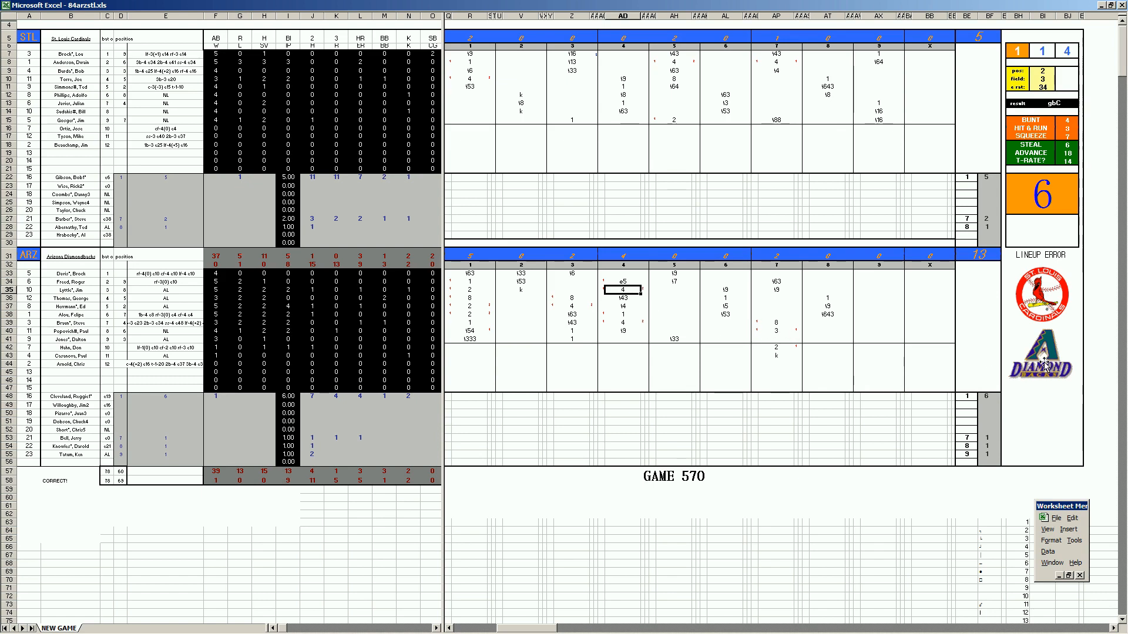
mouse_move(796, 376)
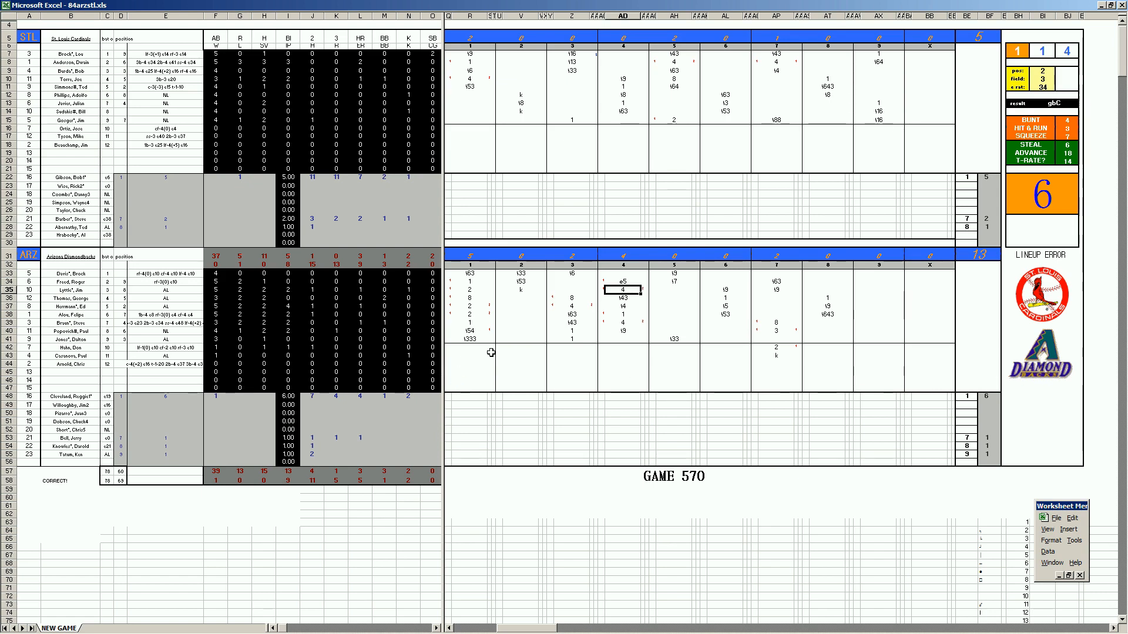
mouse_move(537, 361)
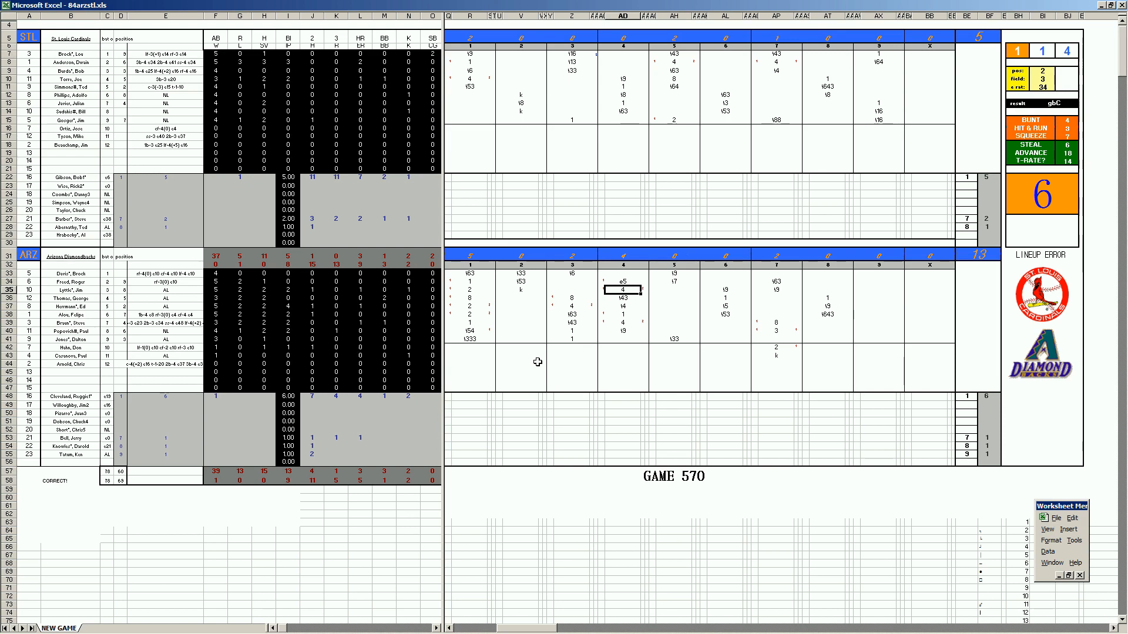
mouse_move(904, 417)
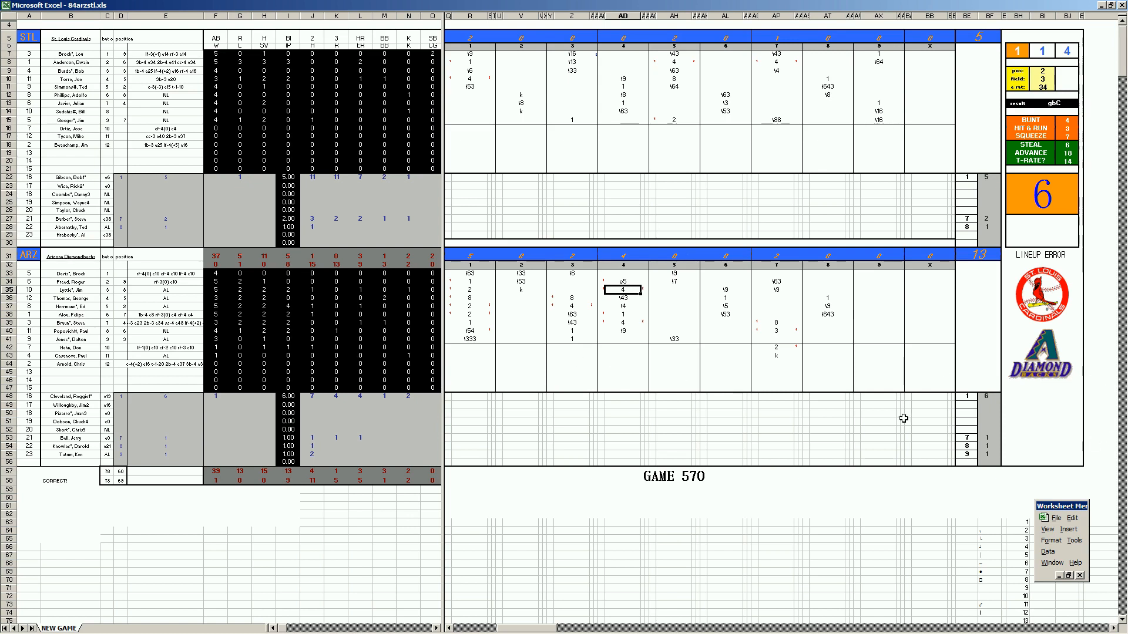
mouse_move(291, 364)
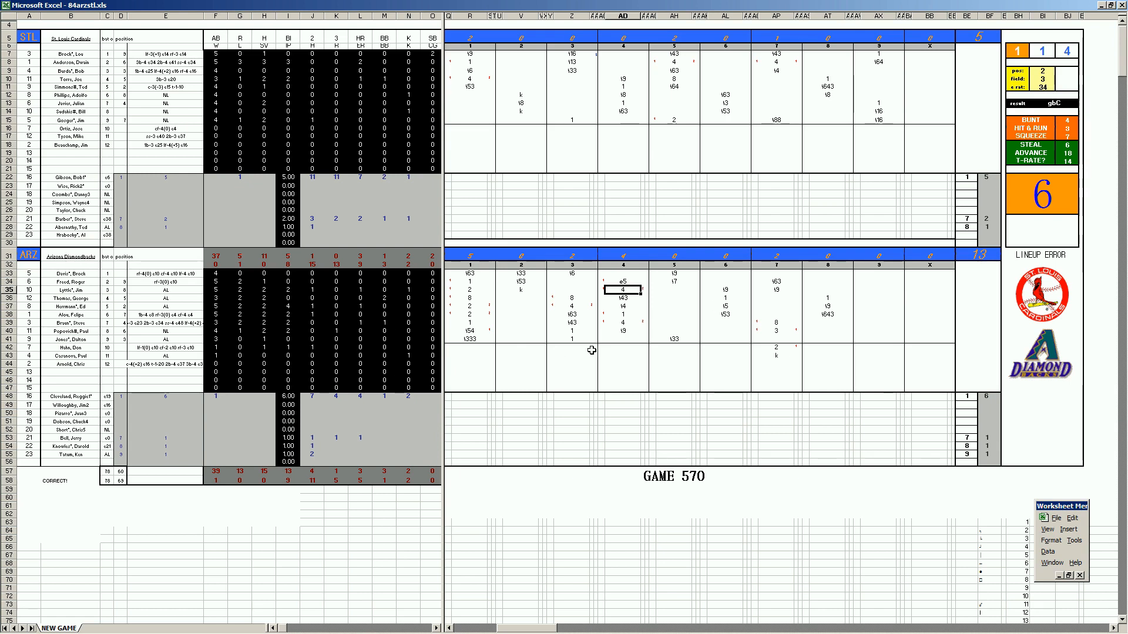
mouse_move(510, 402)
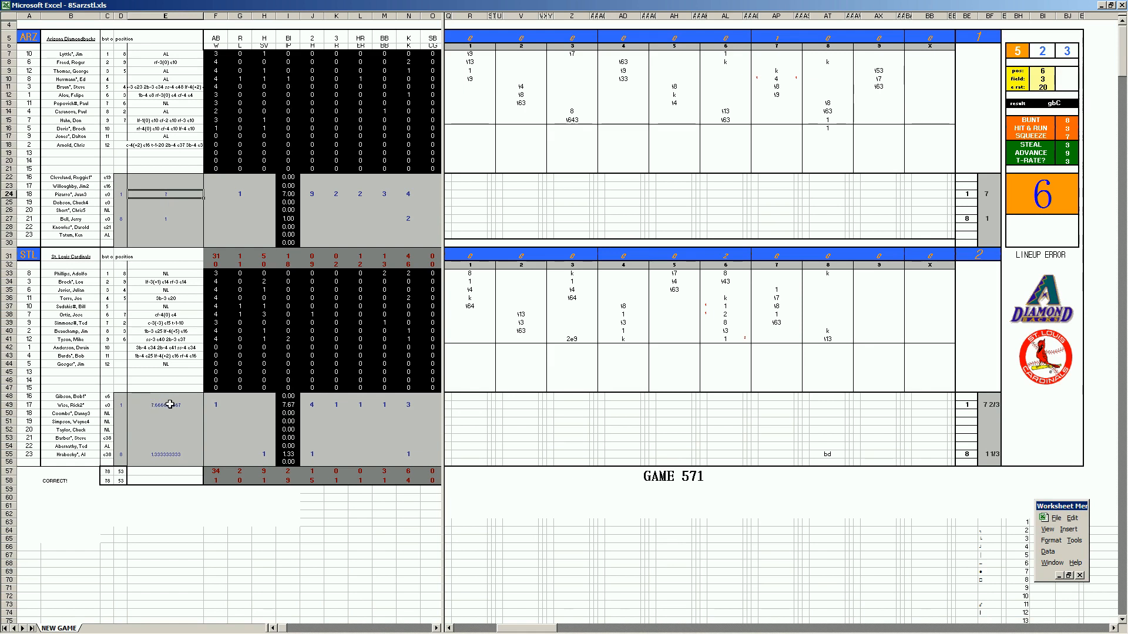
Review Game 571 entries: a Cardinals pitcher's innings pitched, a fourth-inning strikeout, and Arizona plays
click(164, 404)
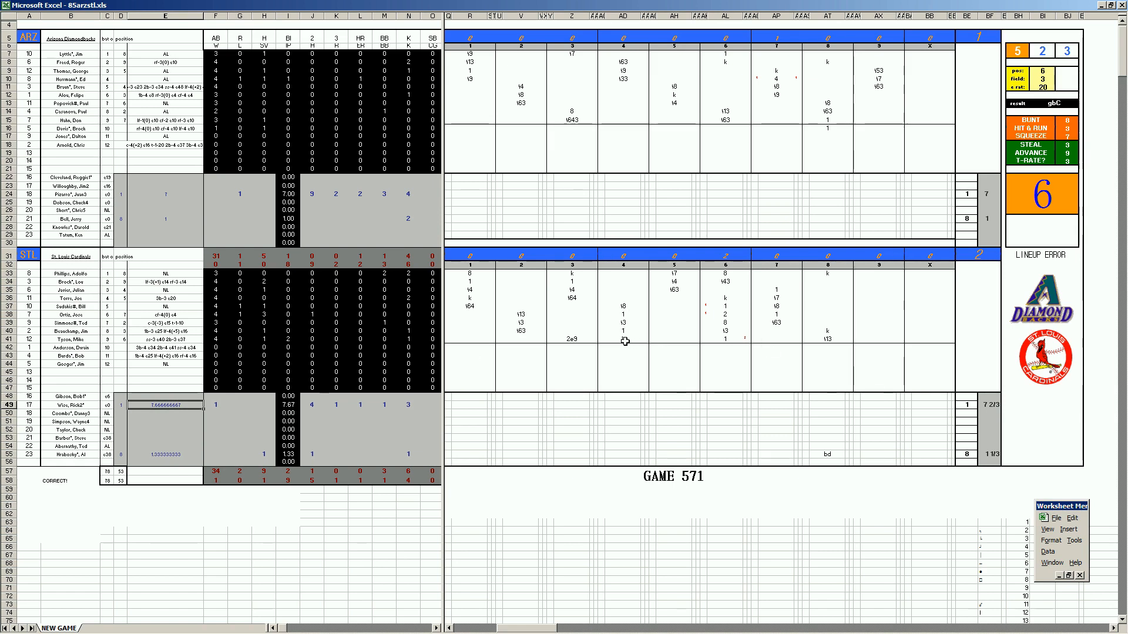
click(623, 337)
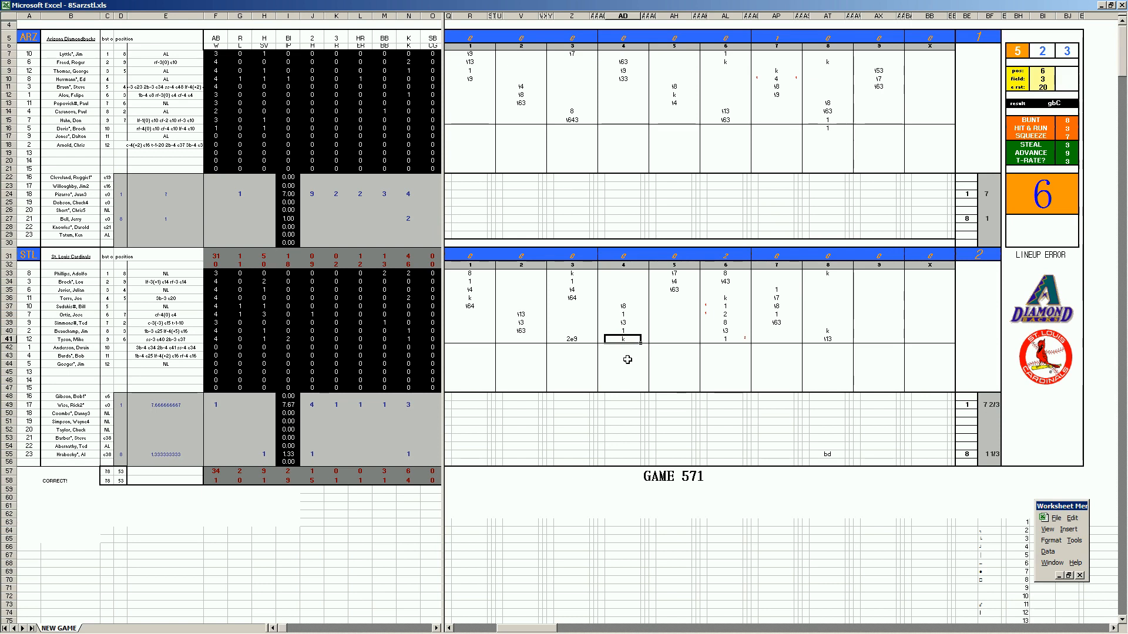
mouse_move(731, 356)
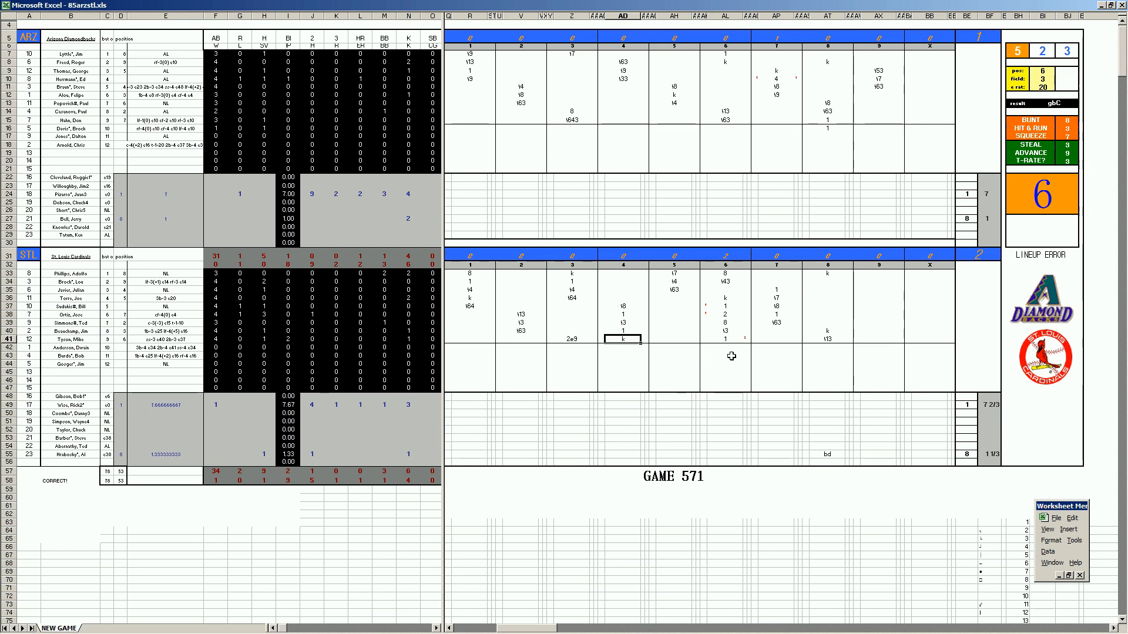
mouse_move(728, 337)
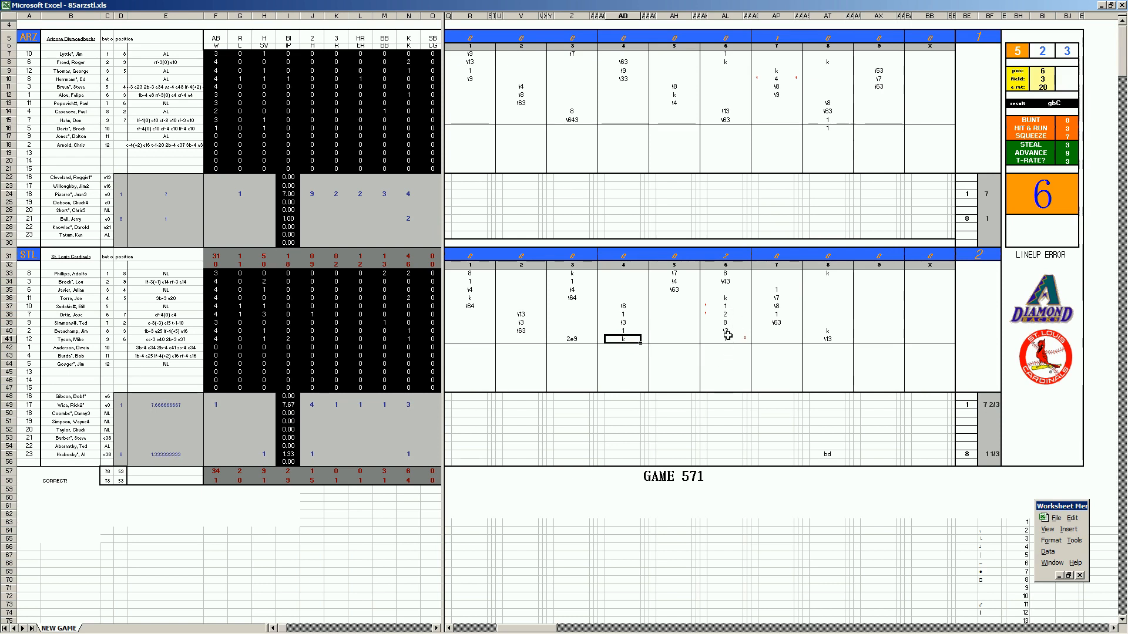
click(723, 338)
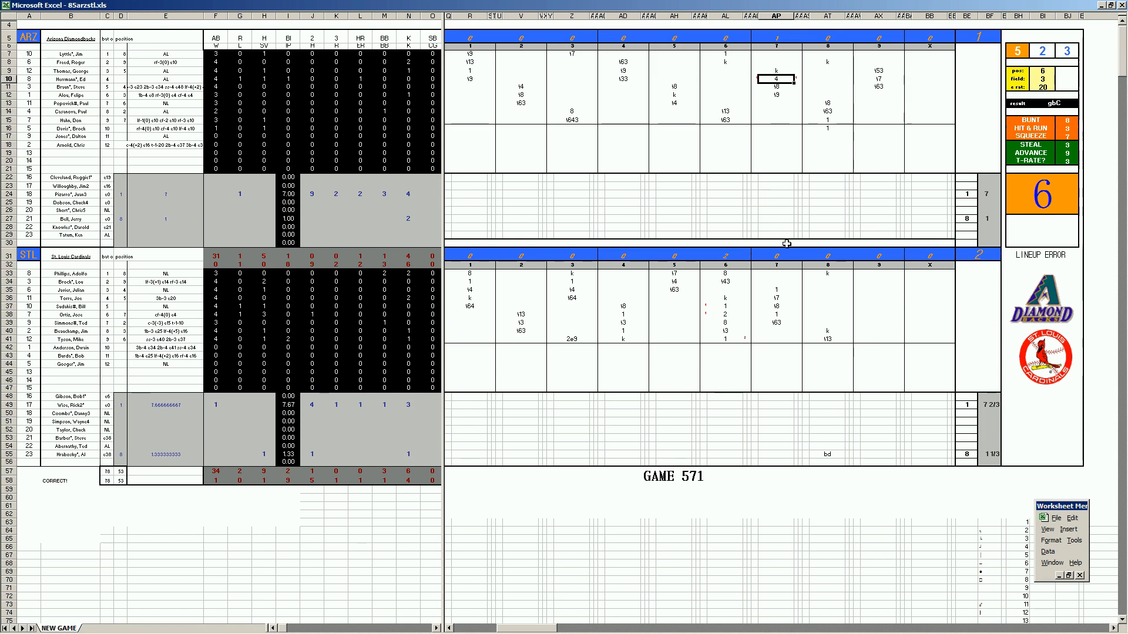
mouse_move(826, 82)
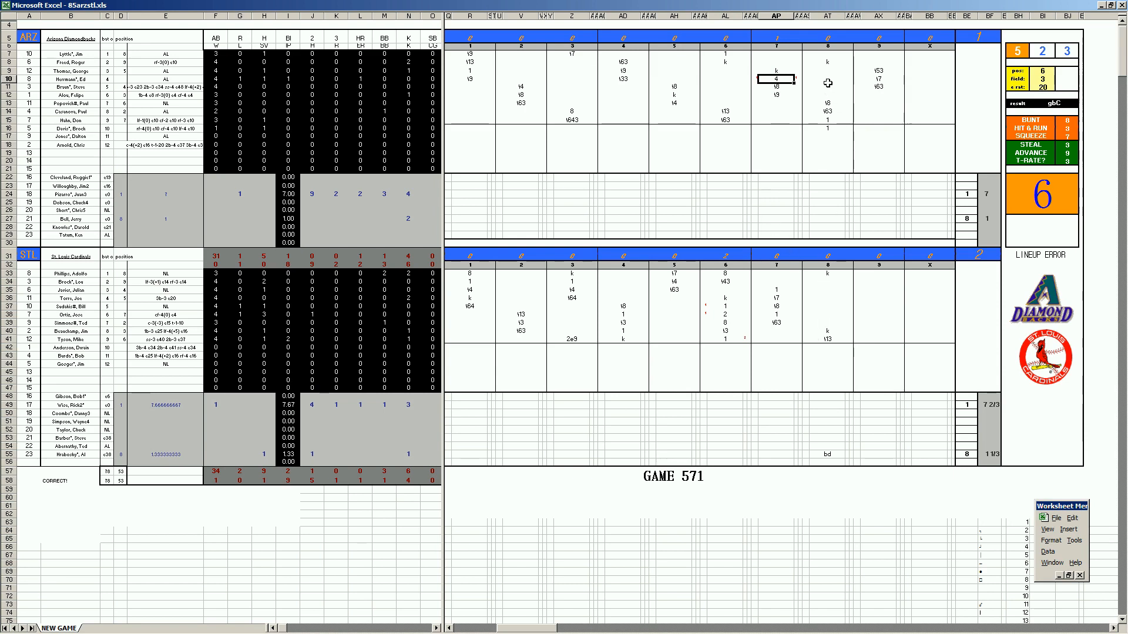
mouse_move(803, 153)
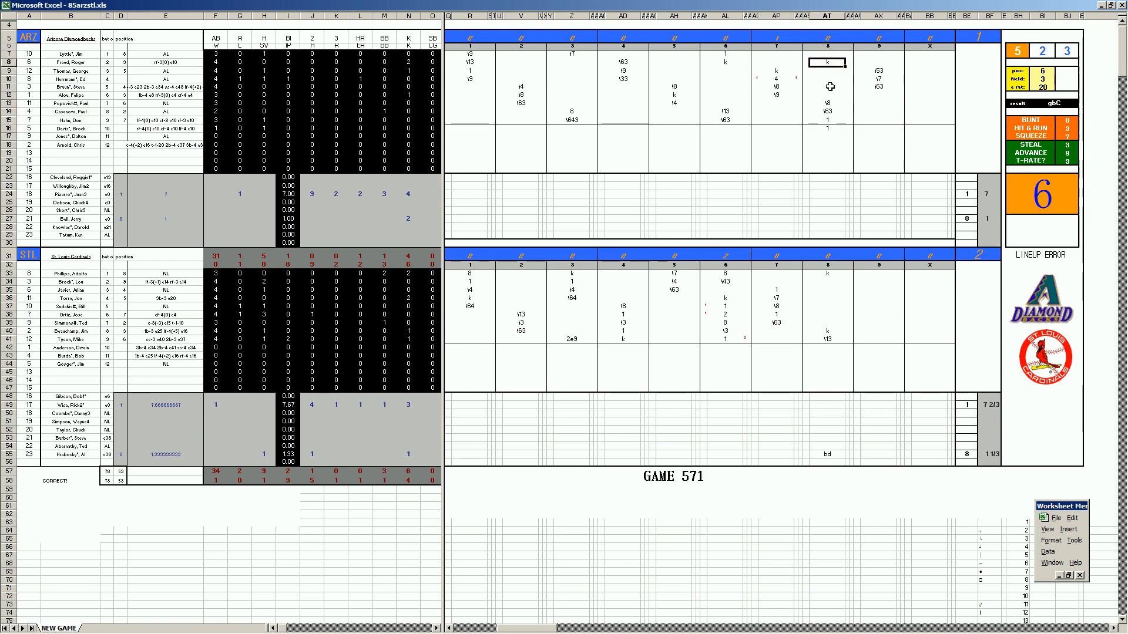
mouse_move(723, 287)
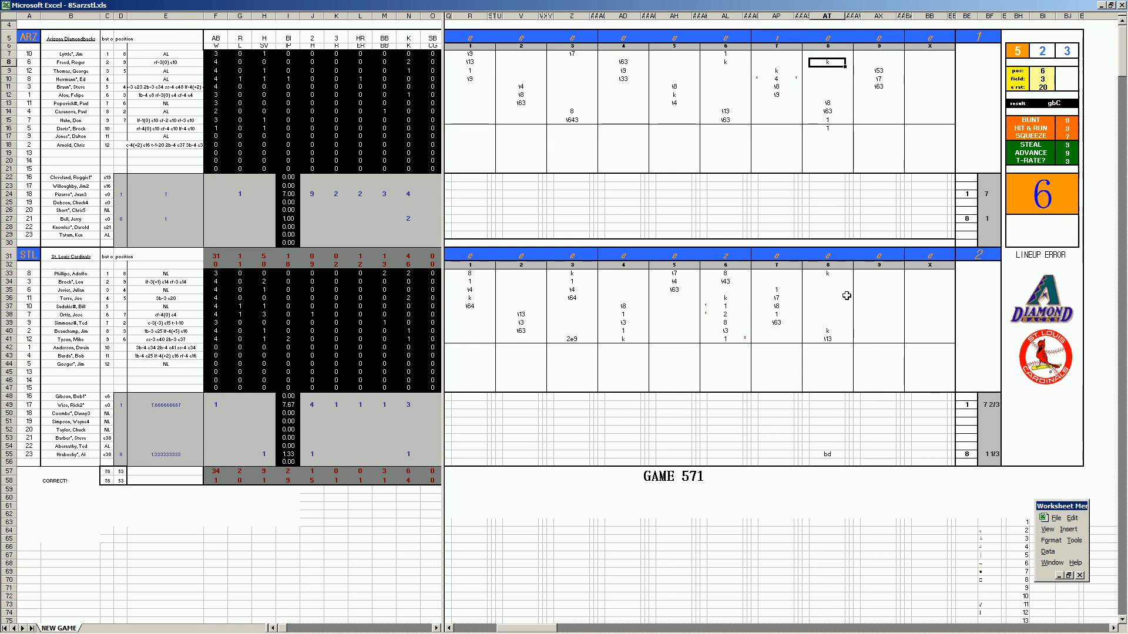
mouse_move(840, 162)
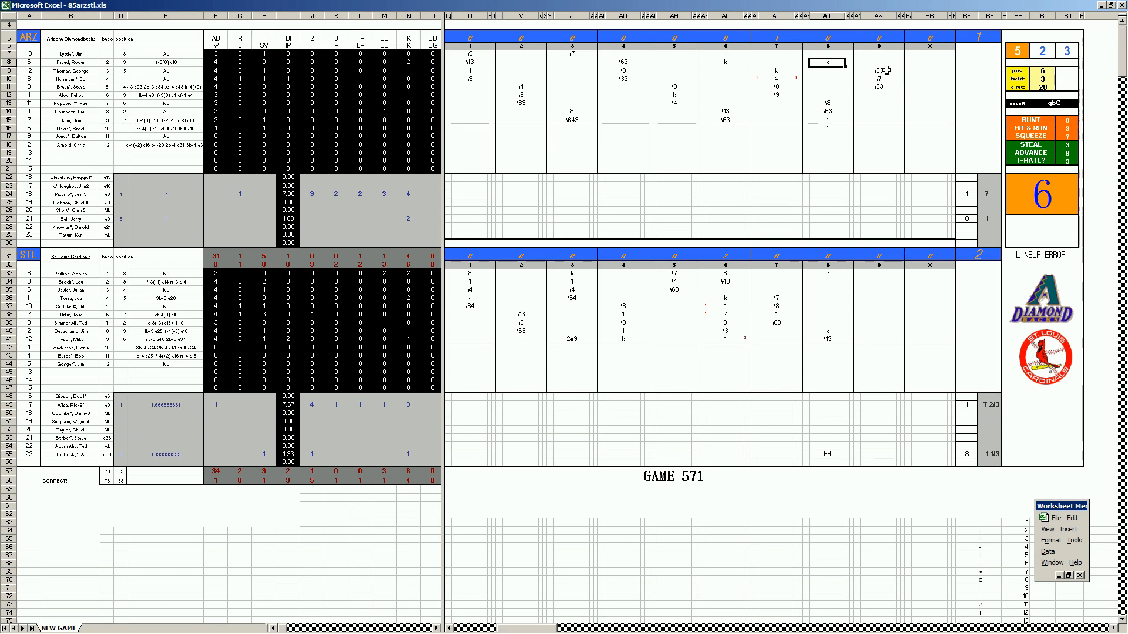
click(877, 70)
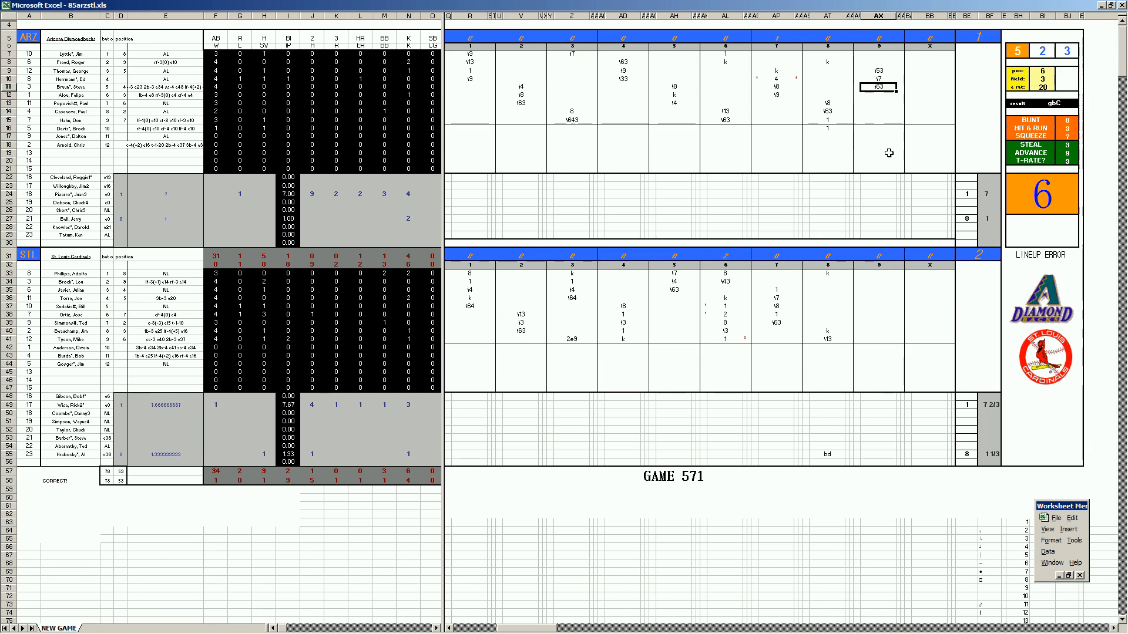
mouse_move(882, 103)
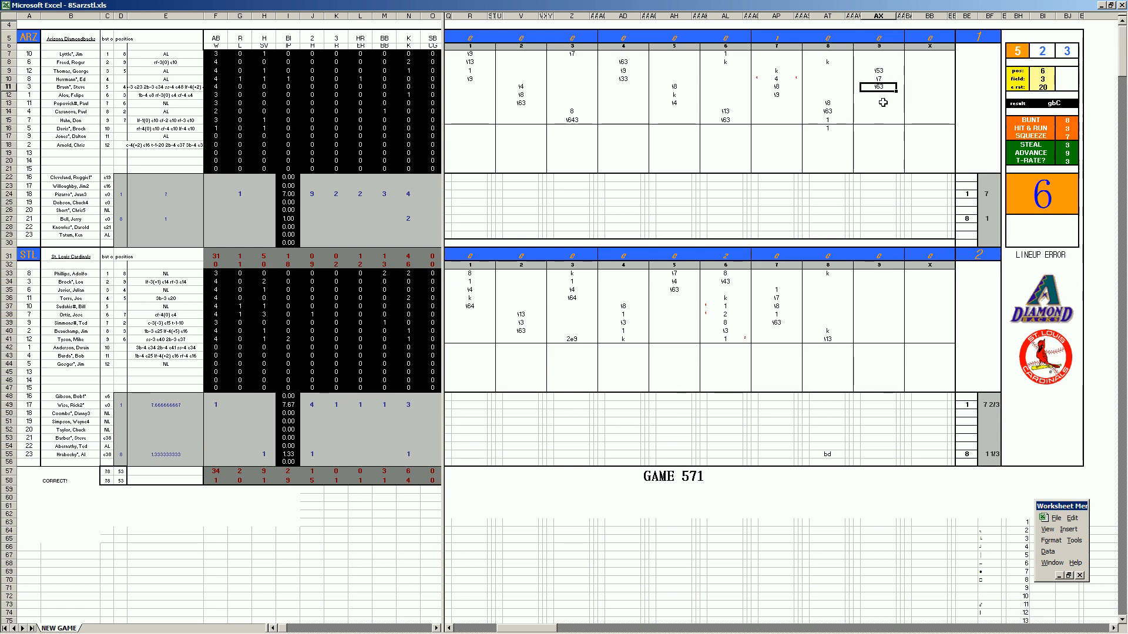
mouse_move(859, 323)
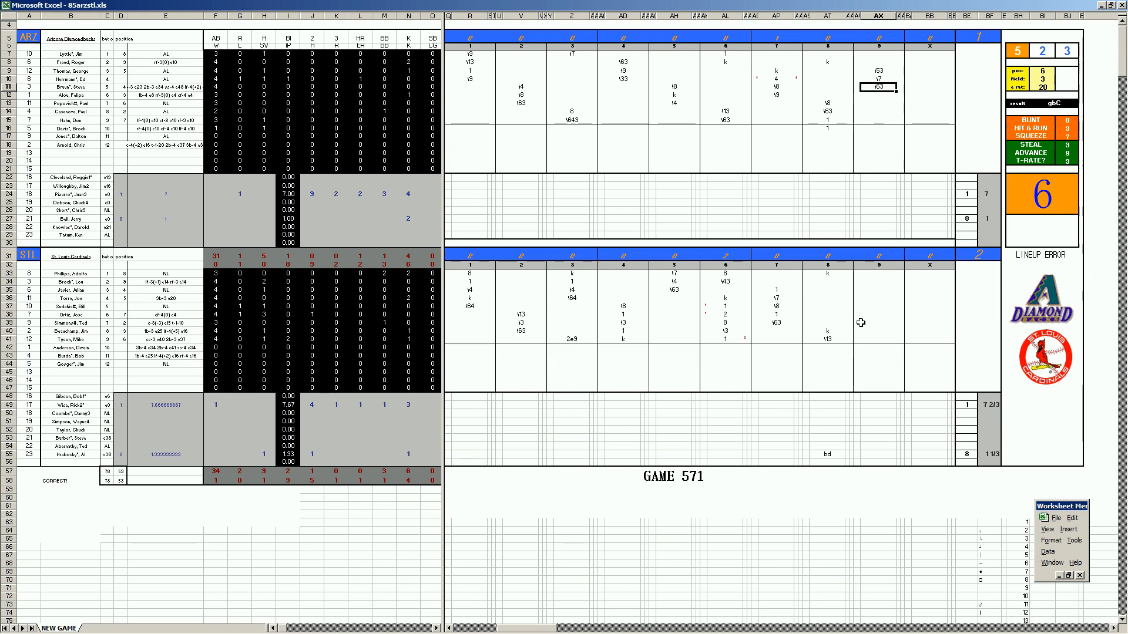
click(725, 339)
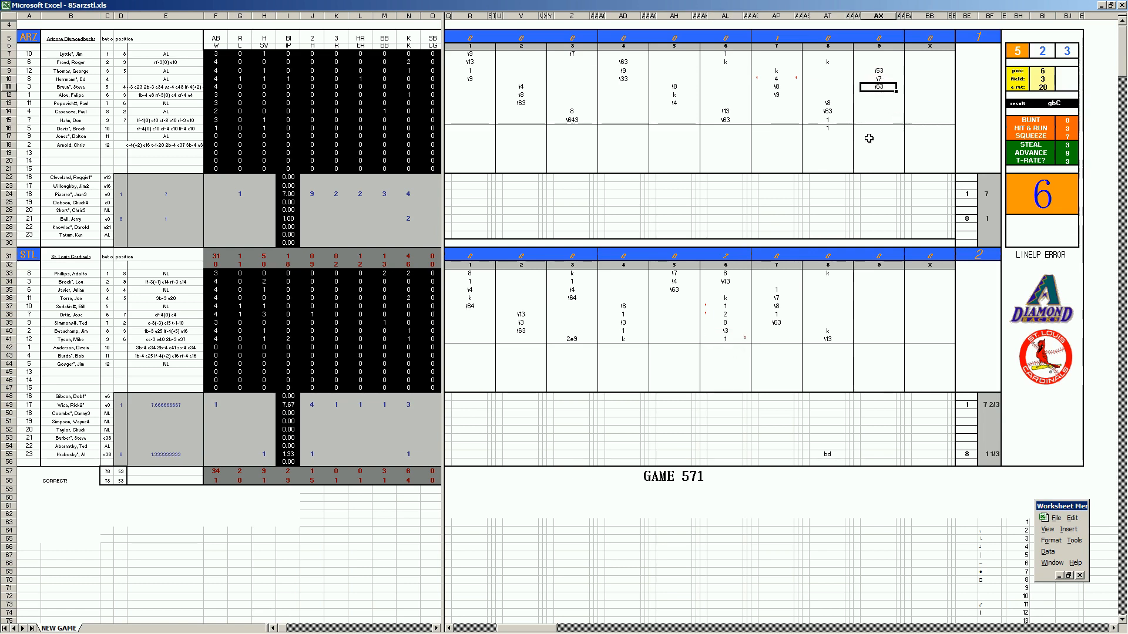
mouse_move(1005, 293)
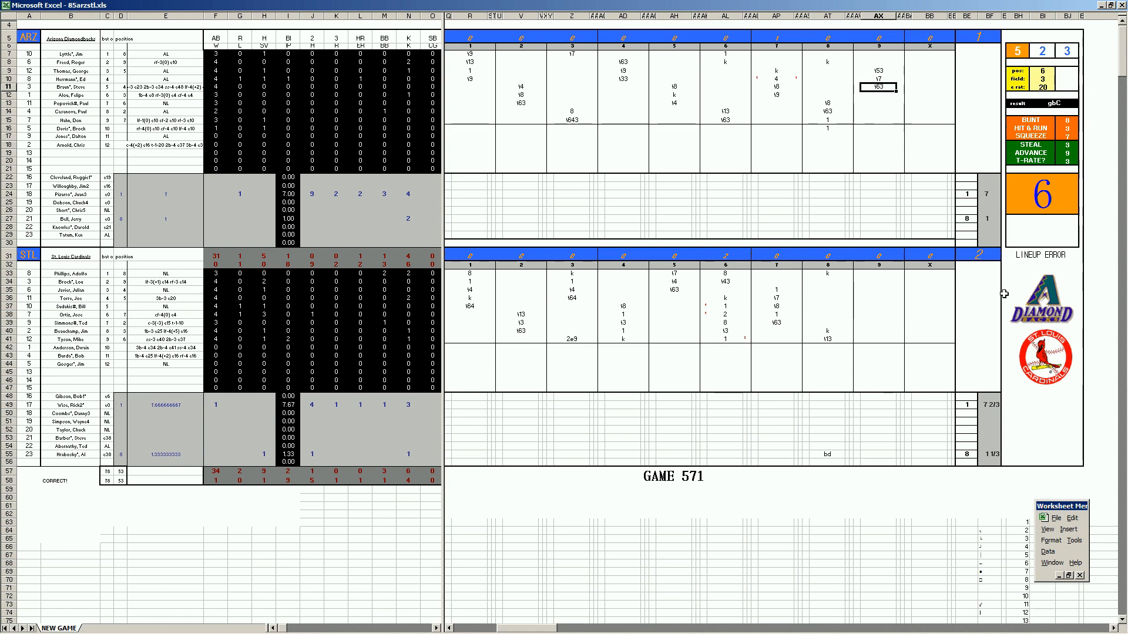
mouse_move(1053, 278)
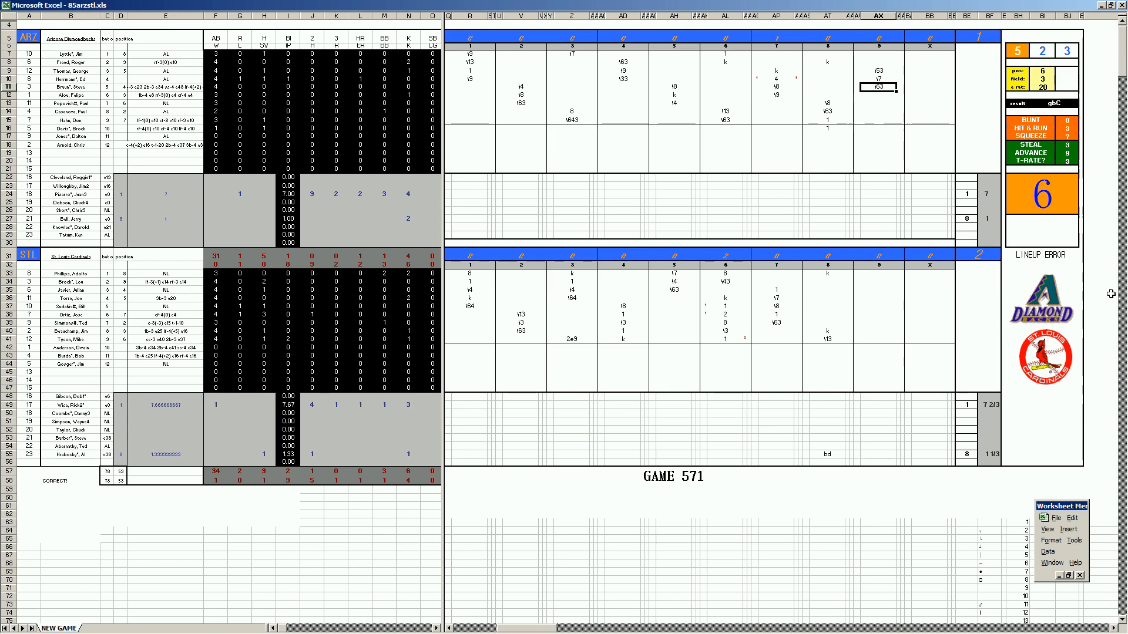
mouse_move(919, 340)
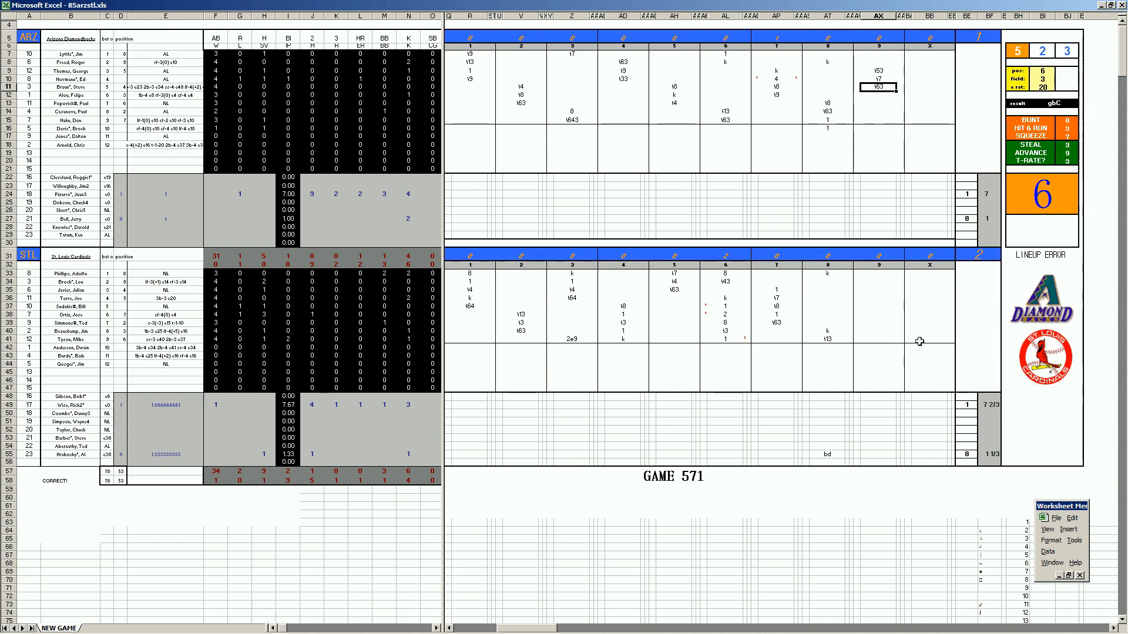
mouse_move(851, 341)
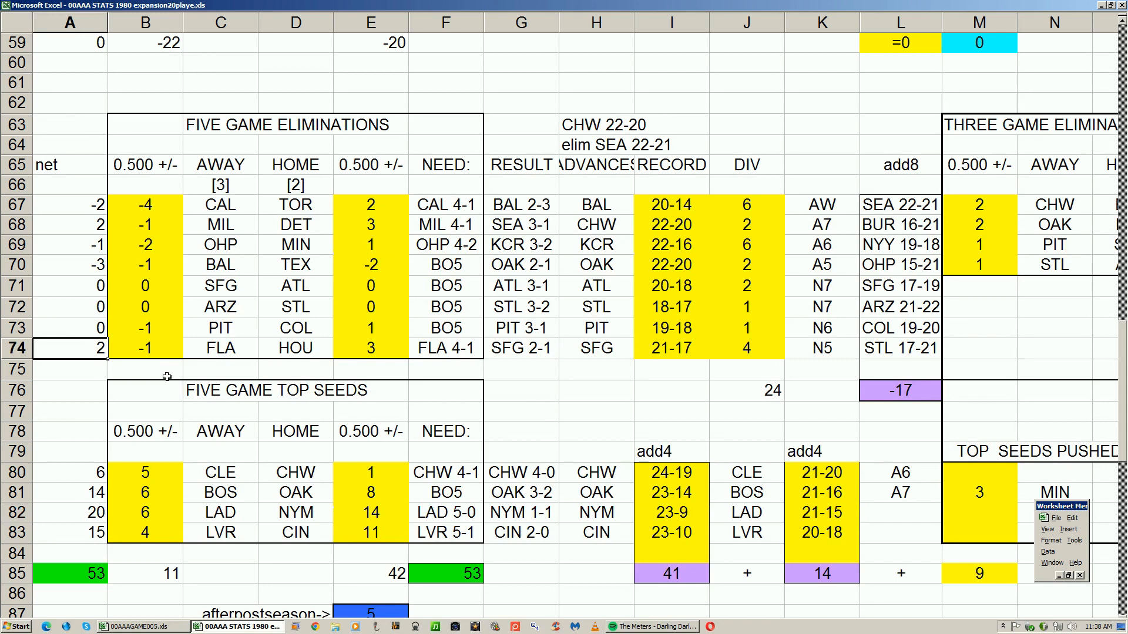
Check the STL 3-2 series result, the advancing team, and ARZ's 21-22 record
click(220, 308)
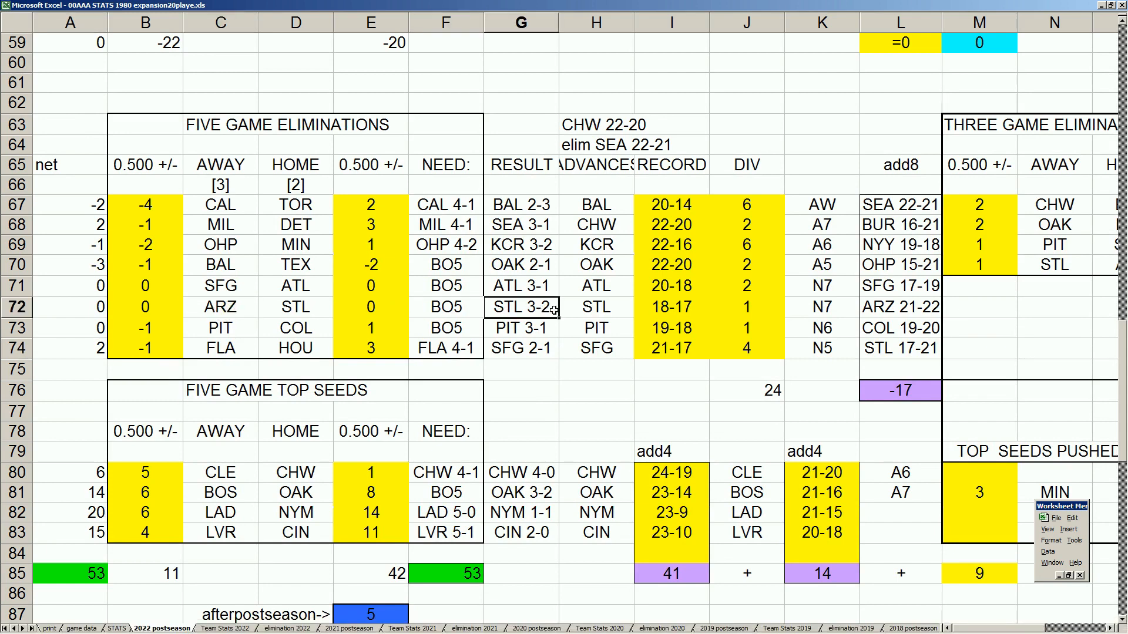
click(596, 307)
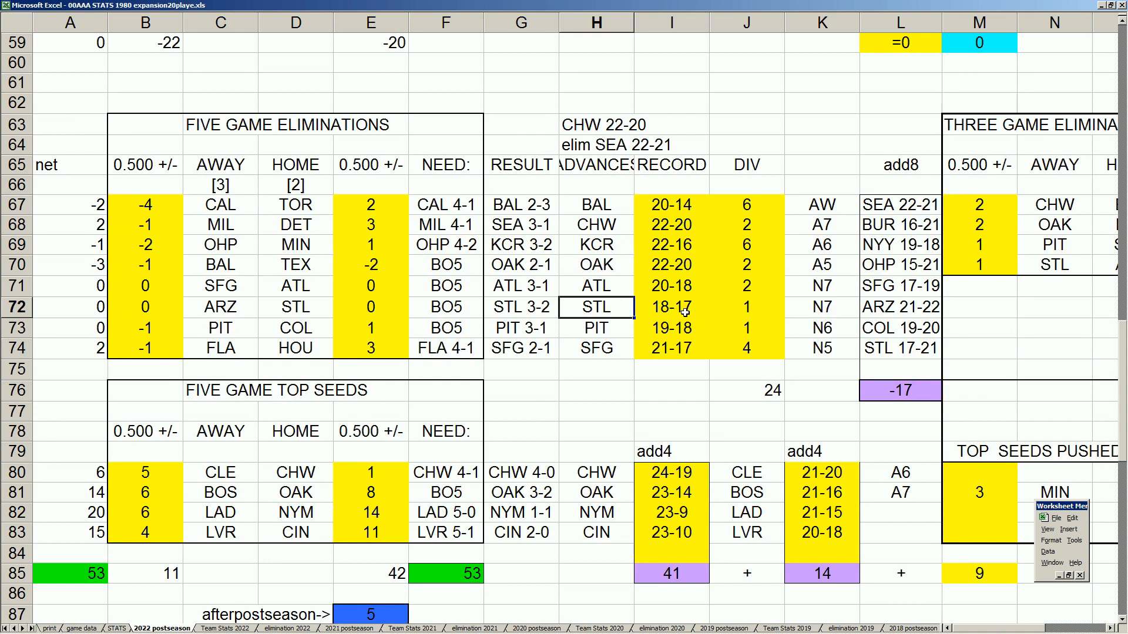
mouse_move(687, 332)
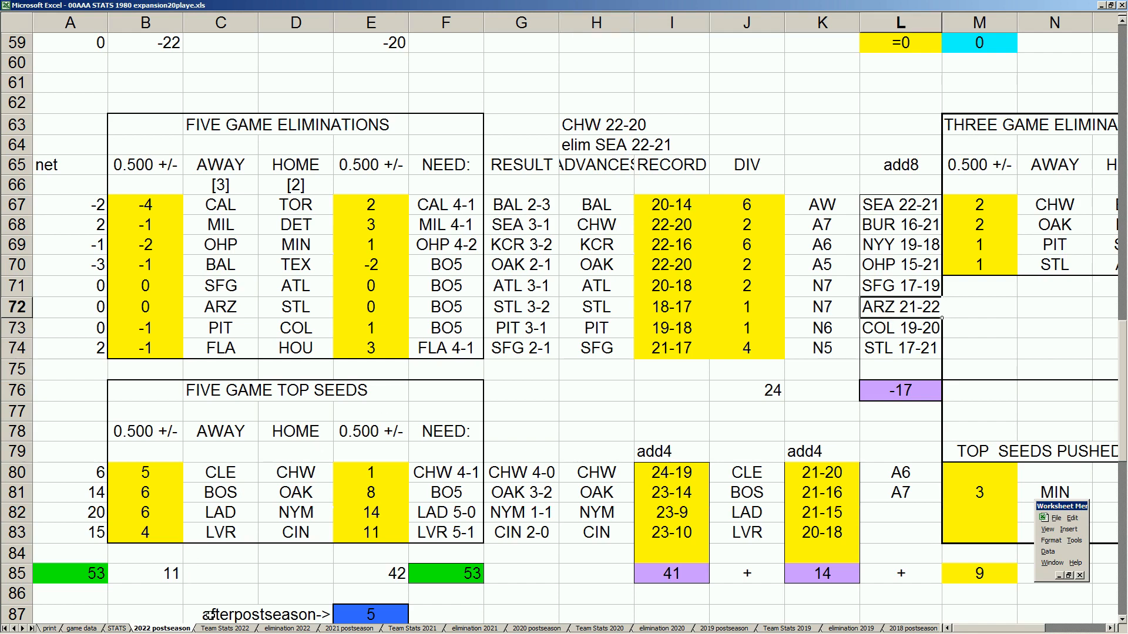
click(224, 628)
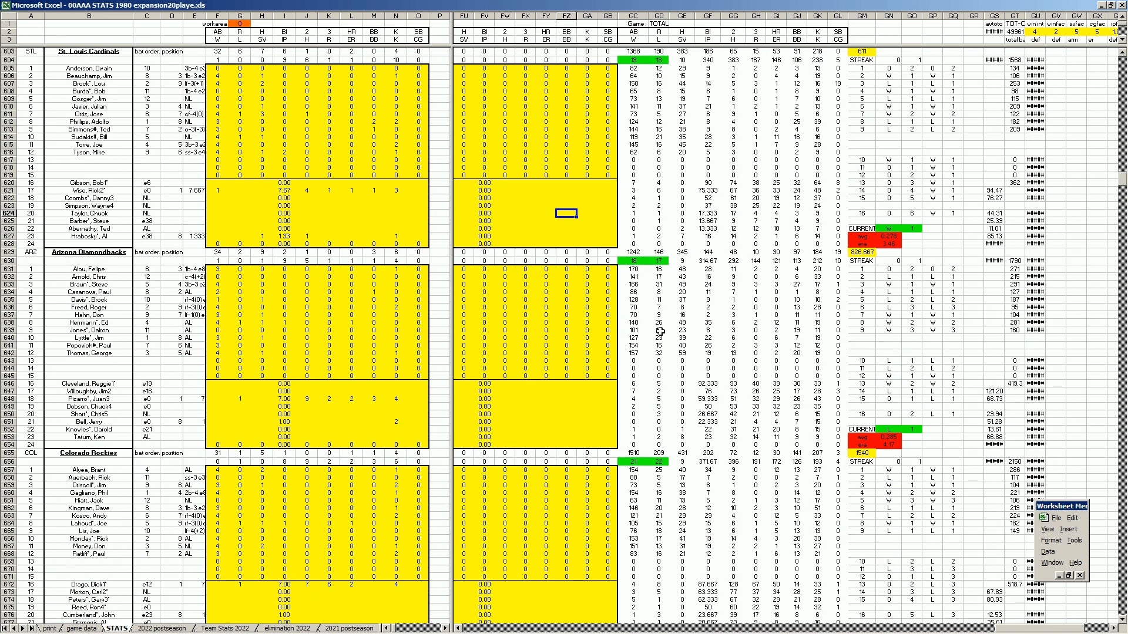
mouse_move(689, 442)
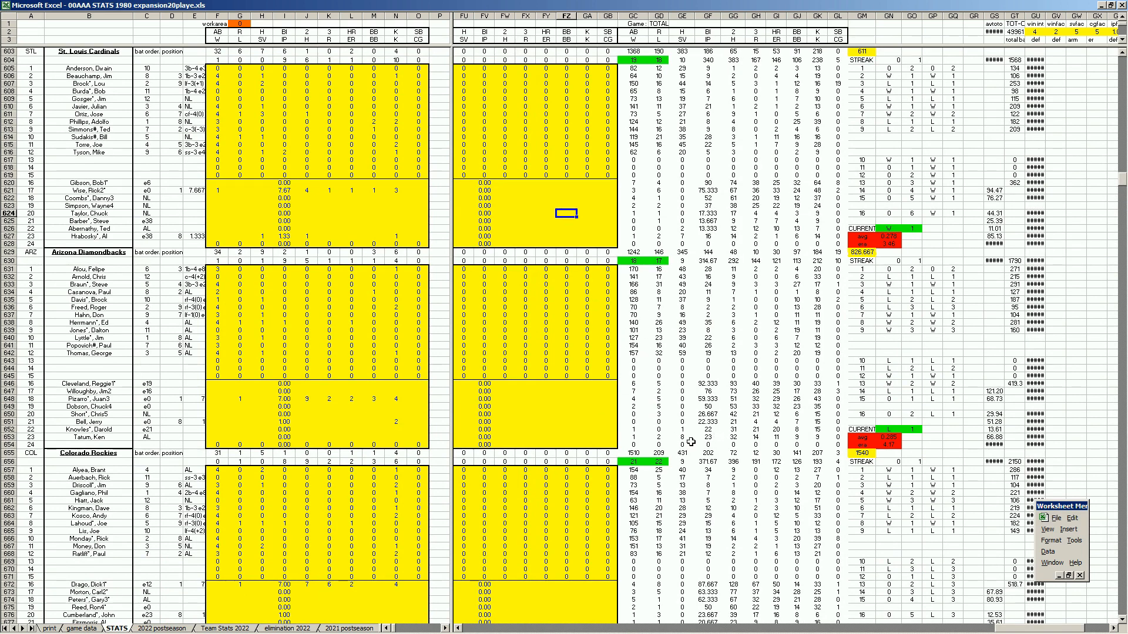
click(861, 453)
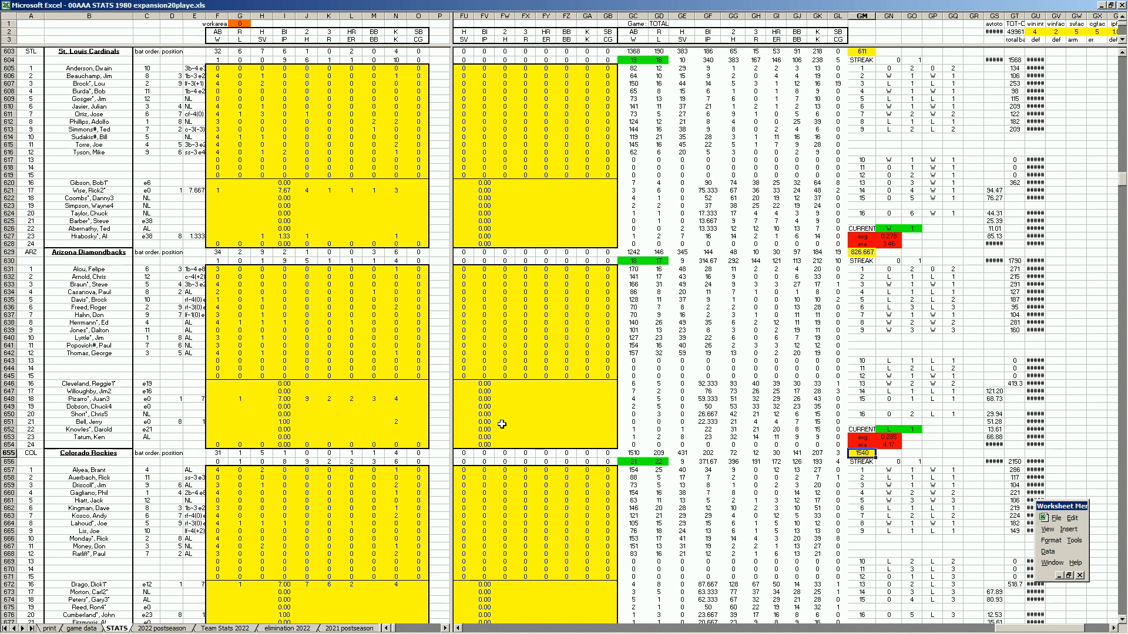
mouse_move(905, 427)
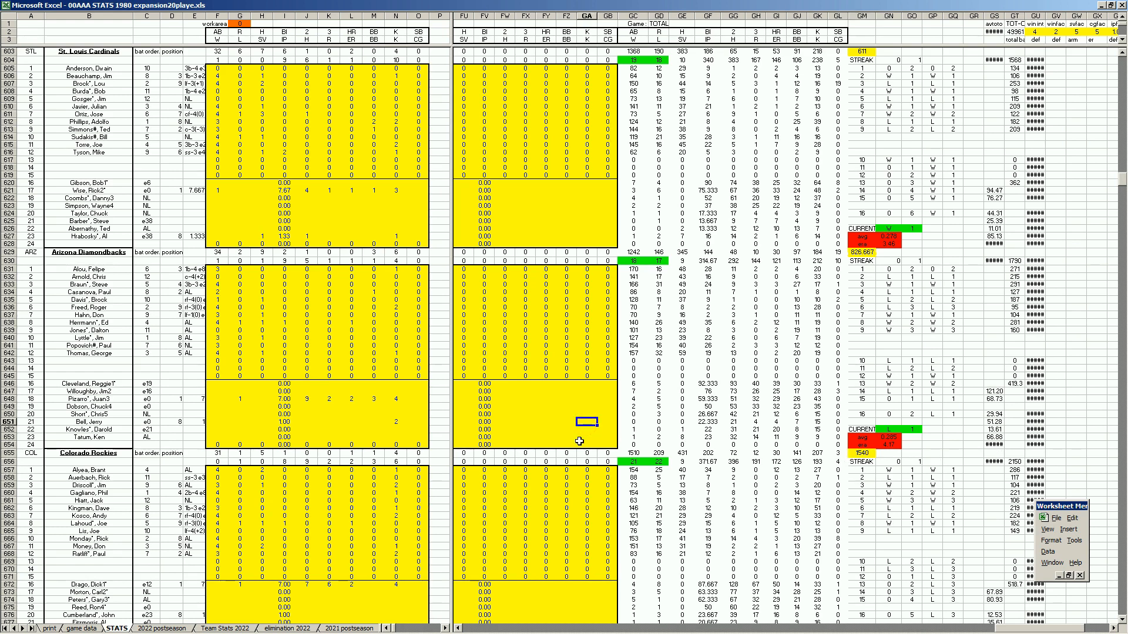
mouse_move(910, 438)
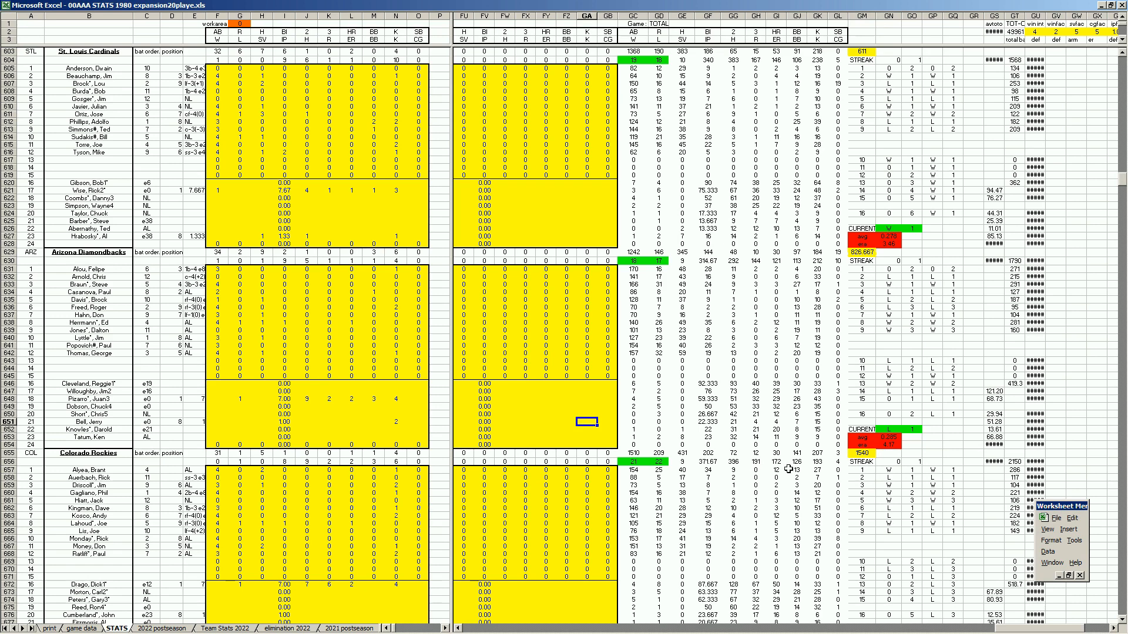
mouse_move(868, 460)
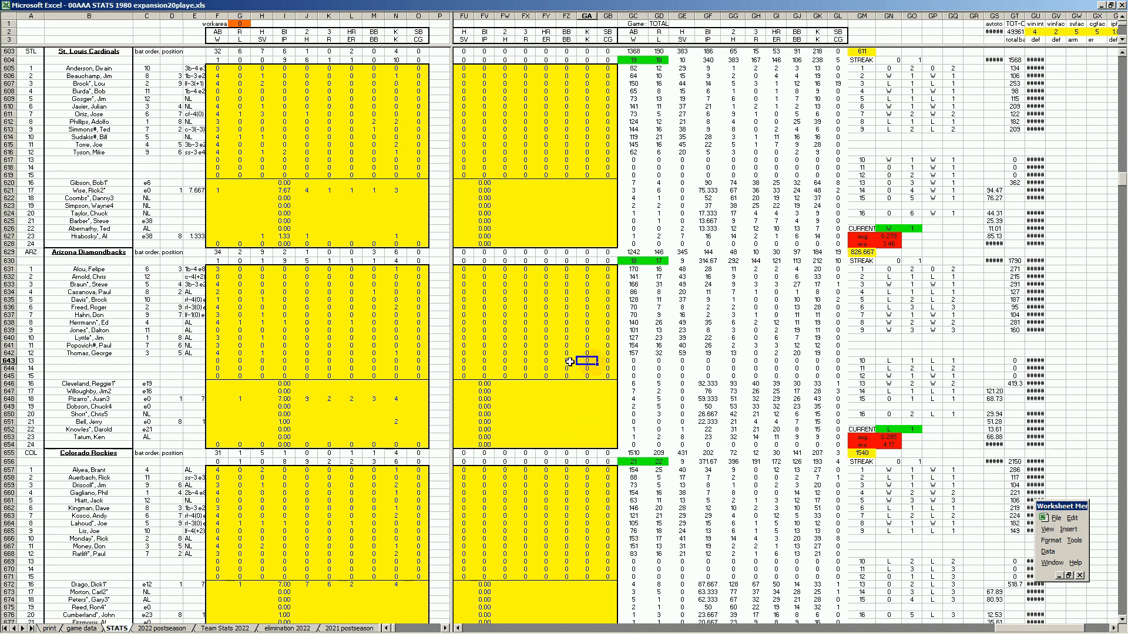
scroll(down, 3)
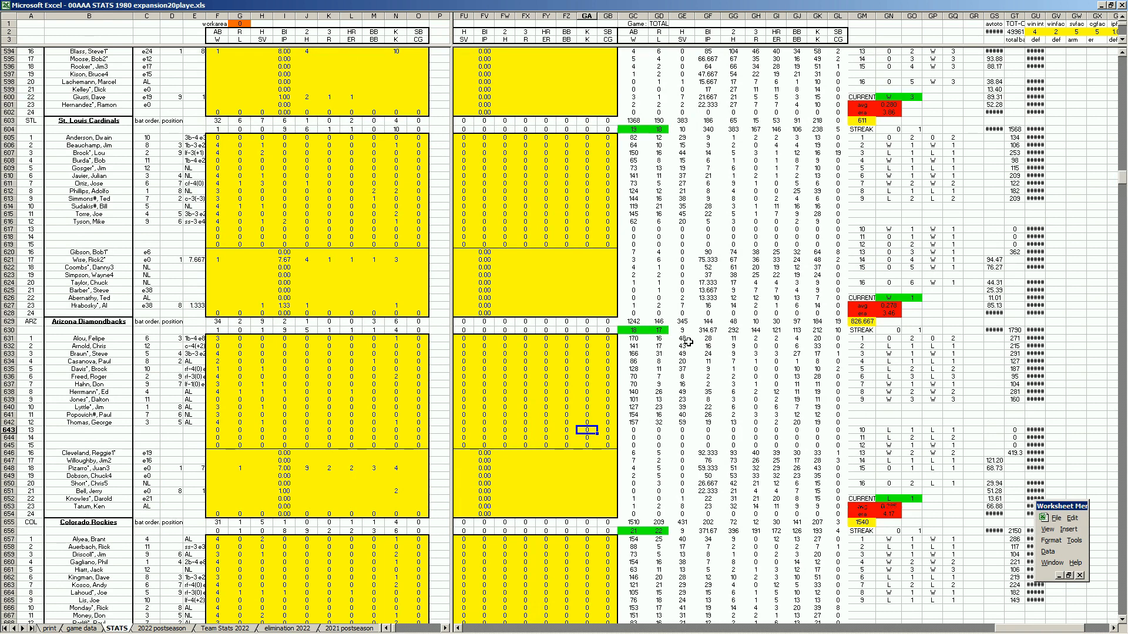
mouse_move(688, 333)
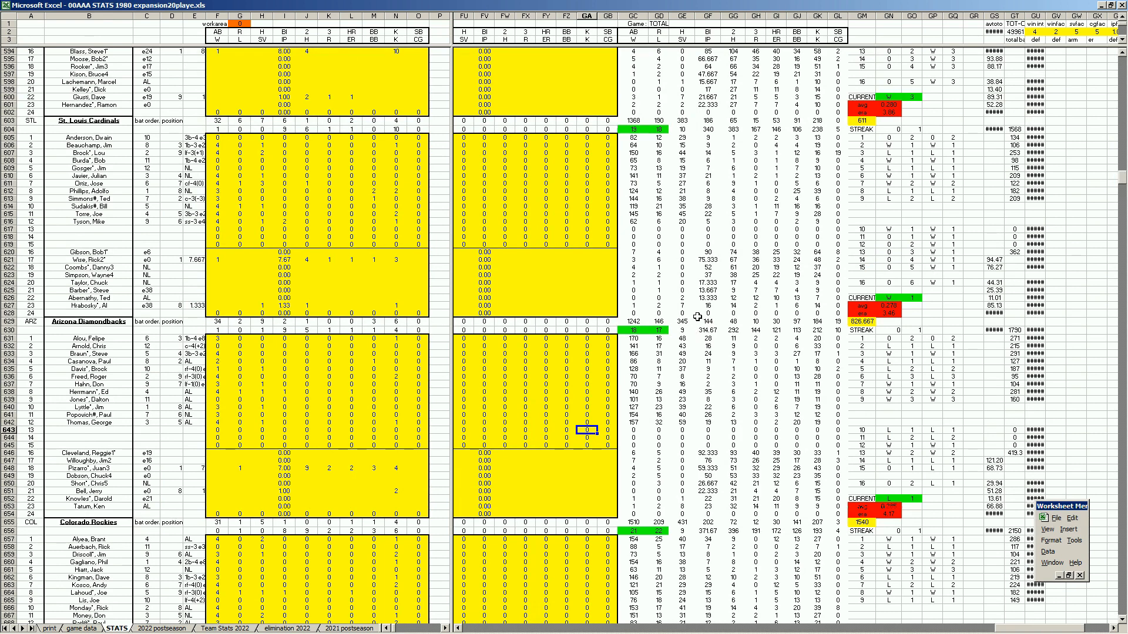
mouse_move(691, 309)
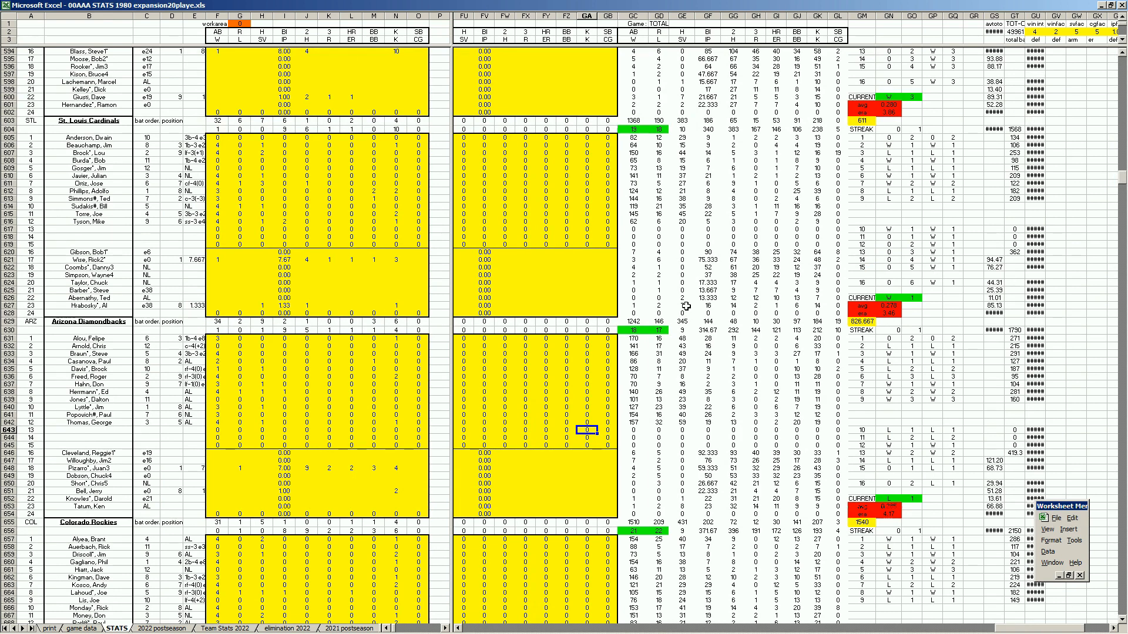
mouse_move(771, 311)
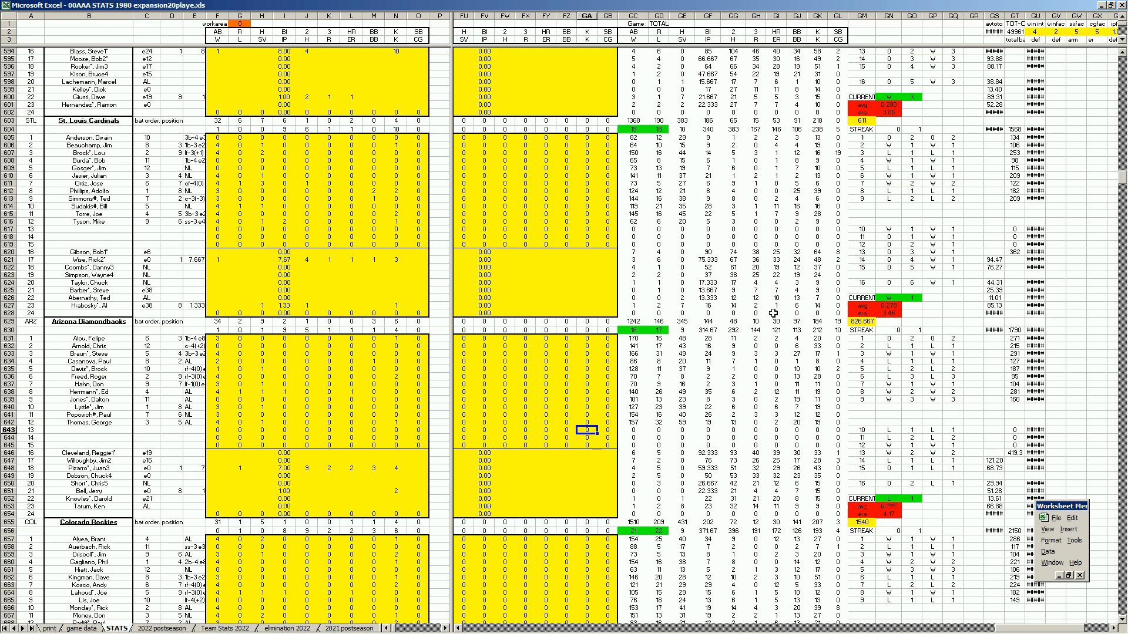
mouse_move(676, 275)
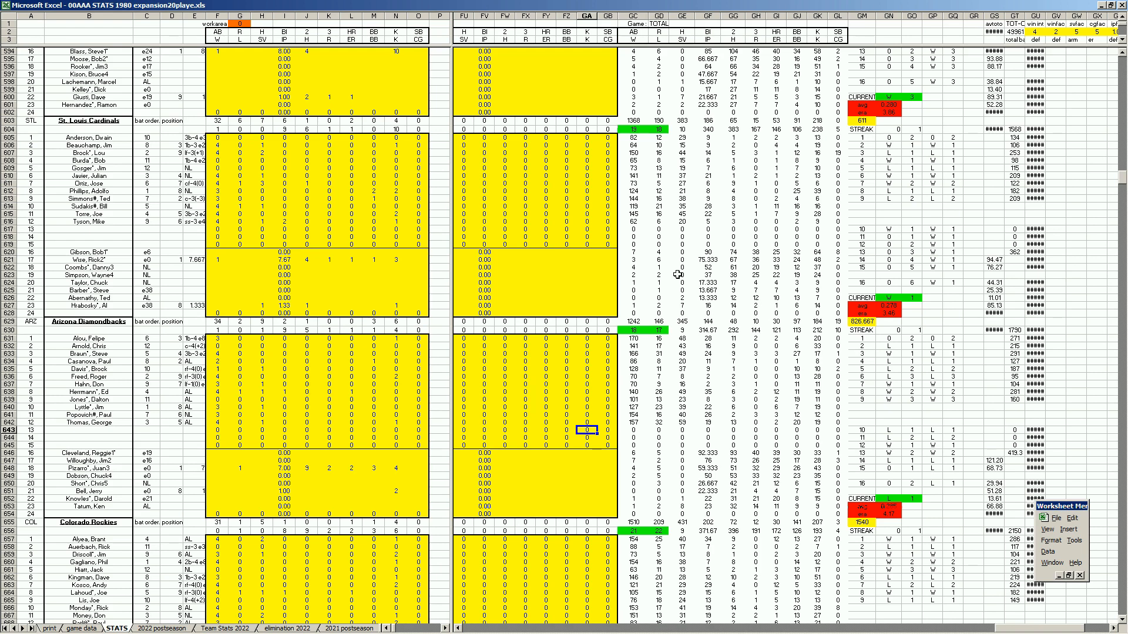
mouse_move(675, 225)
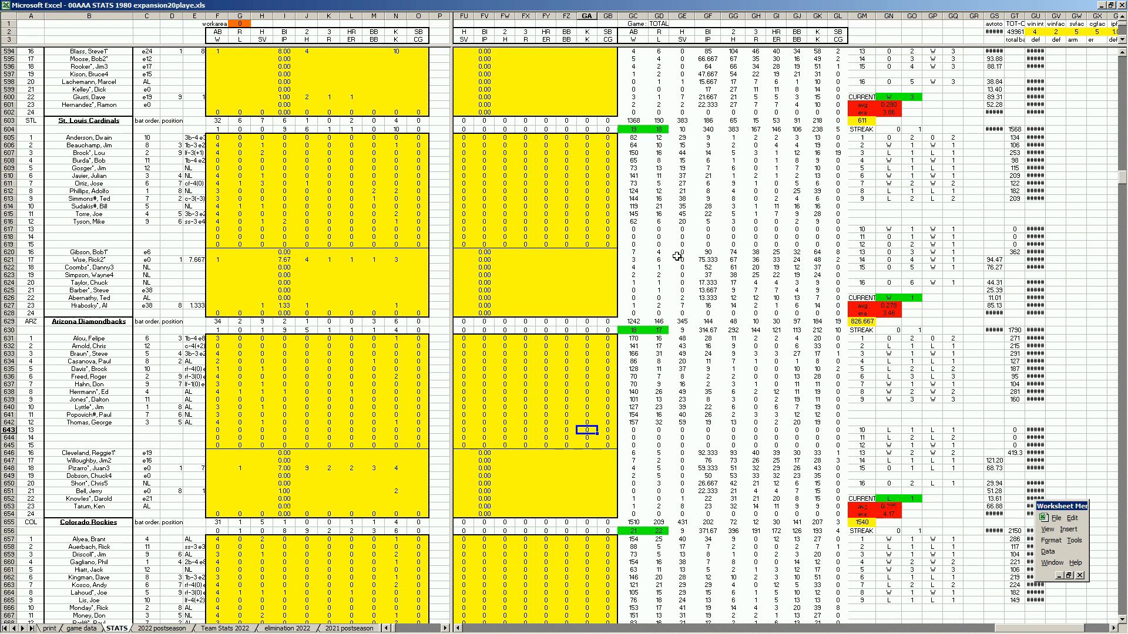
mouse_move(658, 263)
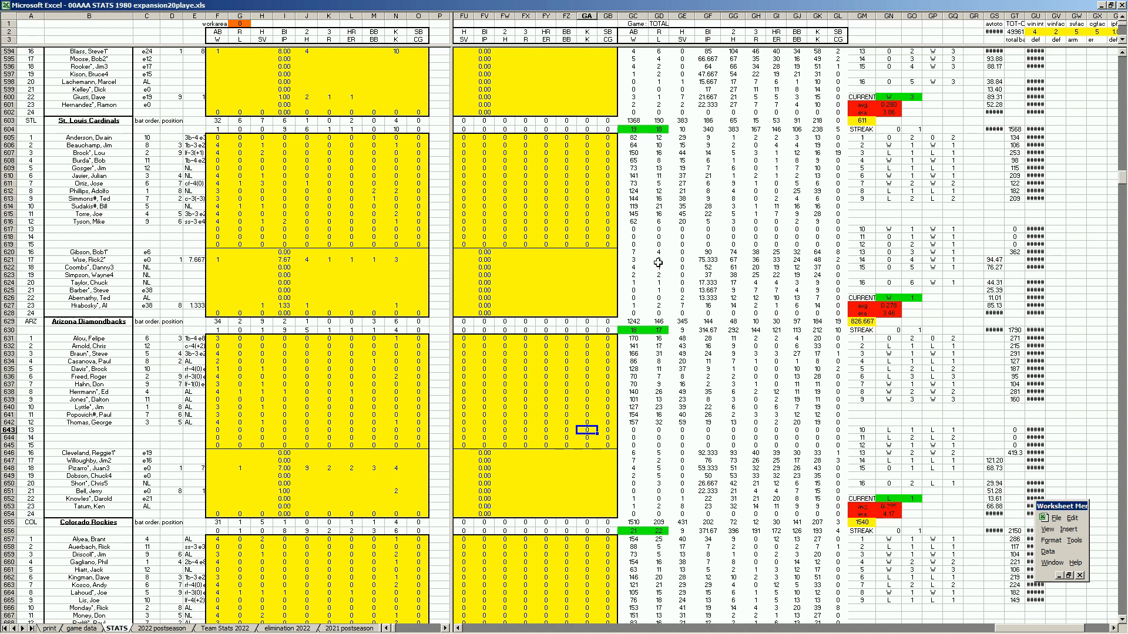